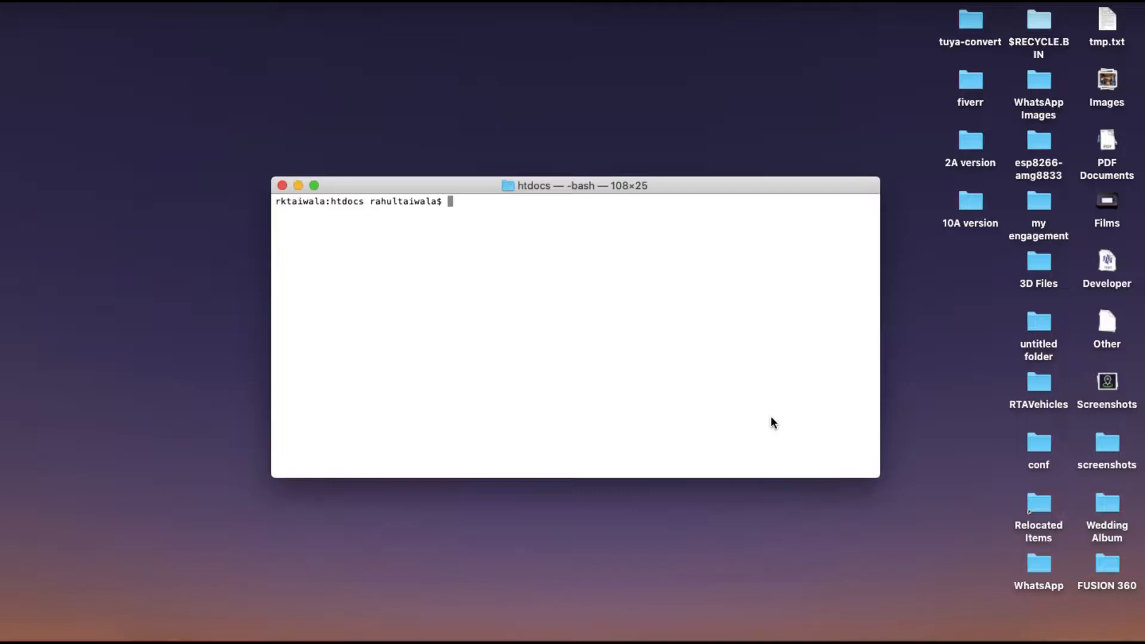
Run npx create-react-app to create a React app named autocompleteoption.
type("n")
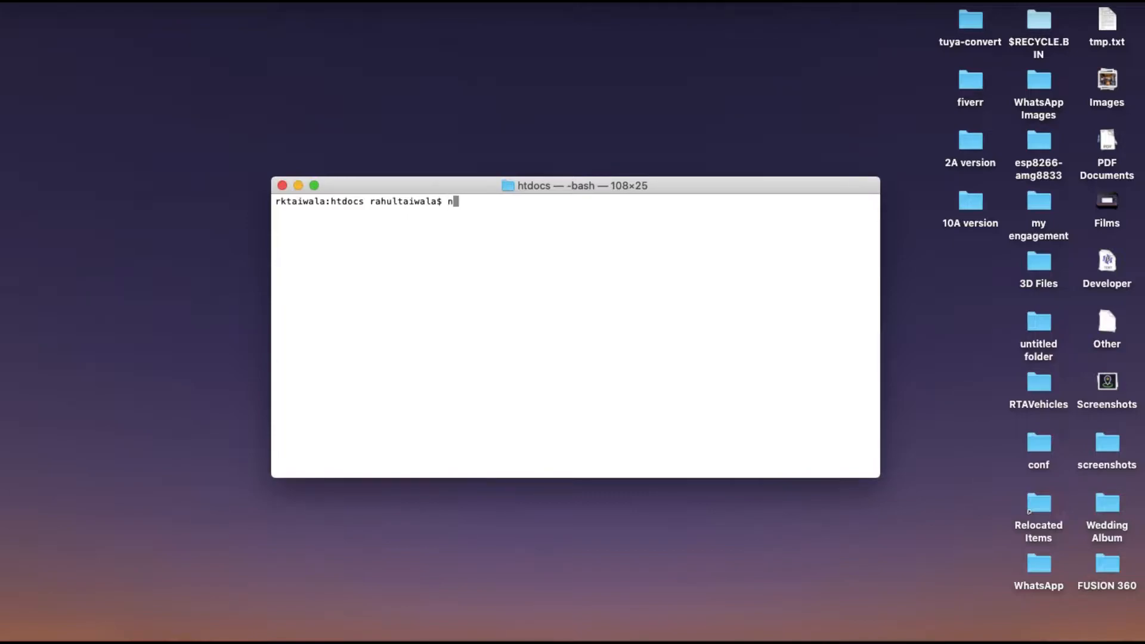
type("px create")
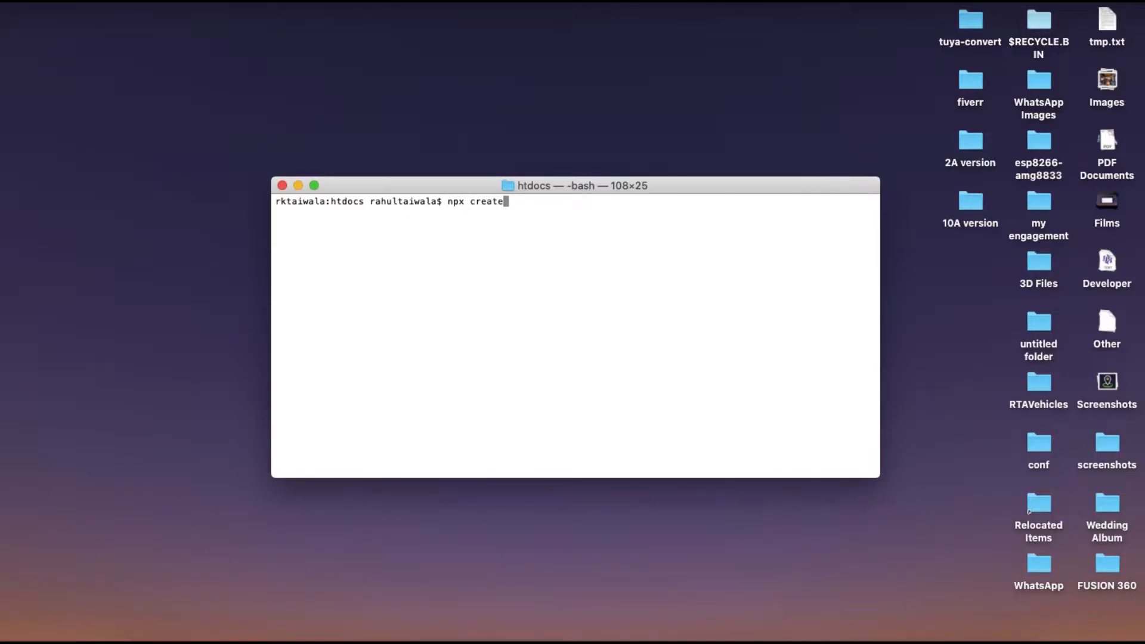
type("-react-app autocom")
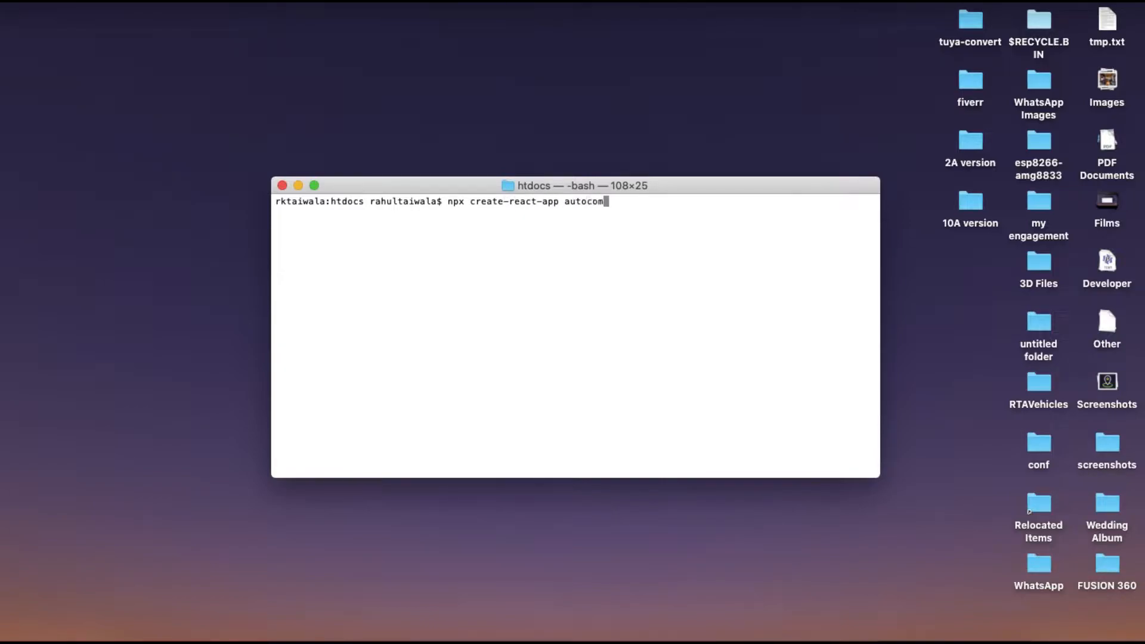
type("pleteoption")
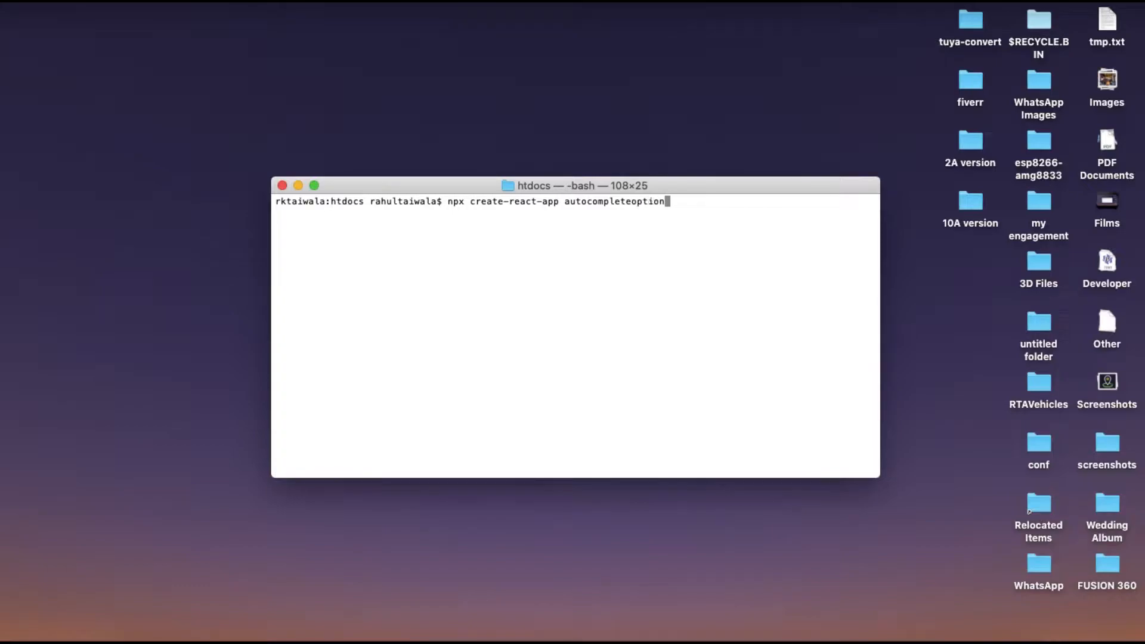
key("Return")
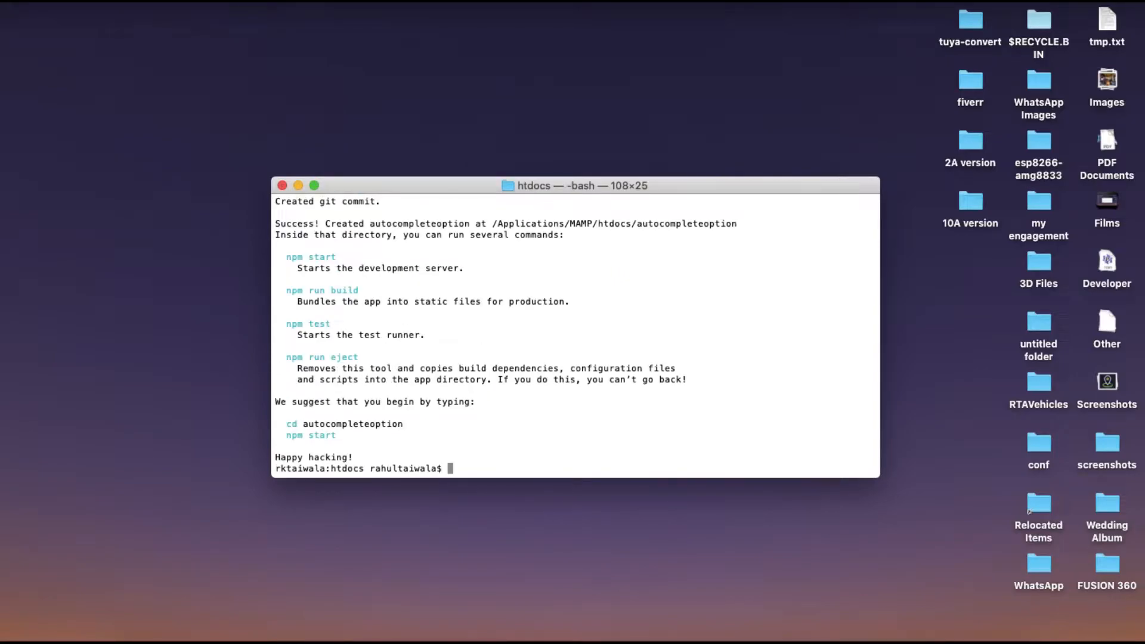
Move into the autocompleteoption folder and open it in VS Code with code.
type("cd autocompleteop")
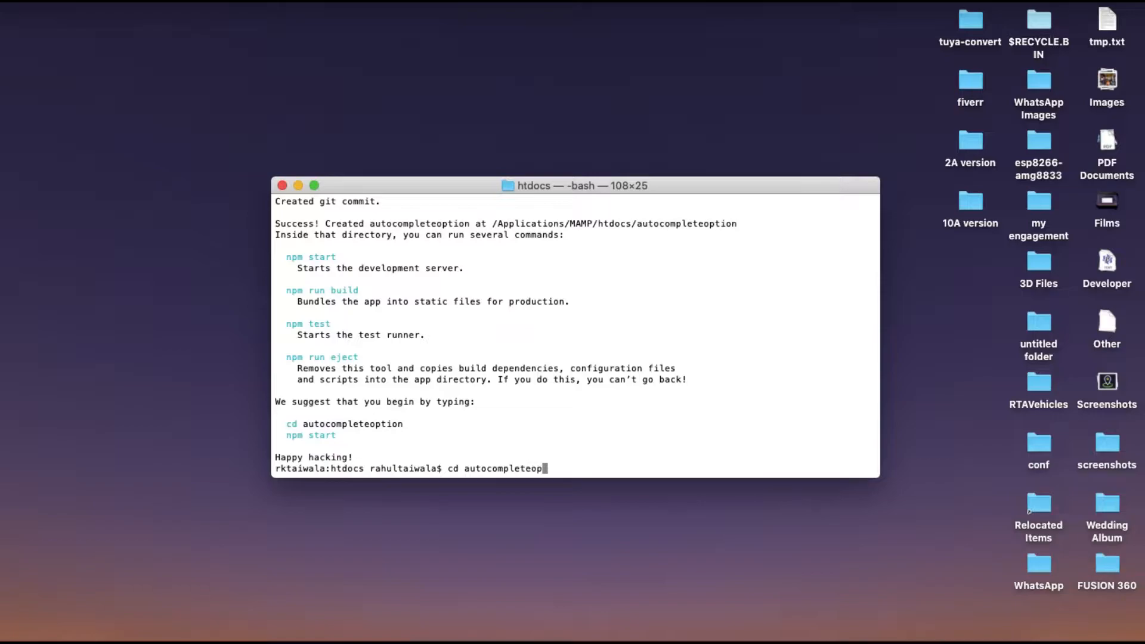
key("Return")
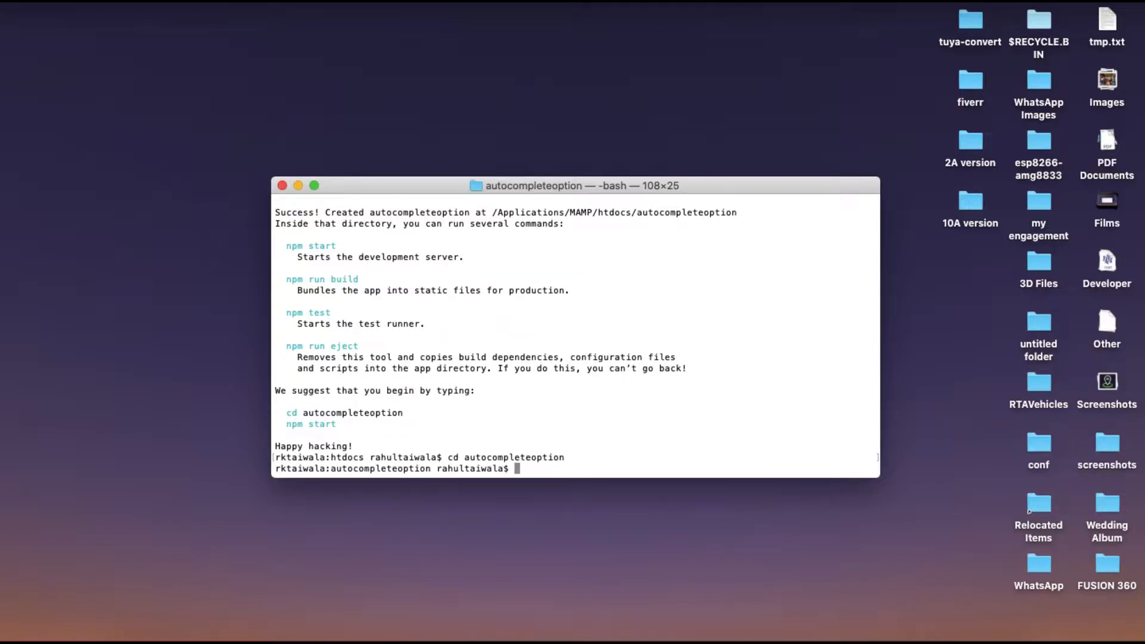
type("code")
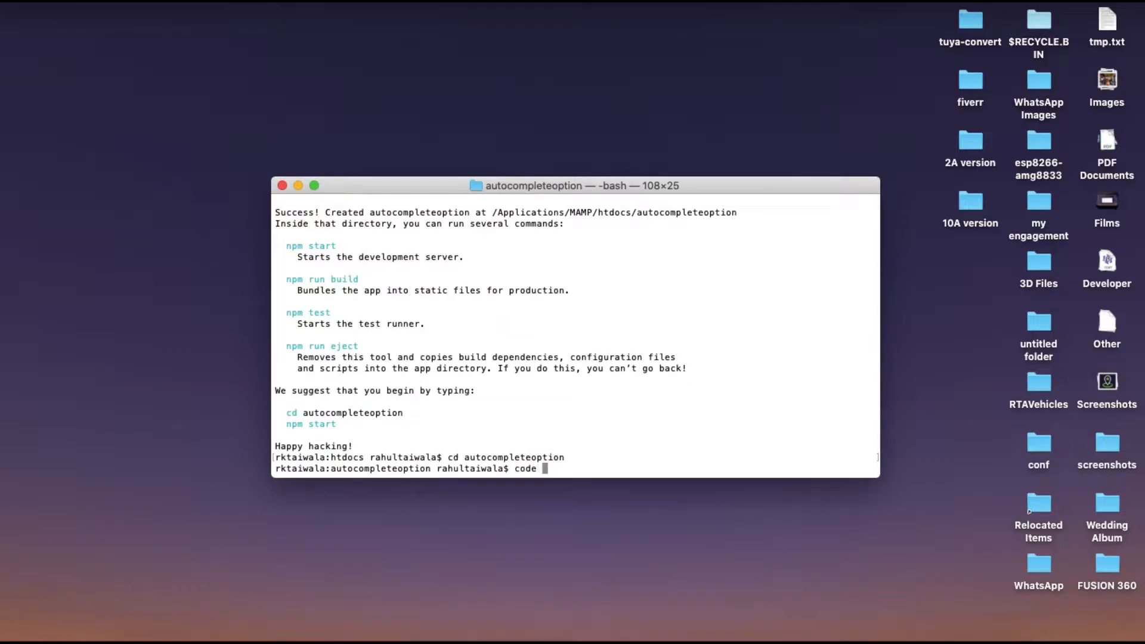
key("Return")
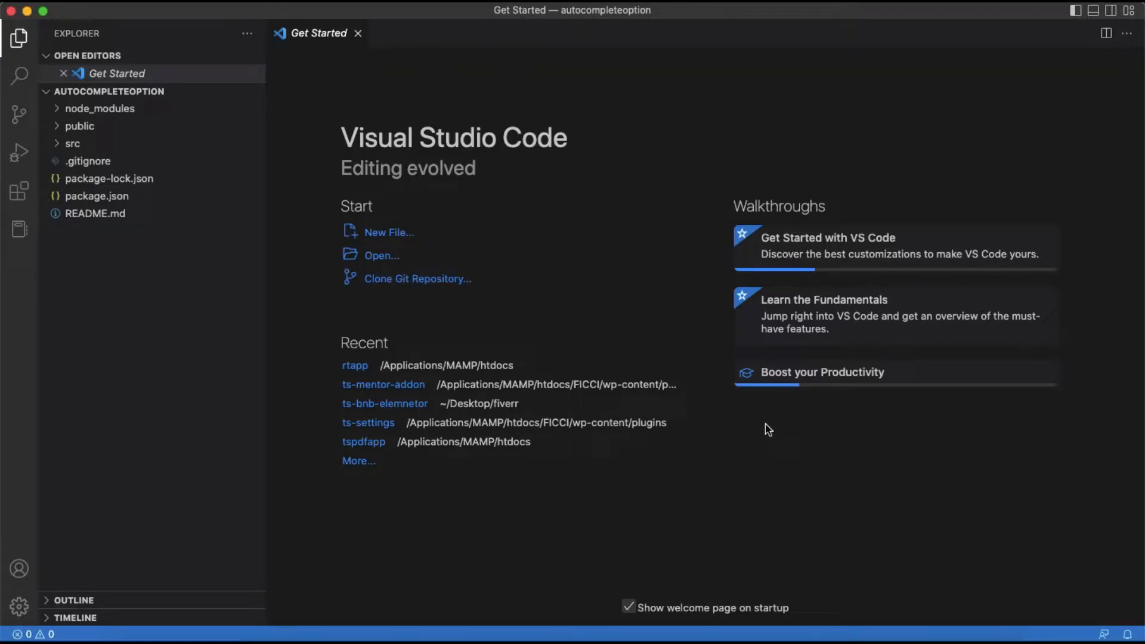
Close the Get Started welcome page in VS Code.
left_click(358, 32)
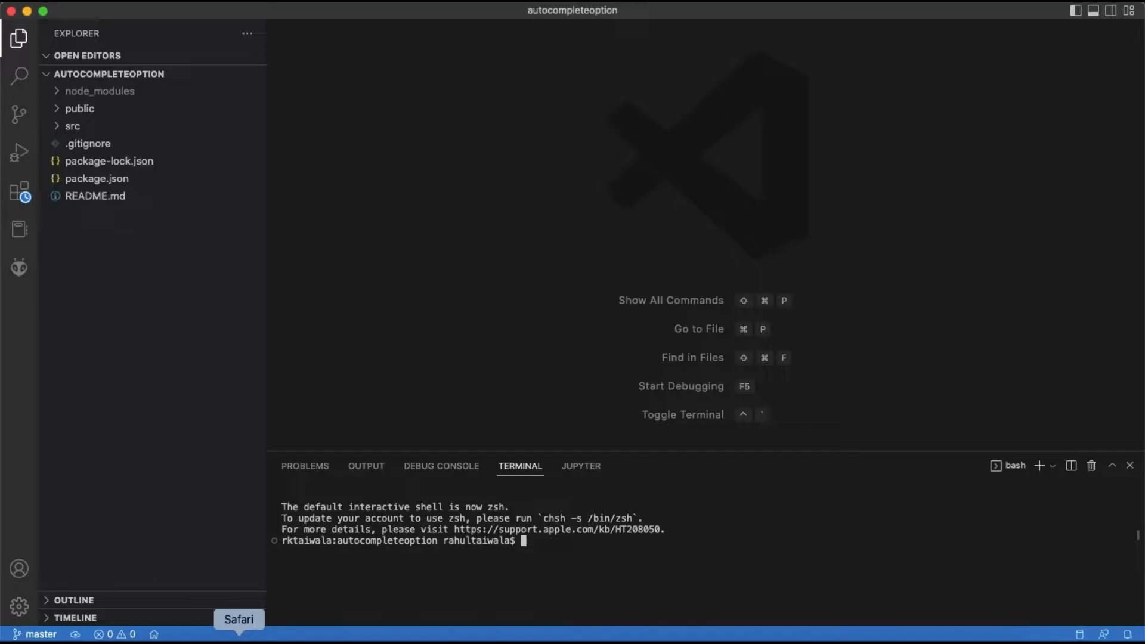
Switch to the browser showing the MUI Material UI installation page.
left_click(239, 619)
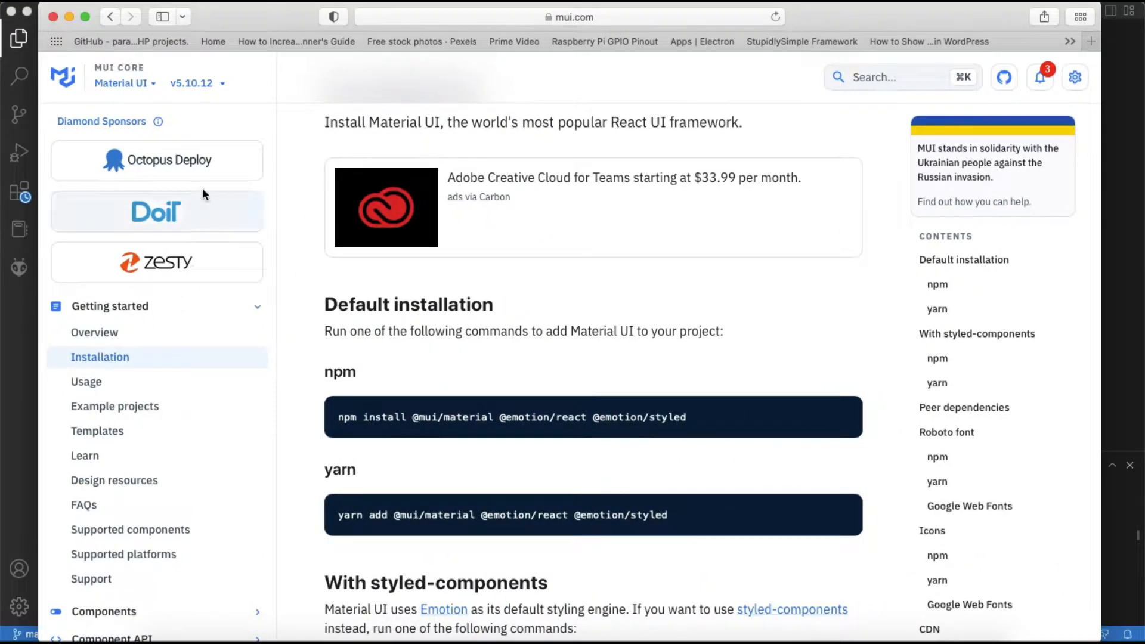
mouse_move(377, 417)
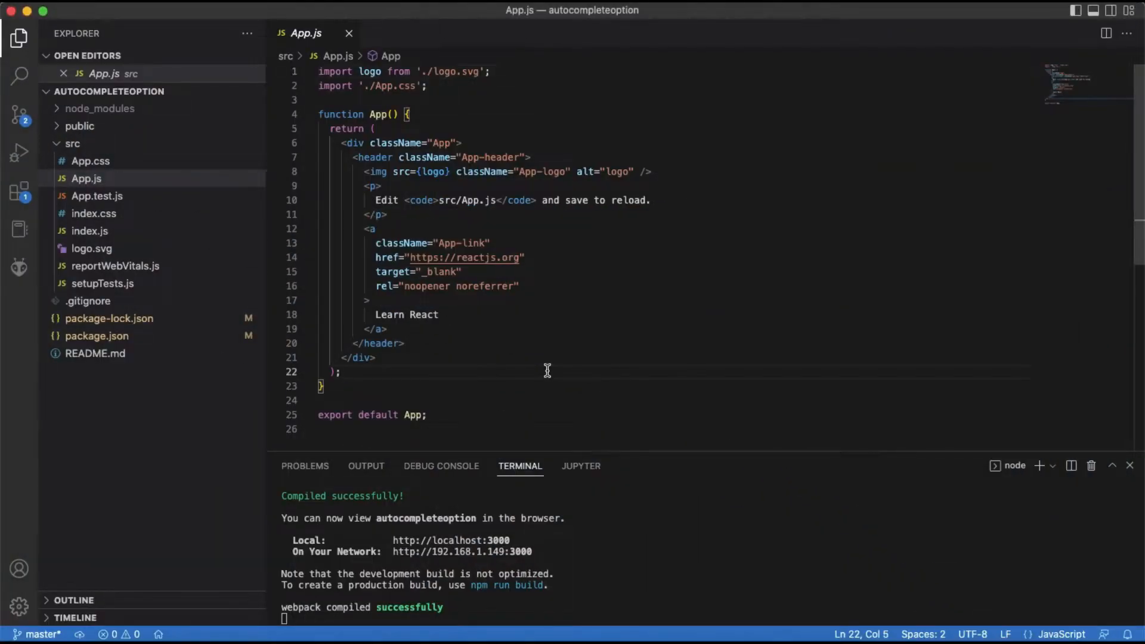
Replace App.js header content with a paragraph reading 'Autocomplete with Add new Option'.
left_click(400, 157)
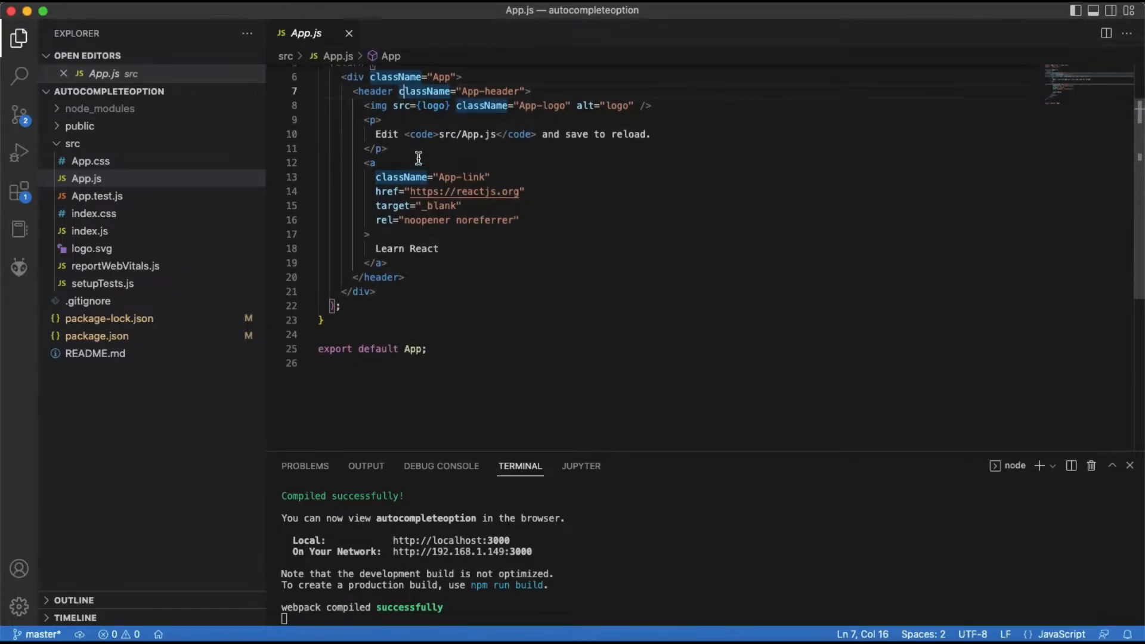
scroll("up", 3)
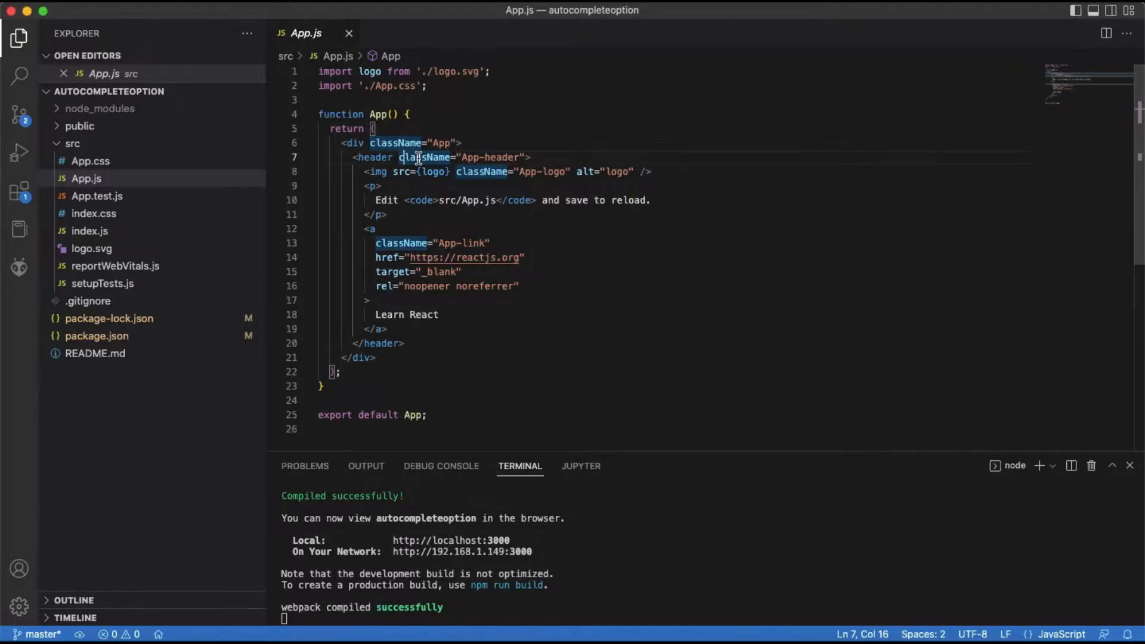
mouse_move(199, 39)
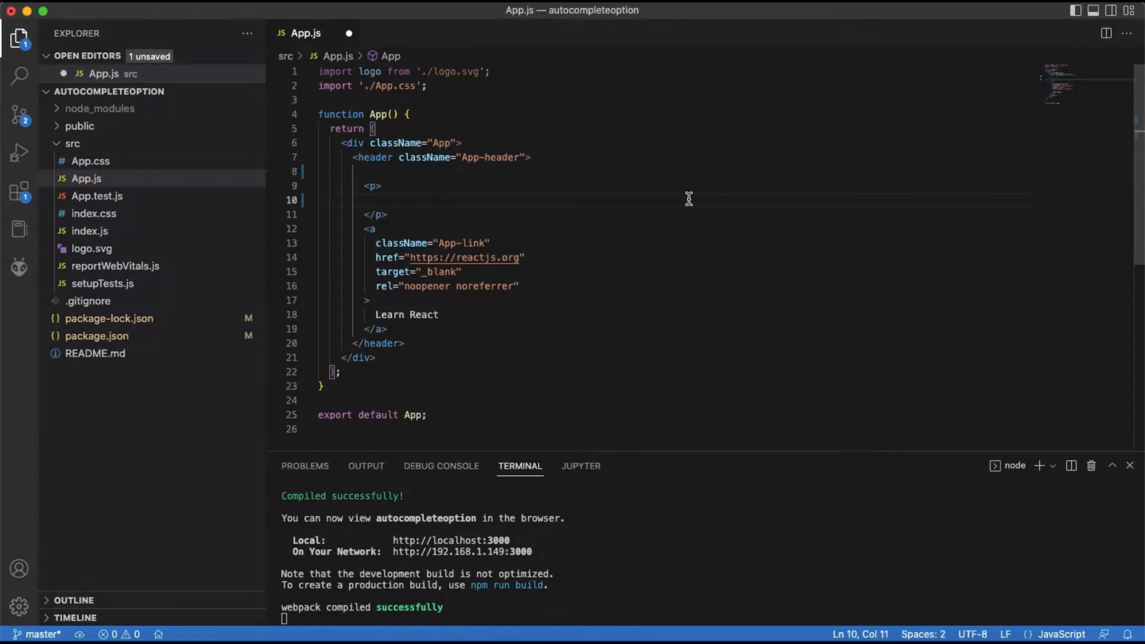
type("Autocomplete with Add")
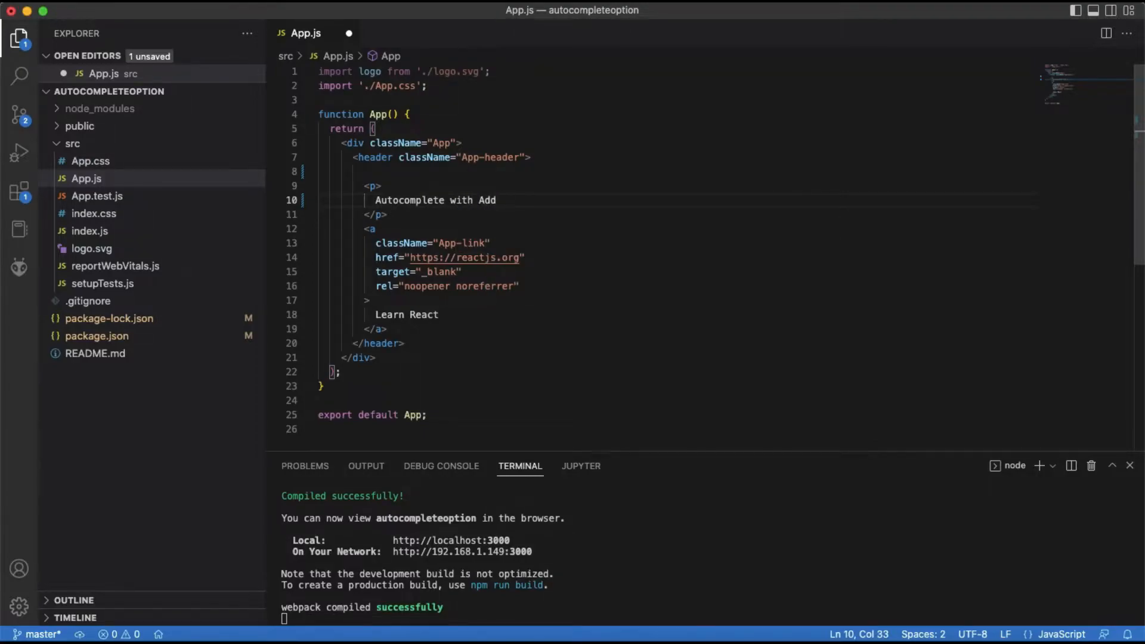
type("new Option")
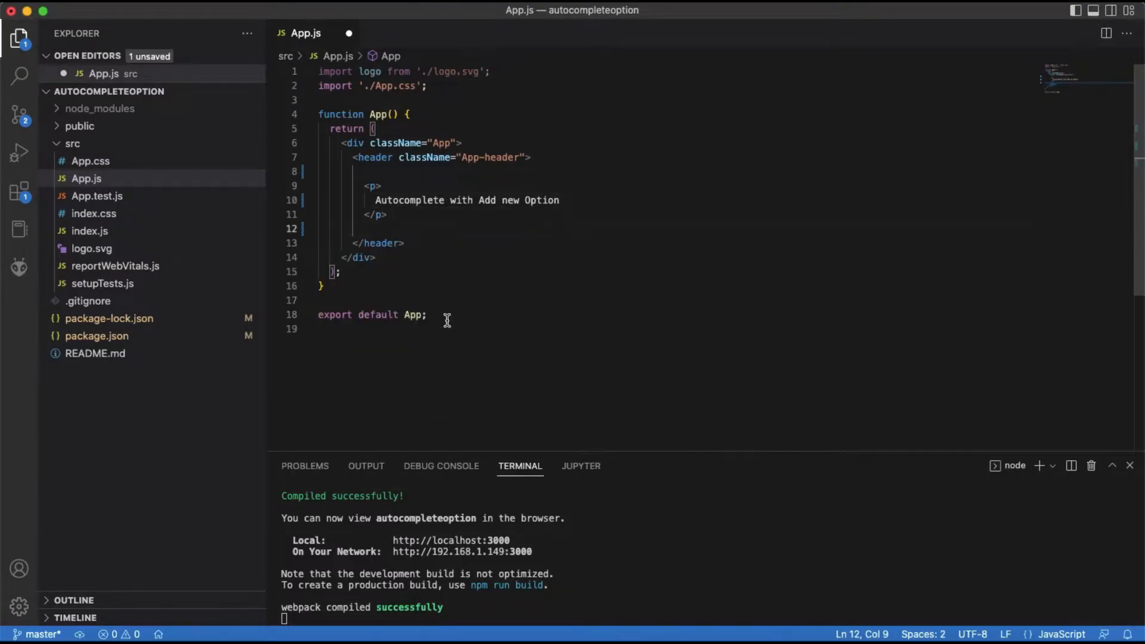
mouse_move(453, 303)
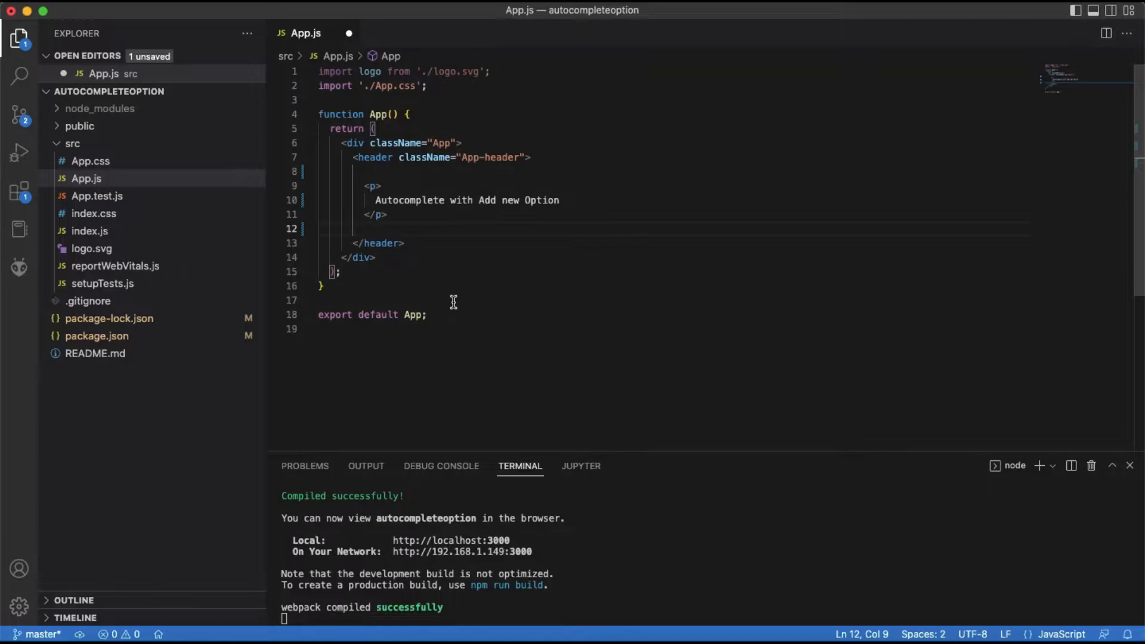
mouse_move(387, 307)
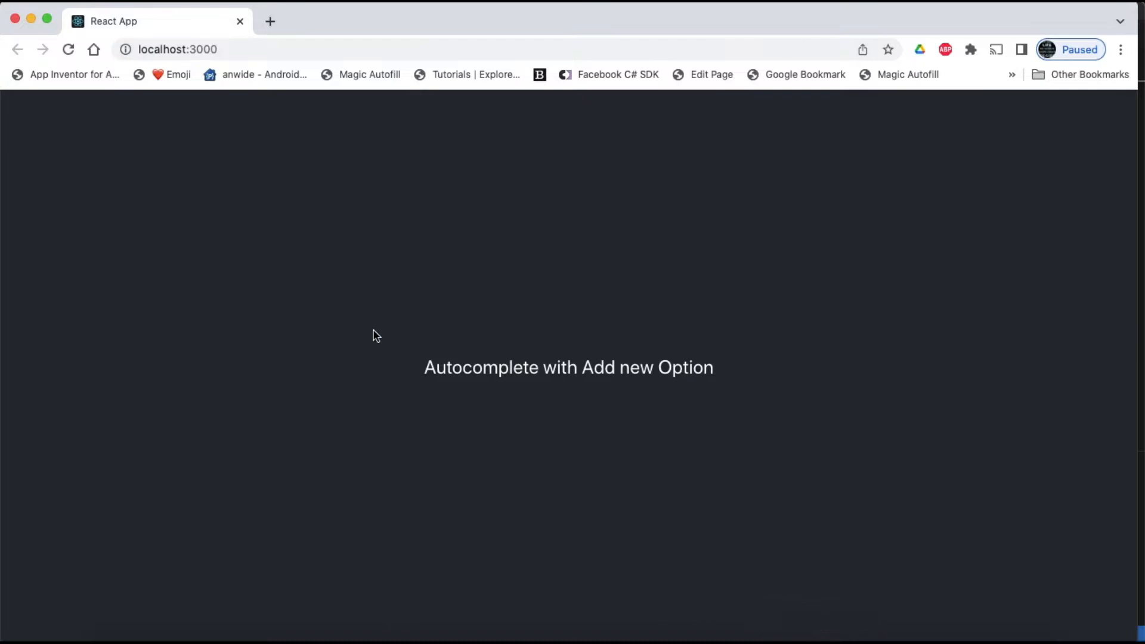
mouse_move(768, 635)
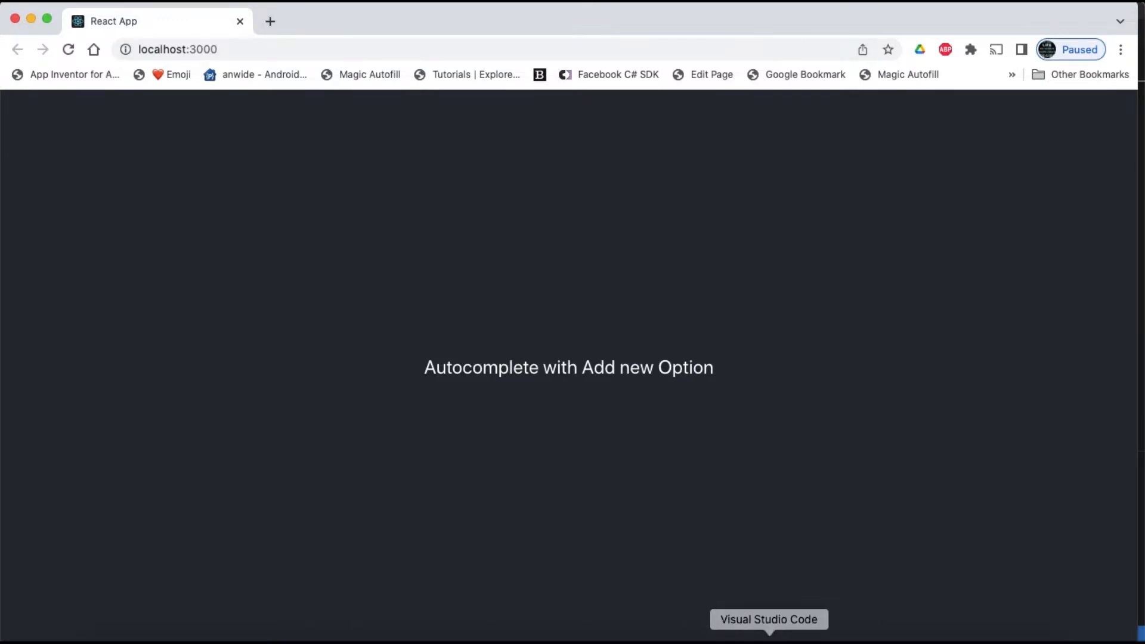
left_click(768, 619)
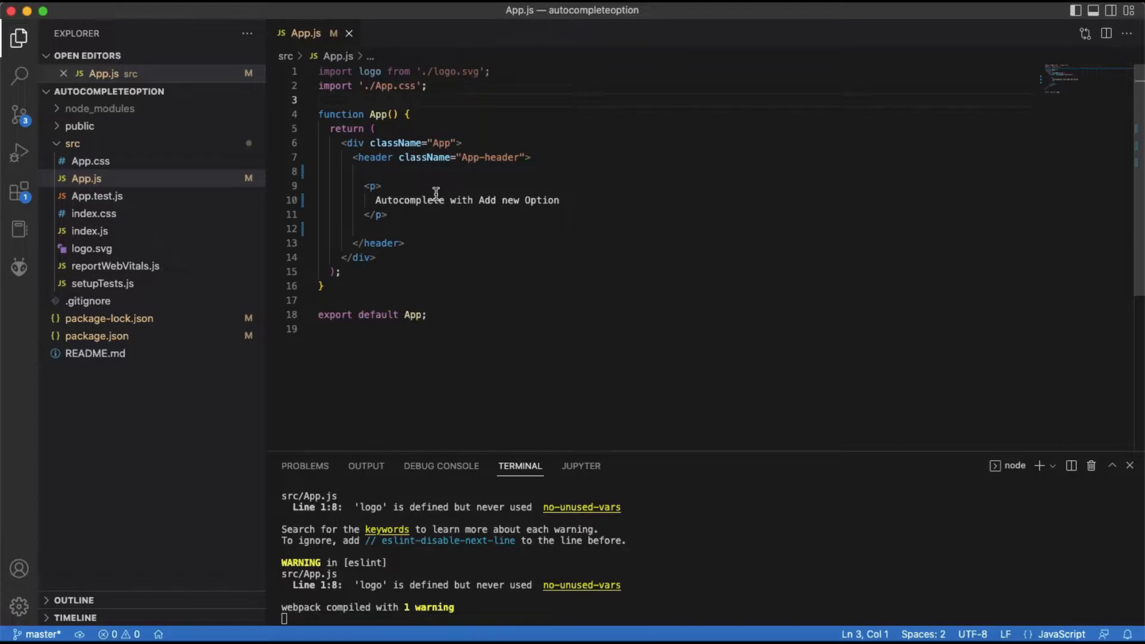
mouse_move(73, 143)
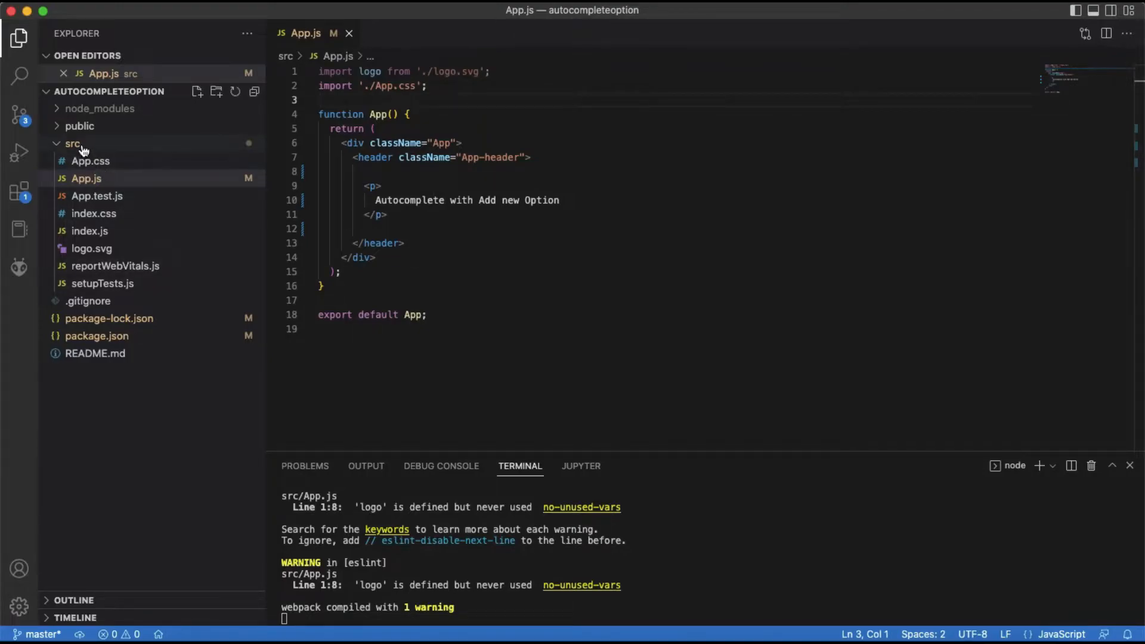
Create a component folder under src and add selectPopup.js inside it.
right_click(72, 143)
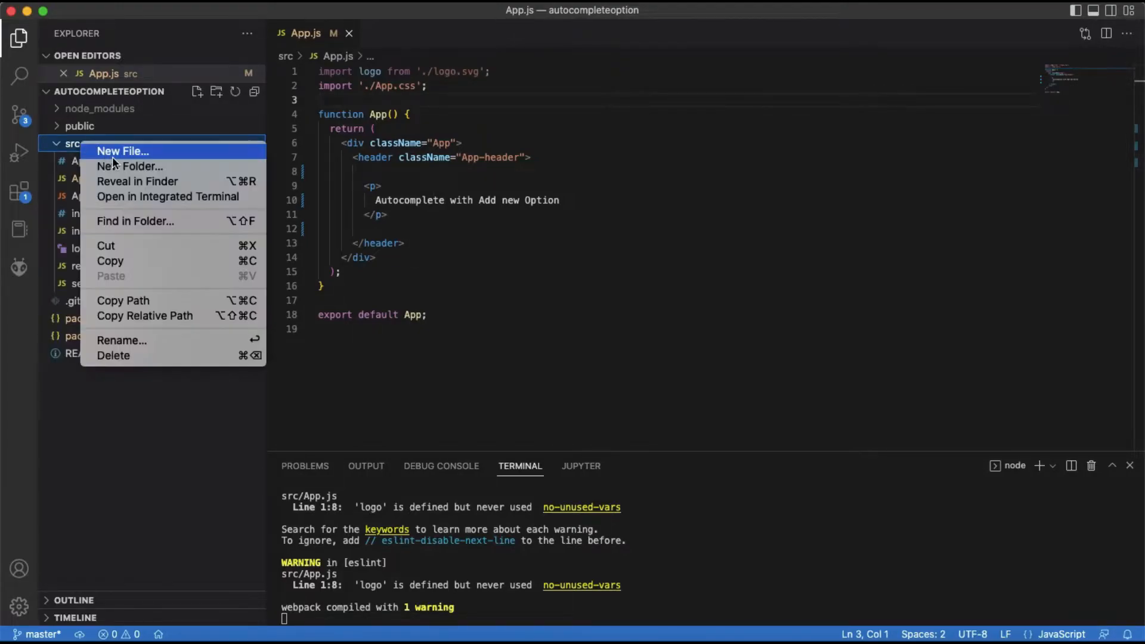
left_click(123, 150)
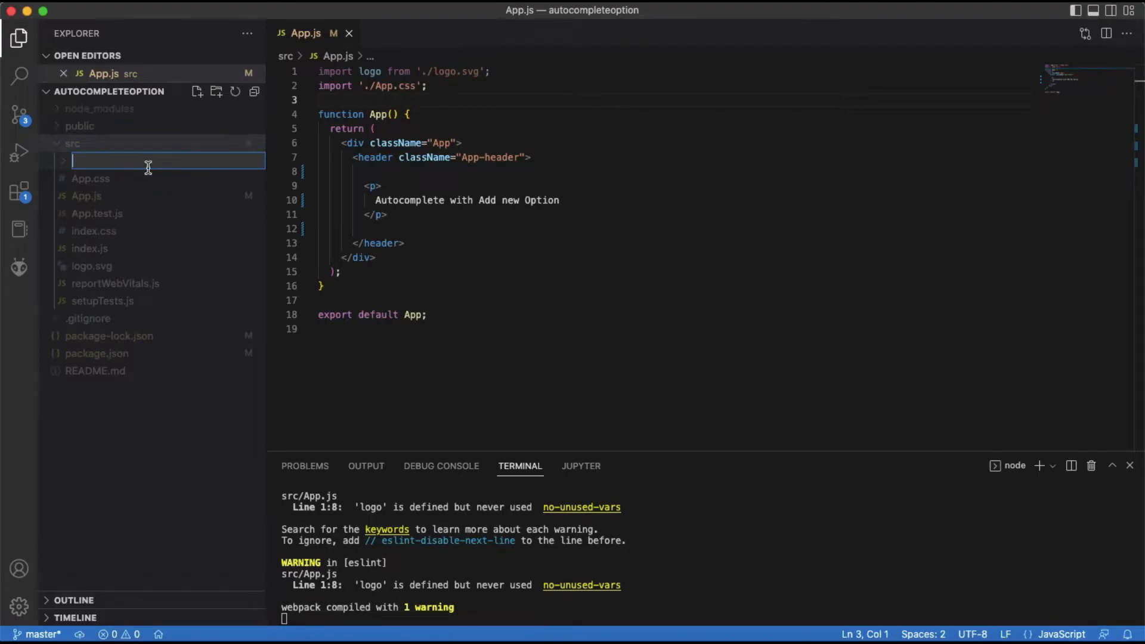
type("component")
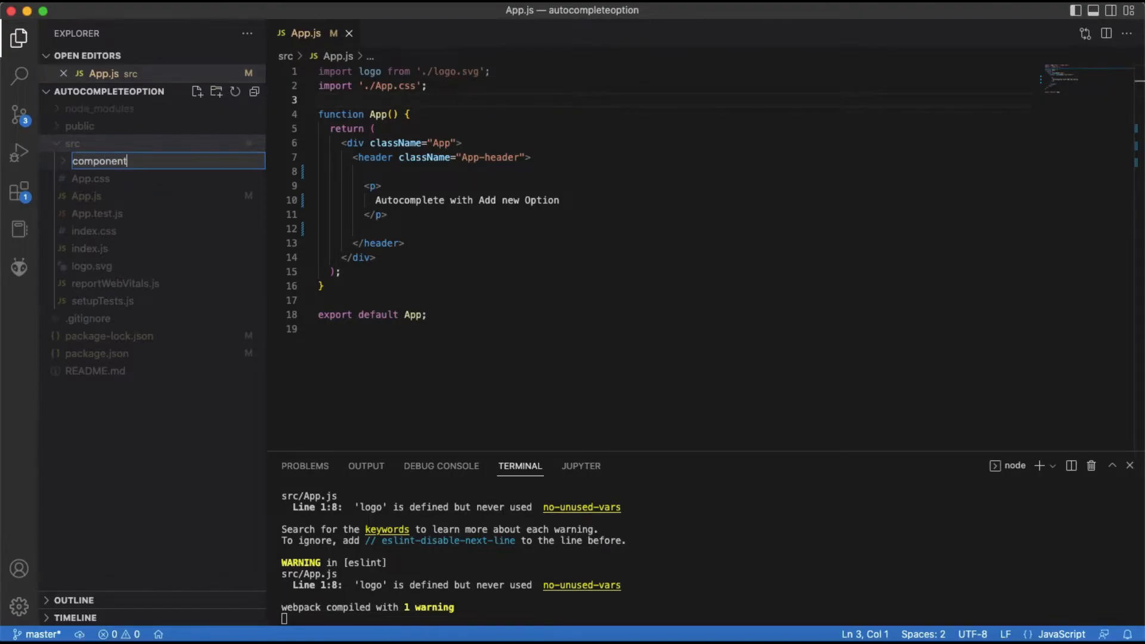
right_click(98, 160)
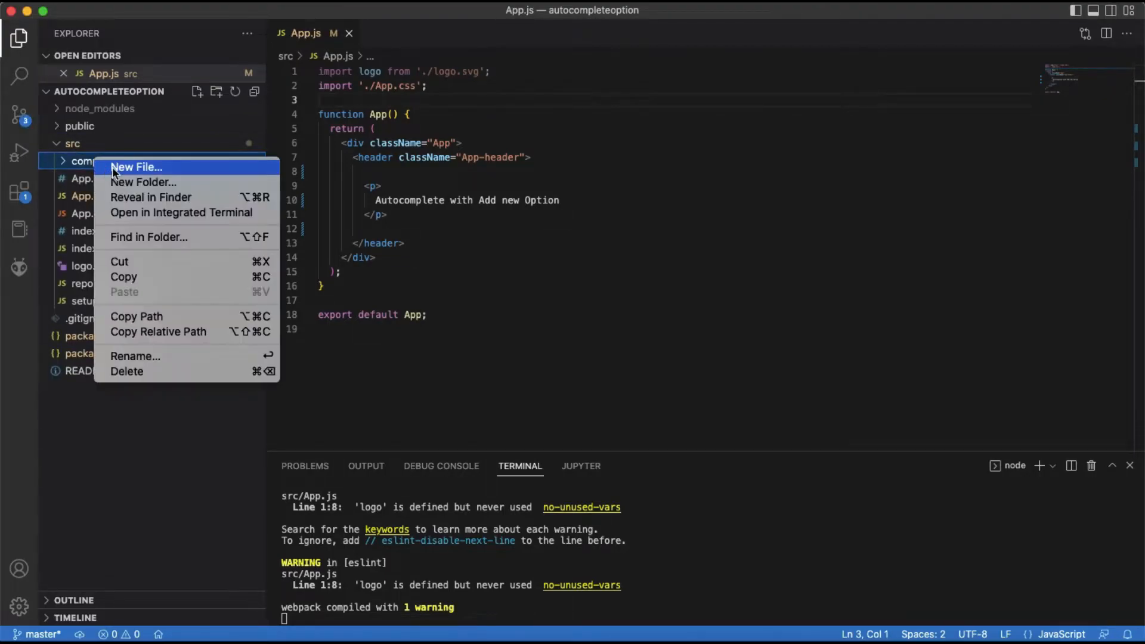
left_click(137, 167)
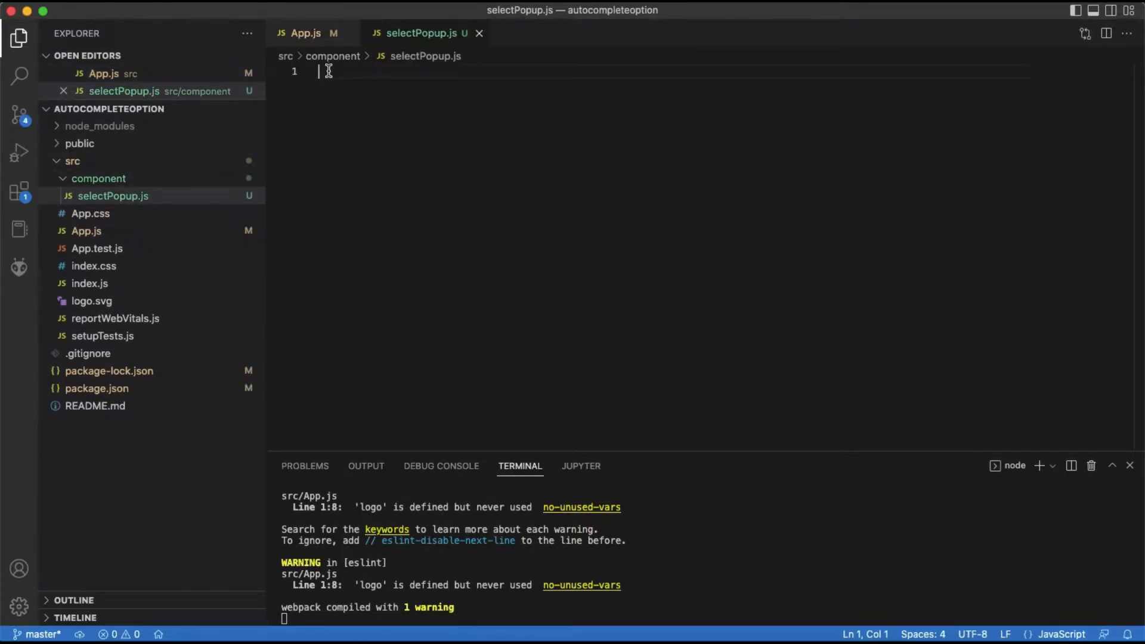
Import React with useState, plus MUI components including Grid and Autocomplete.
type("import React,{useState} from \"react\";")
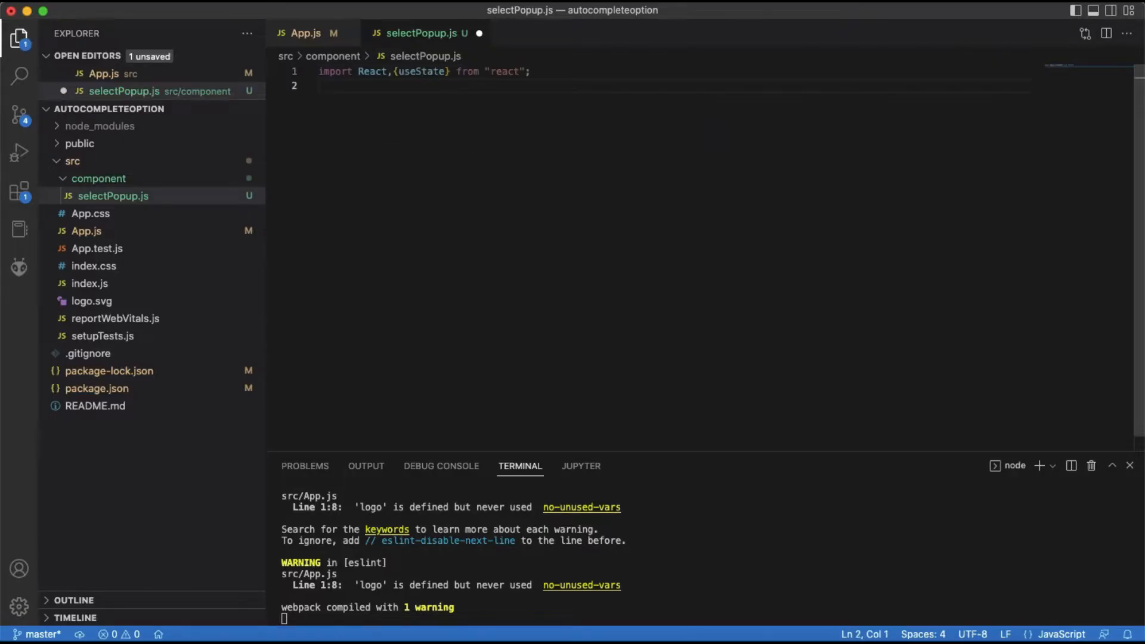
type("import")
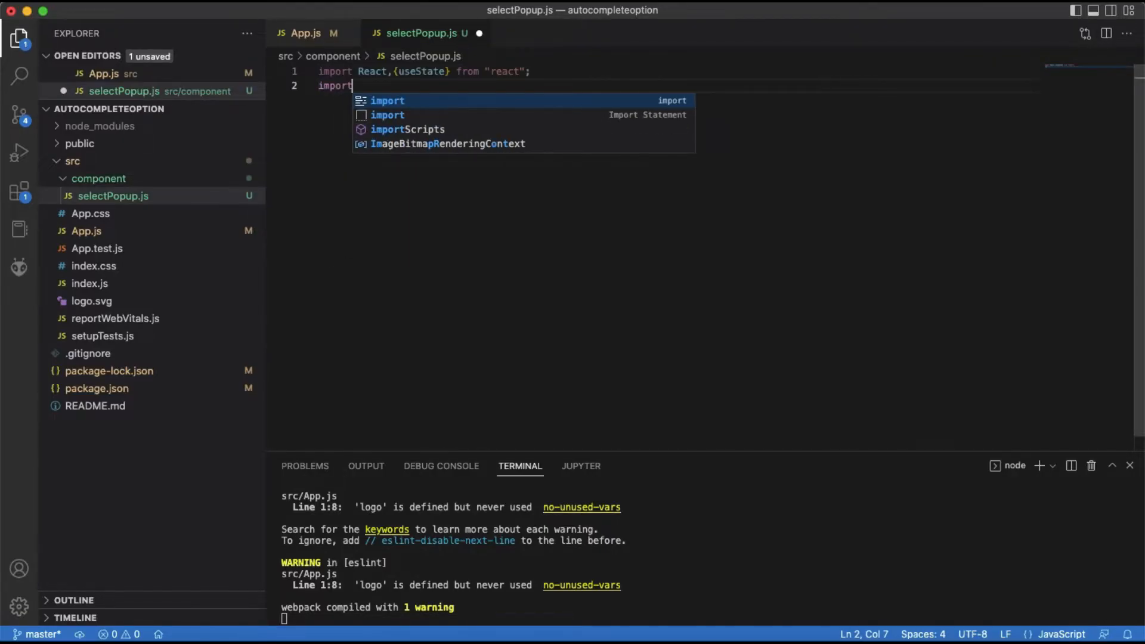
type("Grid,Button,Typography,Paper } from \"@mui/material\";")
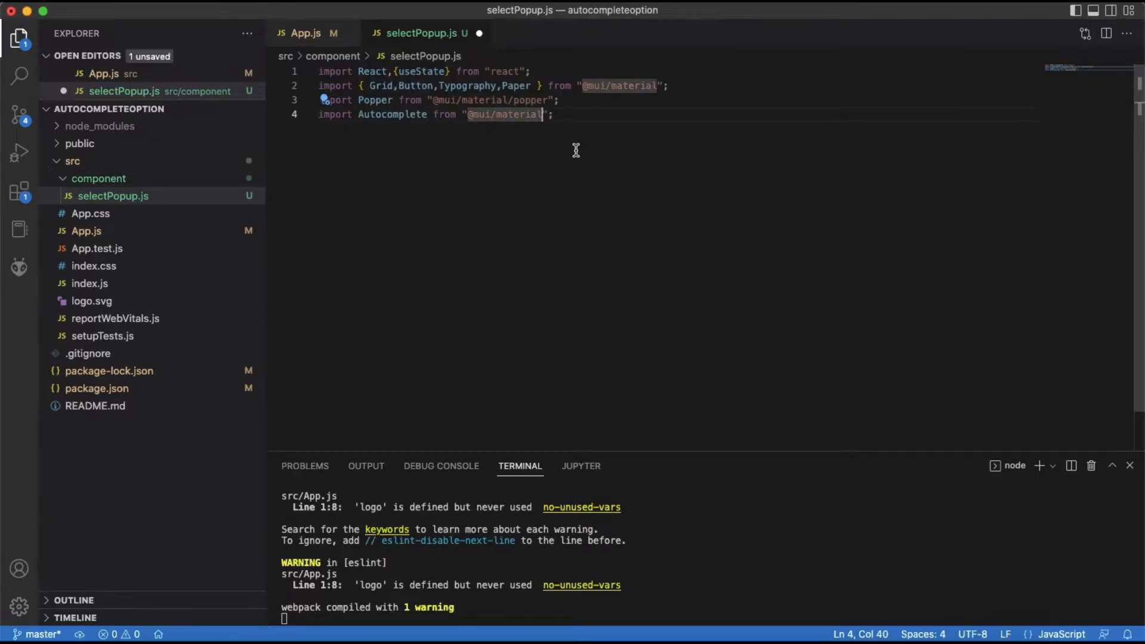
type("/Autocomplete")
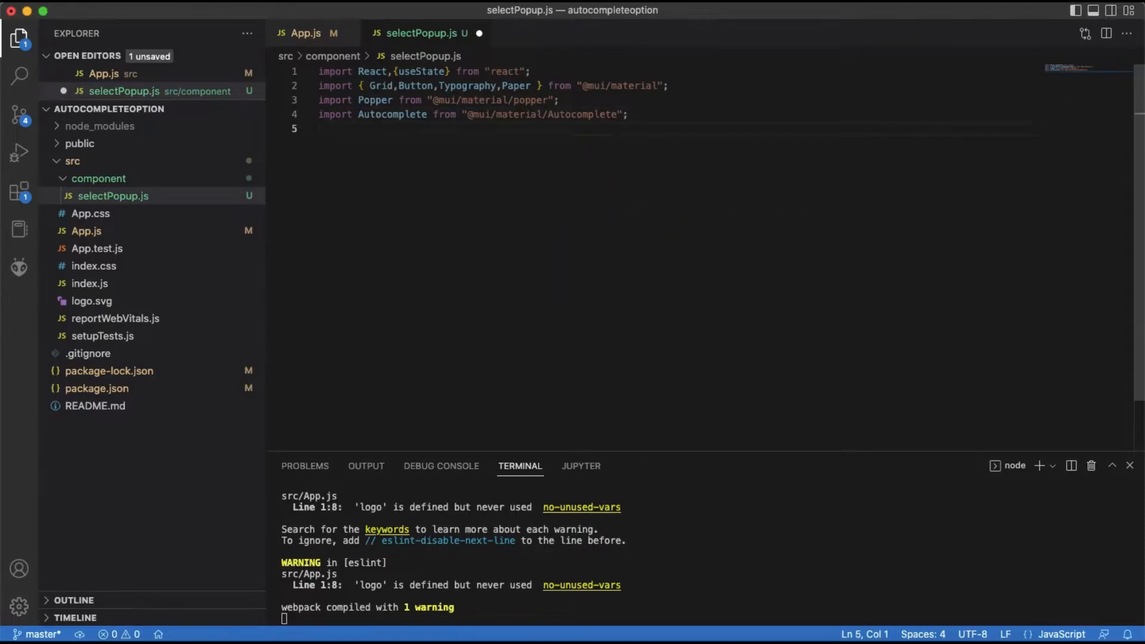
type("const")
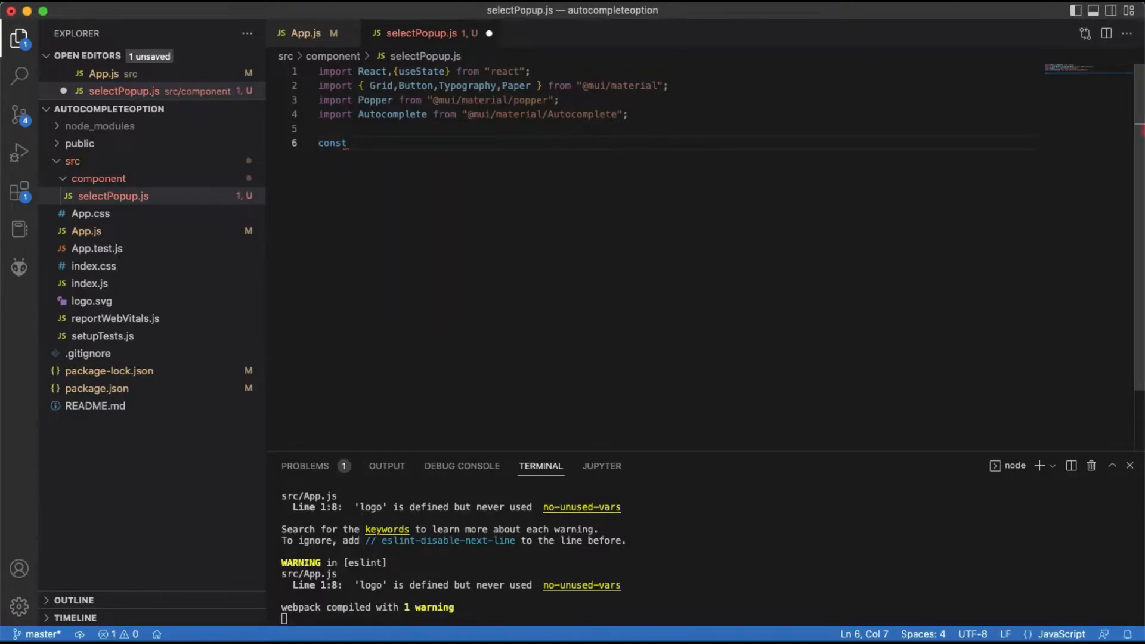
type("Styled")
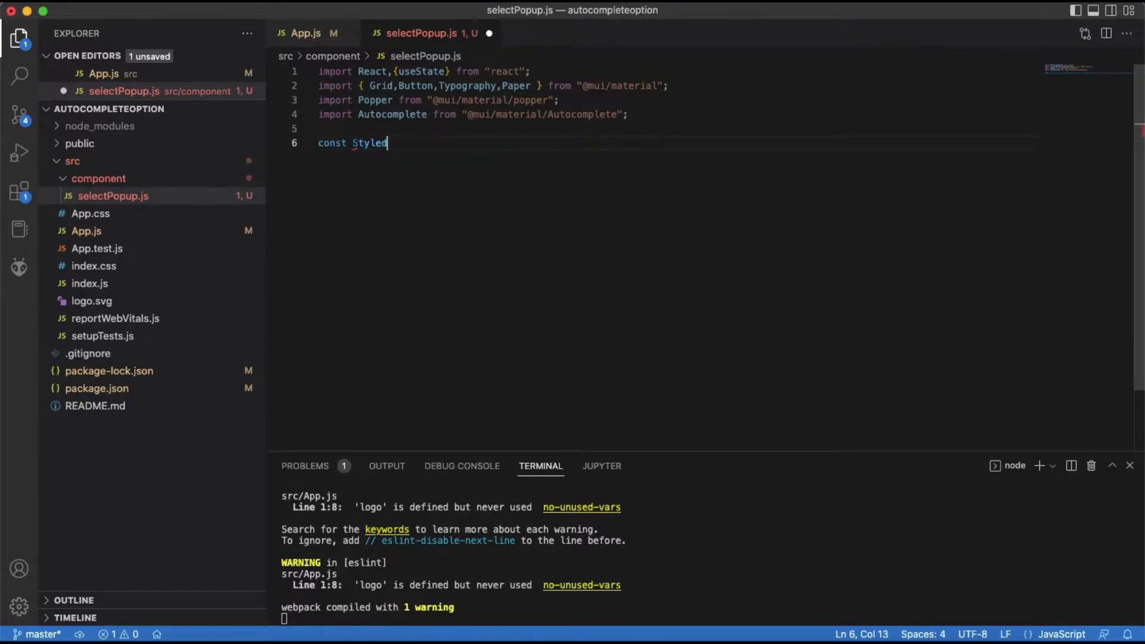
type("Paper")
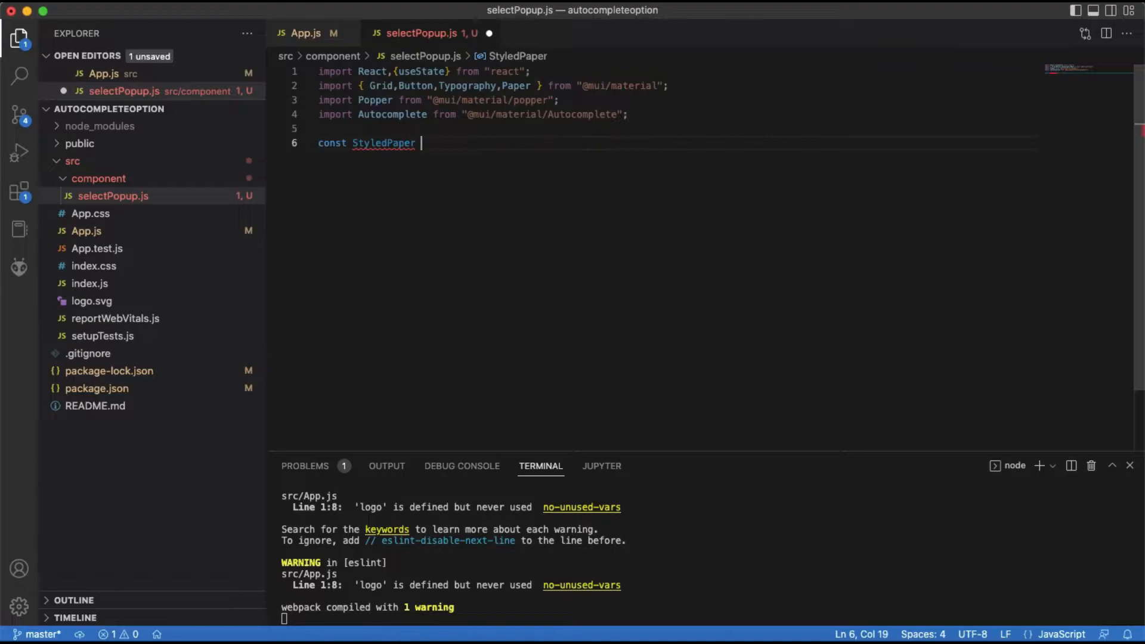
type("=")
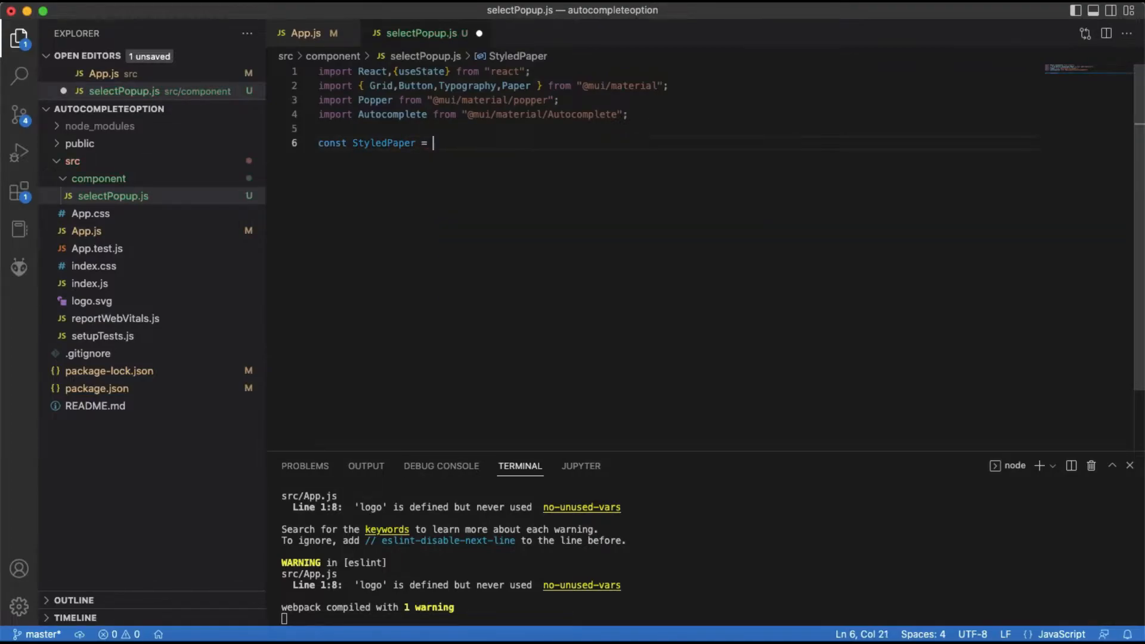
type("styled")
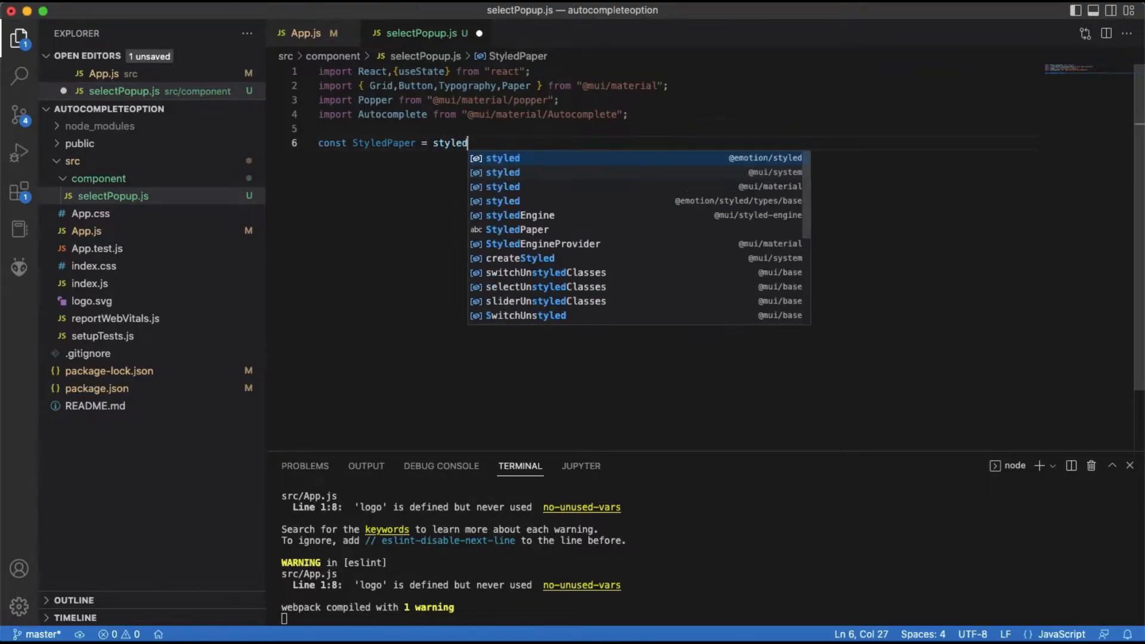
left_click(503, 158)
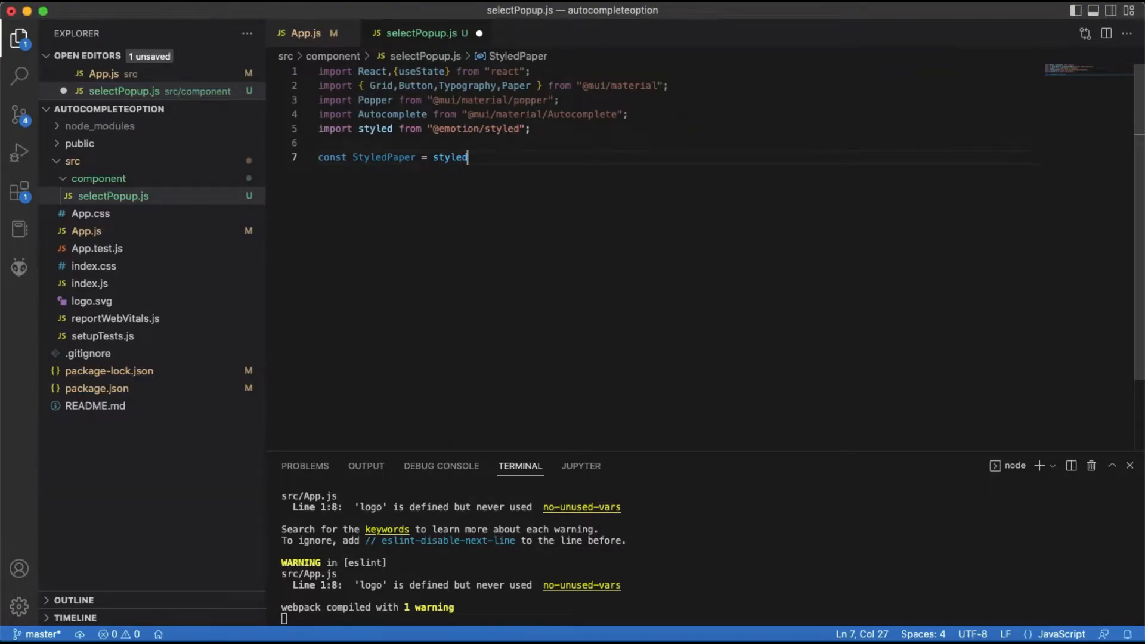
type("()")
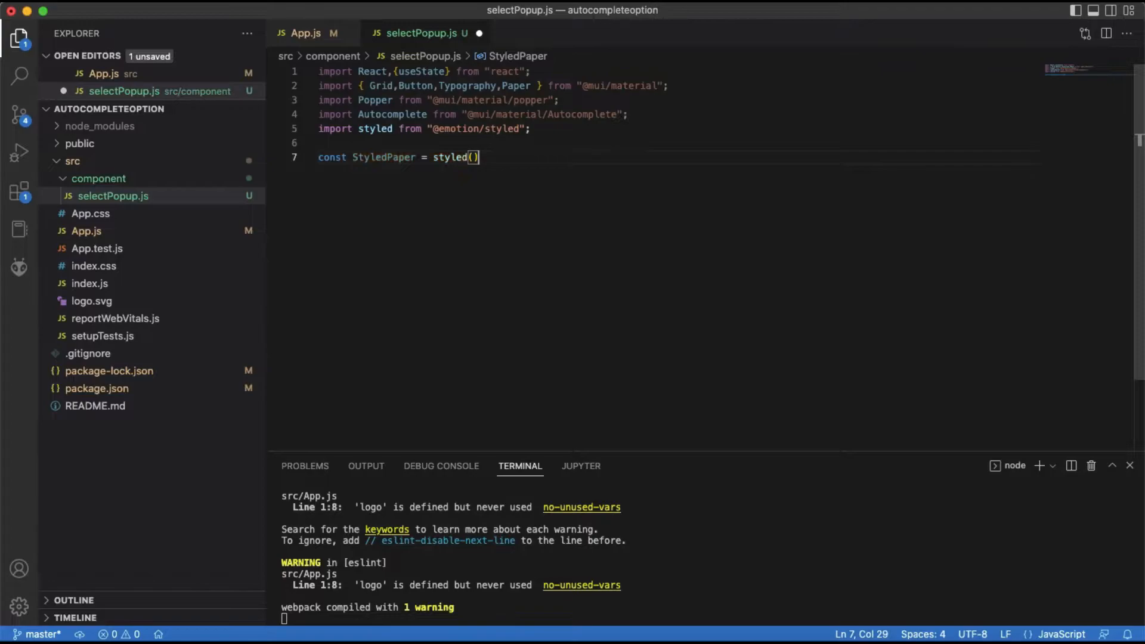
Finish the styled definitions and declare export default function SelectPopup(props).
type("Paper")
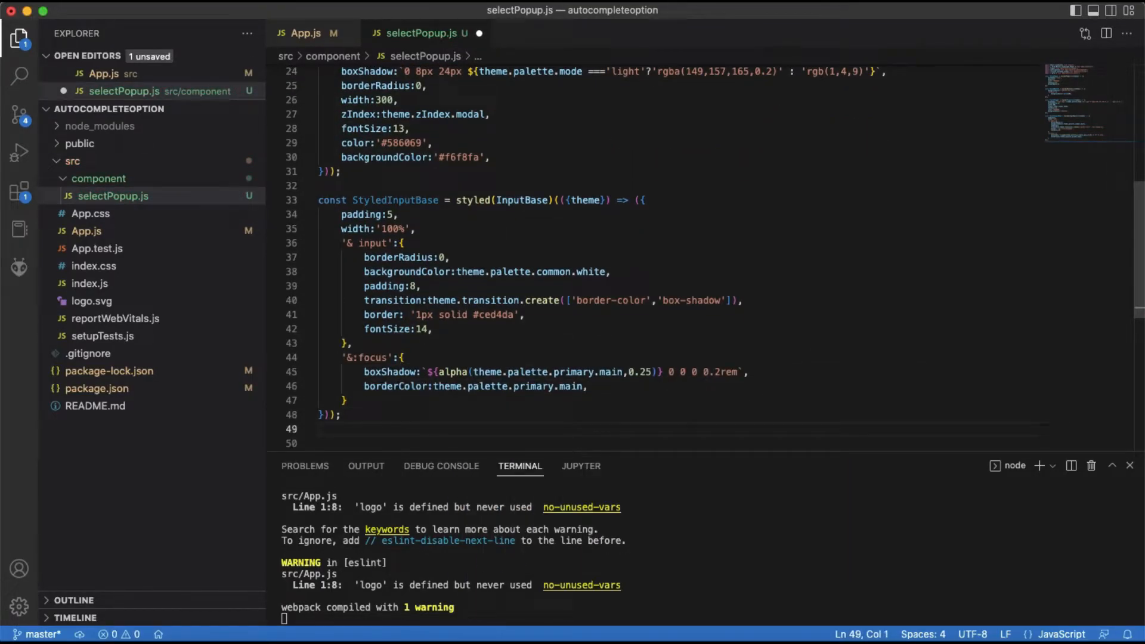
type("export defaut")
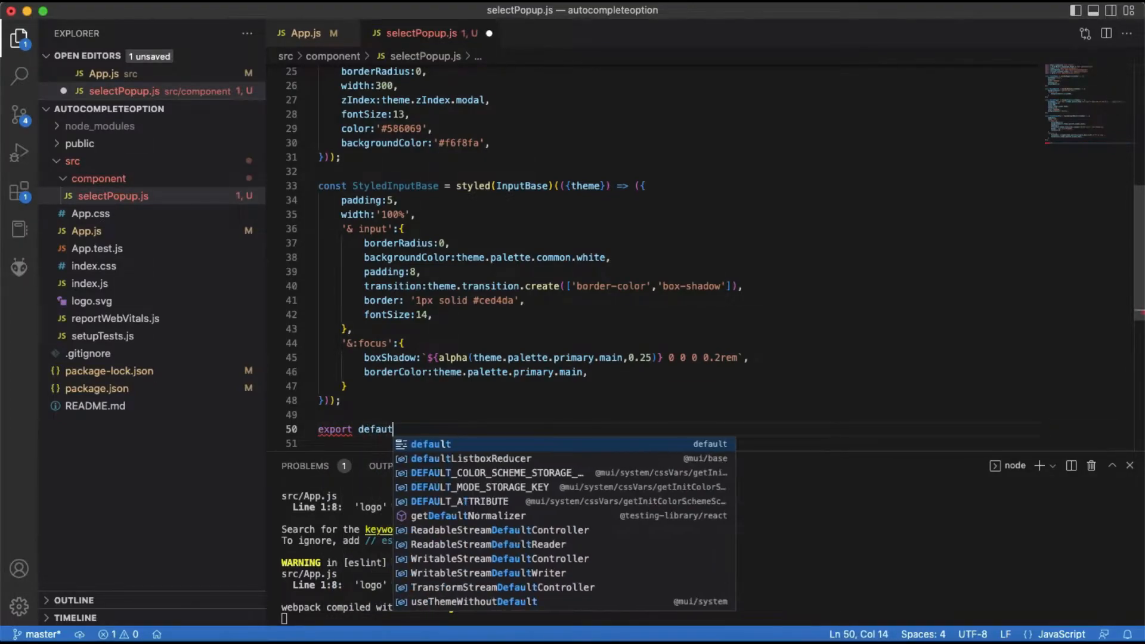
key("Backspace")
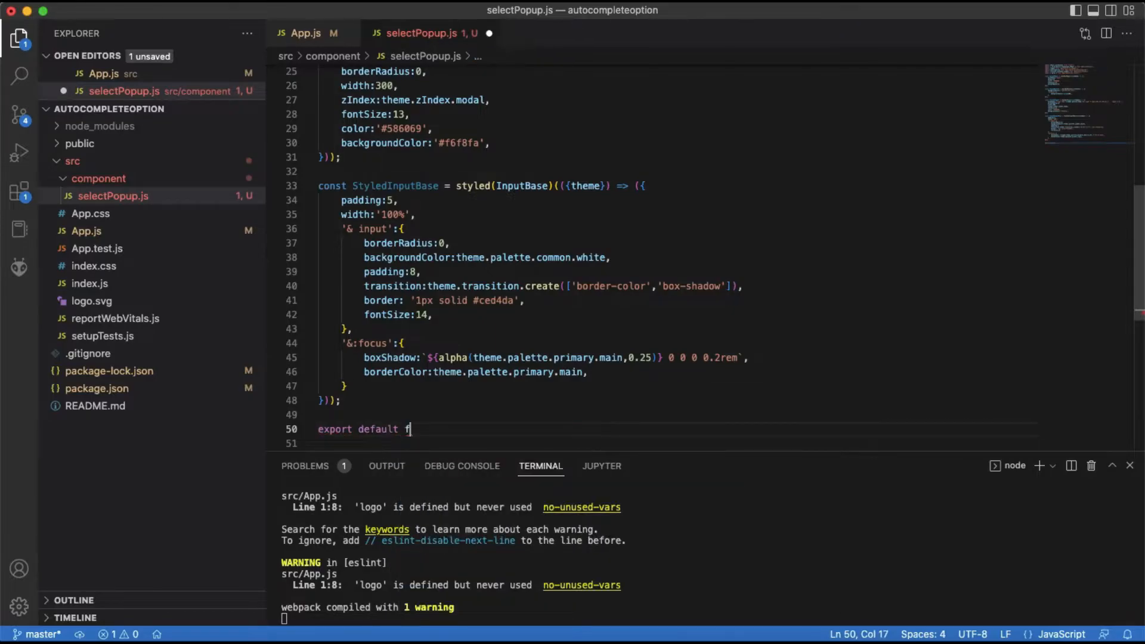
type("unction")
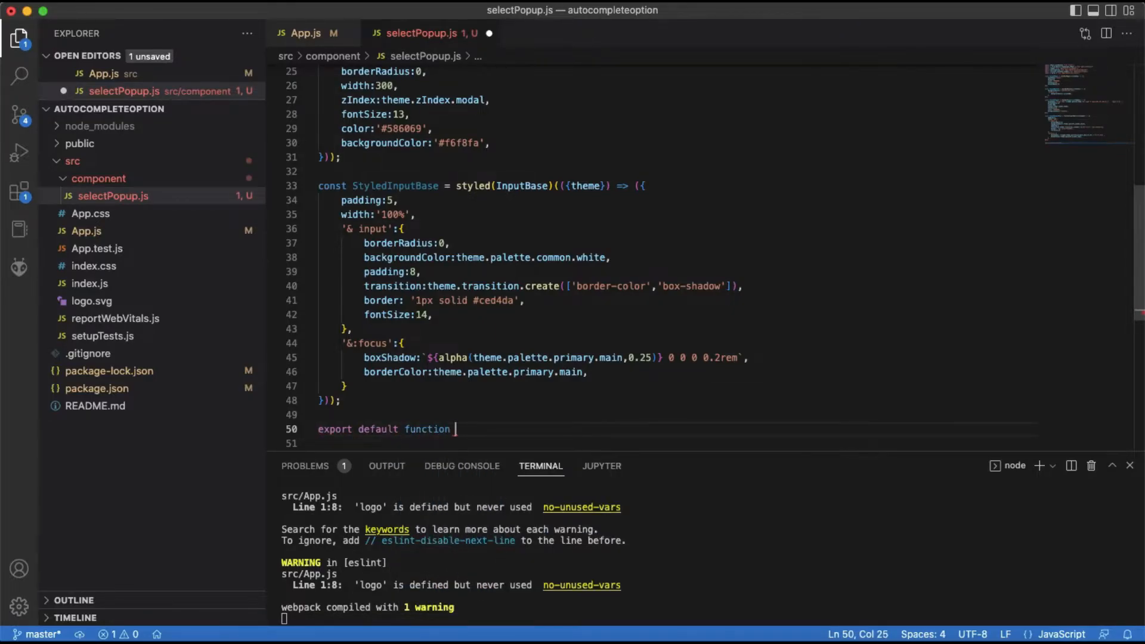
type("SelectPopup")
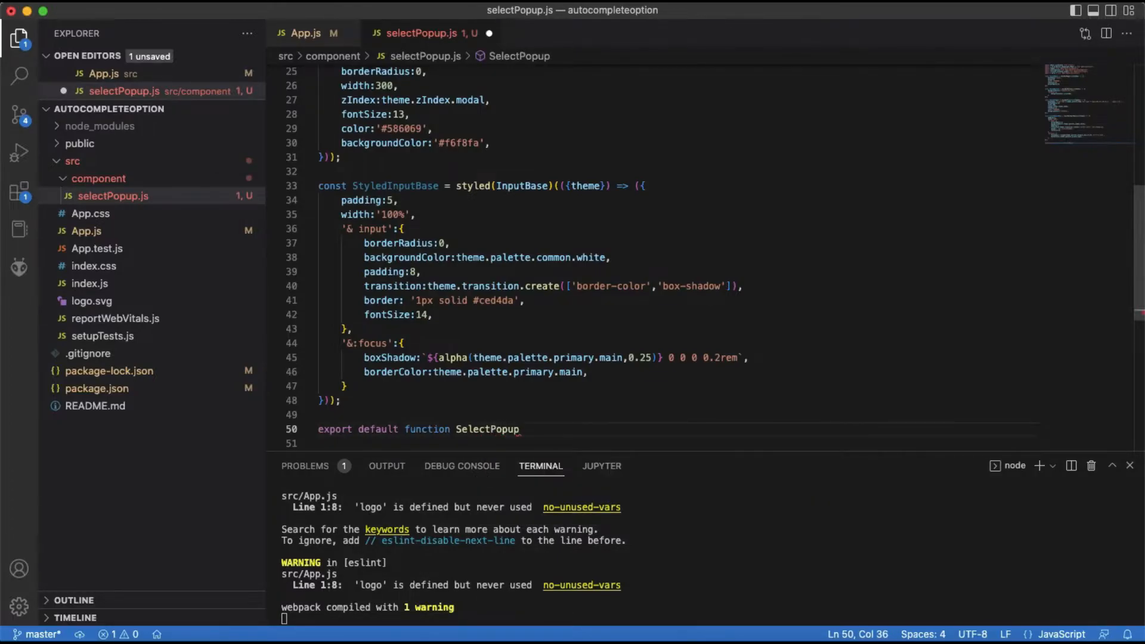
type("(props")
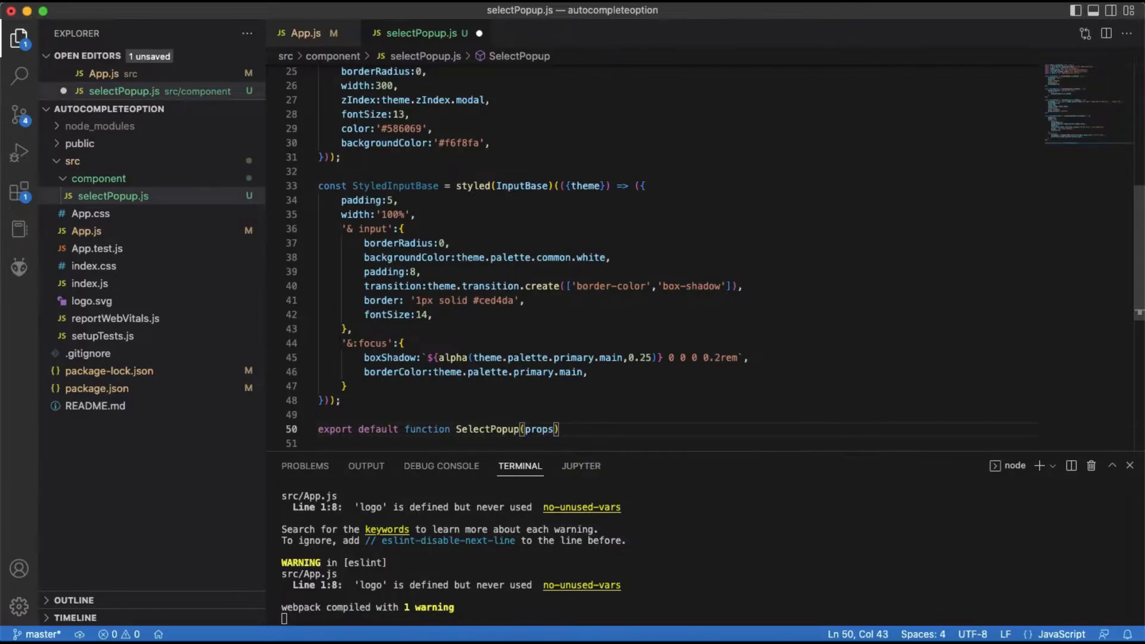
type("{}")
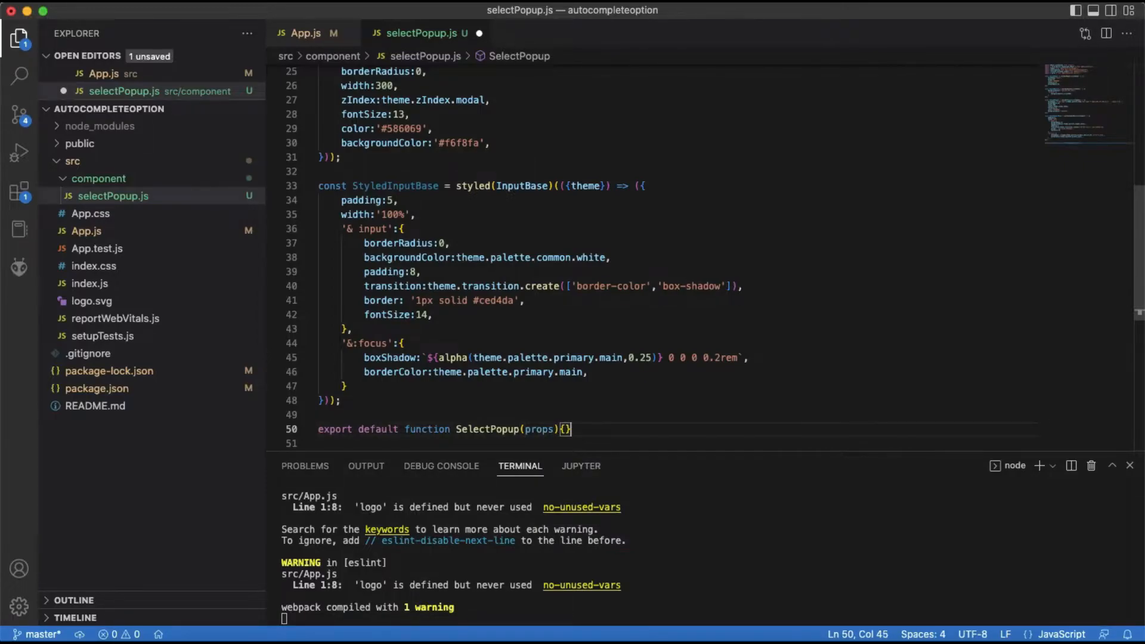
key("Enter")
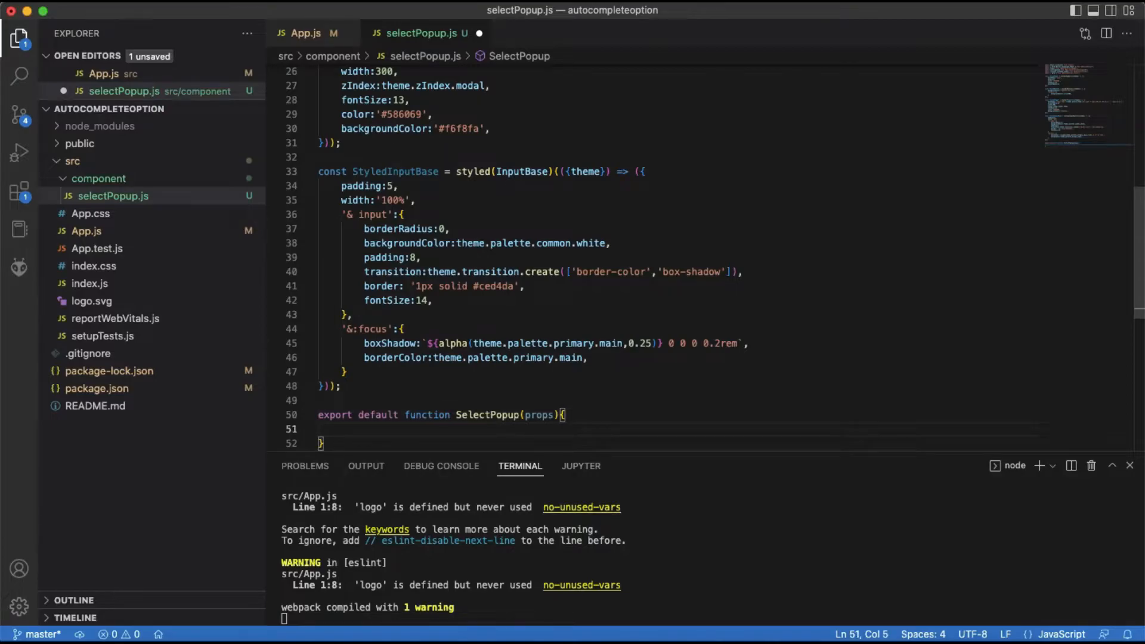
Add const theme = useTheme() inside SelectPopup.
type("const")
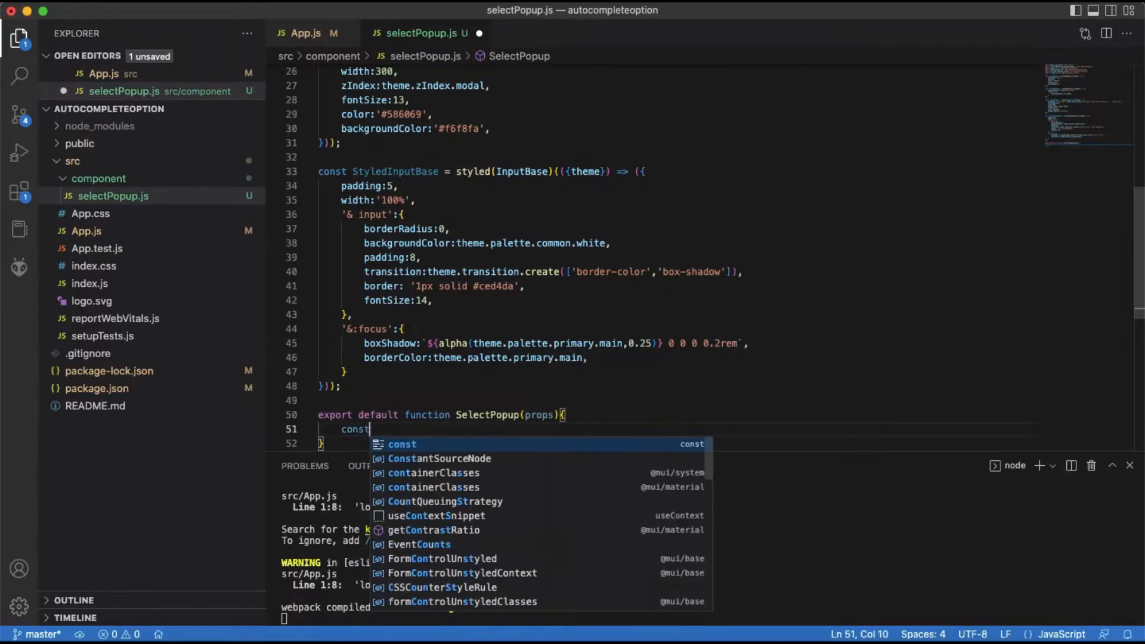
type("theme")
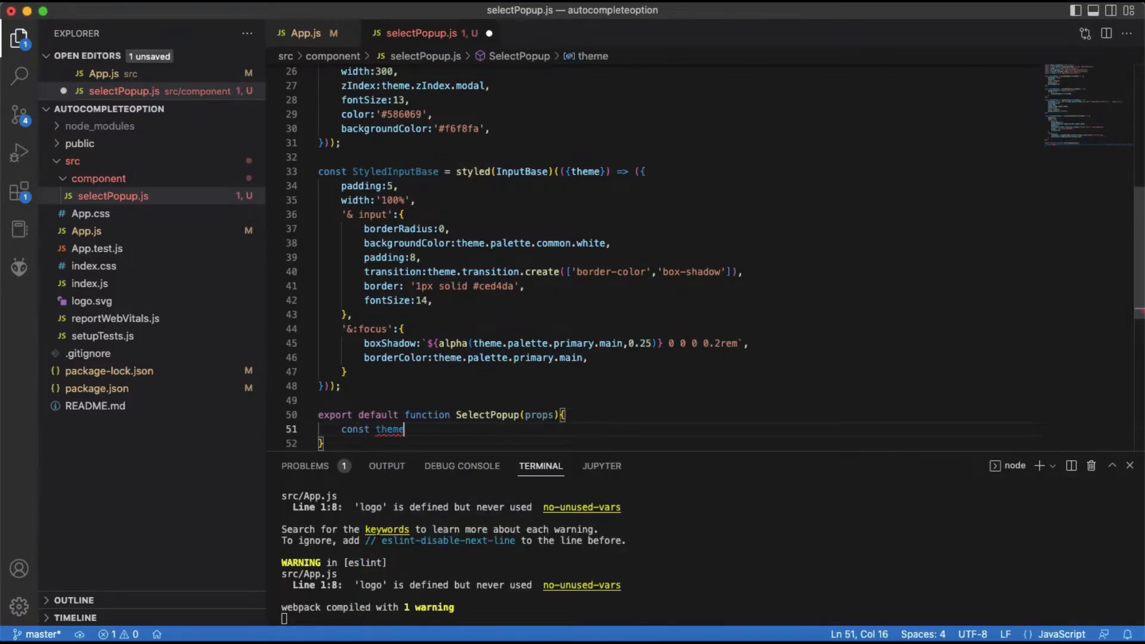
type("= us")
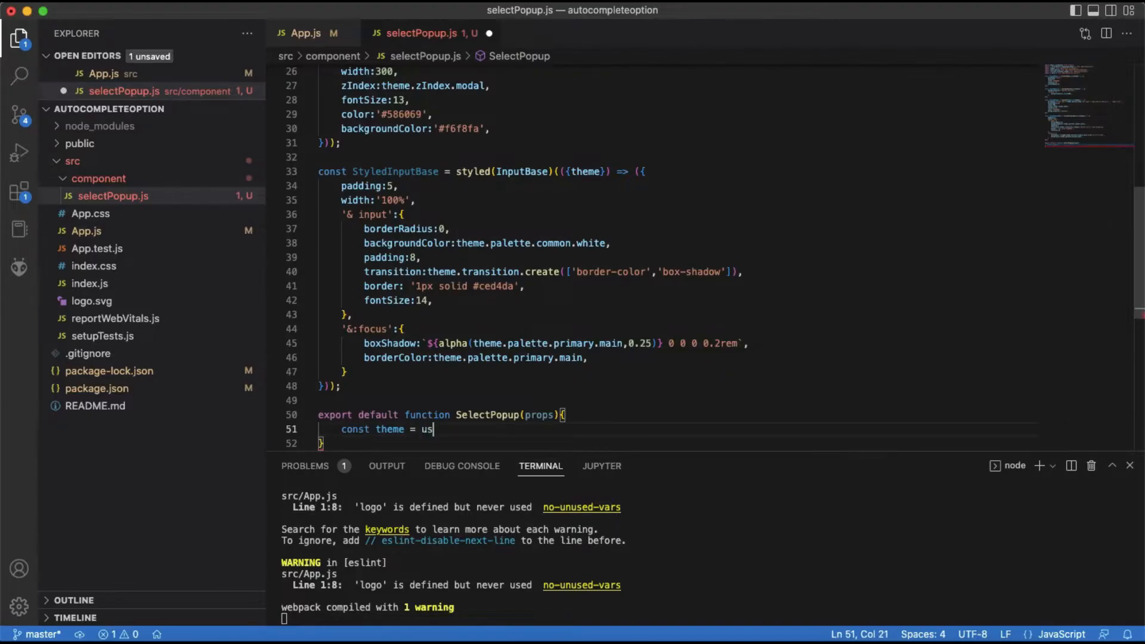
type("eTheme();")
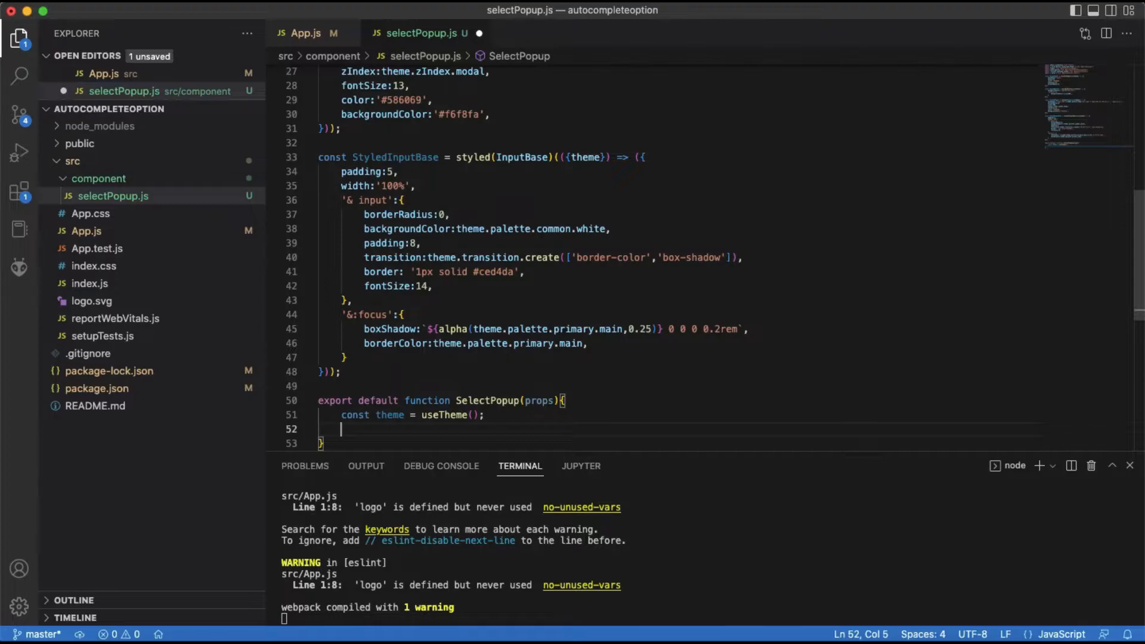
Declare anchorEl state with setter, initialised with useState(null).
type("const")
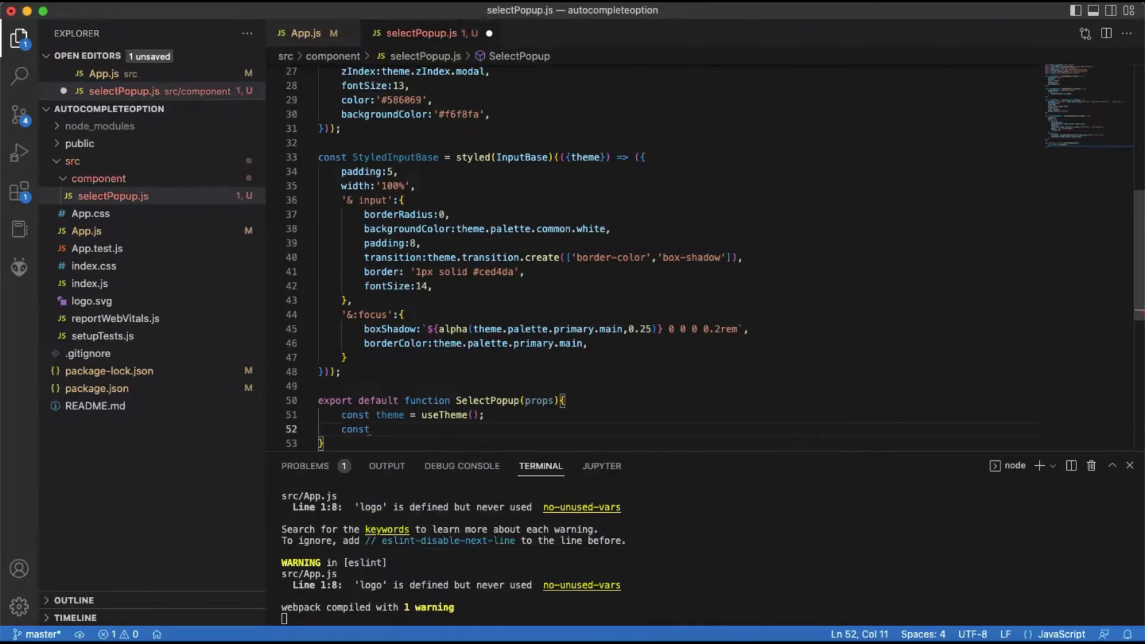
type("[a]")
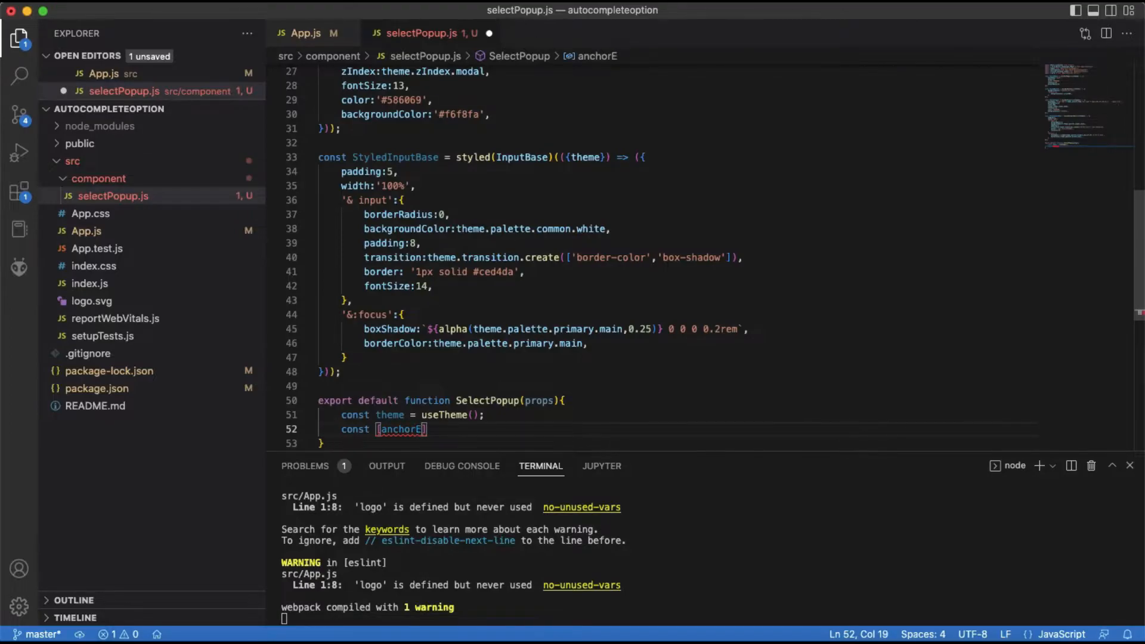
type(",")
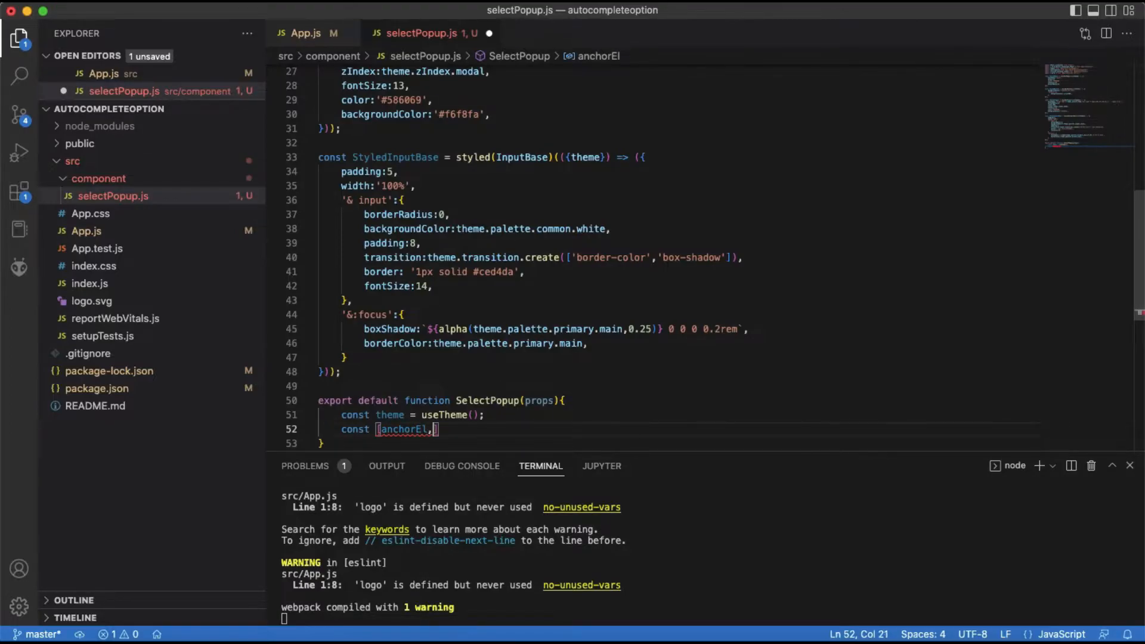
type("setAnchorE")
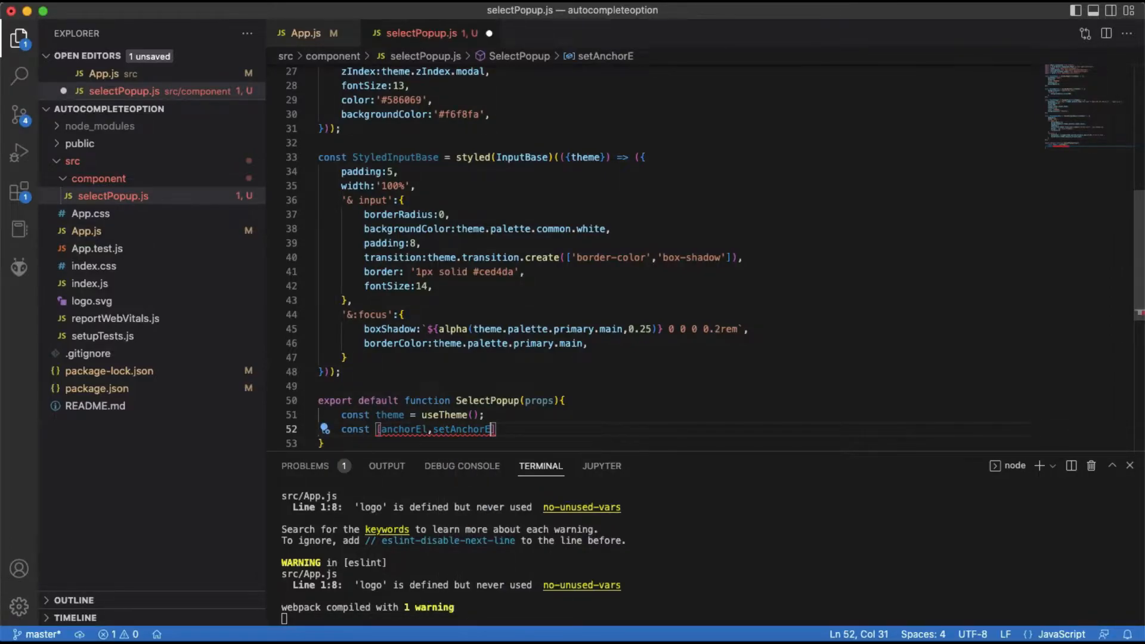
type("l")
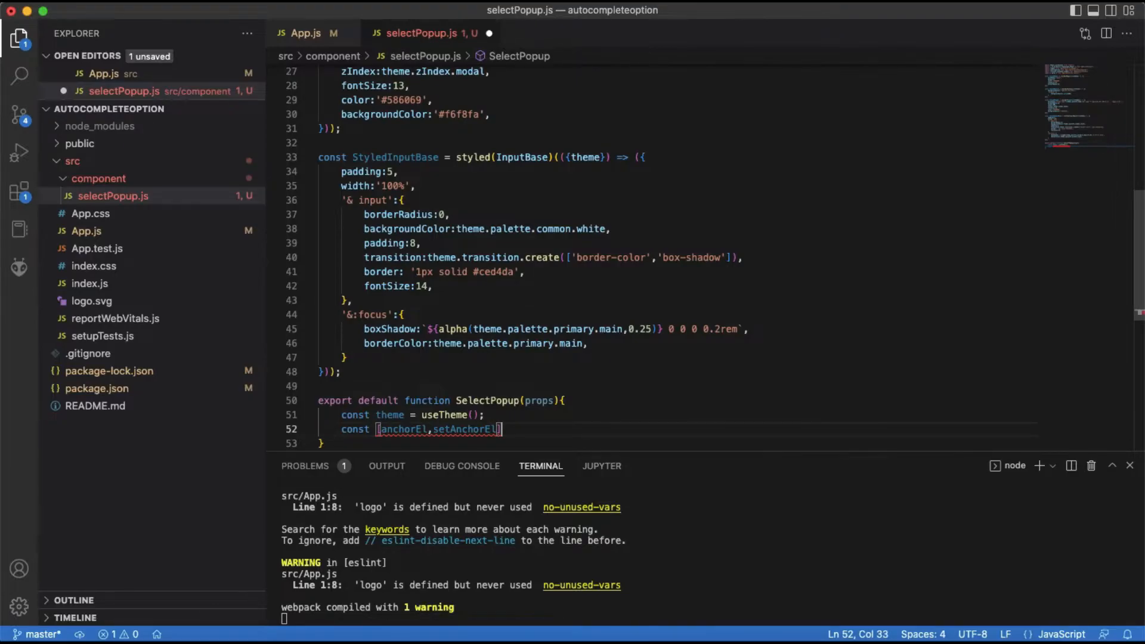
type("=")
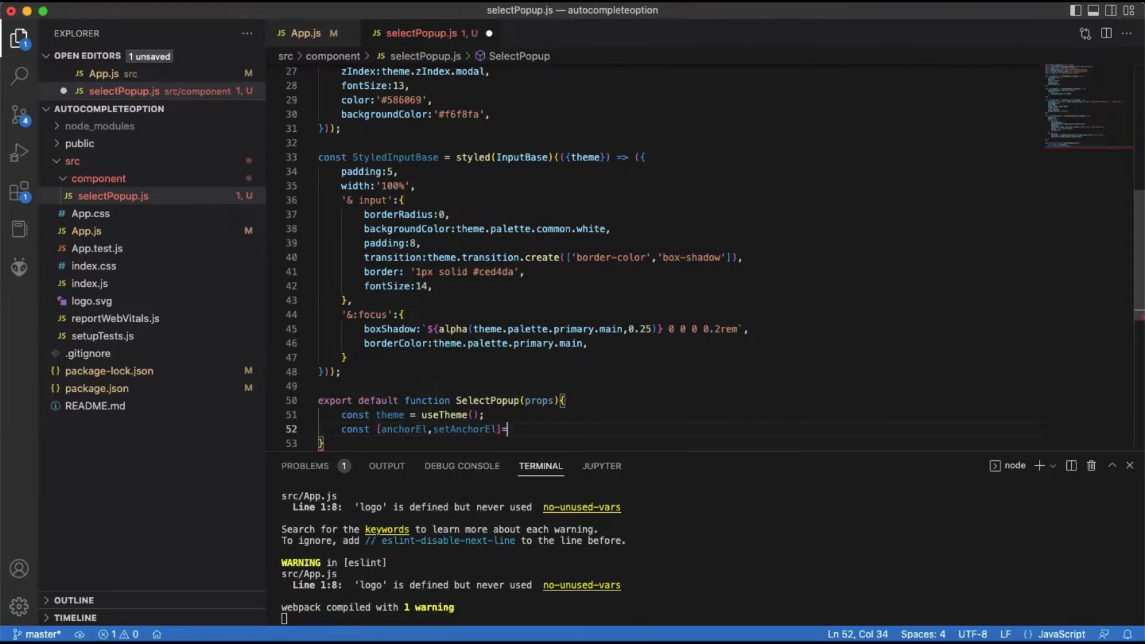
type("useState")
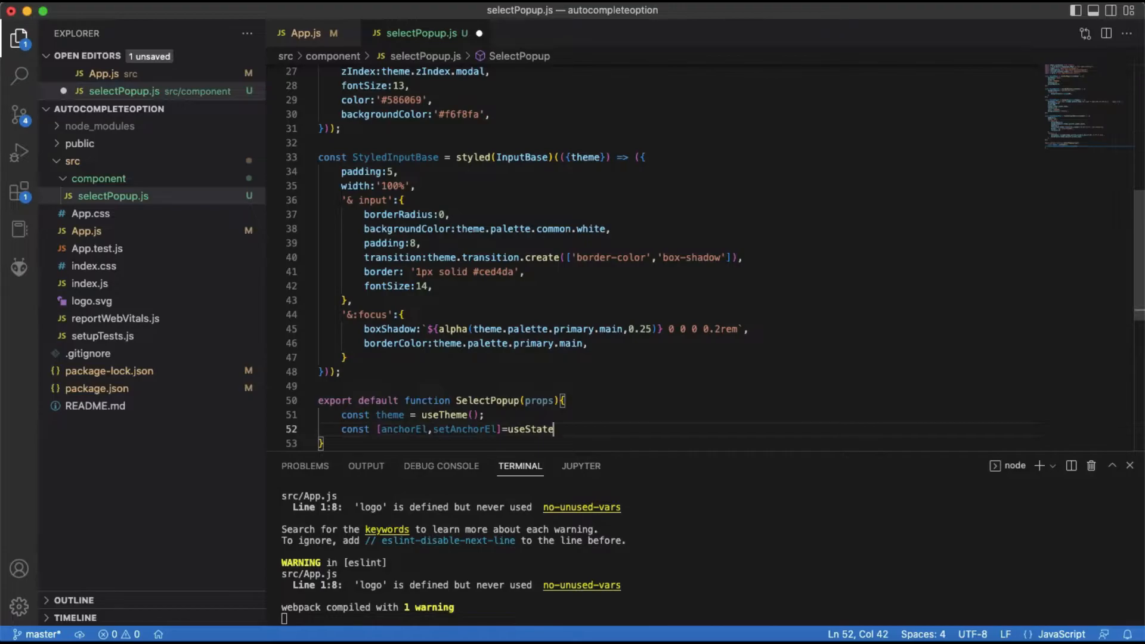
type("();")
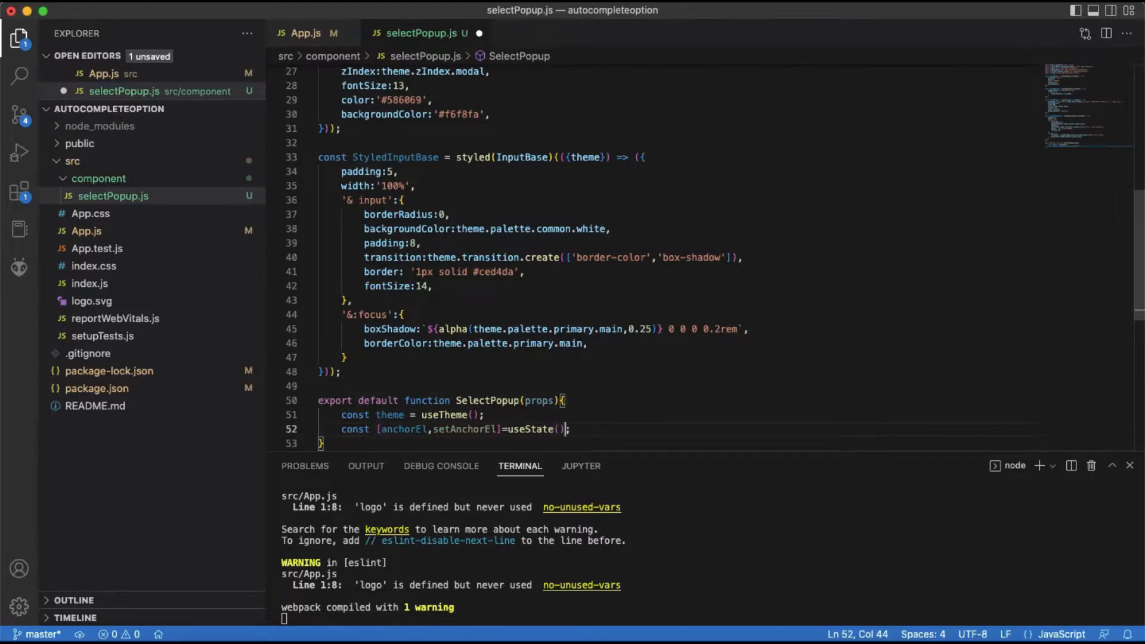
type("null")
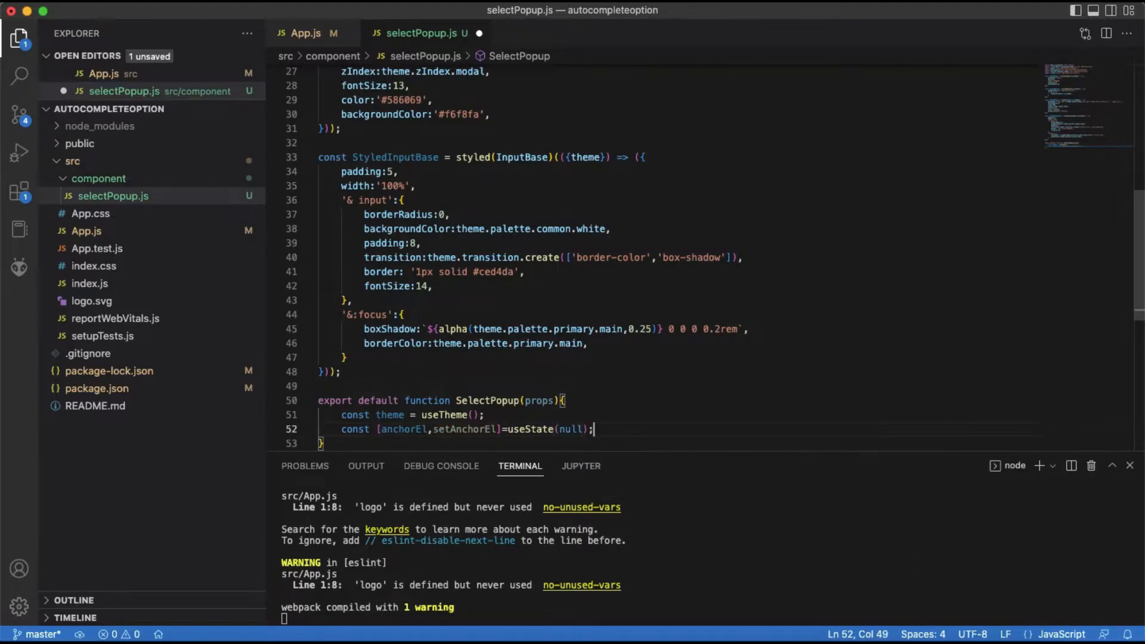
type("const")
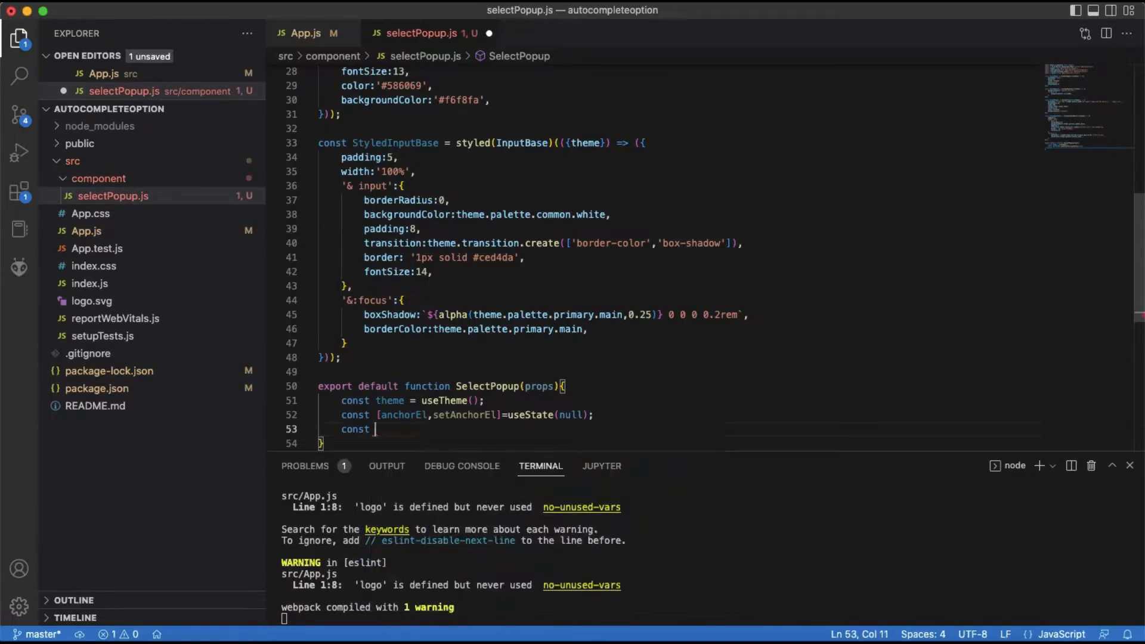
Declare currentValue and setcurrentValue state starting as an empty array.
type("[]")
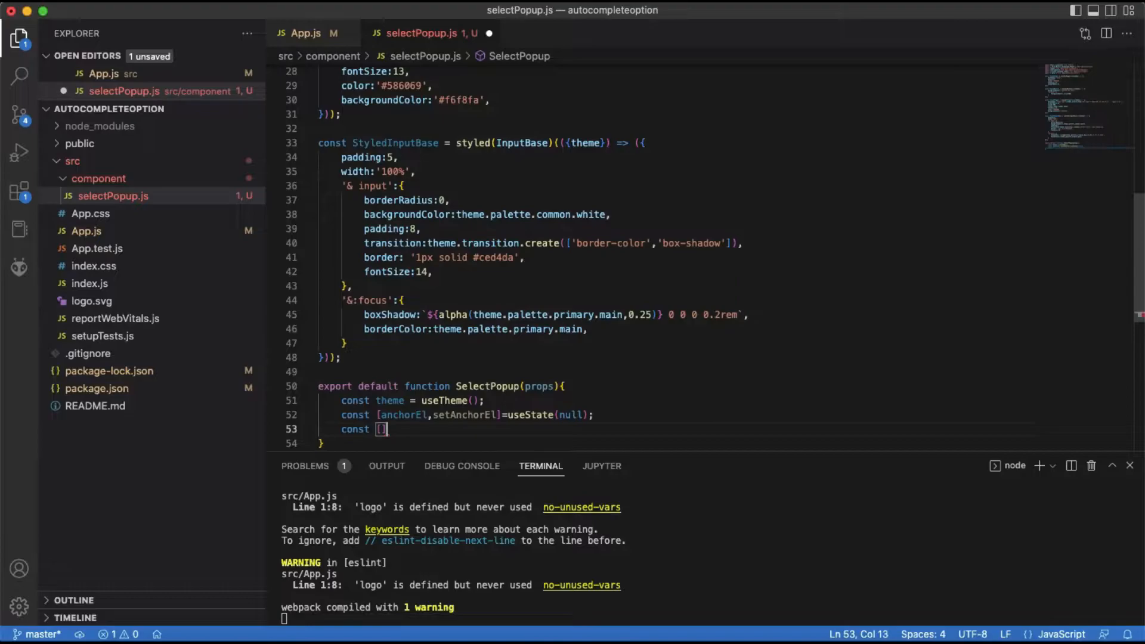
type("currentValue")
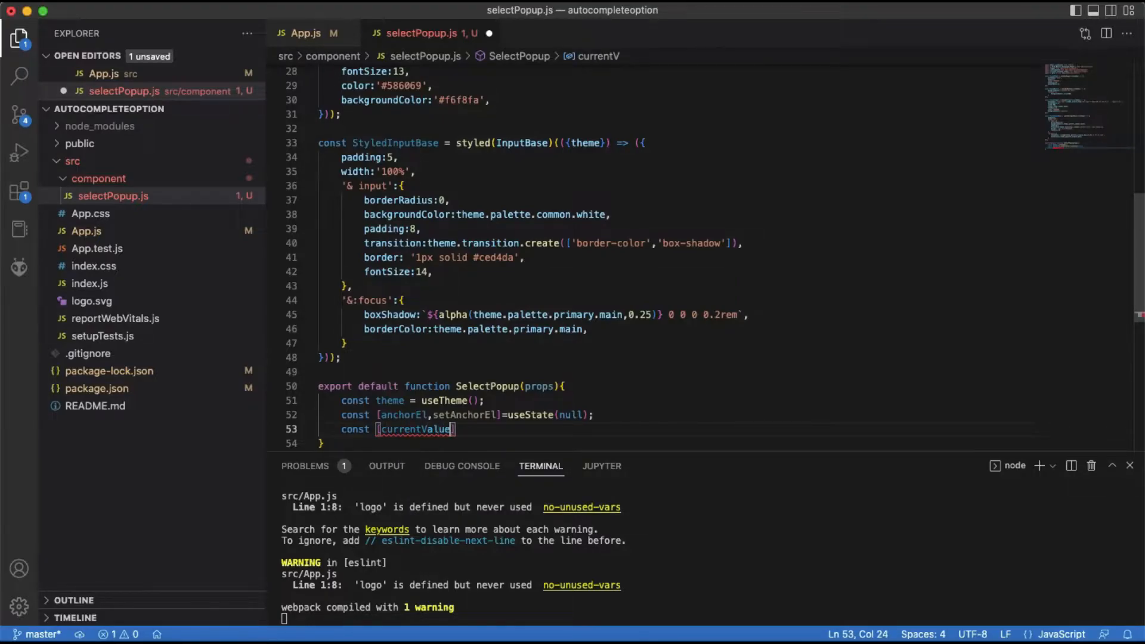
type(",setcurrentV")
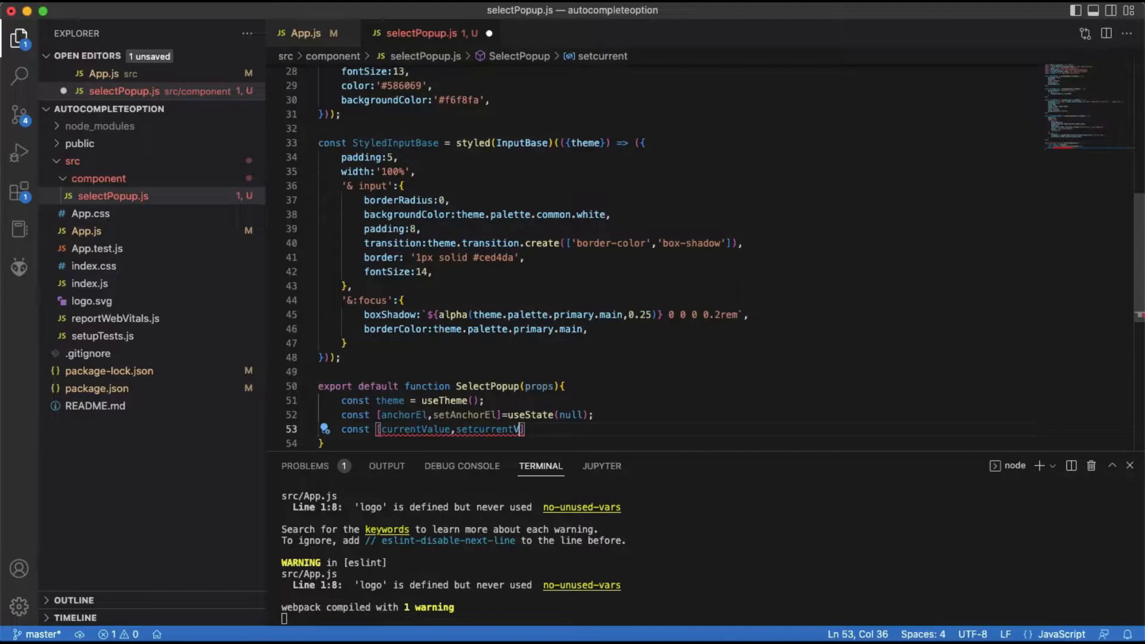
type("alue")
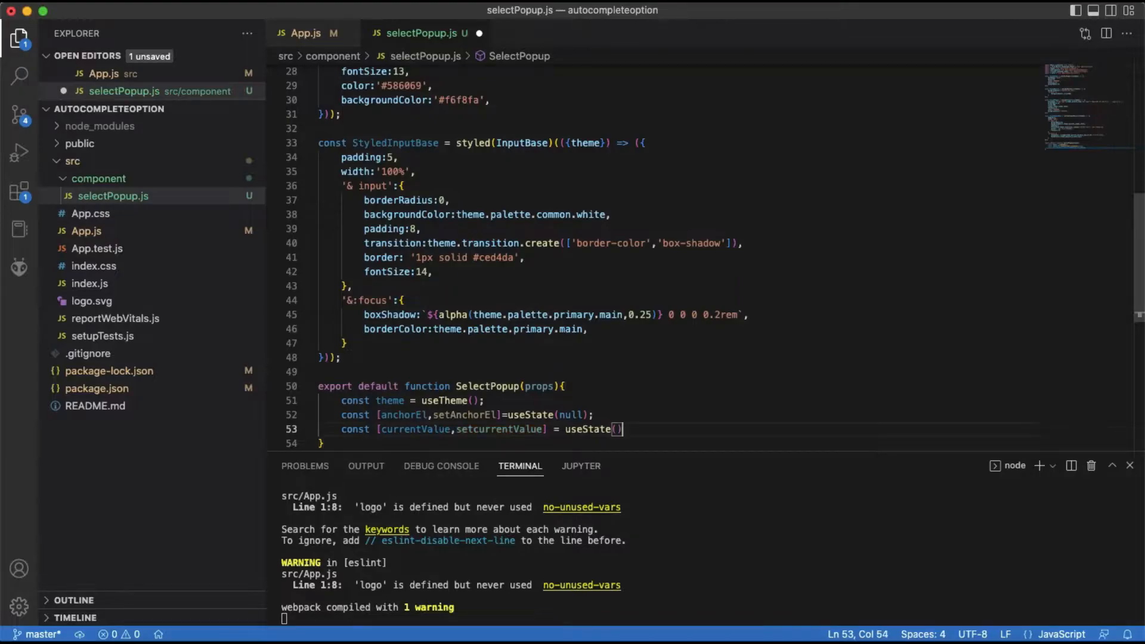
type(";")
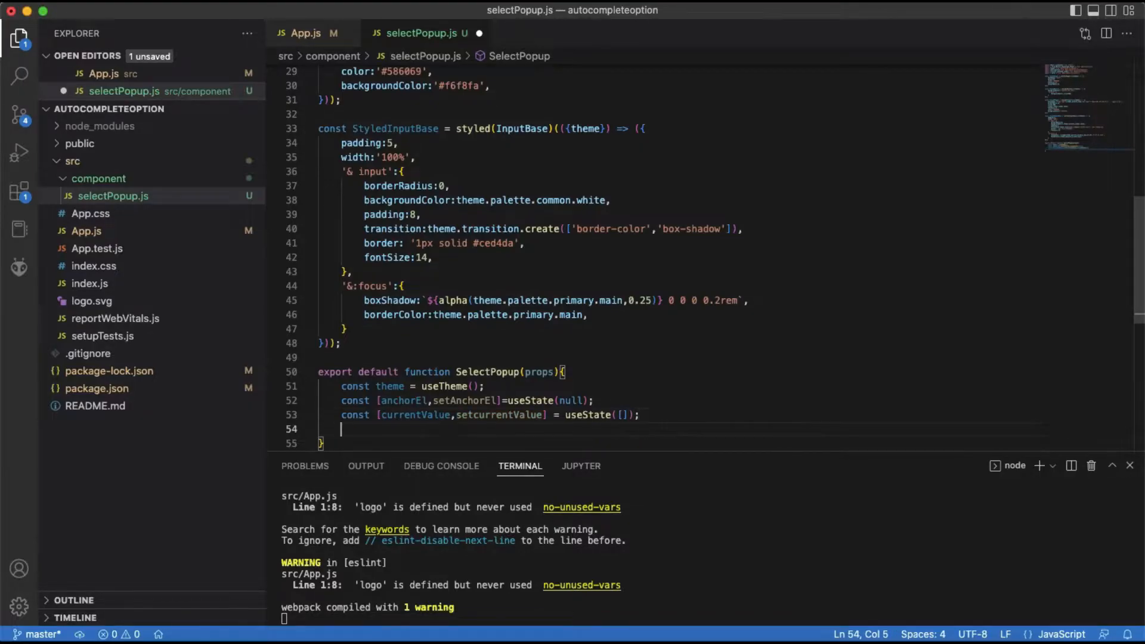
Declare pendingValue and setPendingValue state with useState([]), followed by a blank line.
type("const []")
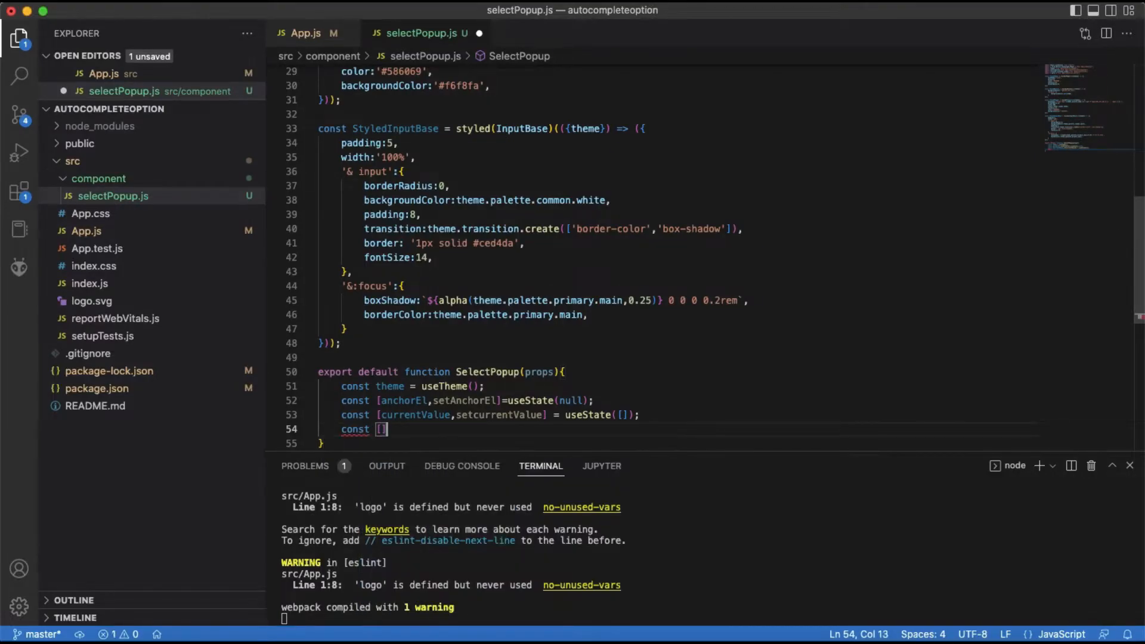
type("peni")
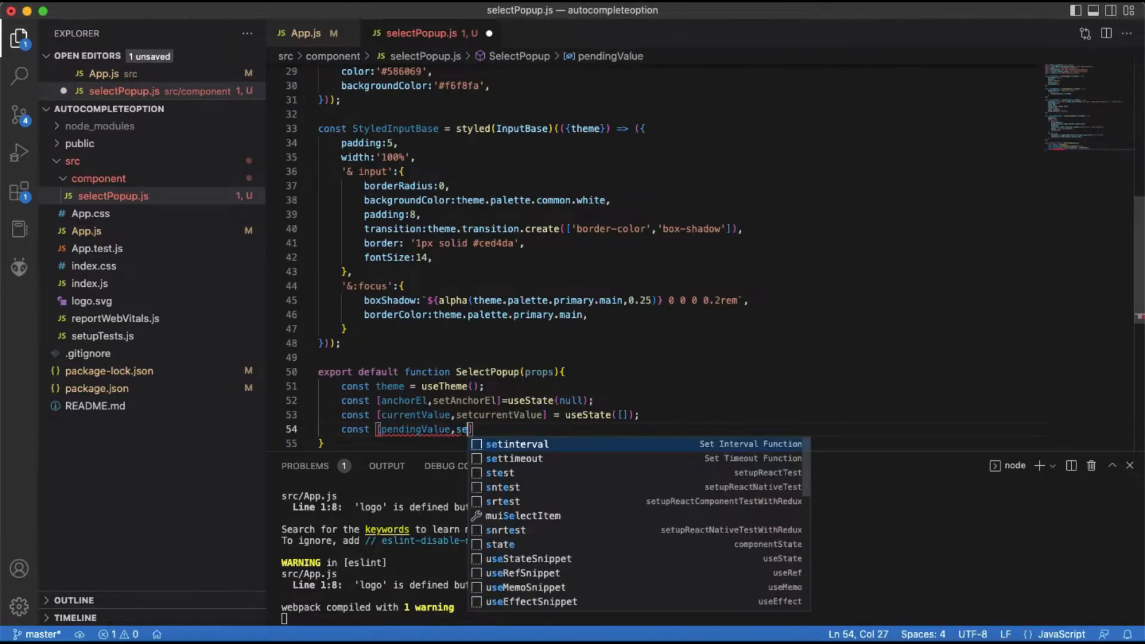
type("tPendingValue")
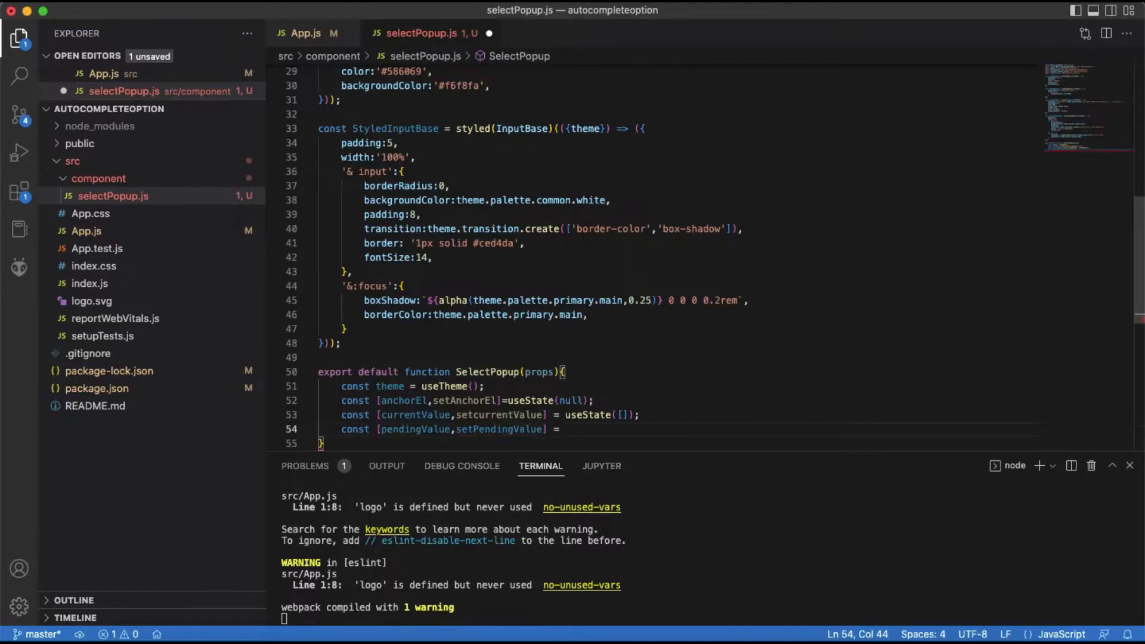
type("useState()")
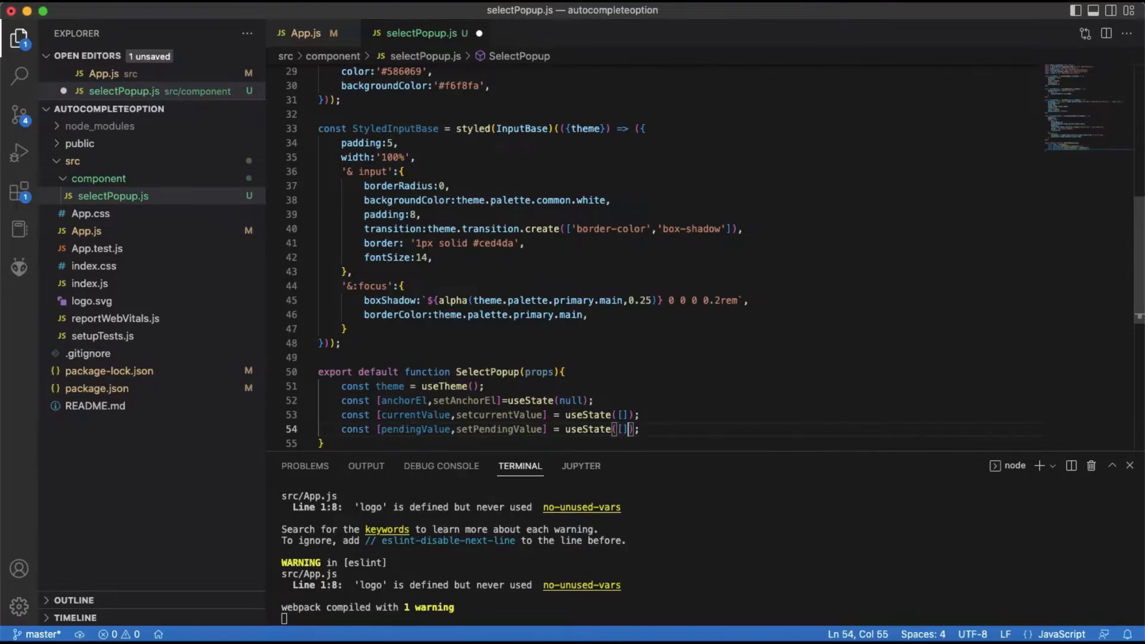
scroll("down", 3)
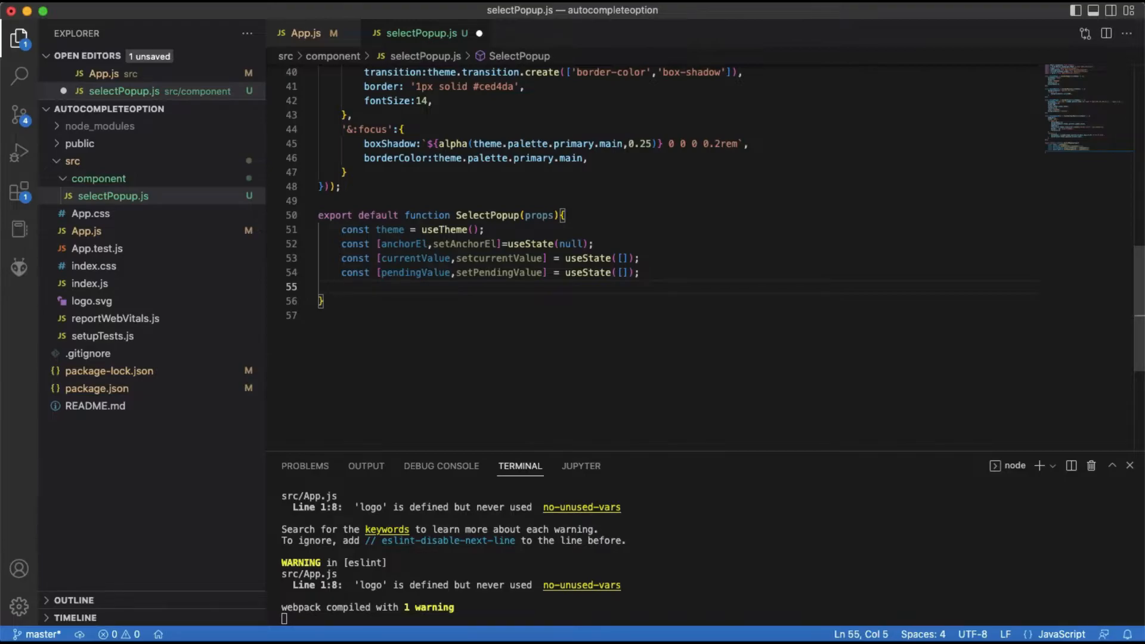
key("enter")
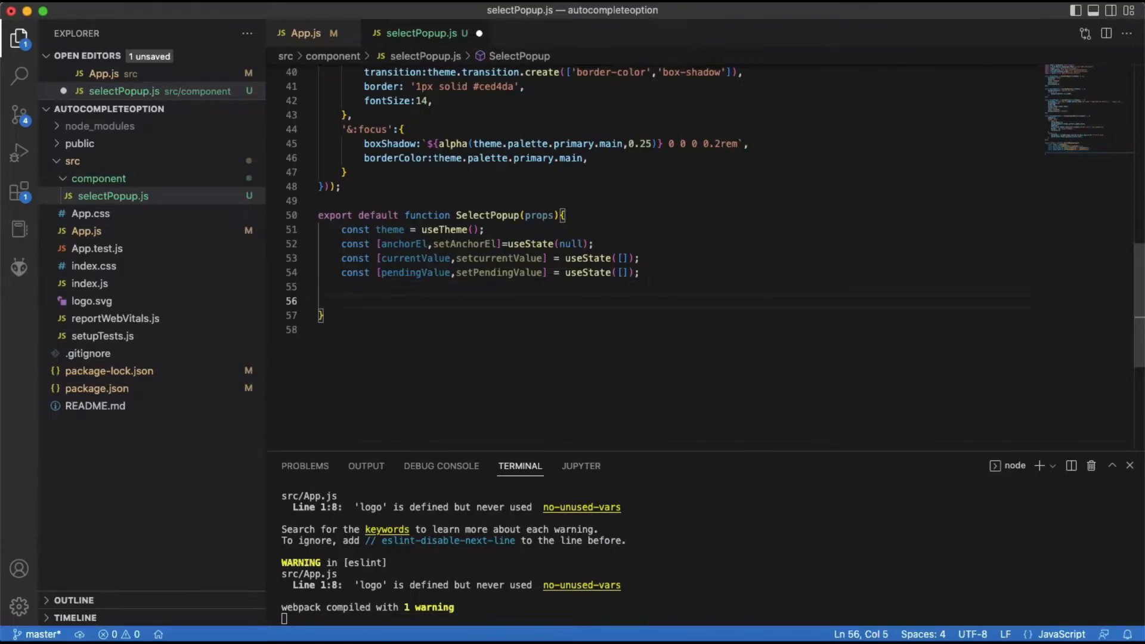
scroll("up", 3)
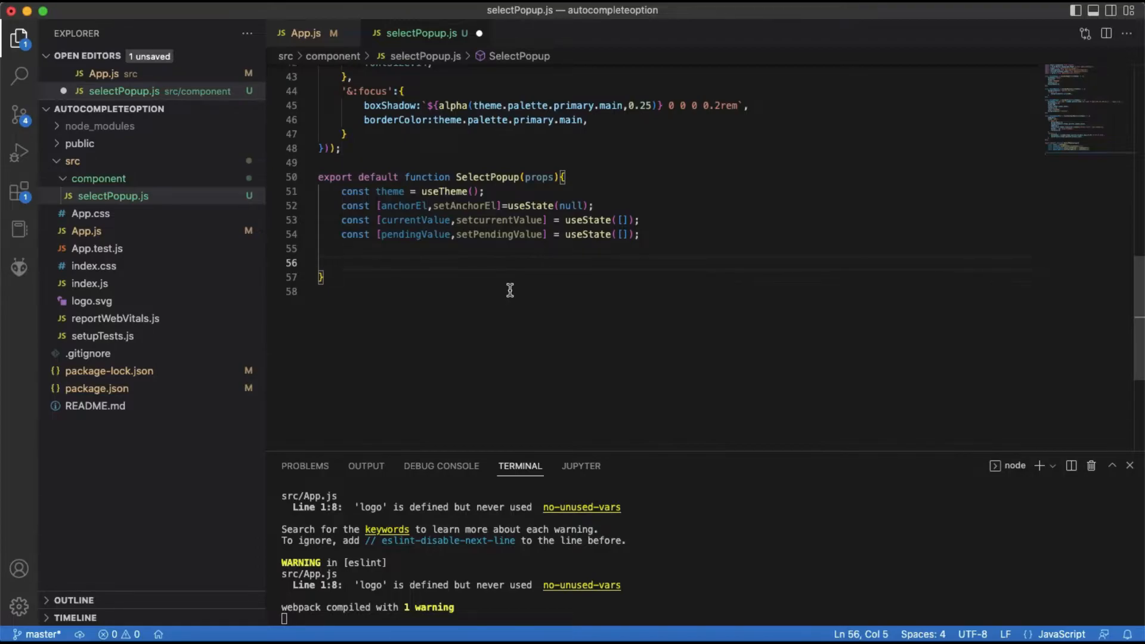
Write PaperComponentCustom returning StyledPaper around children, with an add-option button comment.
type("cont")
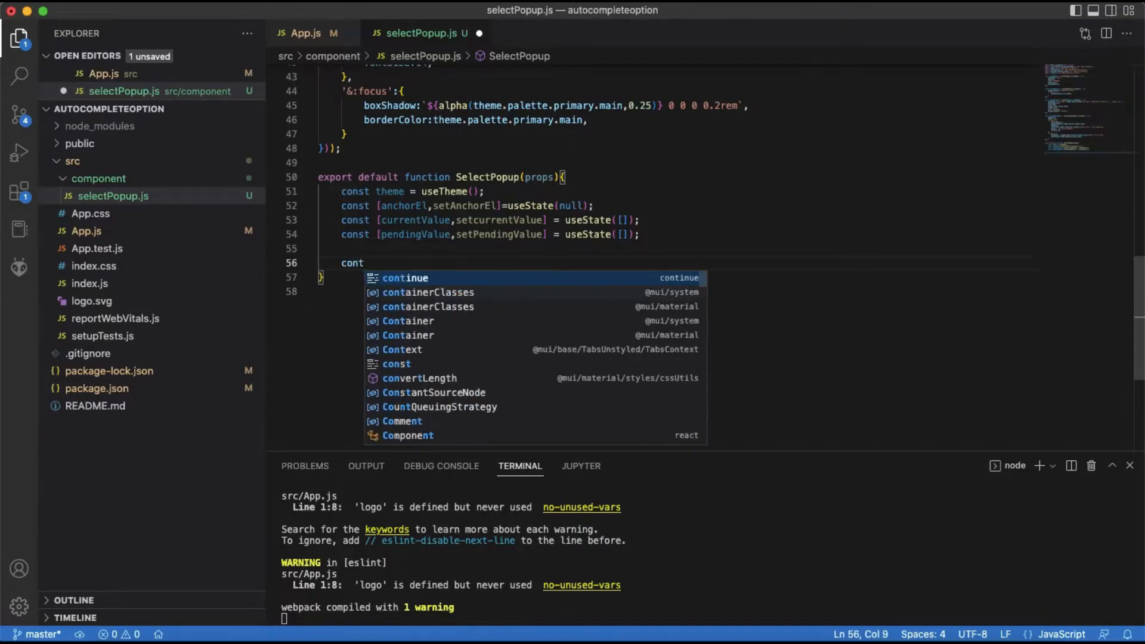
type("PaperComponentCustom = options =")
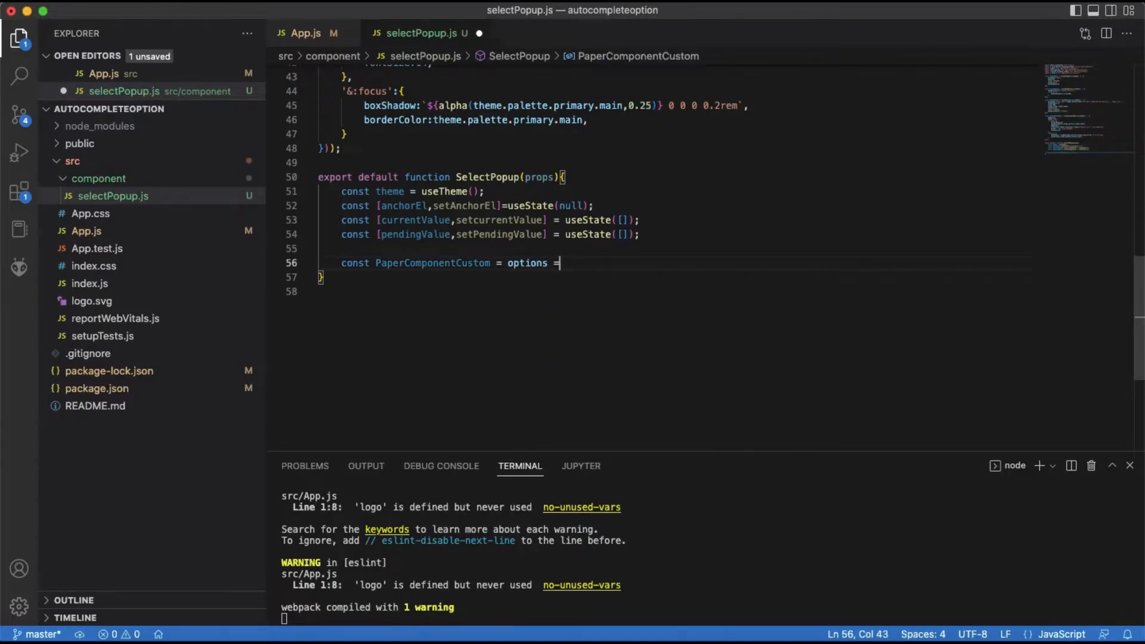
type("=> {")
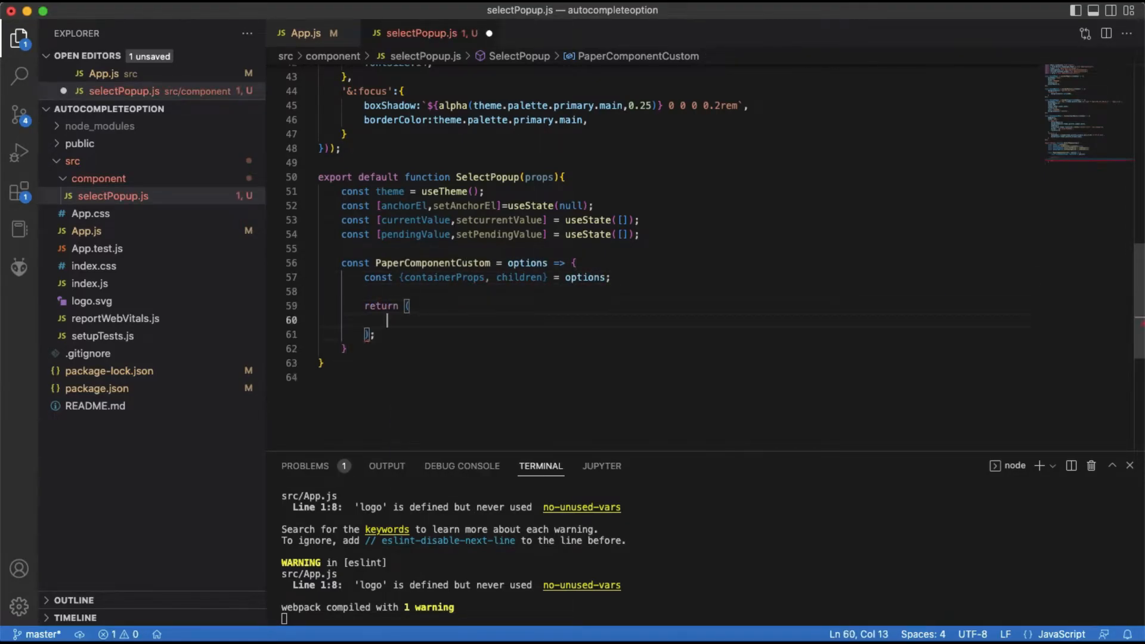
type("<StyledPaper {}>")
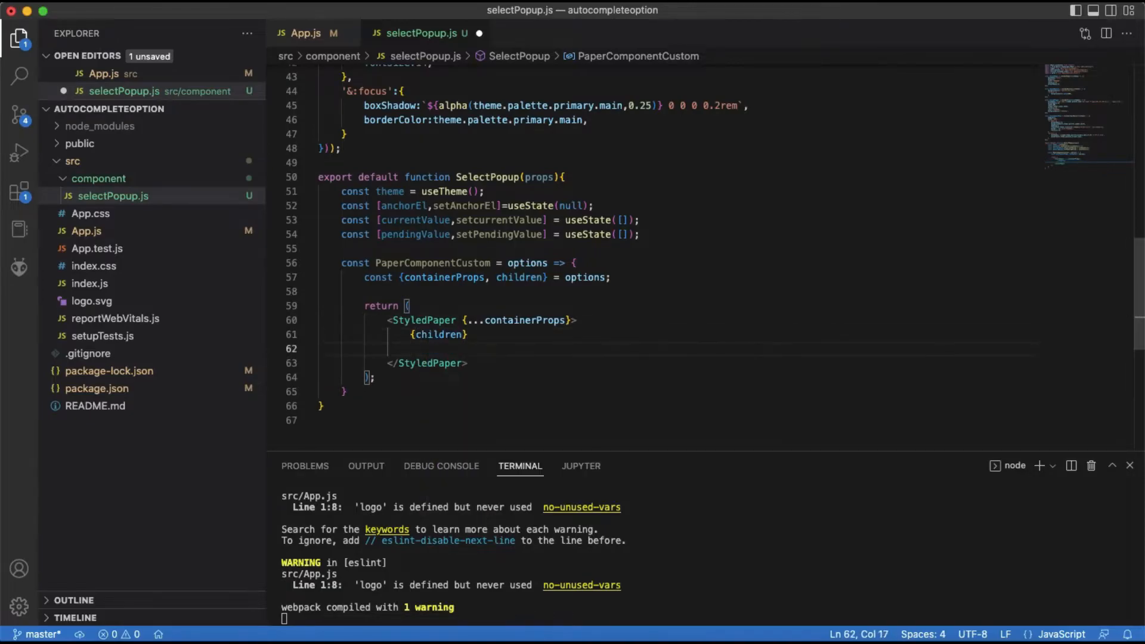
type("//here we will add the button to add new option")
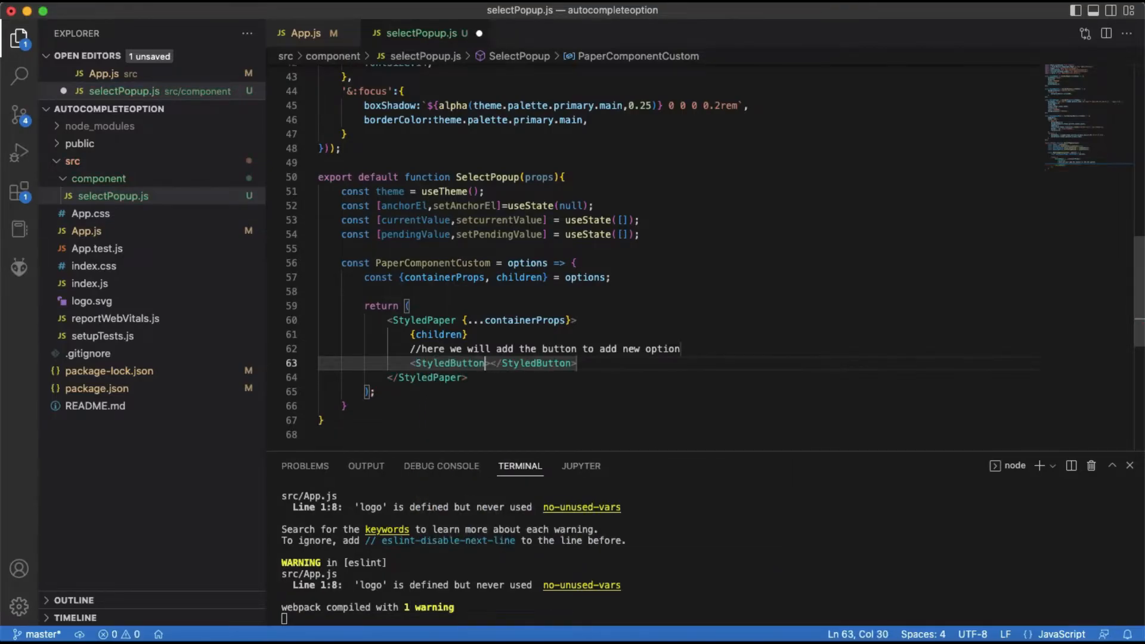
Give StyledButton fullWidth, color 'primary', a preventDefault mouse-down handler and Typography text from props.
type("fullWidth")
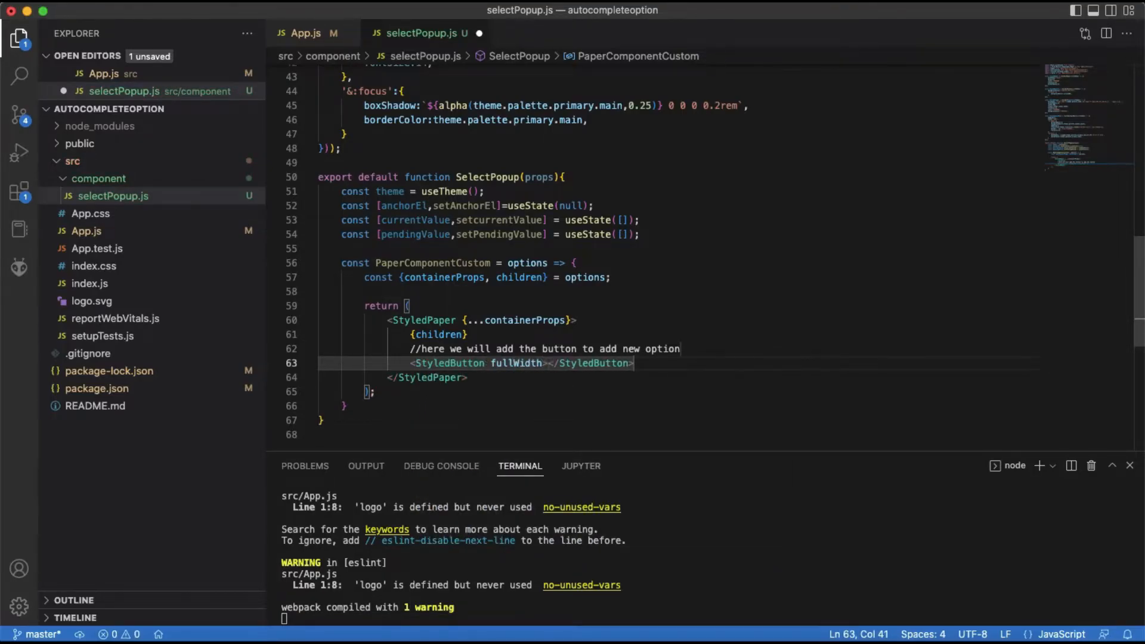
key("Enter")
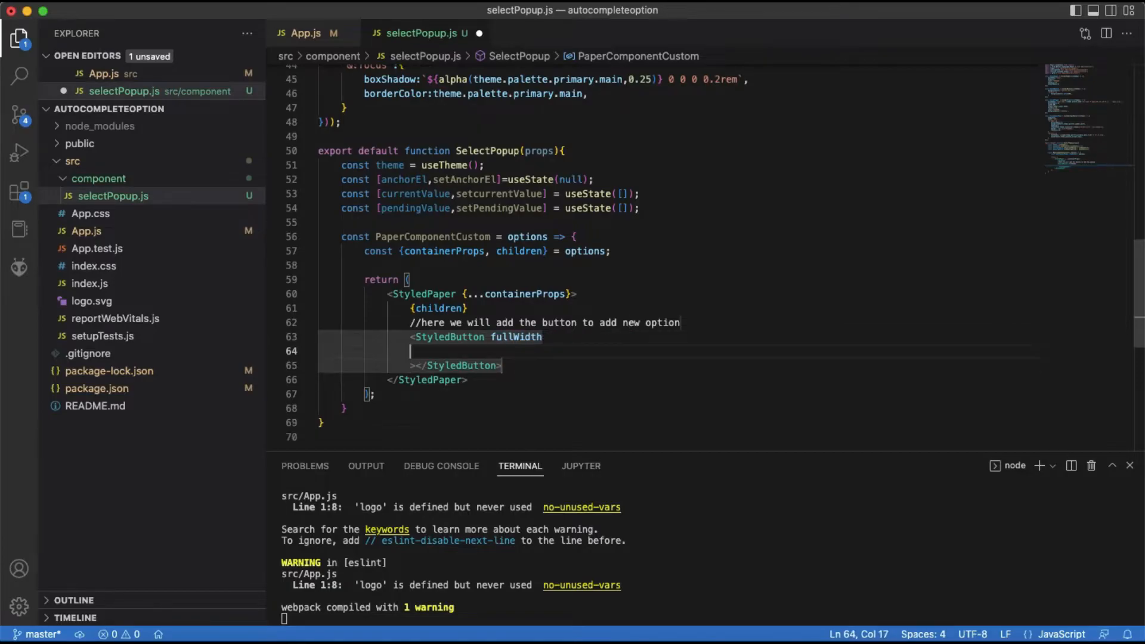
type("color='primary'")
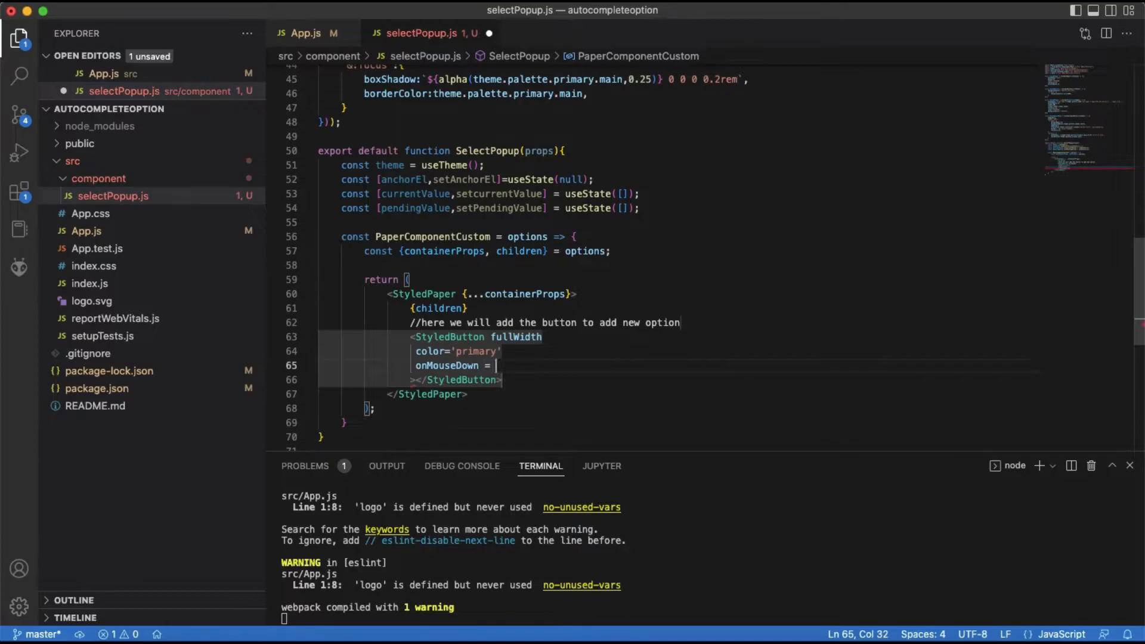
type("{(event)=>}")
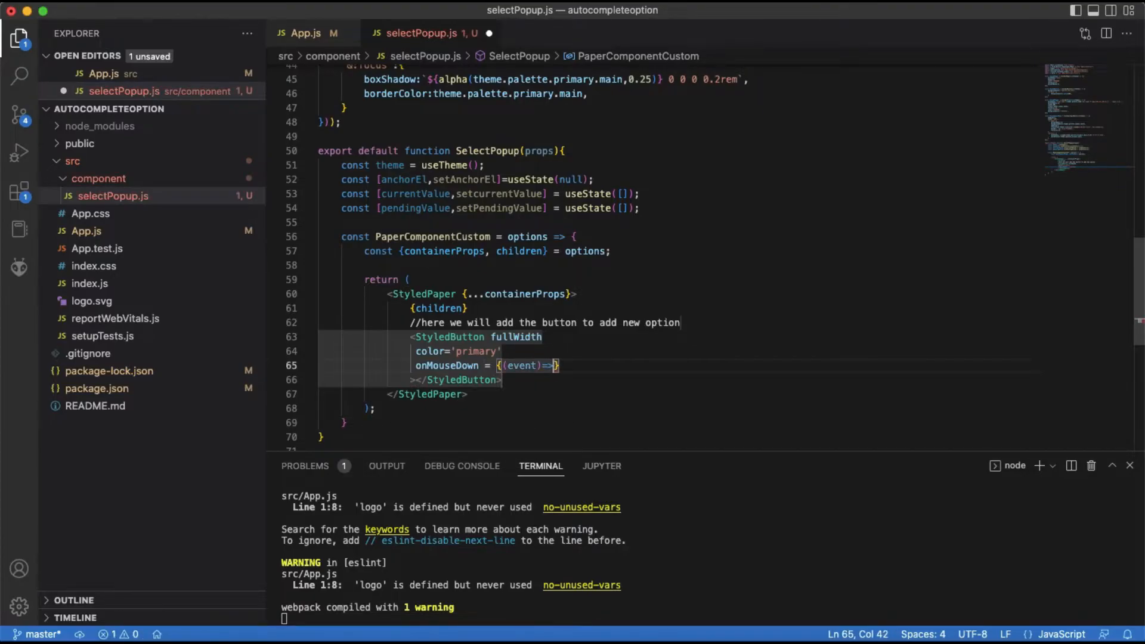
type("event.preventDefault(); props.addButtonFunction();")
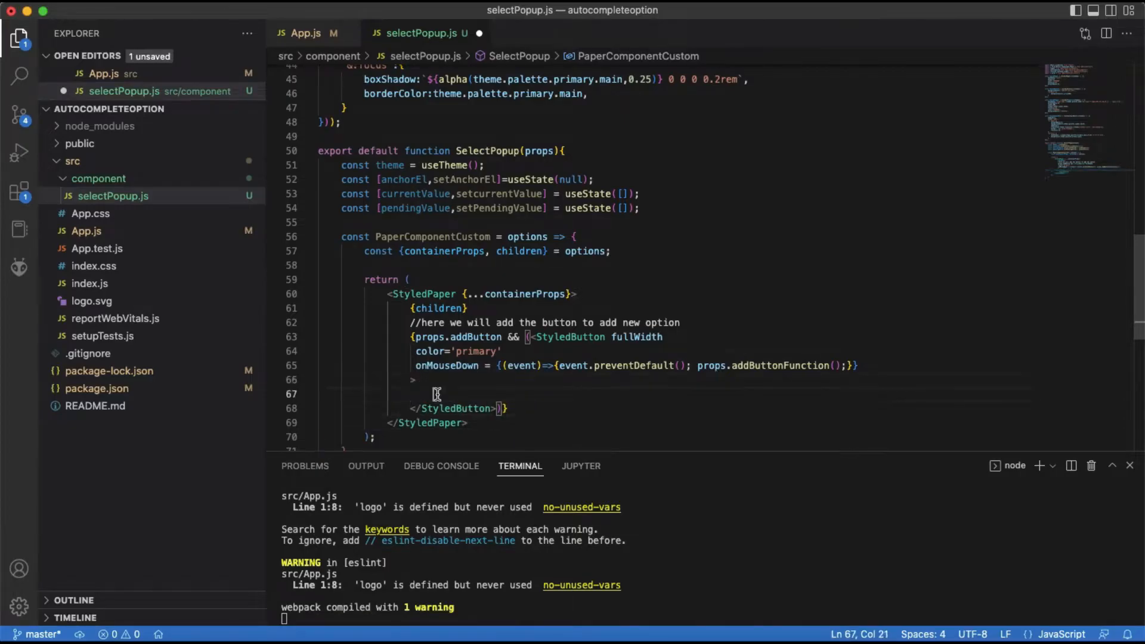
type("<Typography>{props}</Typography>")
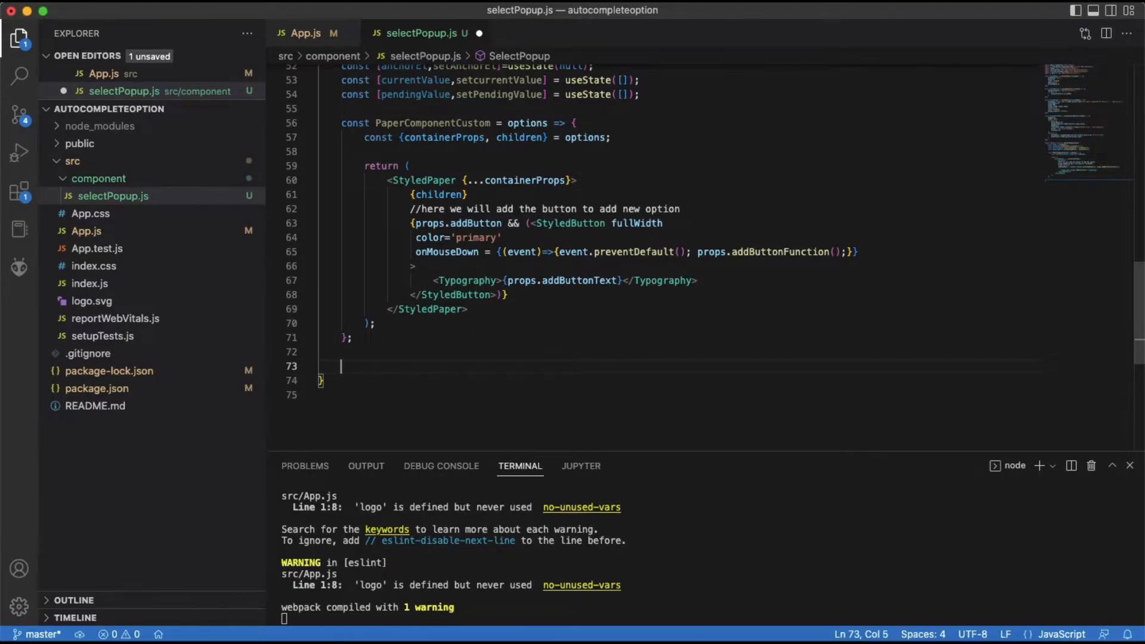
Make SelectPopup return a fragment with a flex-start Grid holding a full-width primary Button calling handleClick.
type("return")
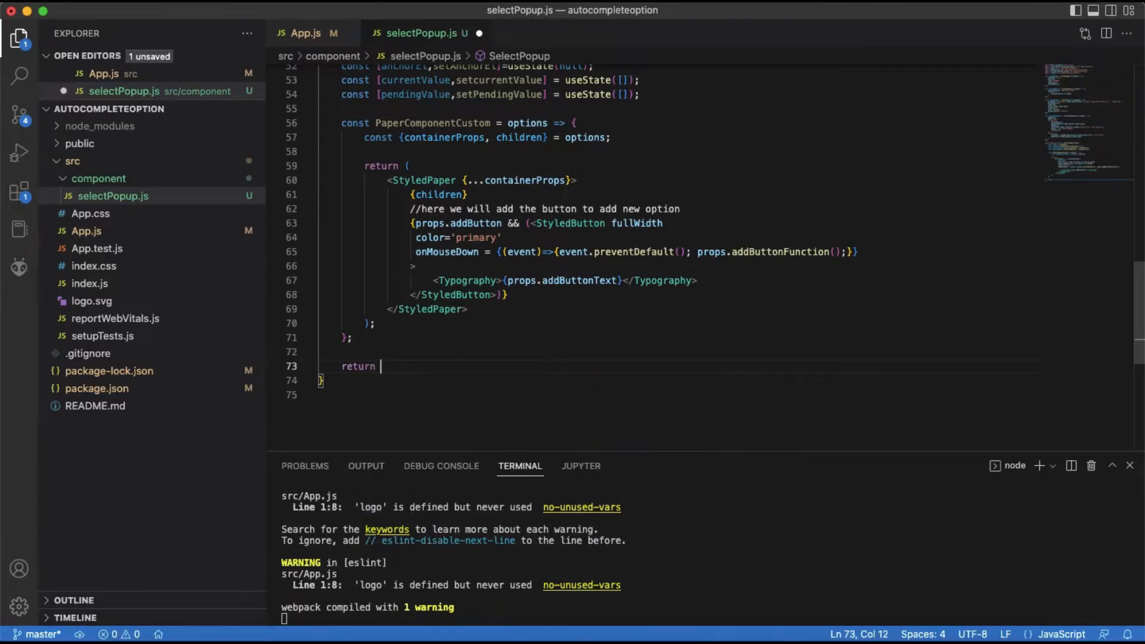
type("();")
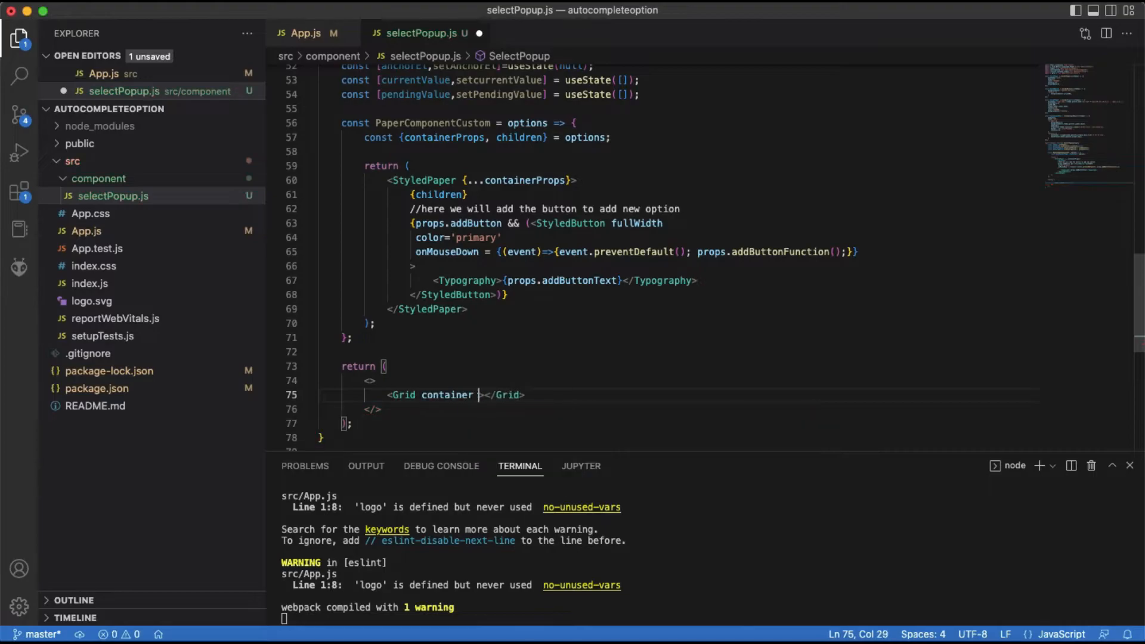
type("justifyContent=\"flex-start\">")
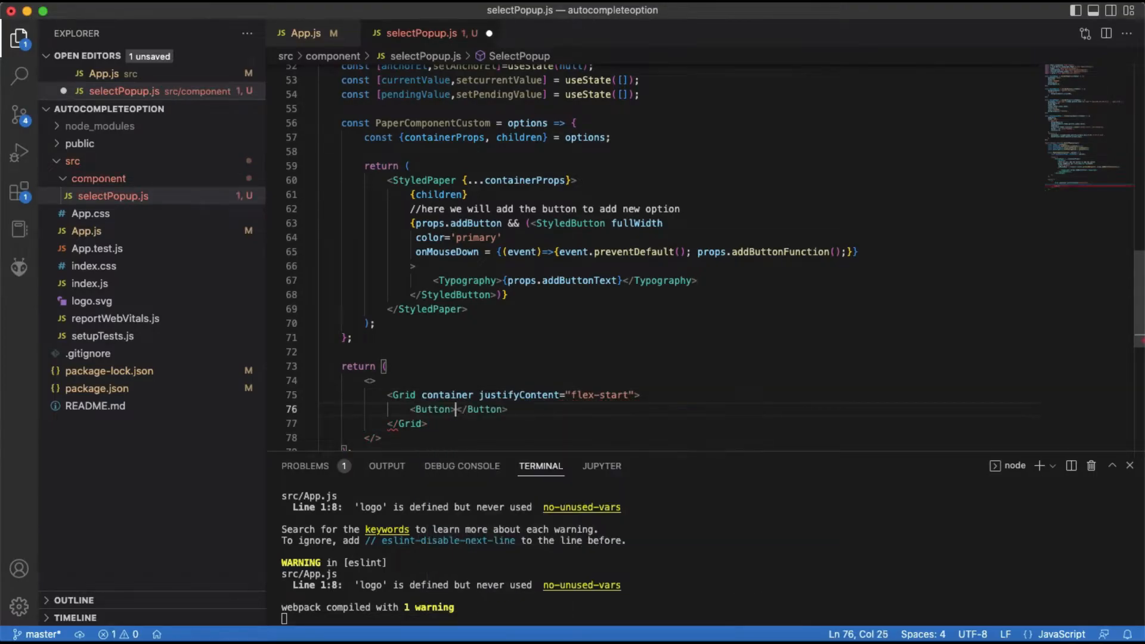
type("color=\"primary\" fullWidth")
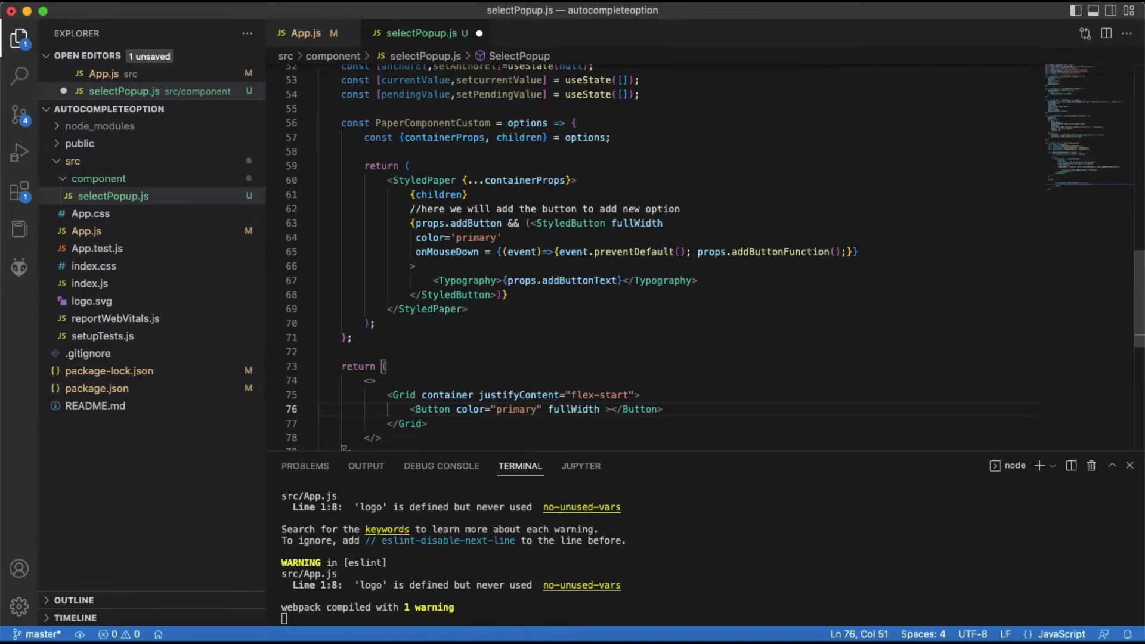
key("Return")
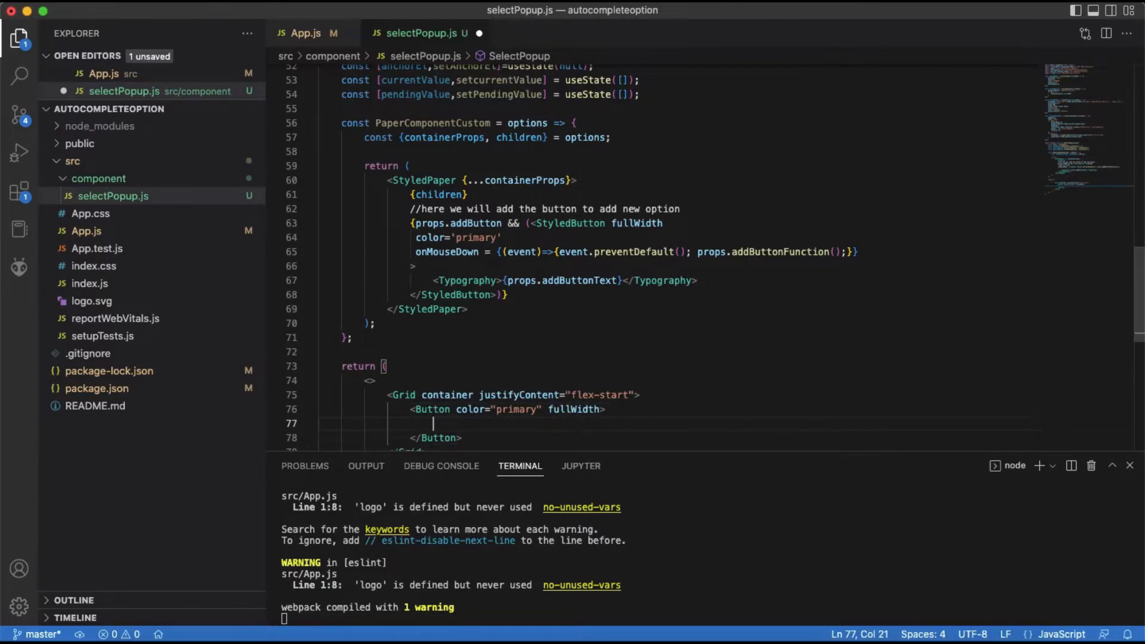
type("onC")
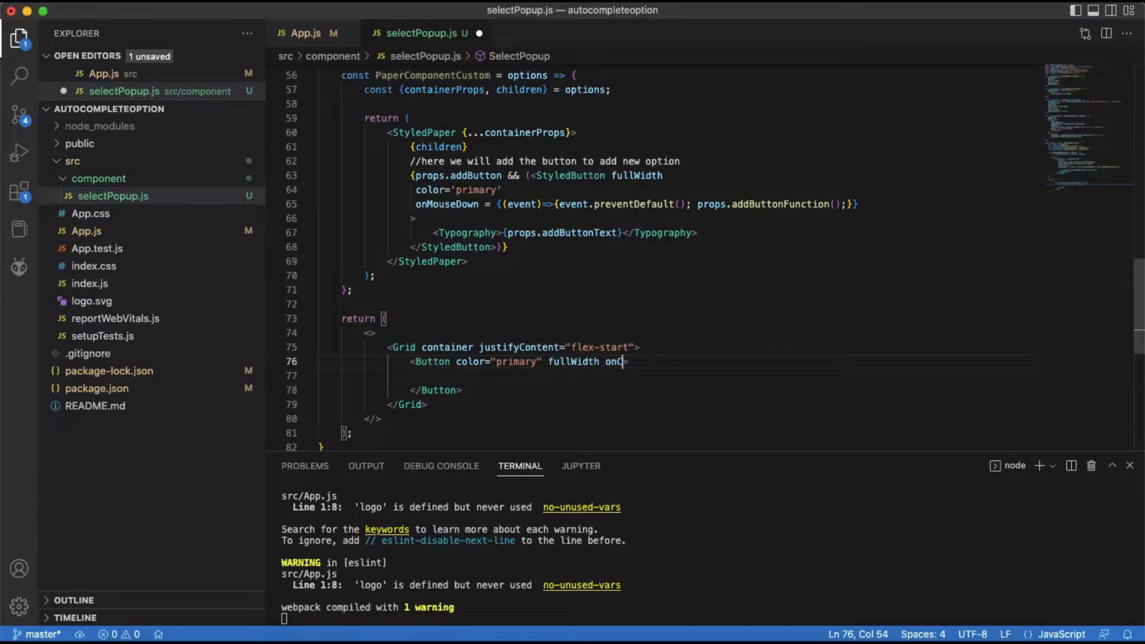
type("lick")
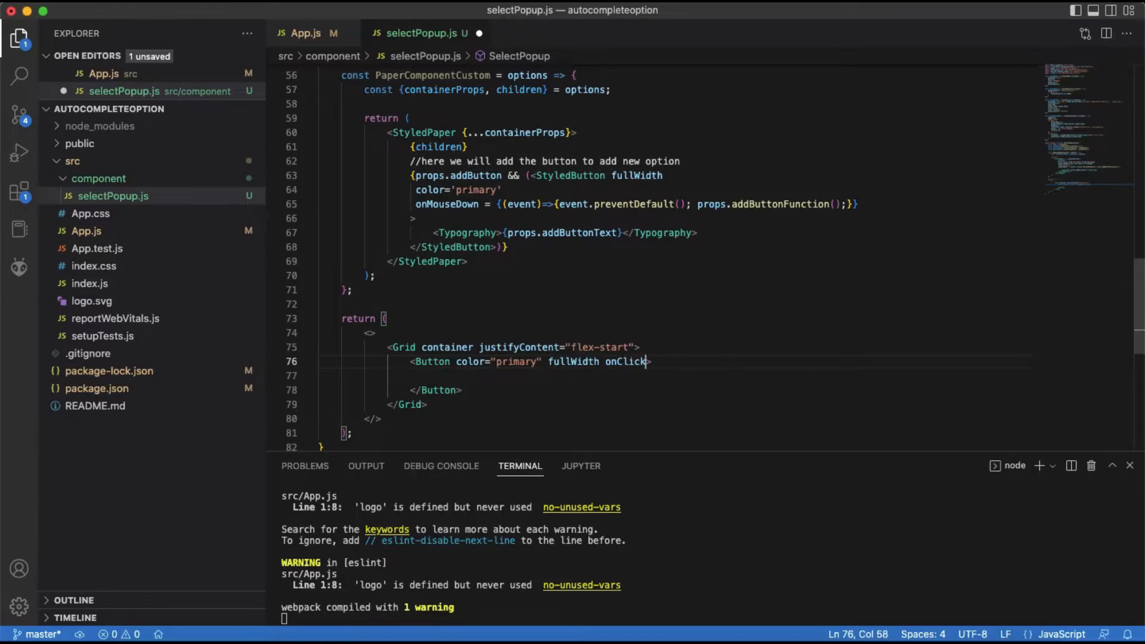
type("={handleClick")
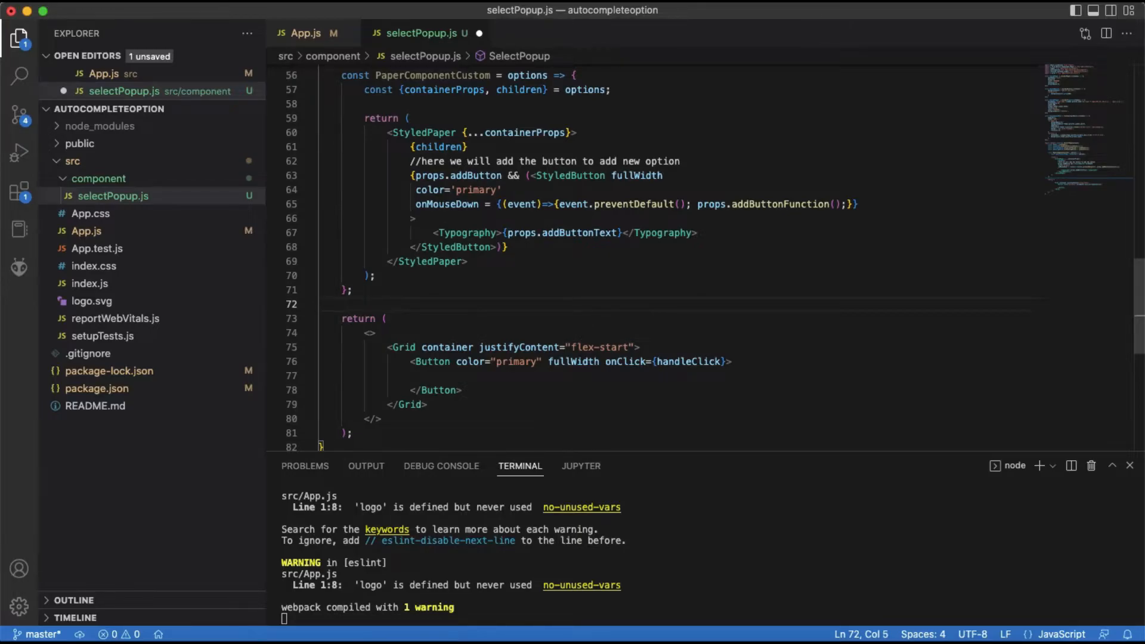
Define handleClick to setPendingValue for non-null currentValue, then set anchorEl to event.currentTarget.
type("const handleClick")
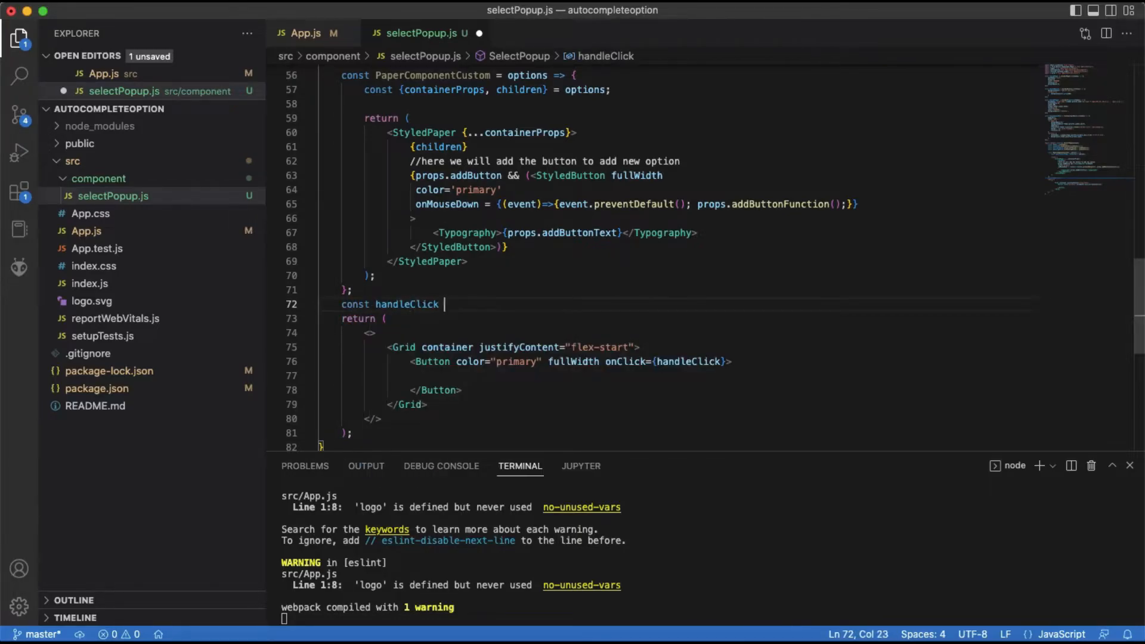
type("= (event) =>{")
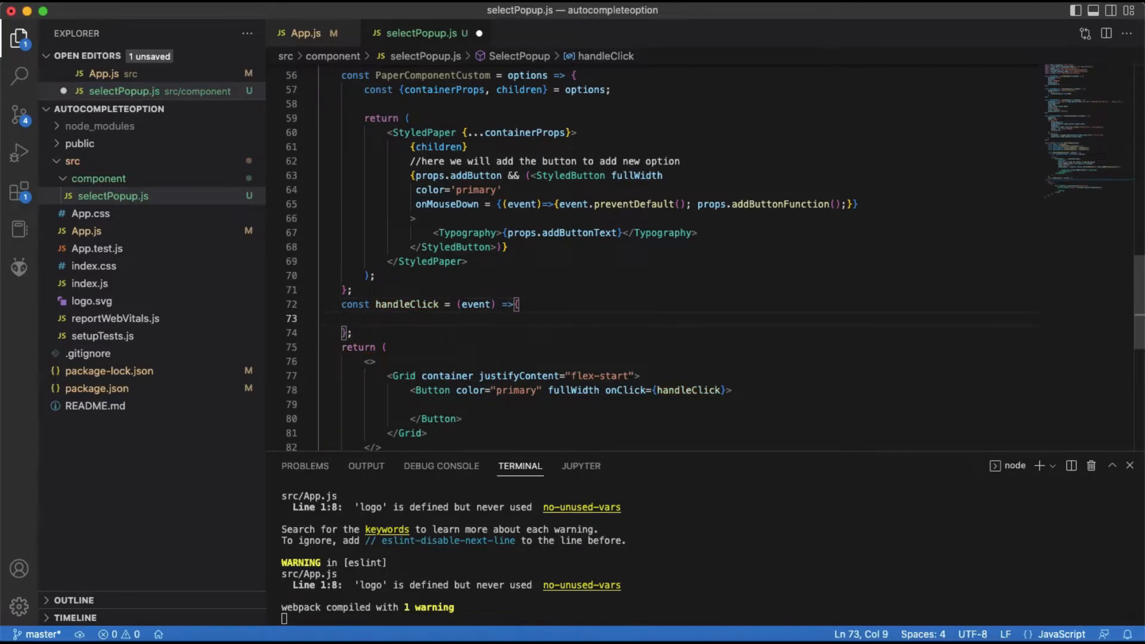
type("currentValue !==null && set")
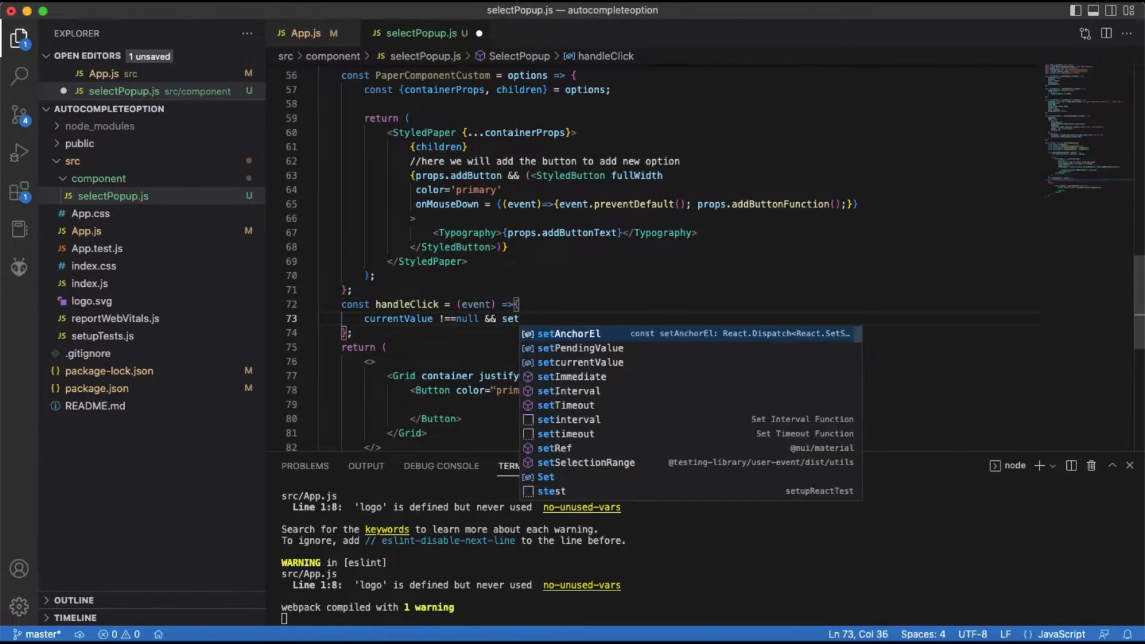
left_click(579, 348)
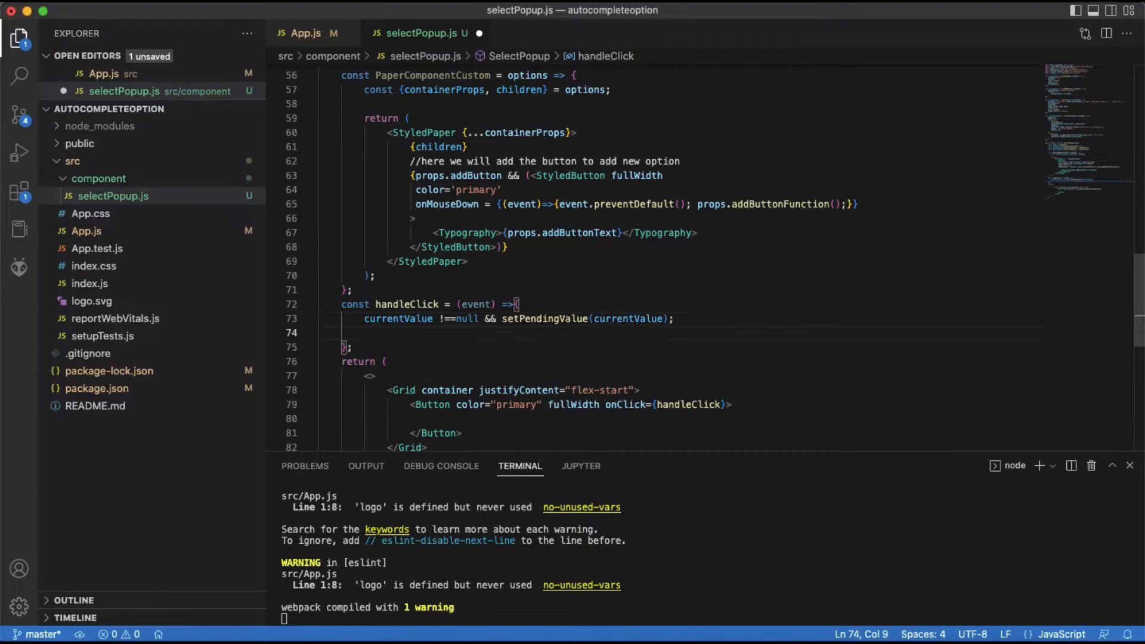
type("setAnchorEl(event);")
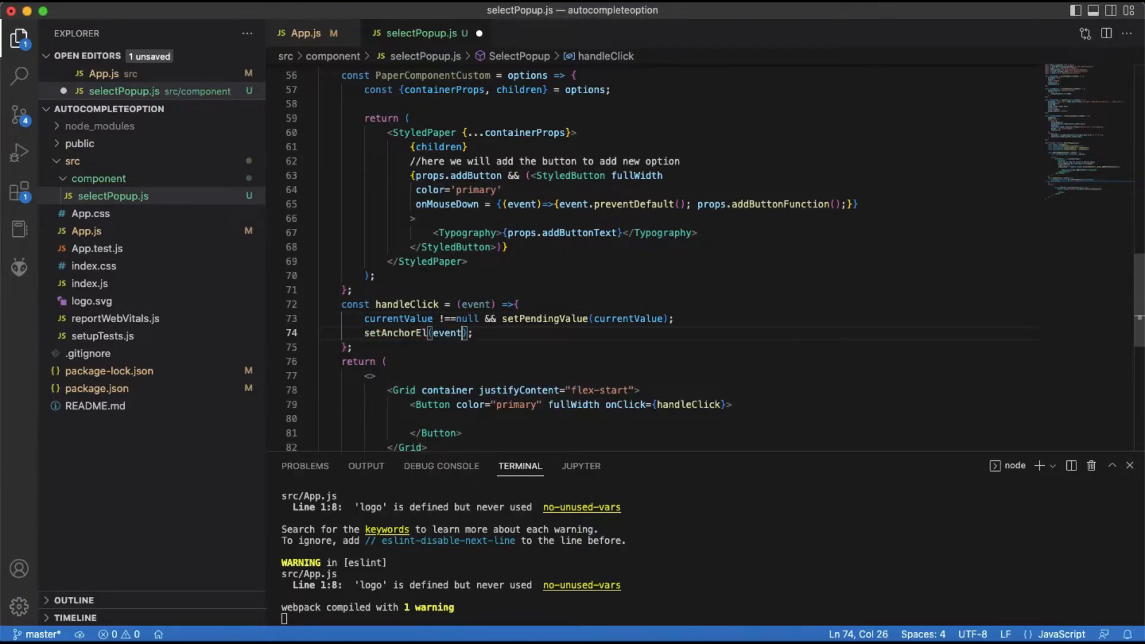
type(".currentTarget")
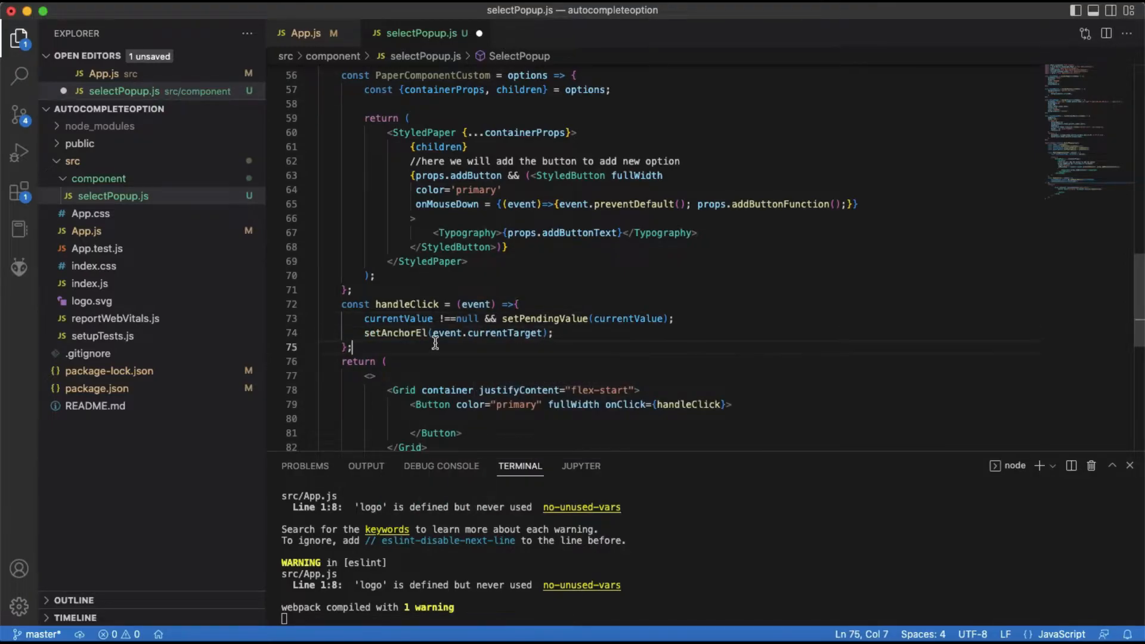
type("{!checkEmpty(pendingValue) ? ('S")
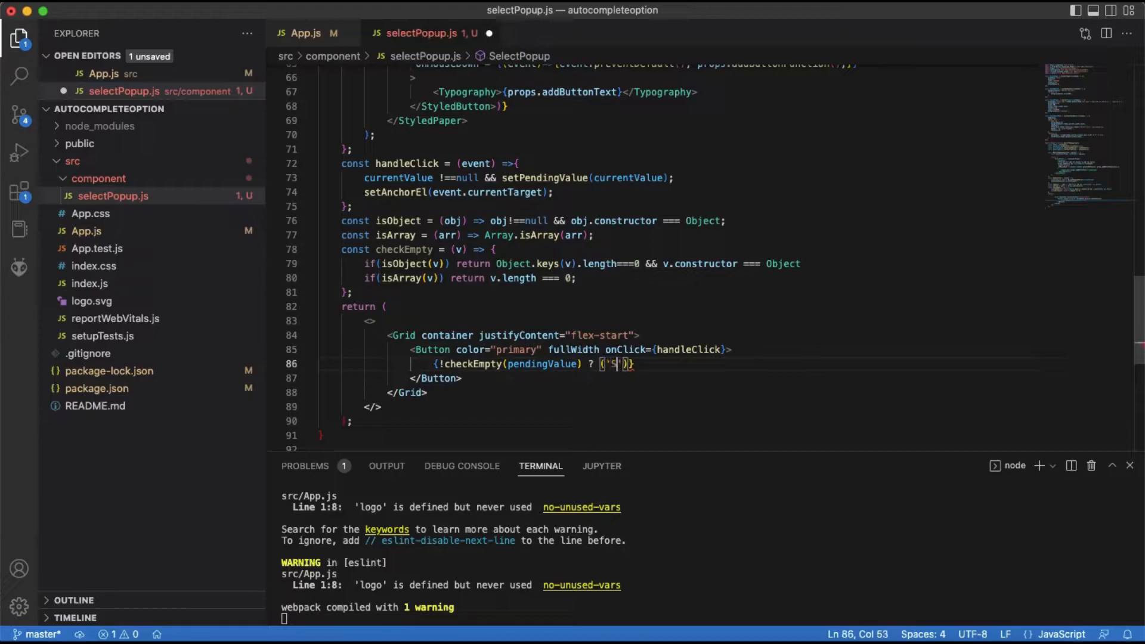
Label the Button 'Selected Value: ' plus pendingValue[props.dataField], else props.selectButtonText.
type("elected Value:")
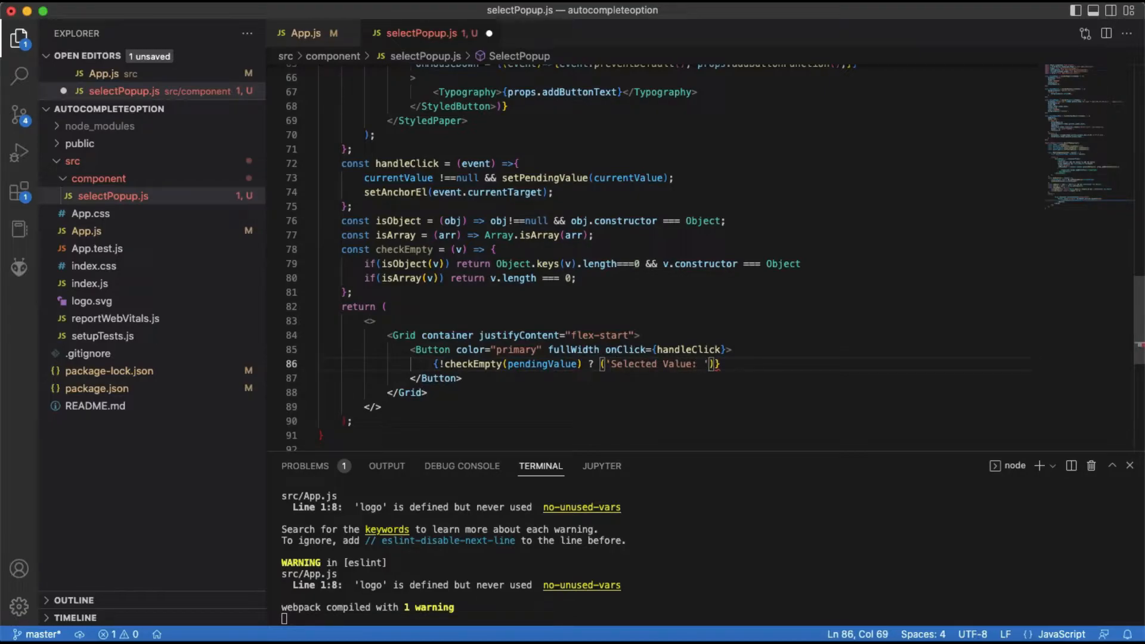
type("+pendingValue")
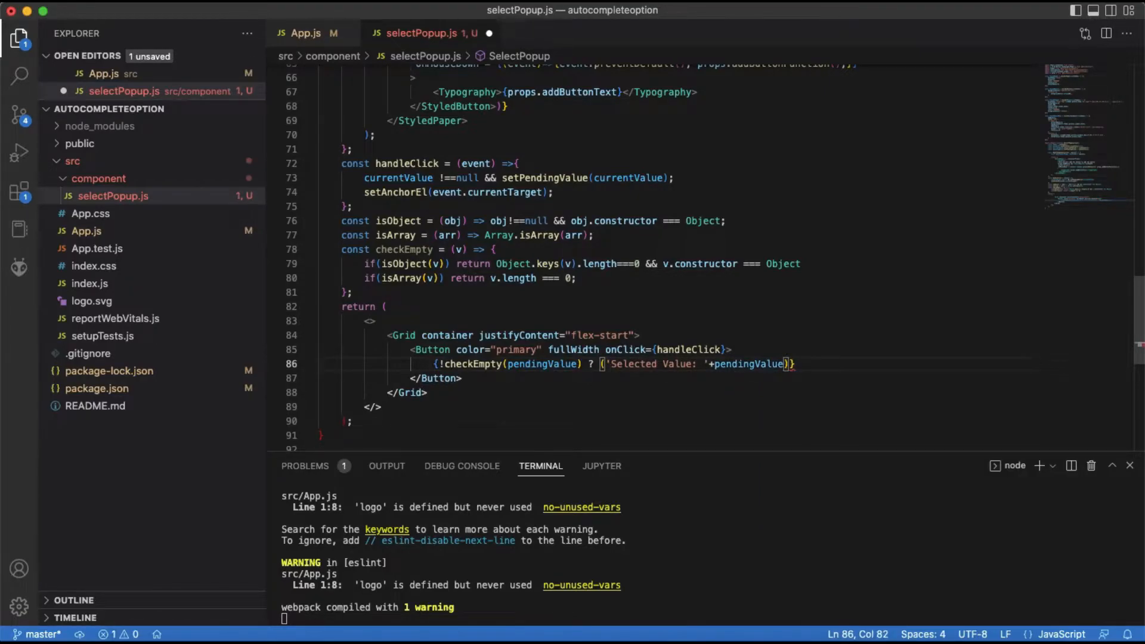
type("props.dataFi]")
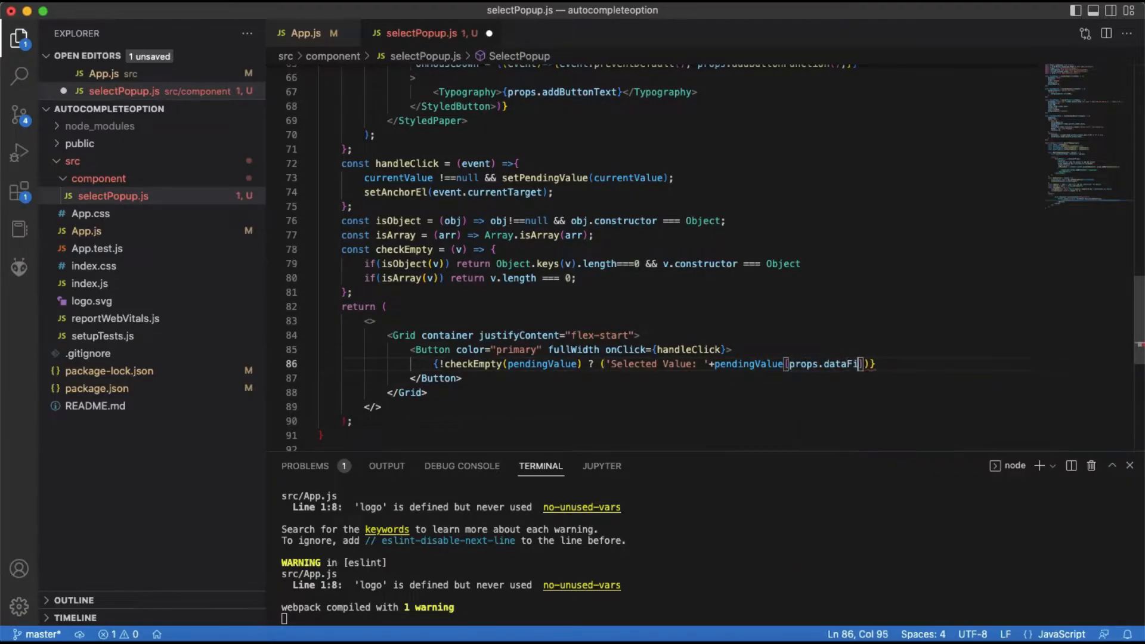
type("eld]) :")
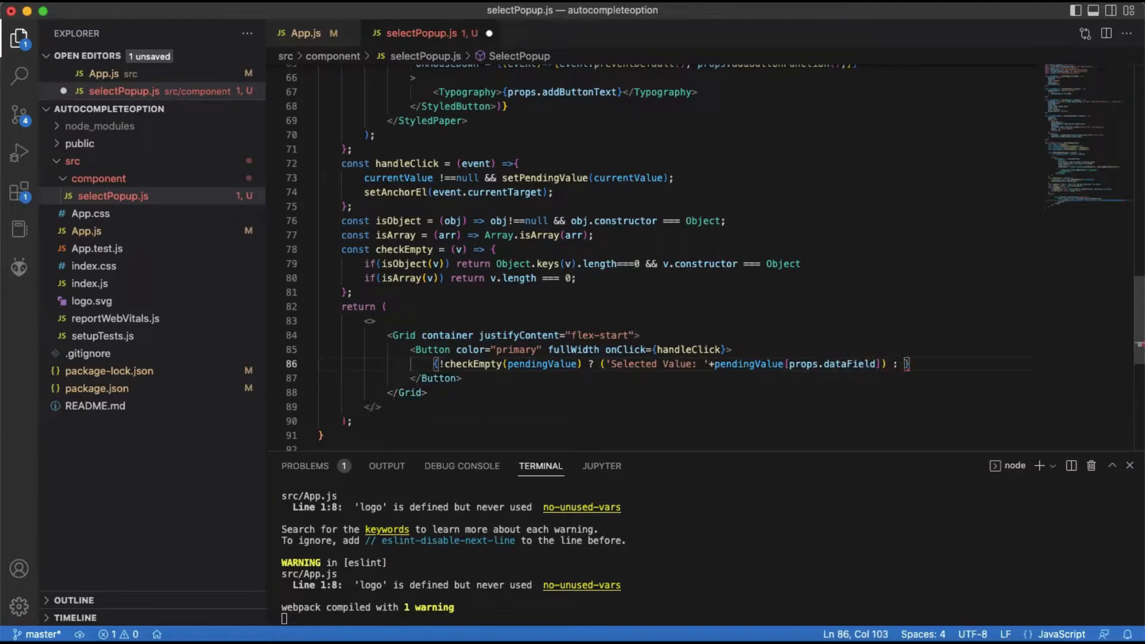
type("props.")
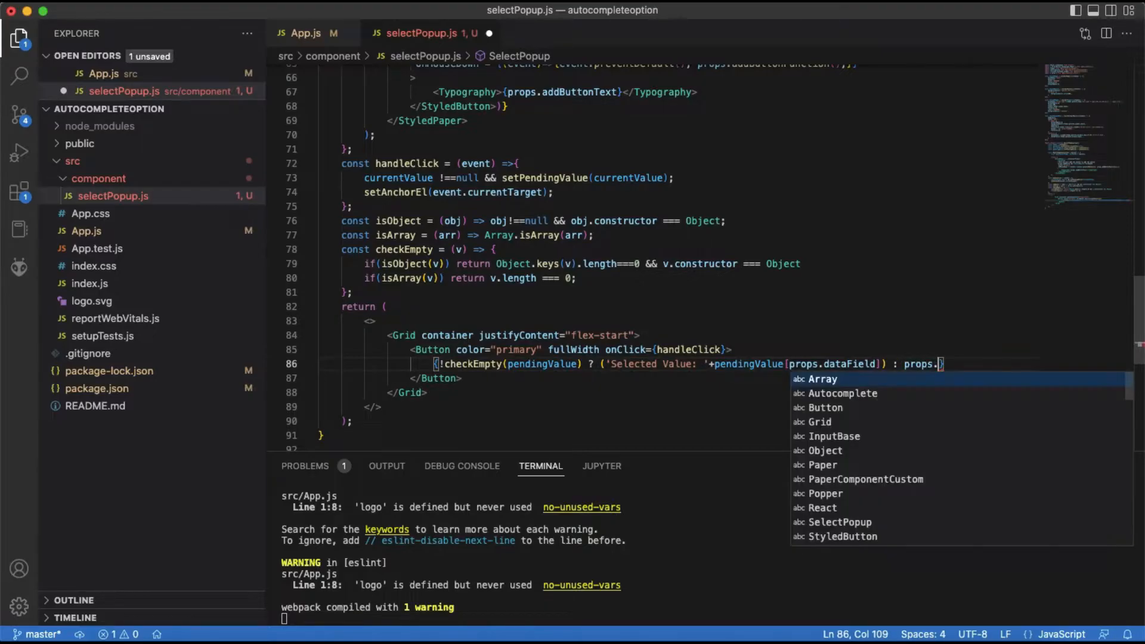
type("selectButtonText")
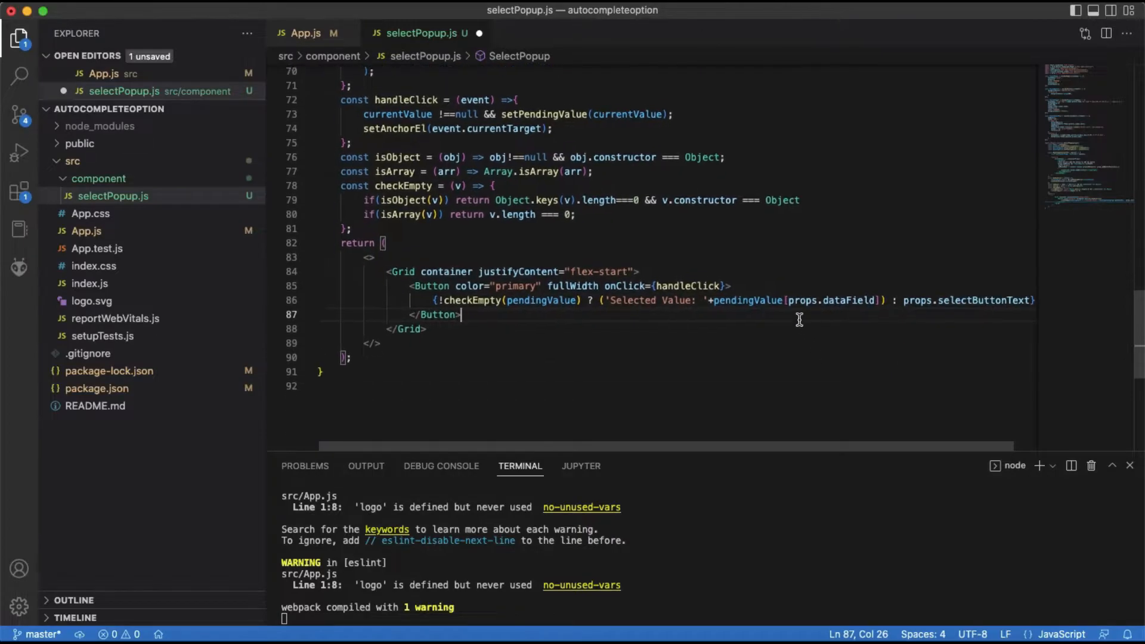
type("<StyledPopper")
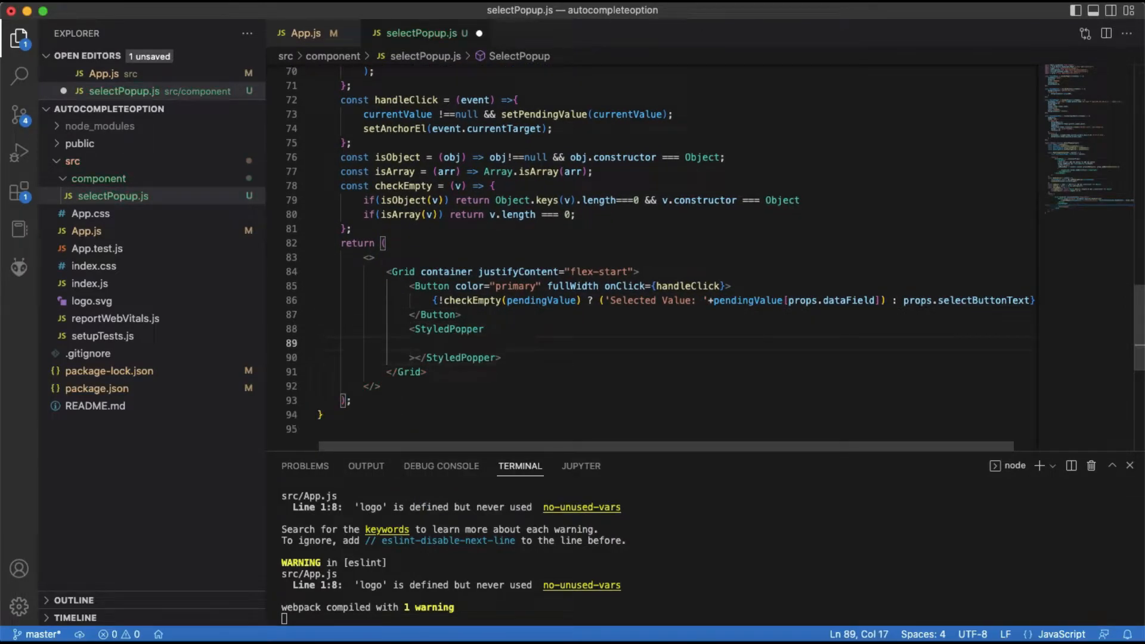
Add StyledPopper with id, open, anchorEl and bottom placement, defining open = Boolean(anchorEl) and id.
key("Enter")
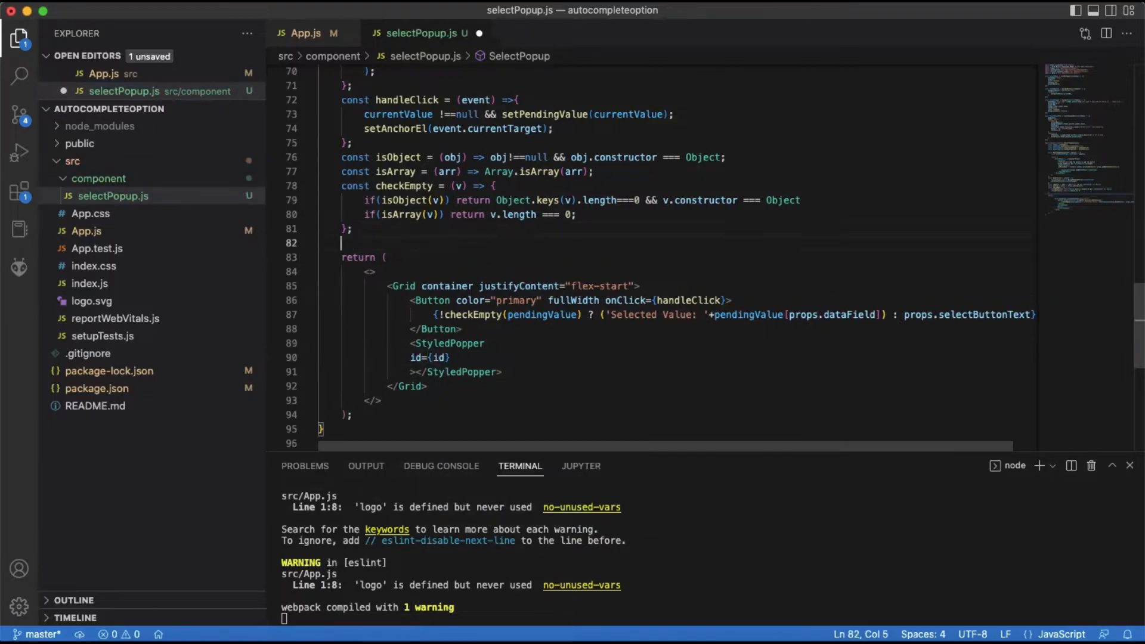
type("const id")
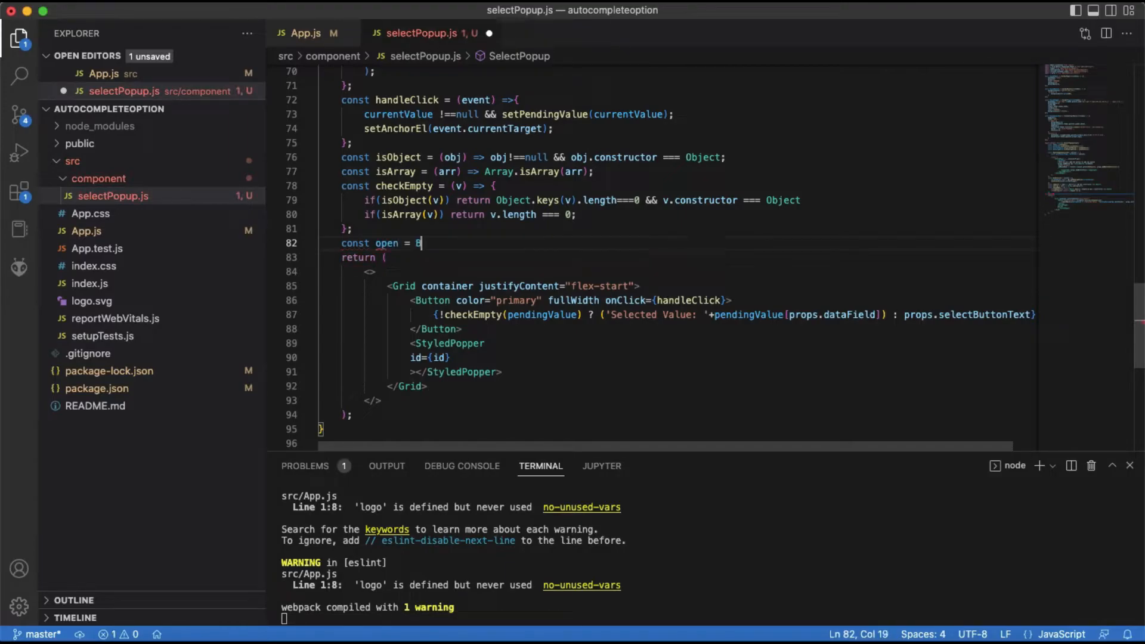
type("oolean(anchorEl);")
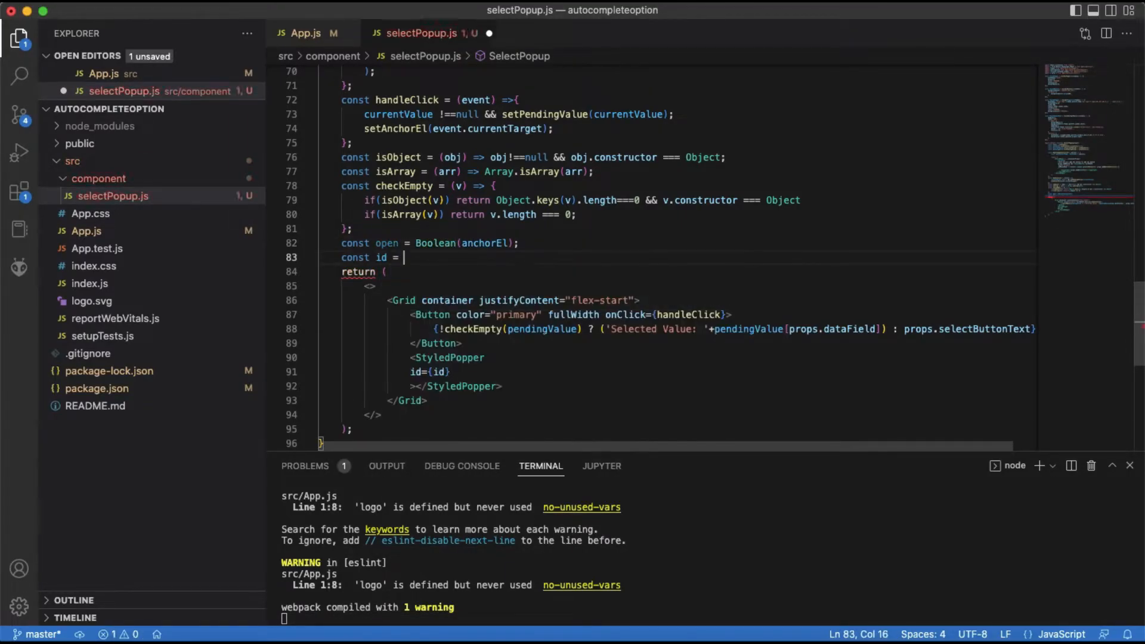
type("open ? 'select'")
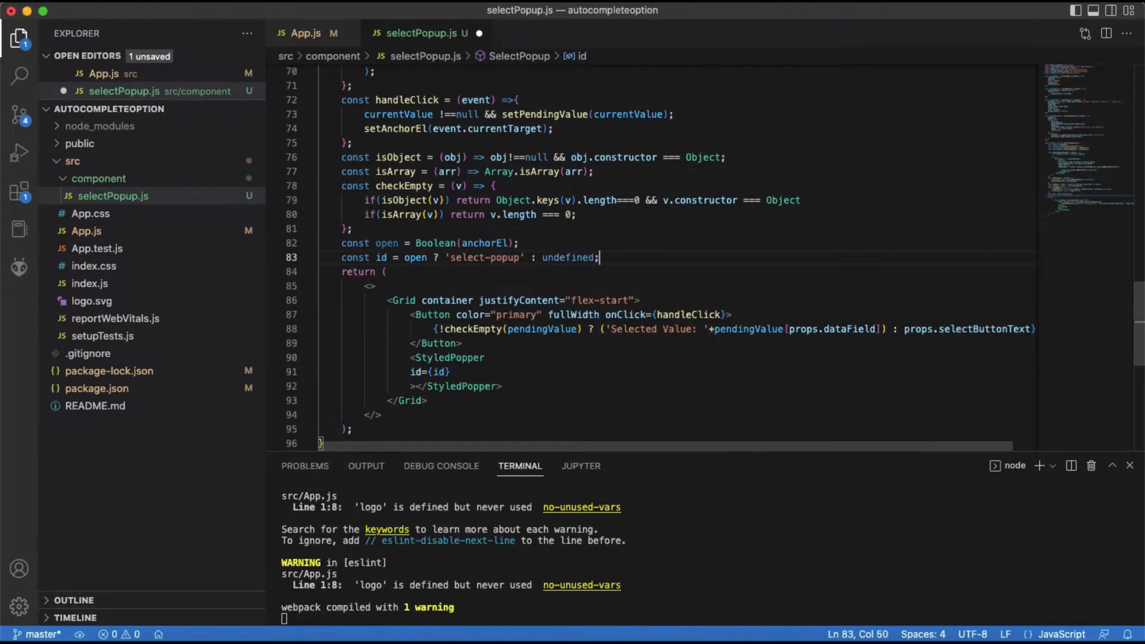
type("open={open")
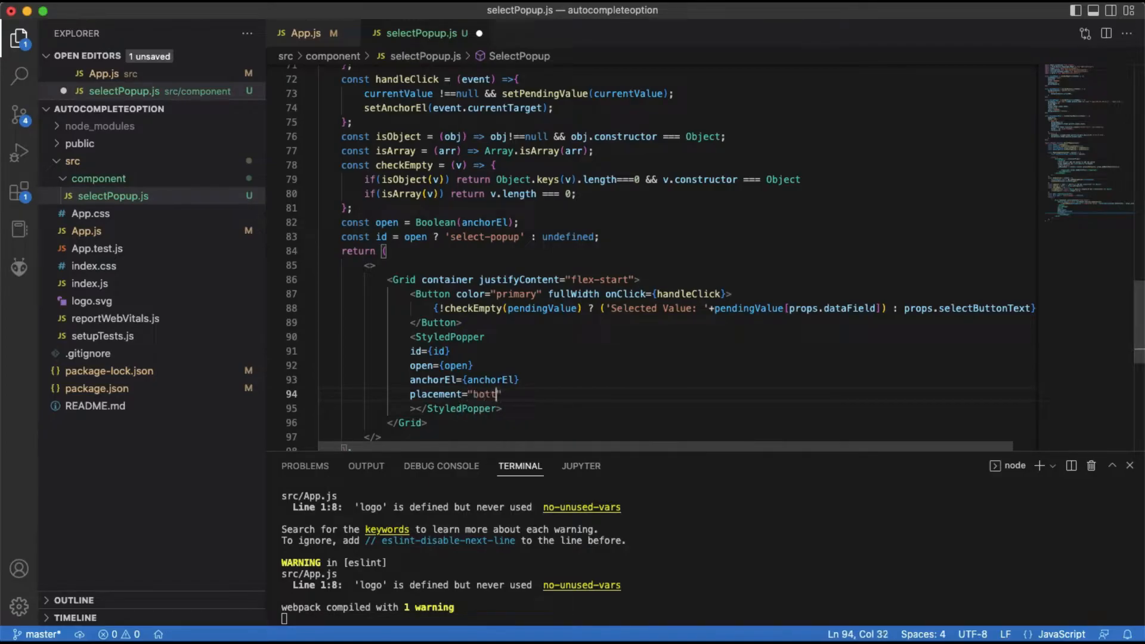
type("om\"")
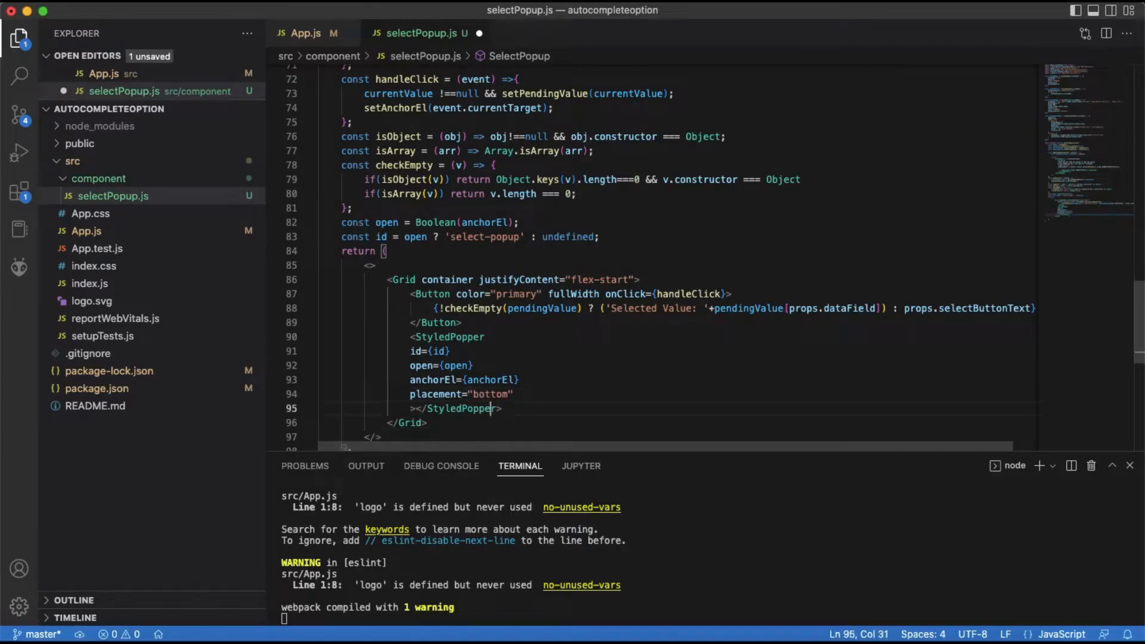
Nest an Autocomplete inside StyledPopper with the open prop and value={pendingValue}.
key("enter")
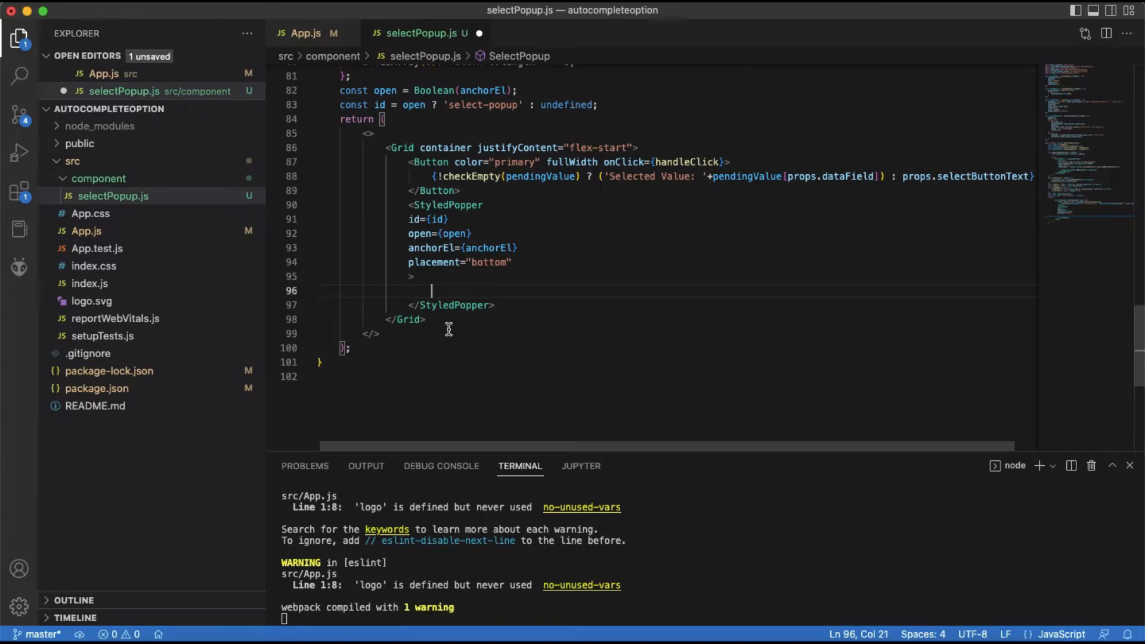
type("<Autocomplete")
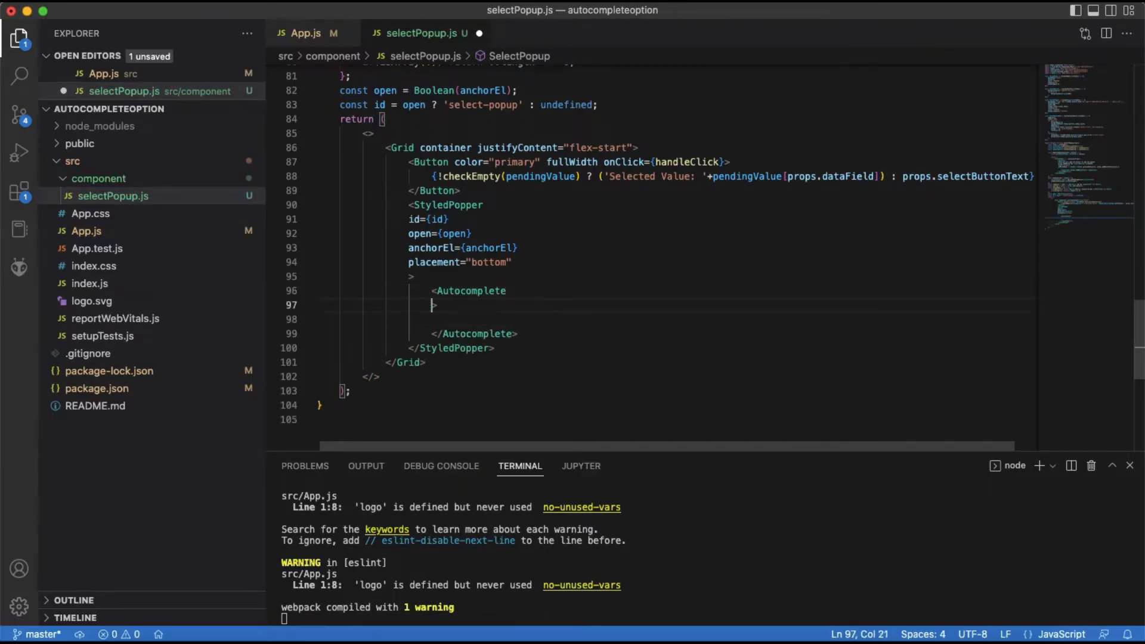
type("open")
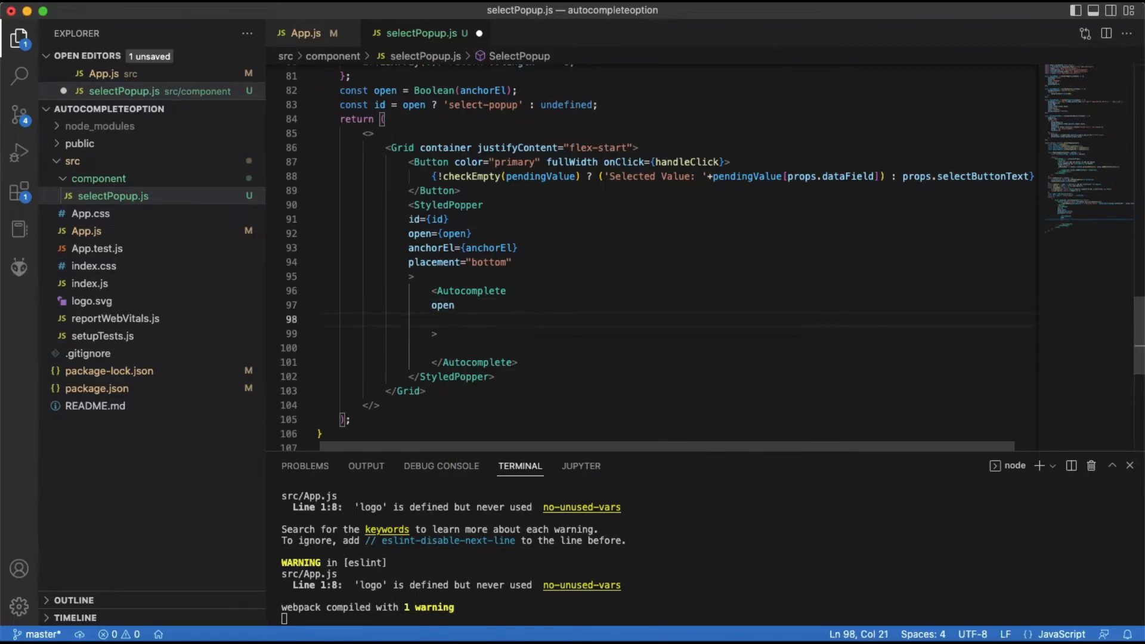
type("value={pendi}")
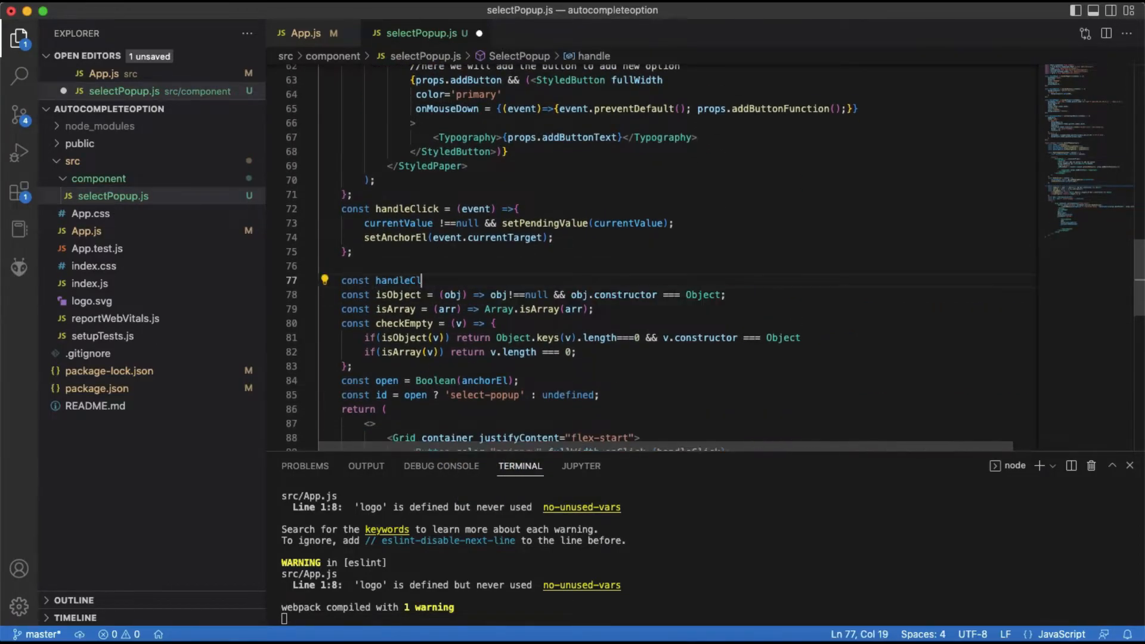
Define handleClose ignoring 'toggleInput' and closeAutoComplete that copies pendingValue, focuses and clears anchorEl.
type("ose = (event,reason) => {")
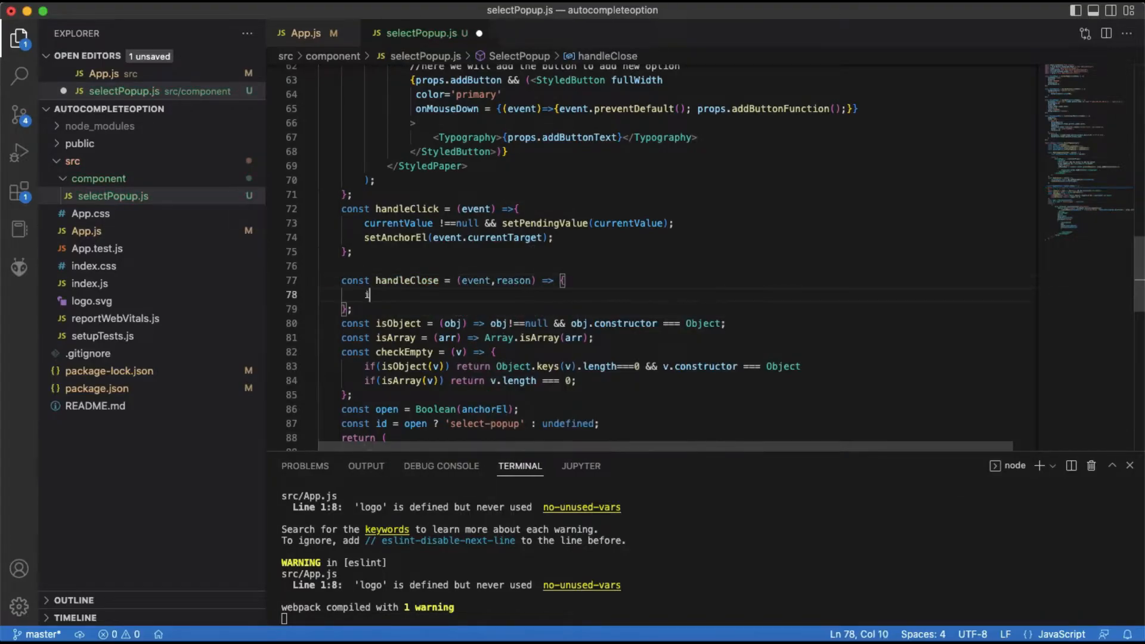
type("if(reason === 'toggle')")
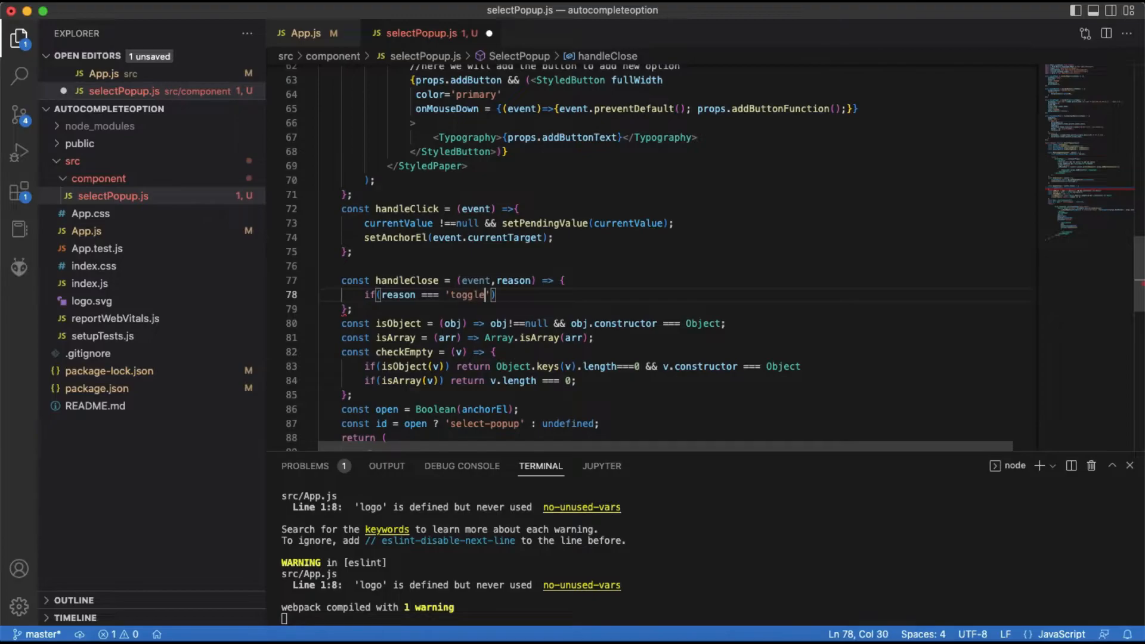
type("Input') return;")
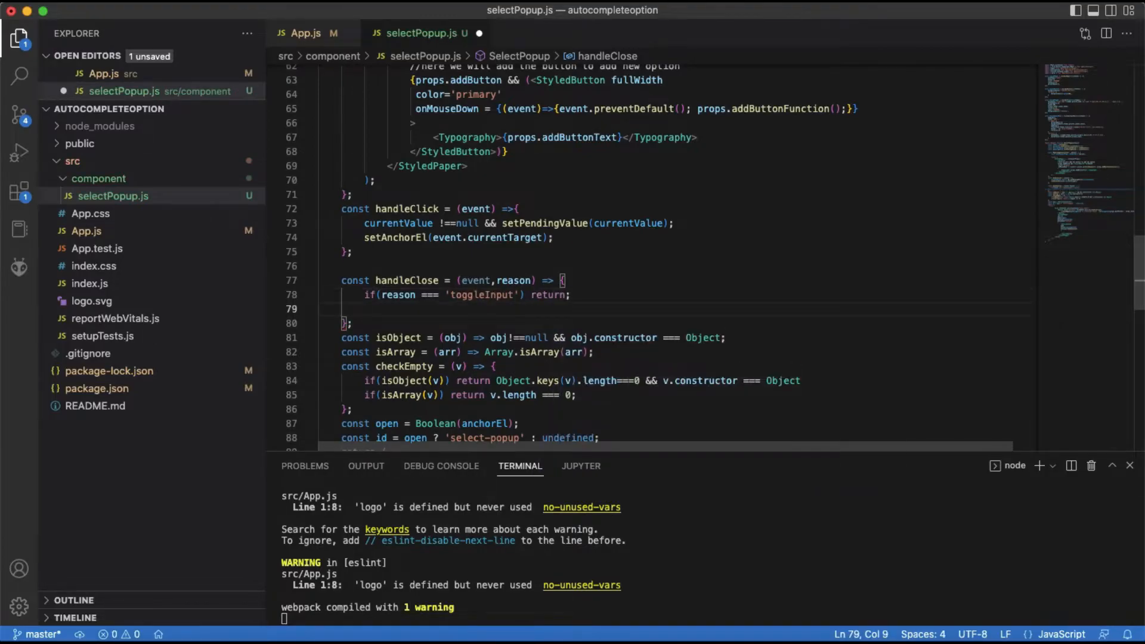
type("closeAutoComplete();")
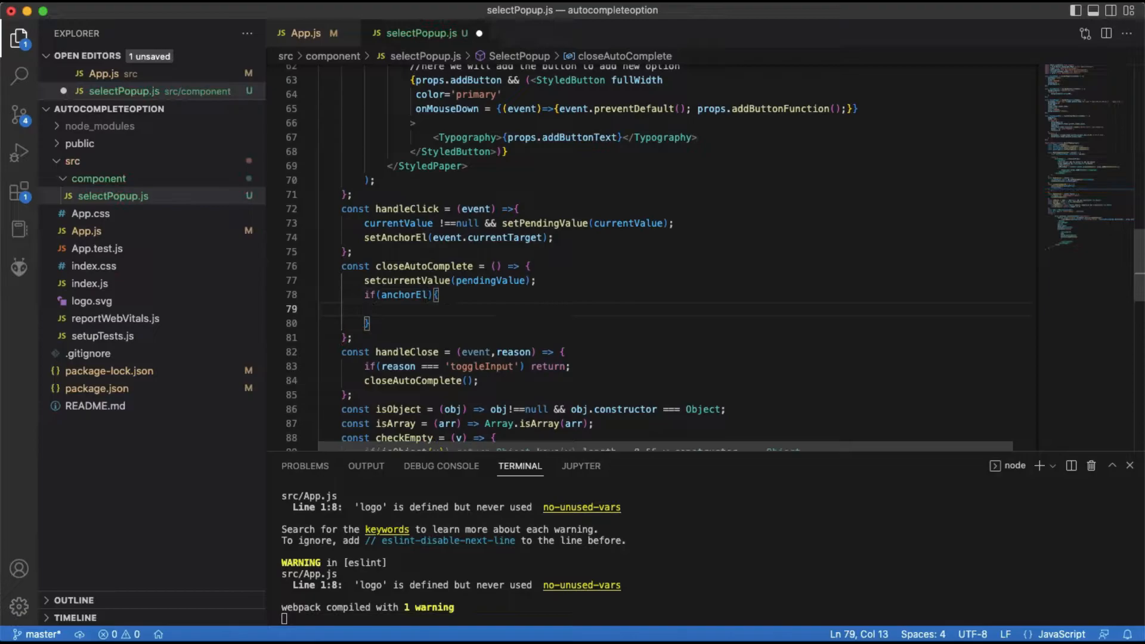
type("anchorEl.focus();")
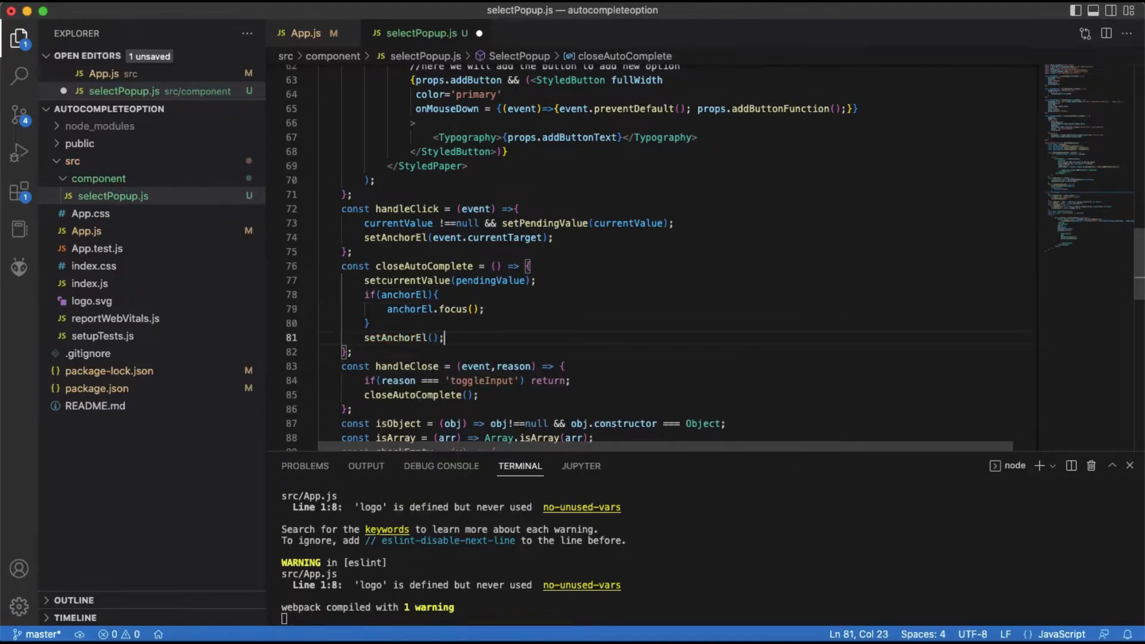
scroll("down", 3)
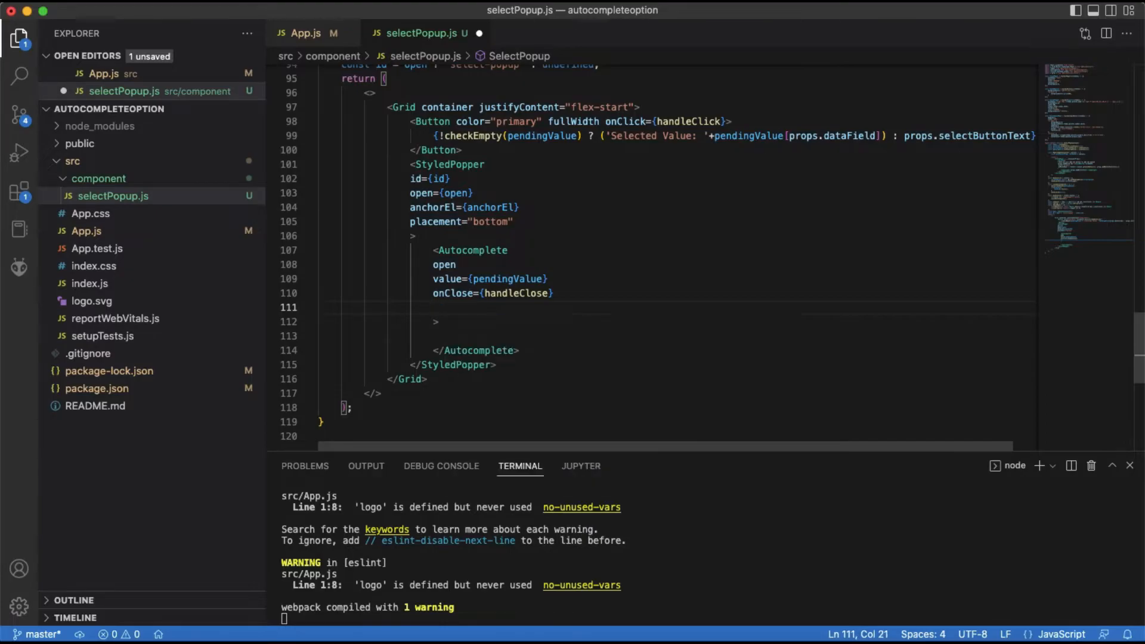
Give Autocomplete PaperComponent, renderTags={()=>null} and noOptionsText with a 'No Options' fallback.
type("PaperComponent={PaperComponentCustom")
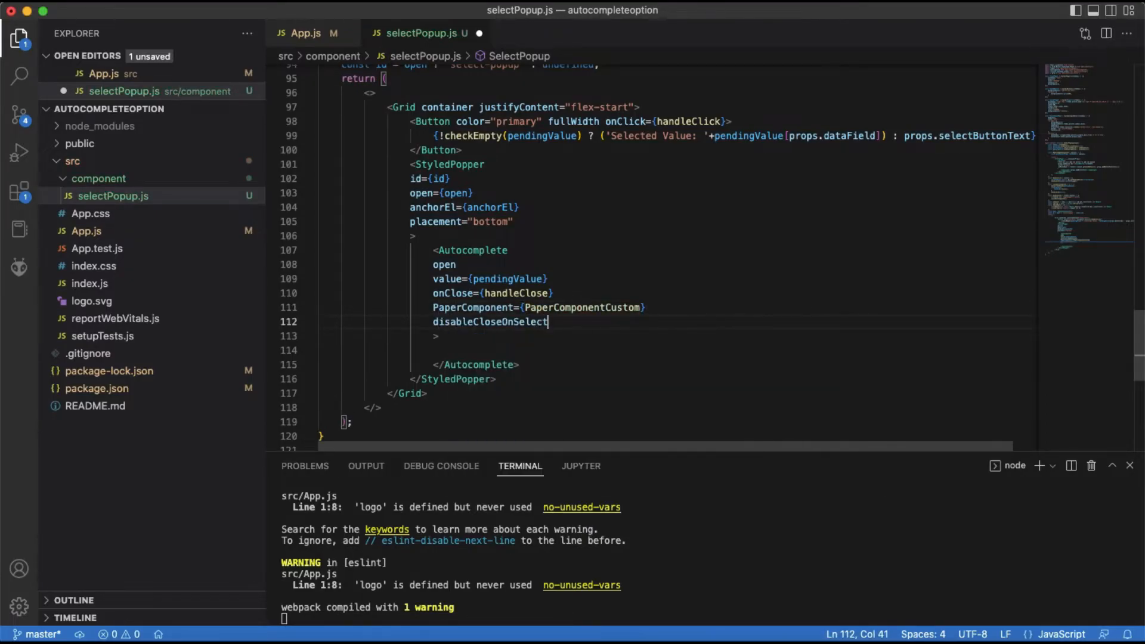
type("renderTags={}")
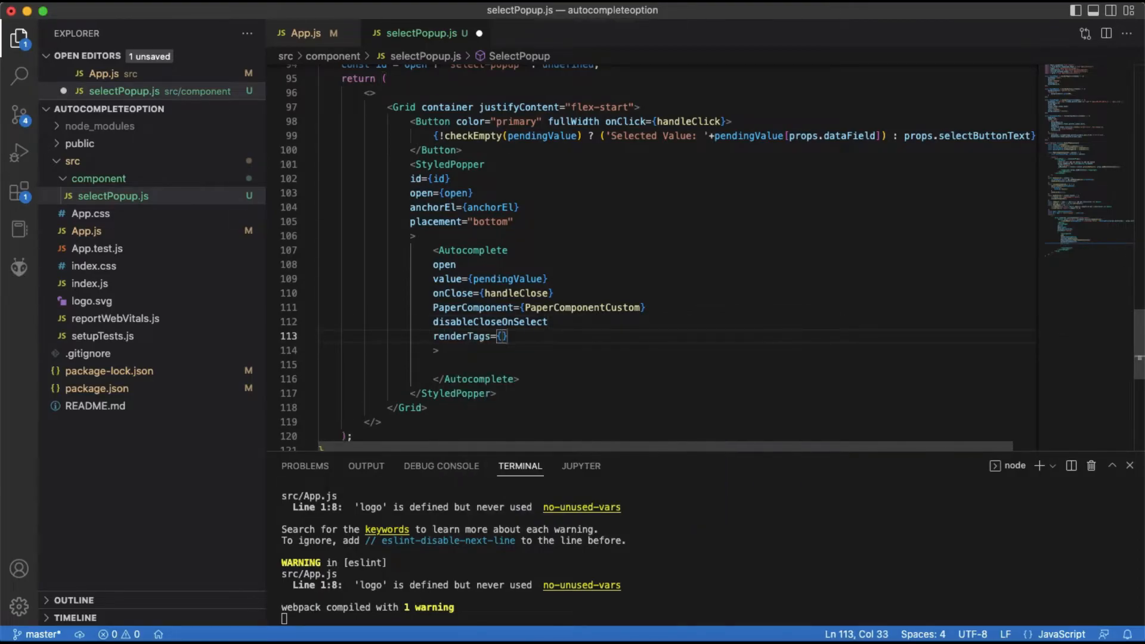
type("()=>null")
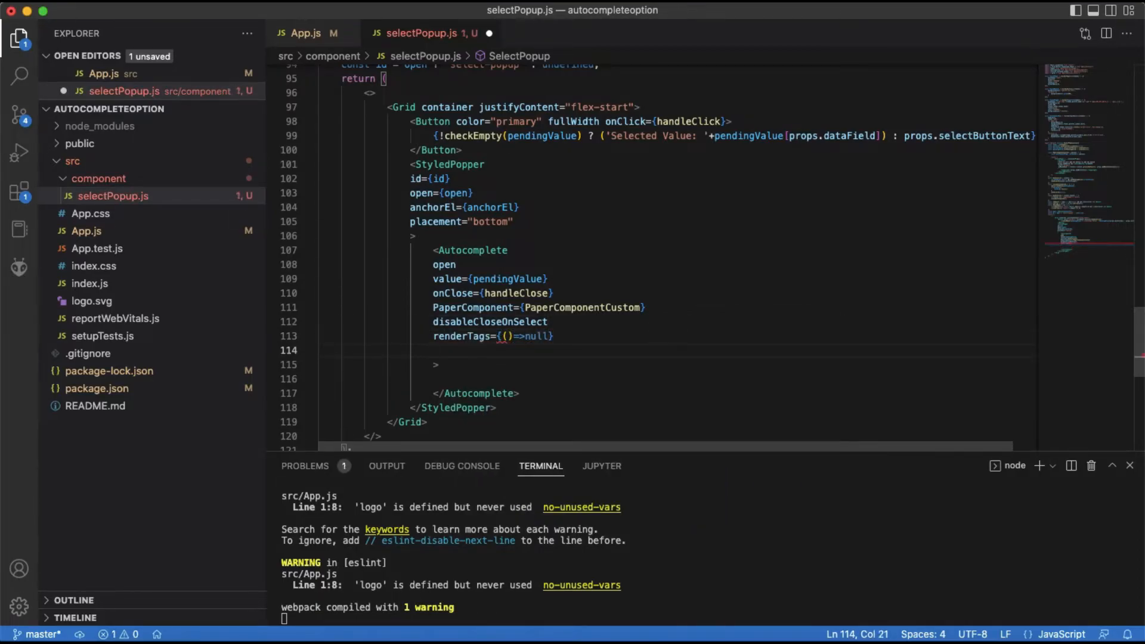
type("noOptionsText={}")
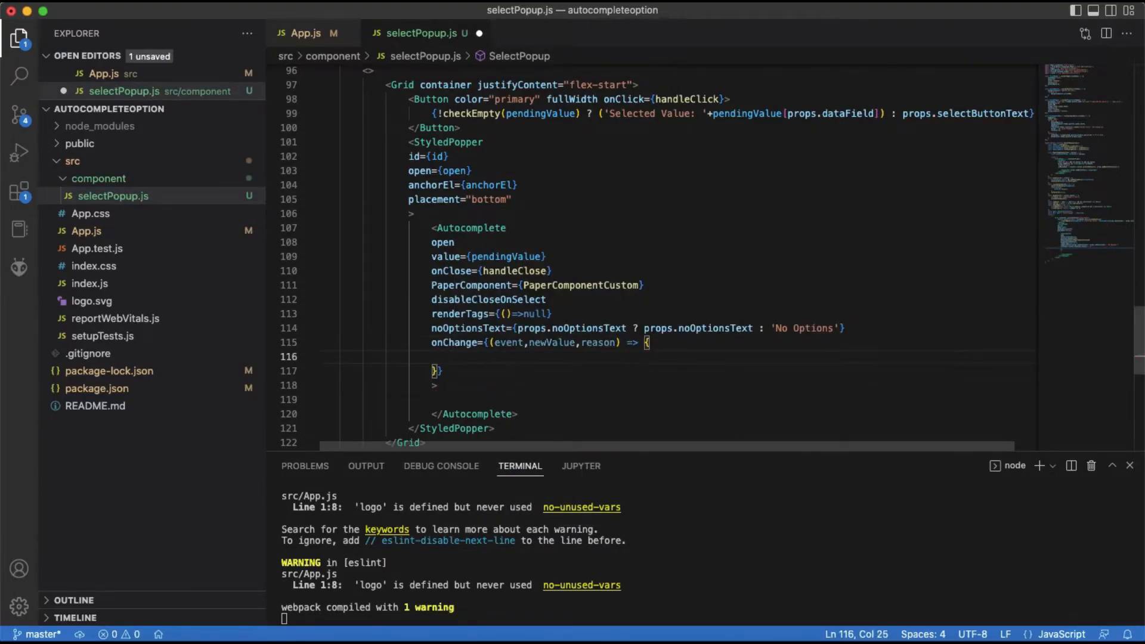
Make onChange skip Backspace keydowns, otherwise set pendingValue and call props.callbackFunc.
type("if(event.type === 'key')")
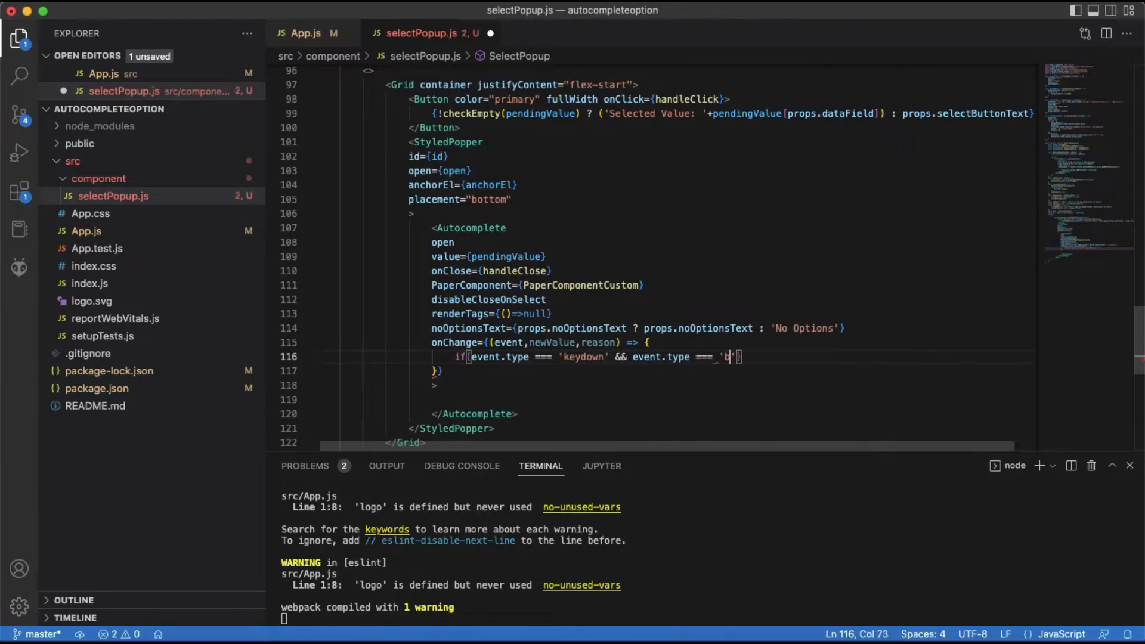
type("Backspace' && rea")
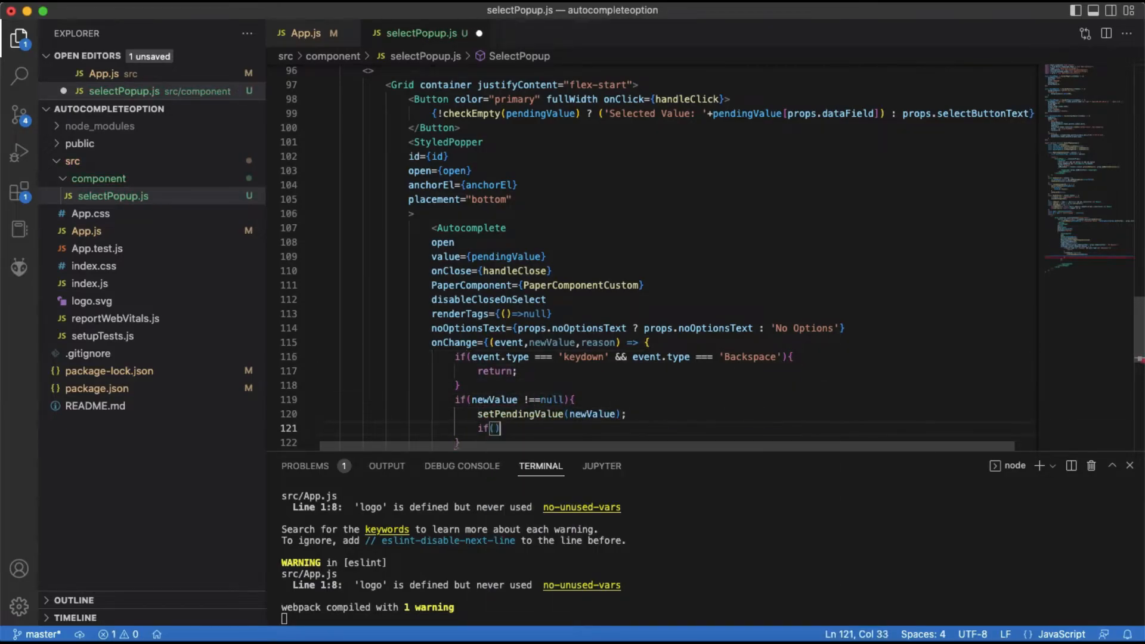
type("props.callbackFunc")
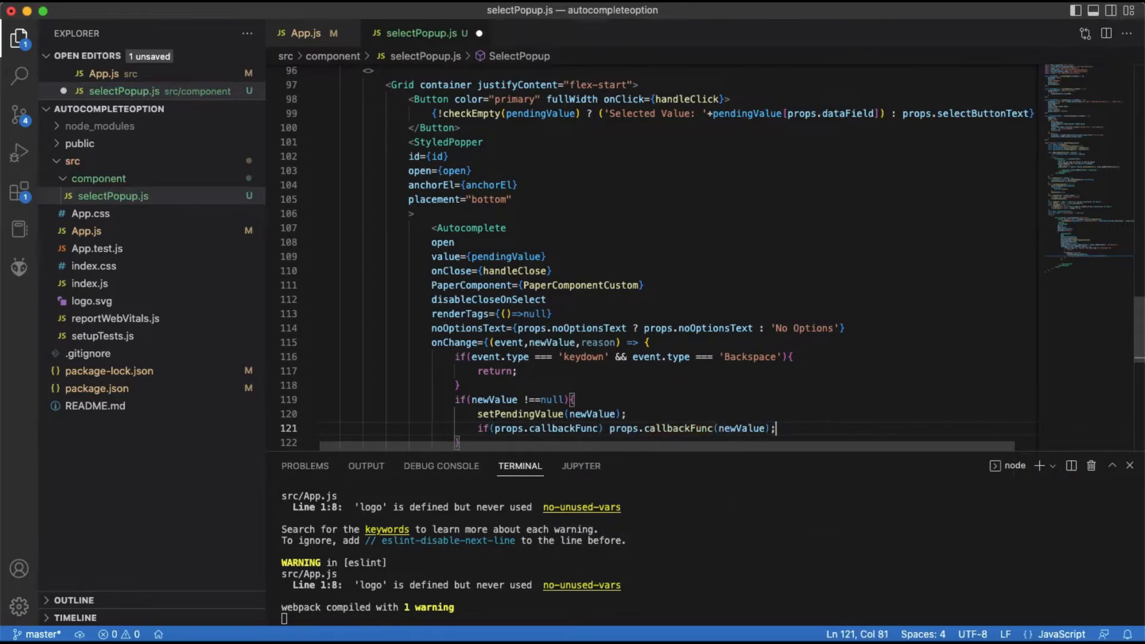
scroll("down", 3)
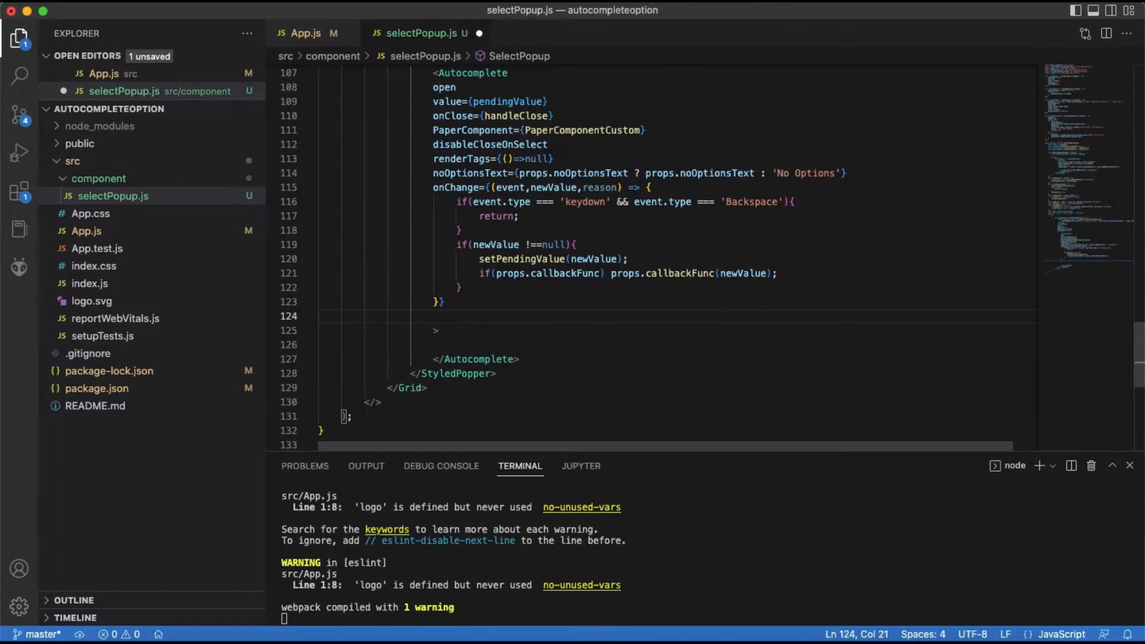
Add renderOption rendering each option as an li wrapping a Box with a DoneIcon component.
type("renderOption={}")
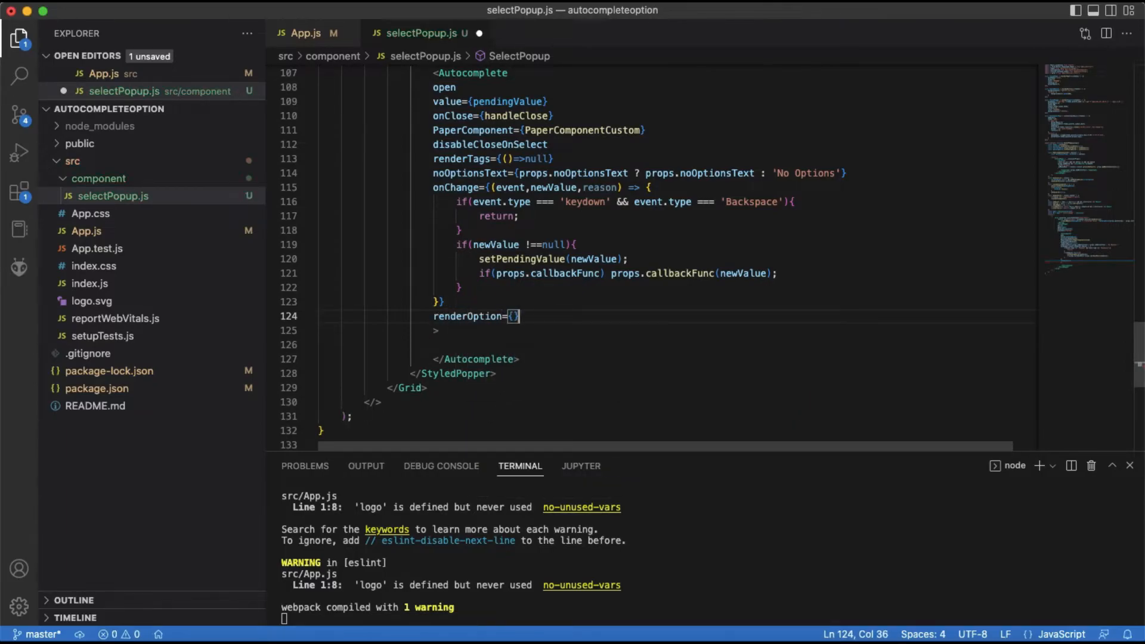
type("prps")
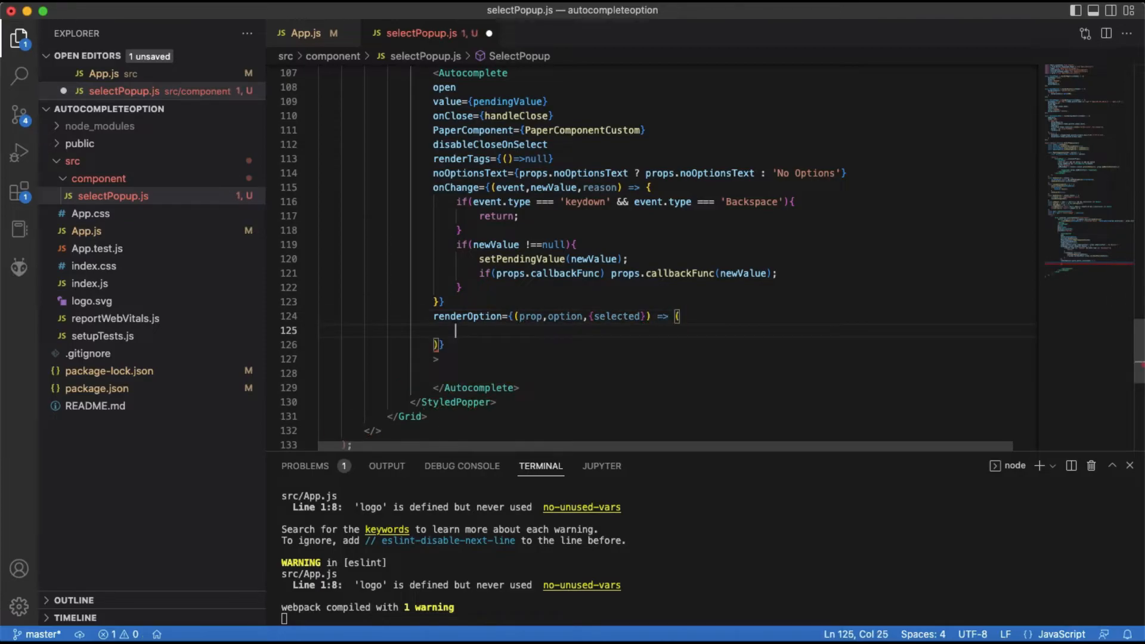
type("<li {...prop}>")
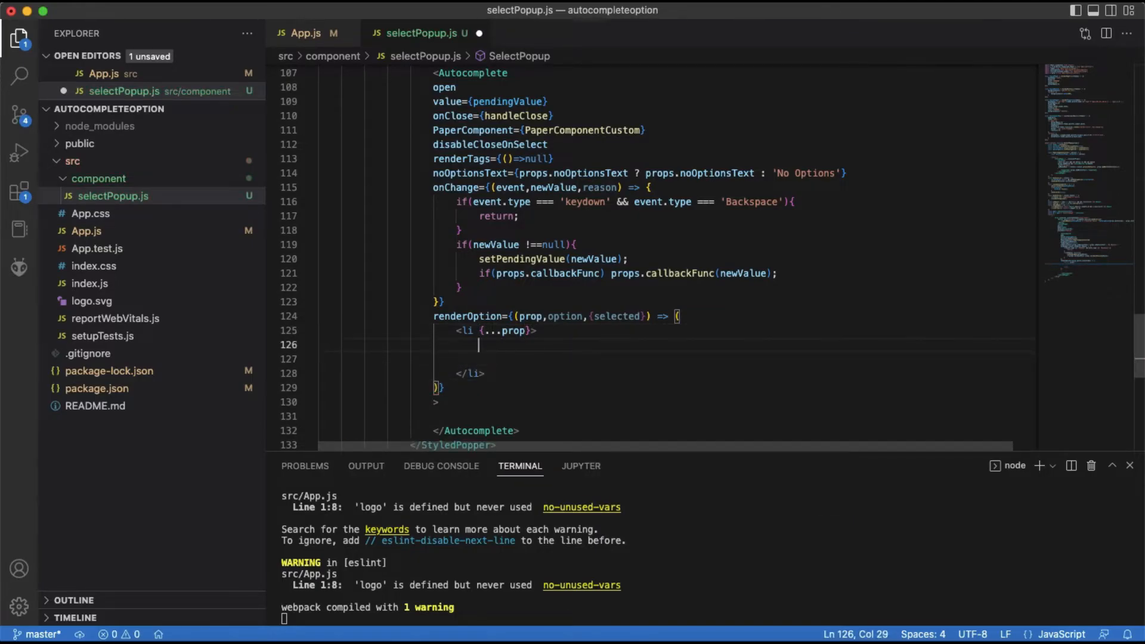
type("<Box></Box>")
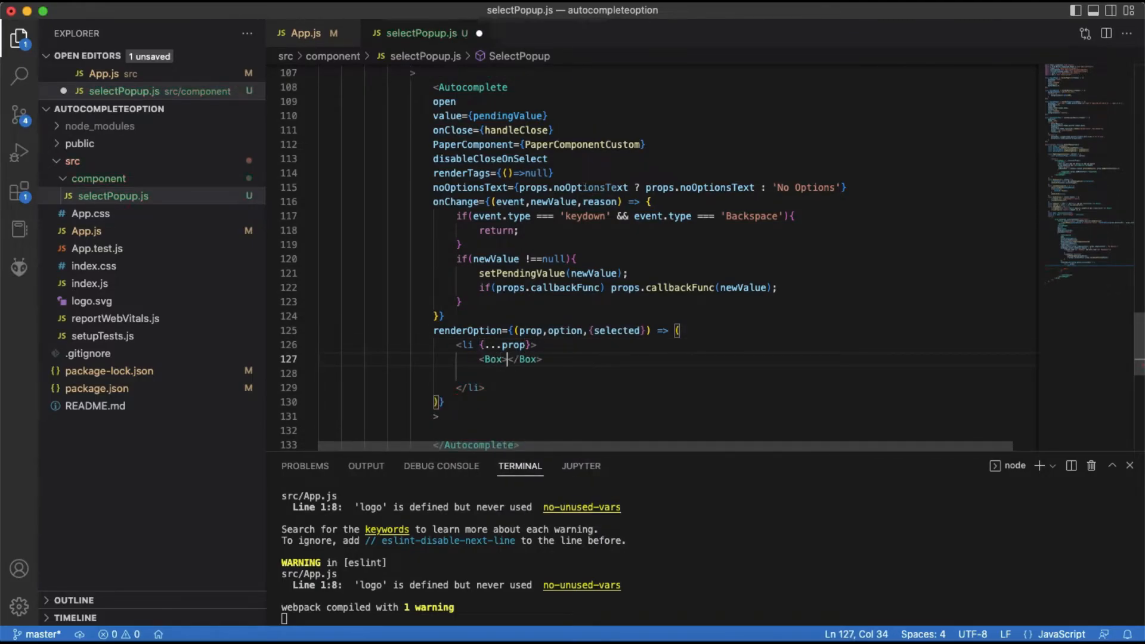
key("Enter")
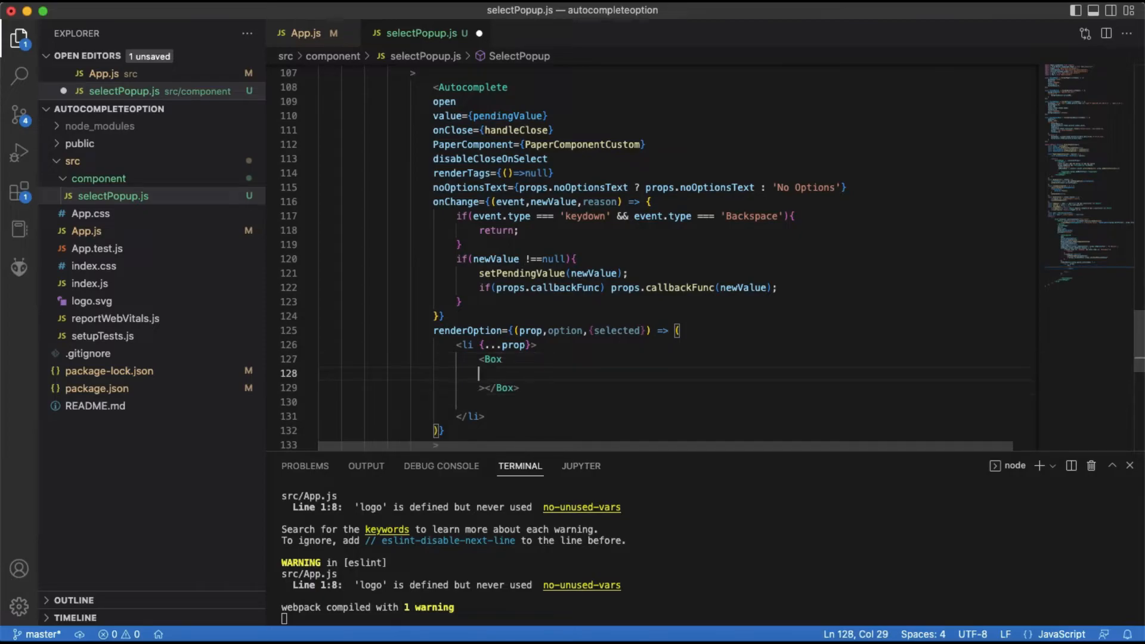
type("component={Done}")
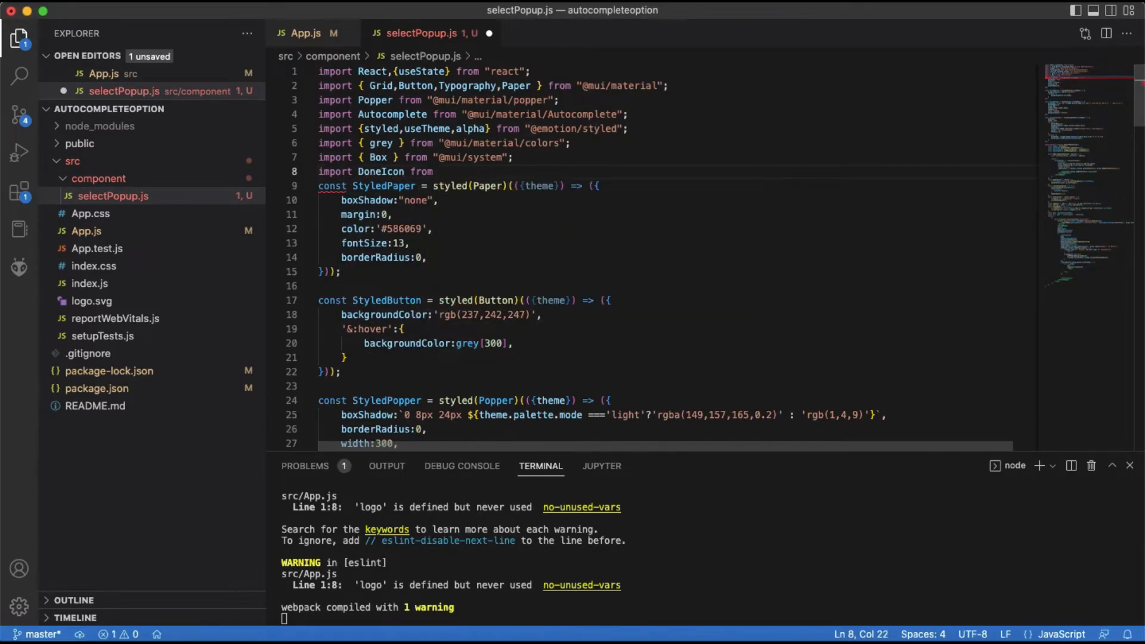
type("\"@mui/icons-material/Done'l")
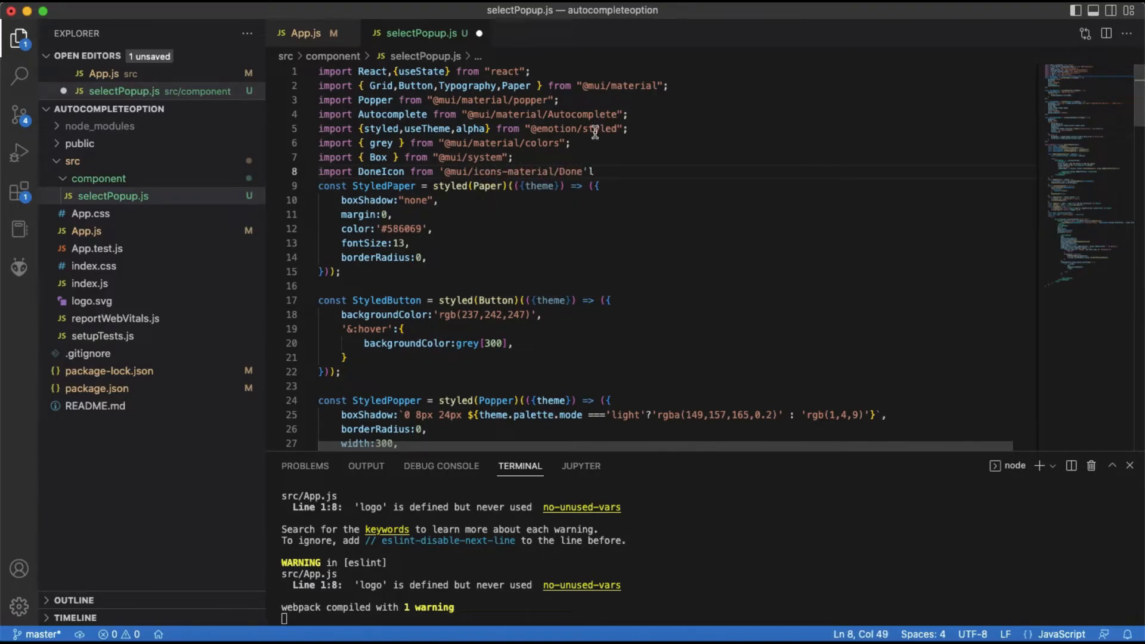
scroll("down", 3)
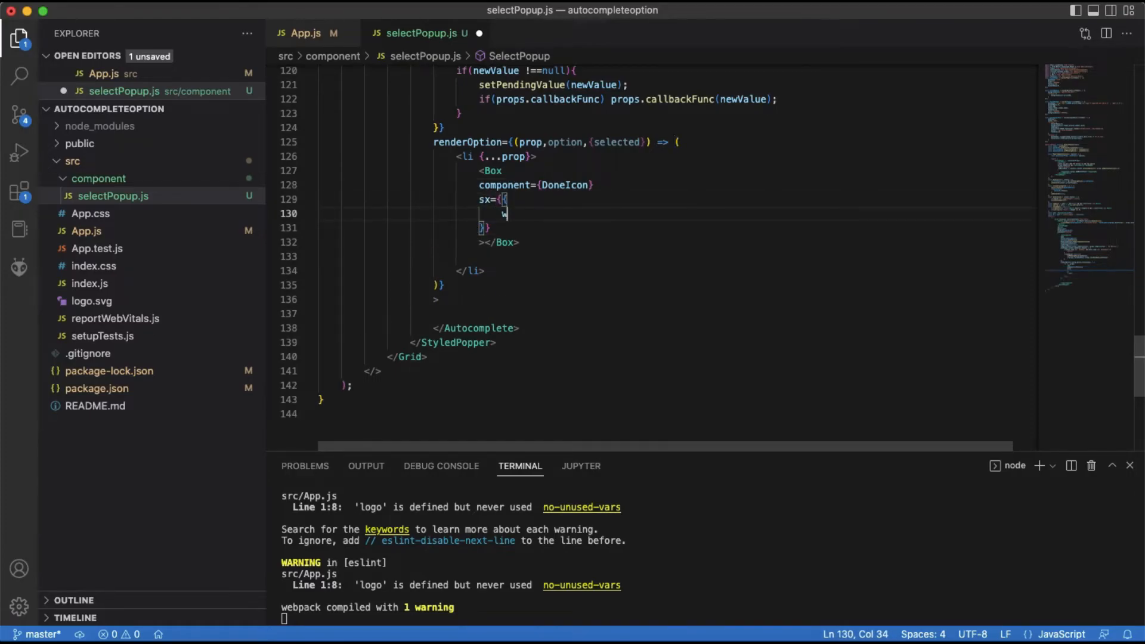
Give the check-icon Box sx width and height 17, mr '5px' and ml '-2px'.
type("width:17,")
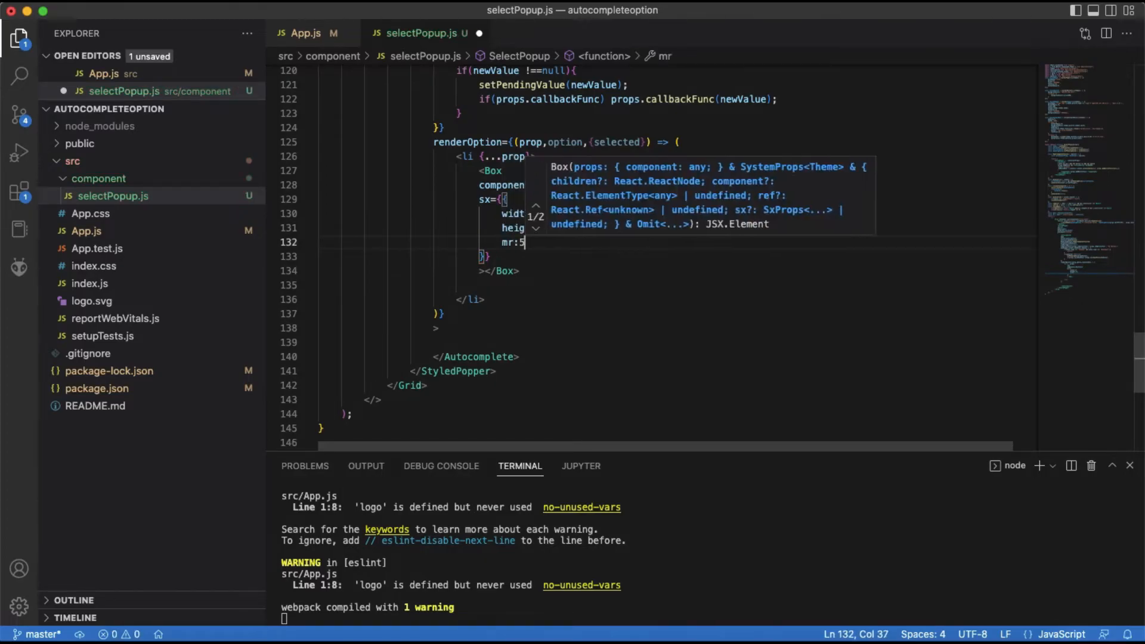
type("'px',")
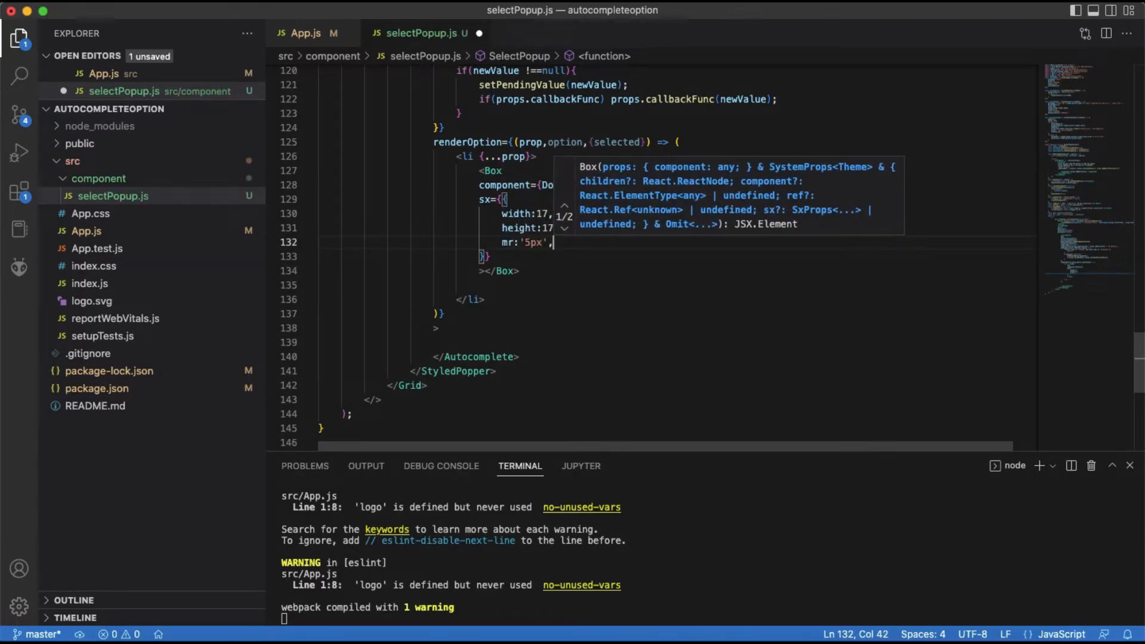
type("ml:")
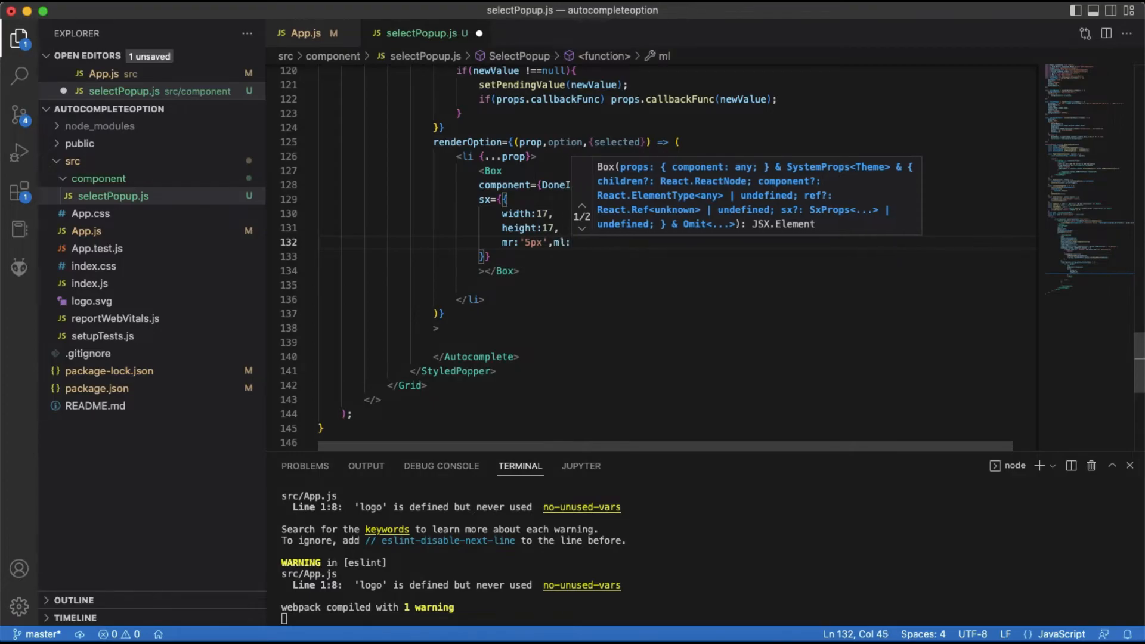
type("2px'")
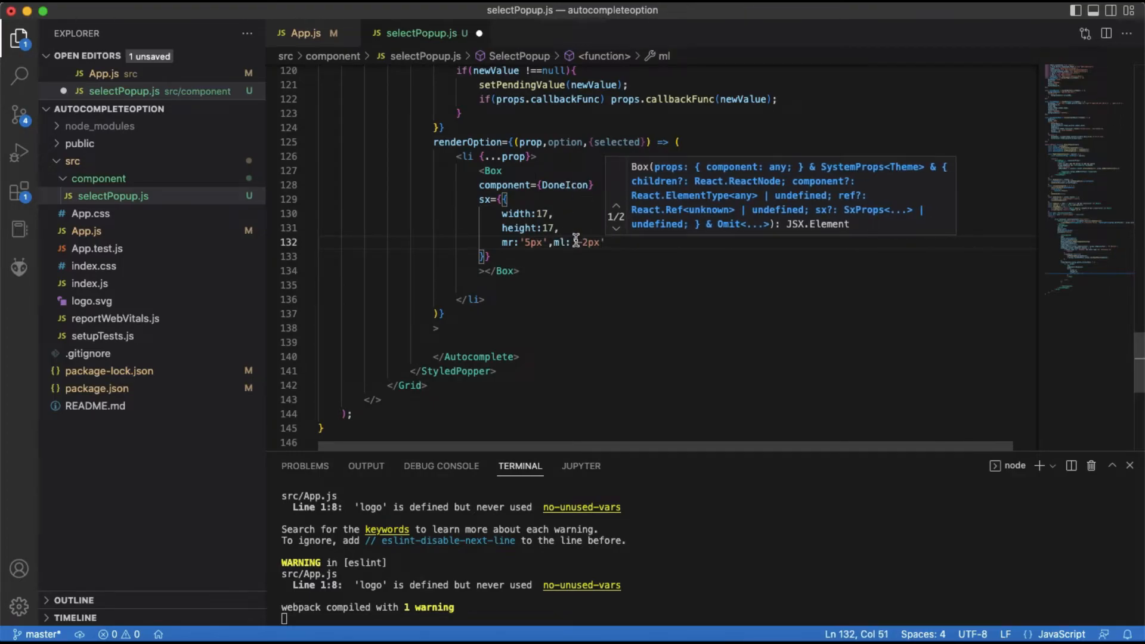
Make the icon visible only when selected, and start a second Box after it.
type("style={{}}")
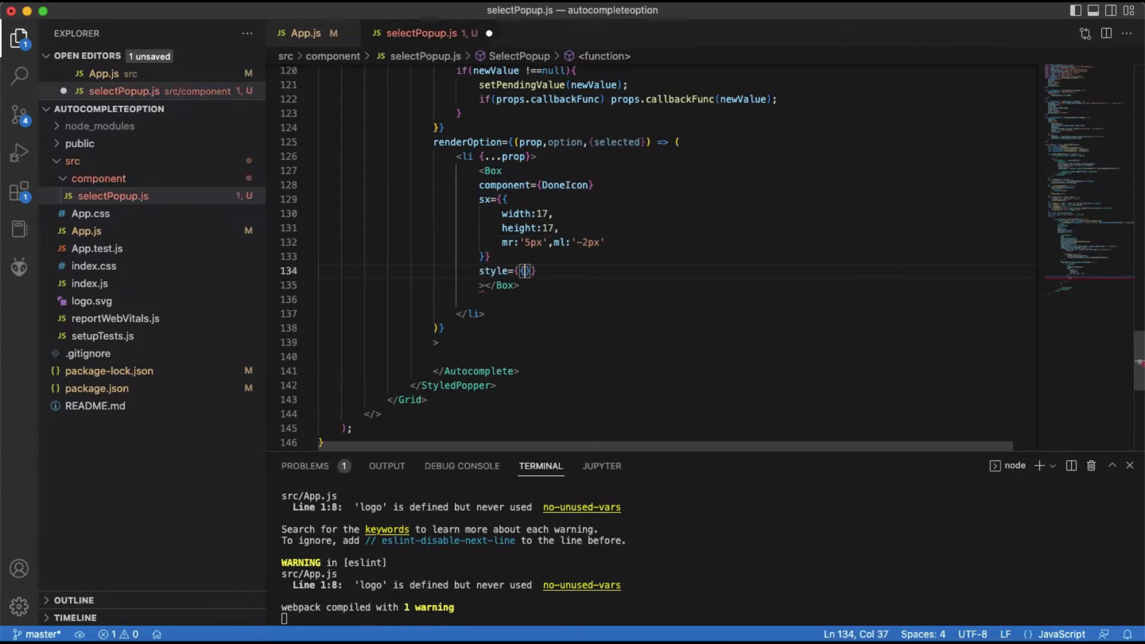
type("visibility")
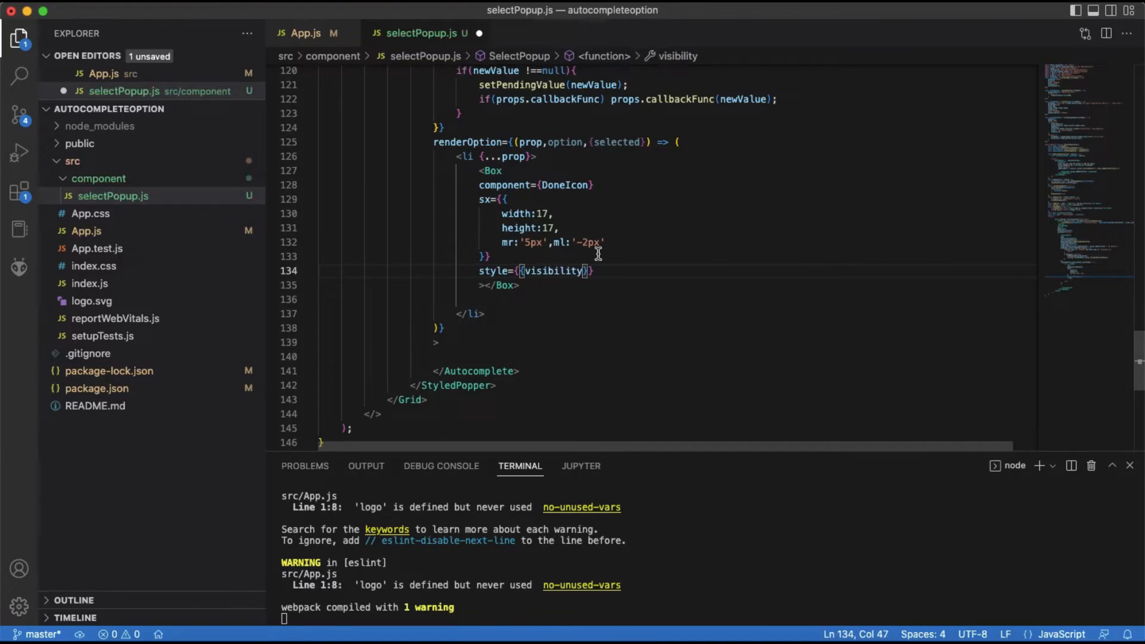
type("selected ?")
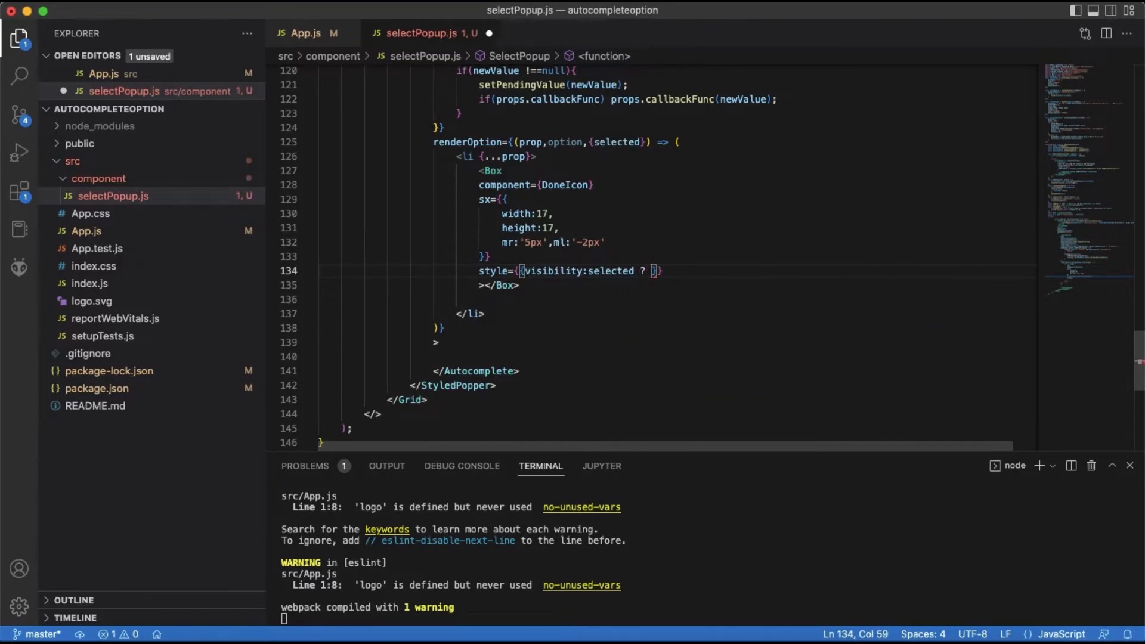
type("'visible' :'hidden'")
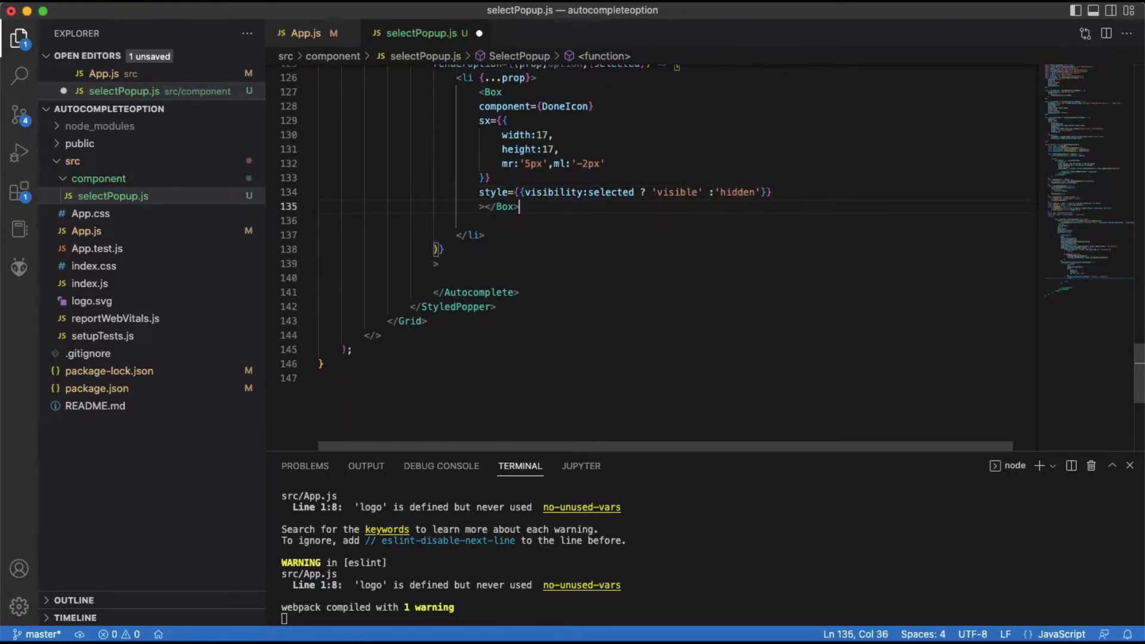
type("<Box")
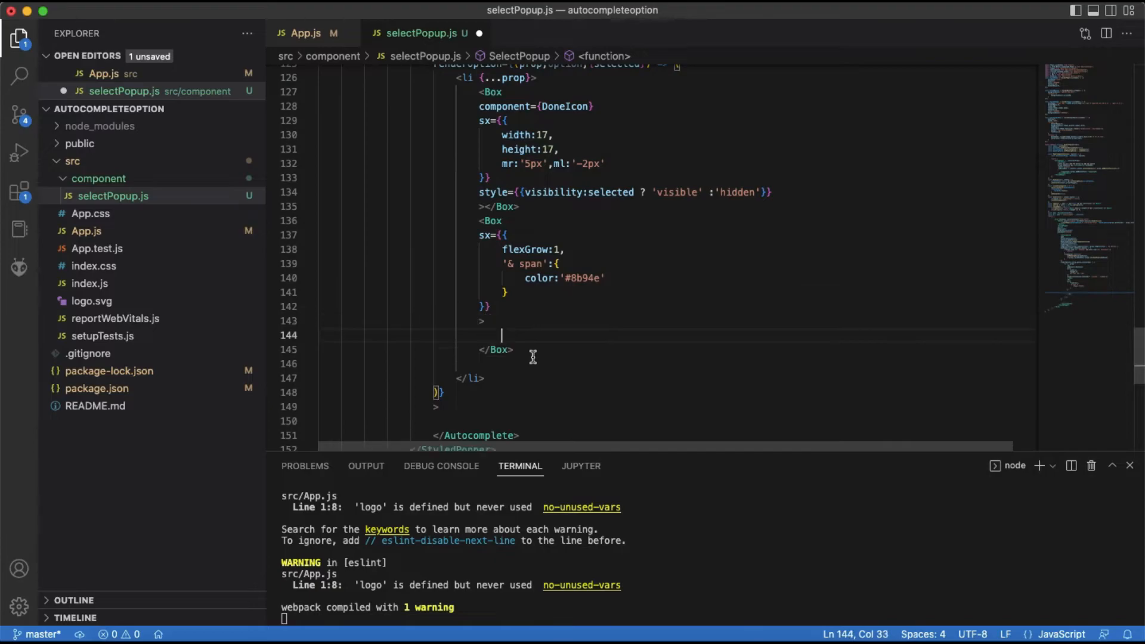
Show {option[props.dataField]} as the second Box's label in each option.
type("{option.la")
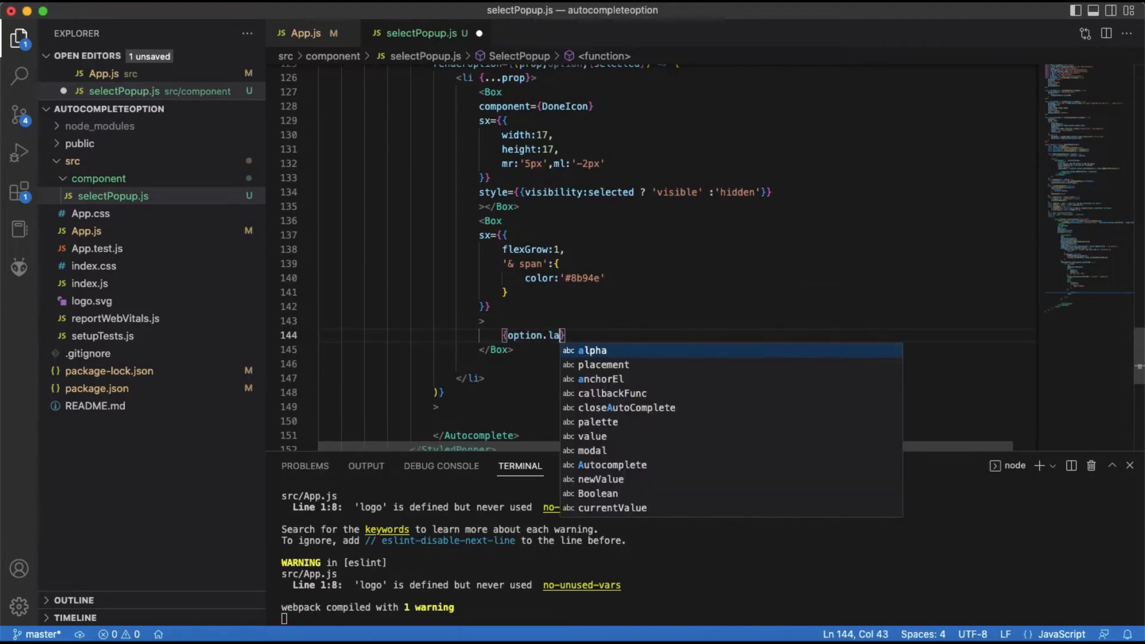
key("Backspace")
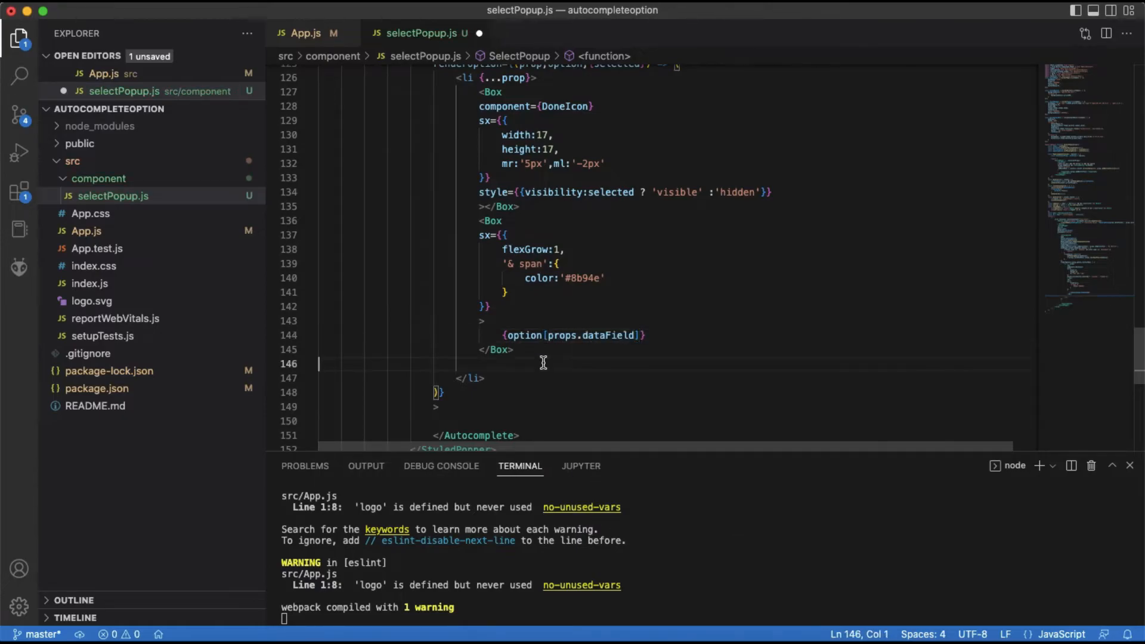
scroll("down", 3)
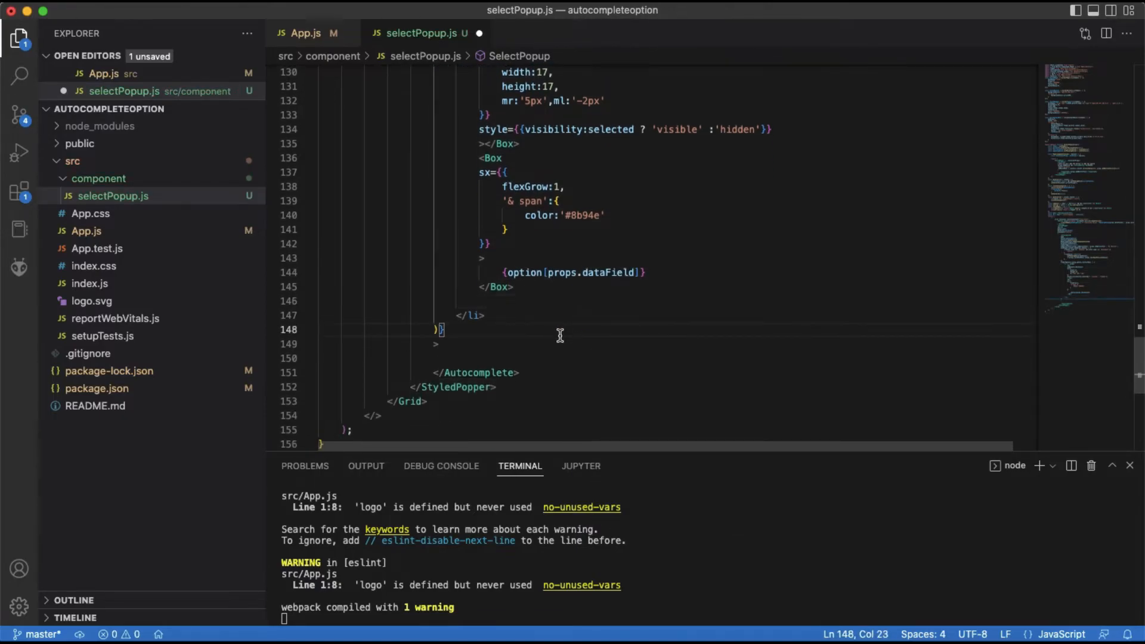
Pass props.options to Autocomplete and make getOptionLabel return string options unchanged.
type("options")
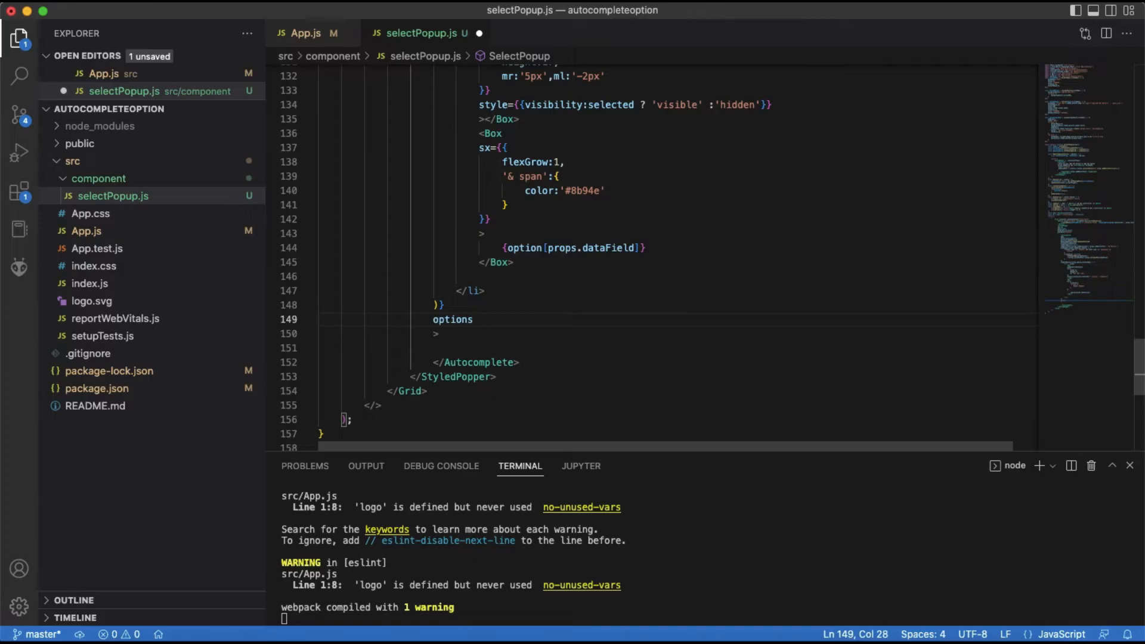
type("={pr}")
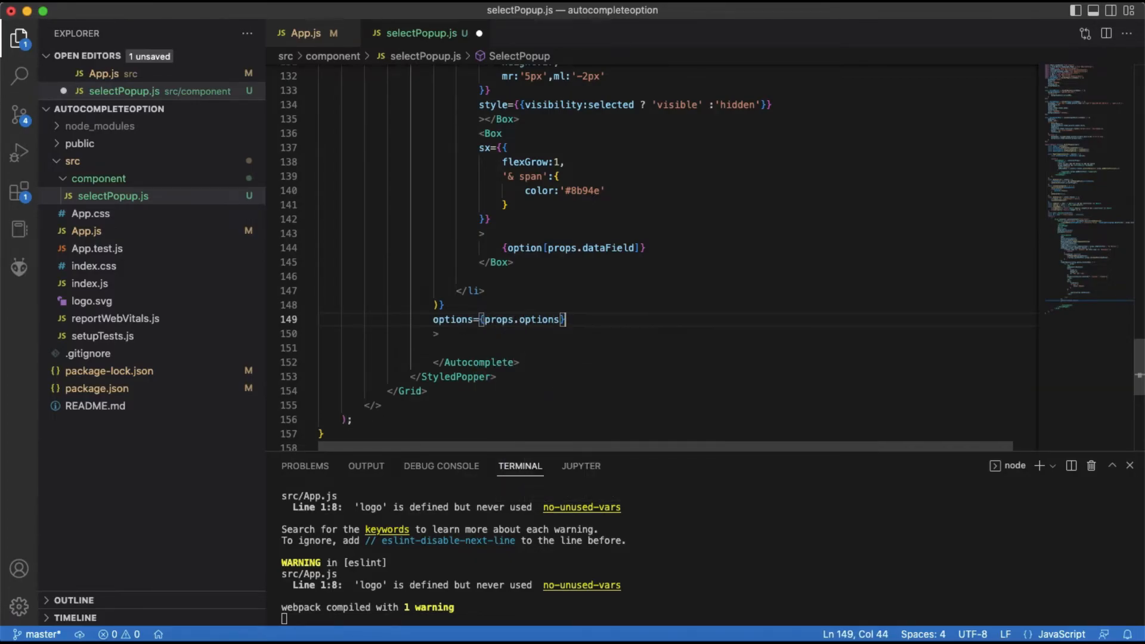
type("getOptionLabel={(")
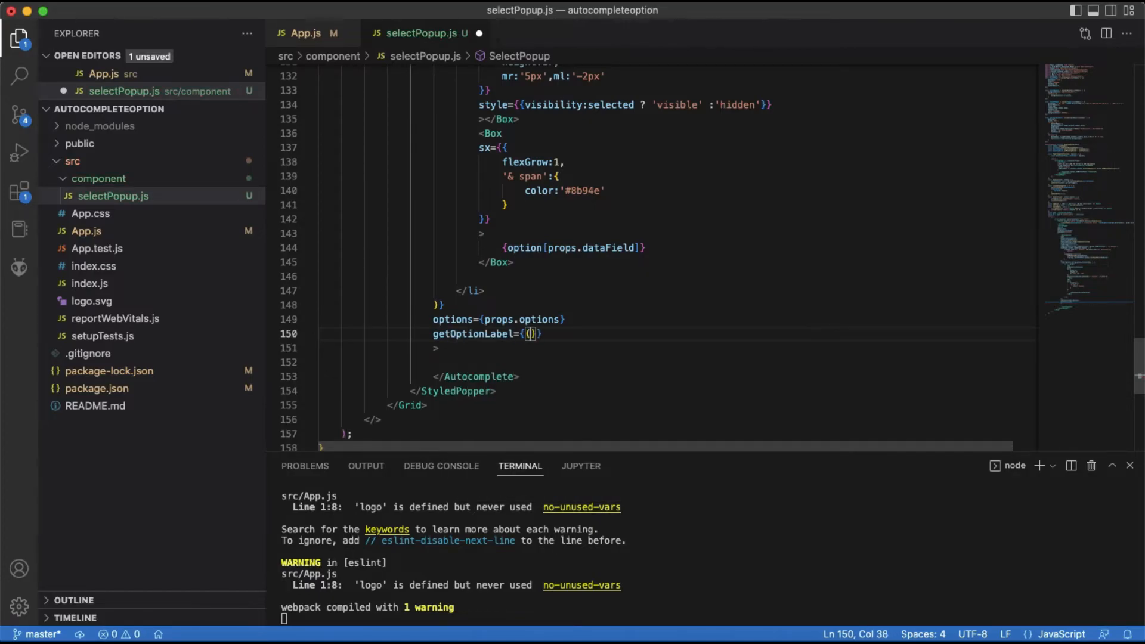
type("(option)=>")
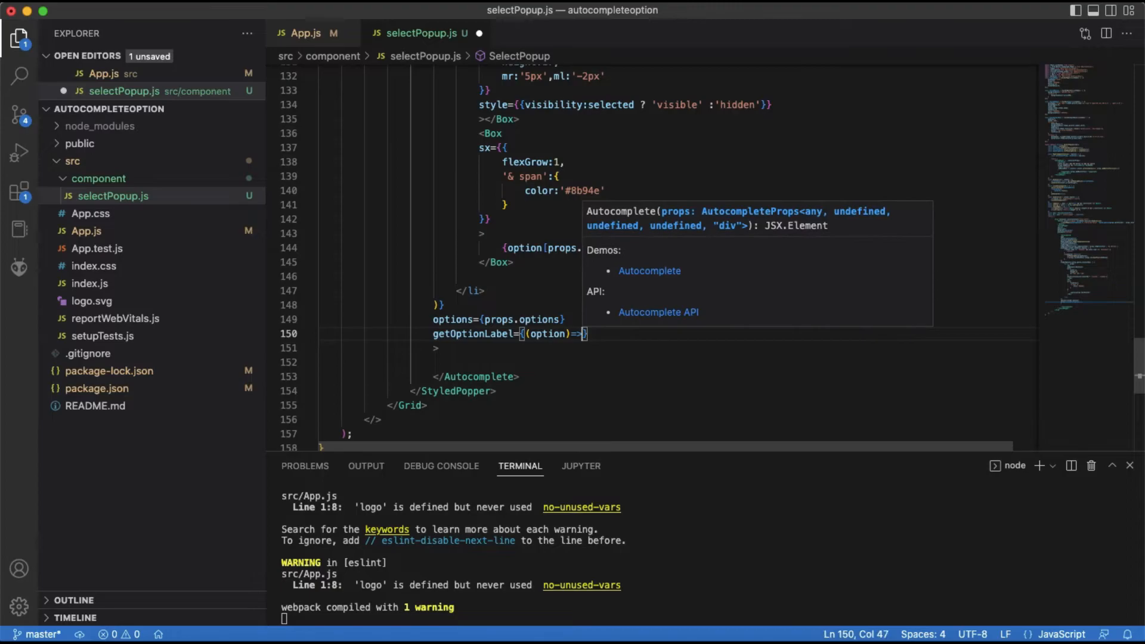
type("typeof option")
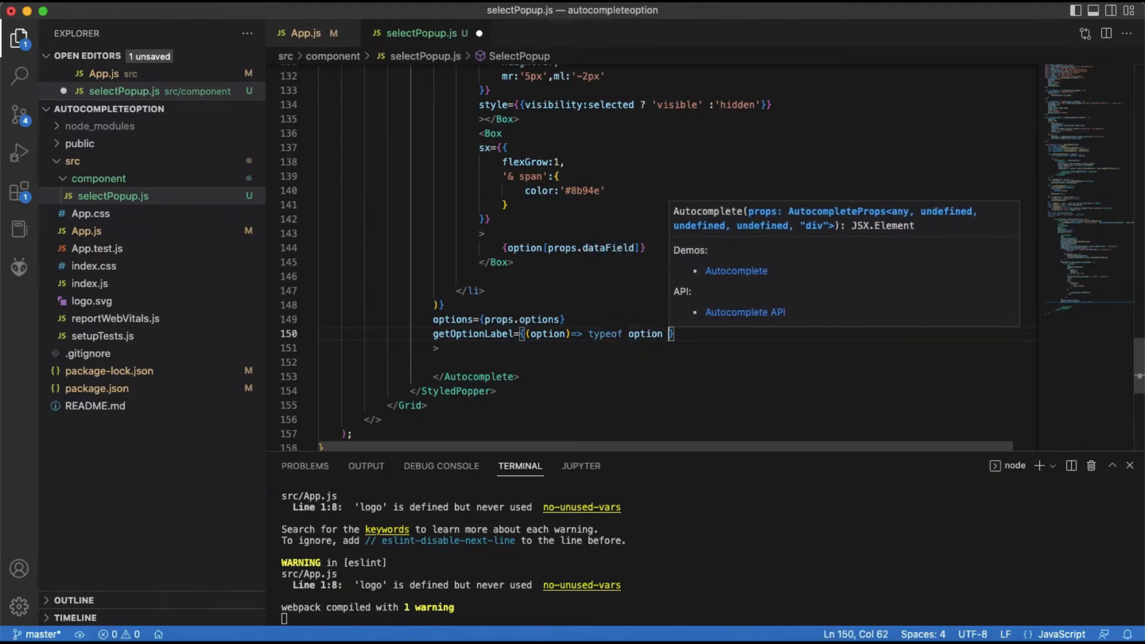
type("=== 'string'")
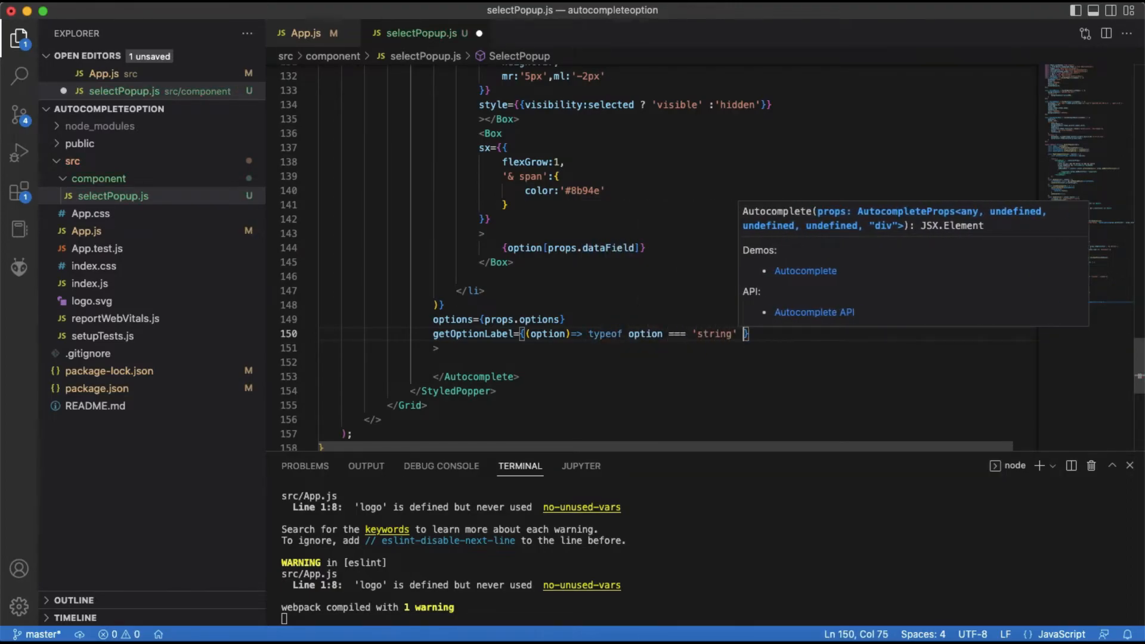
type("? option :")
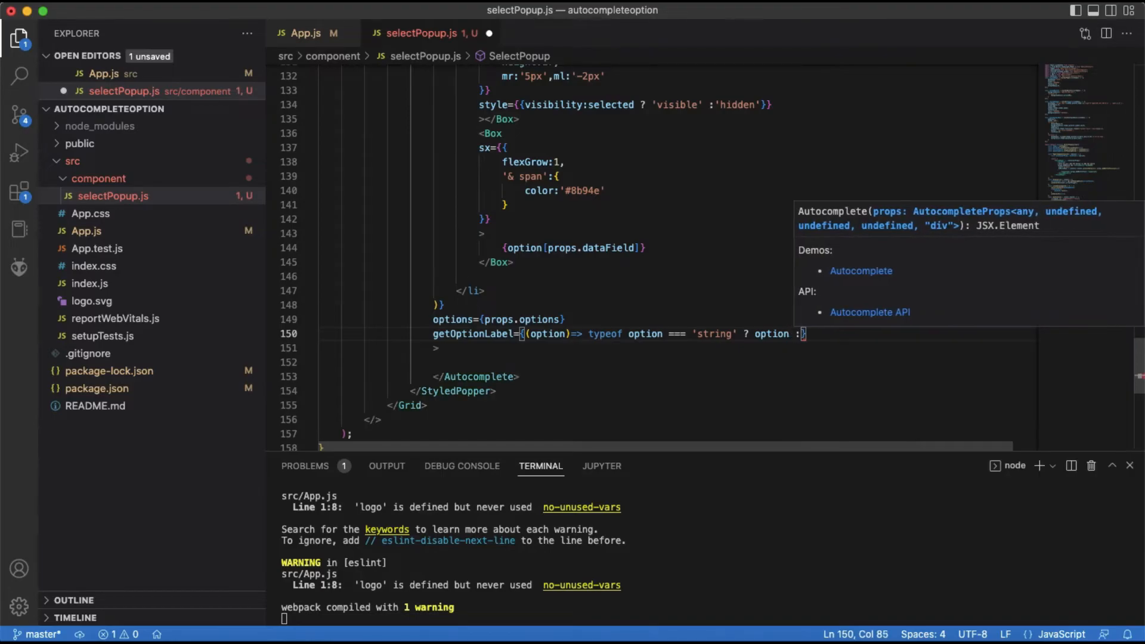
Return empty text for empty options, otherwise option[props.dataField], and begin renderInput.
type("checkEmpty()")
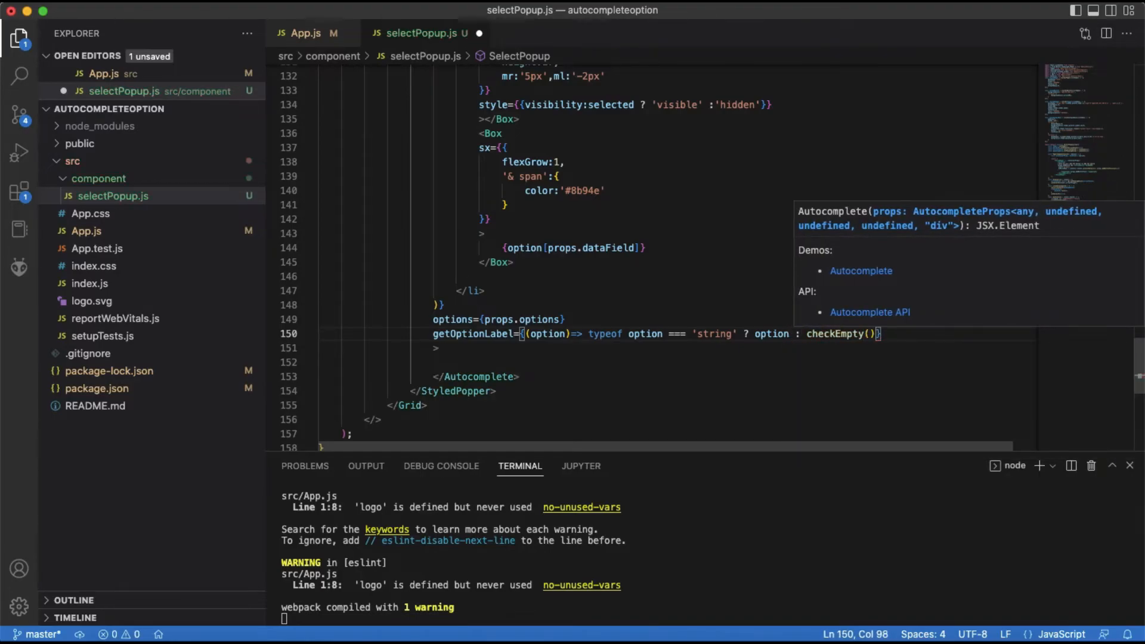
type("option) ? '':(")
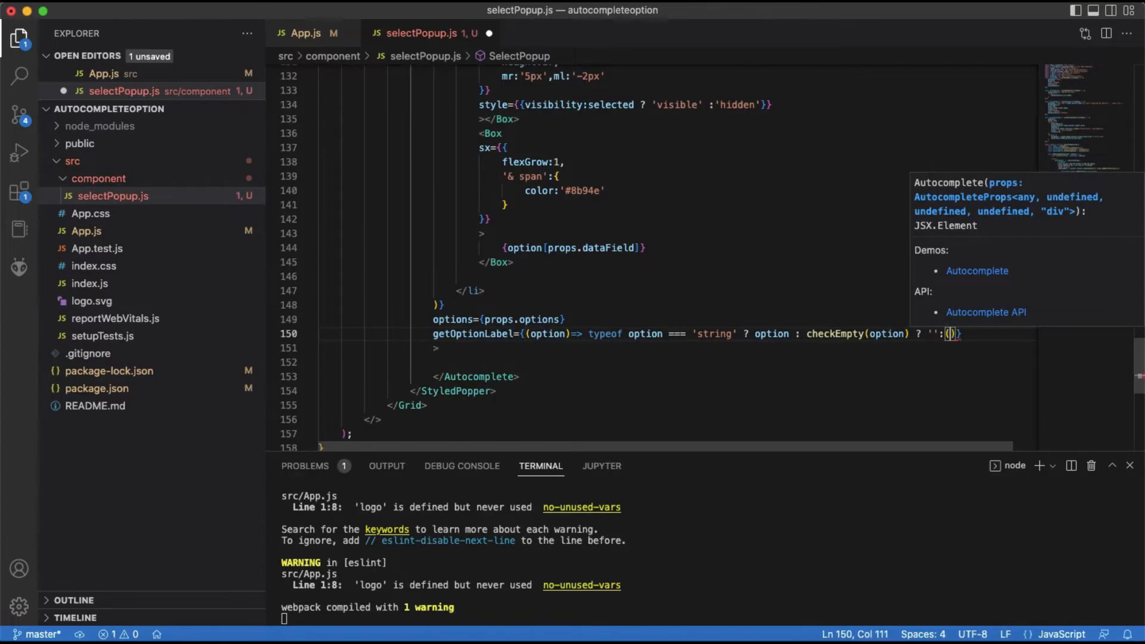
type("option[props.dataField")
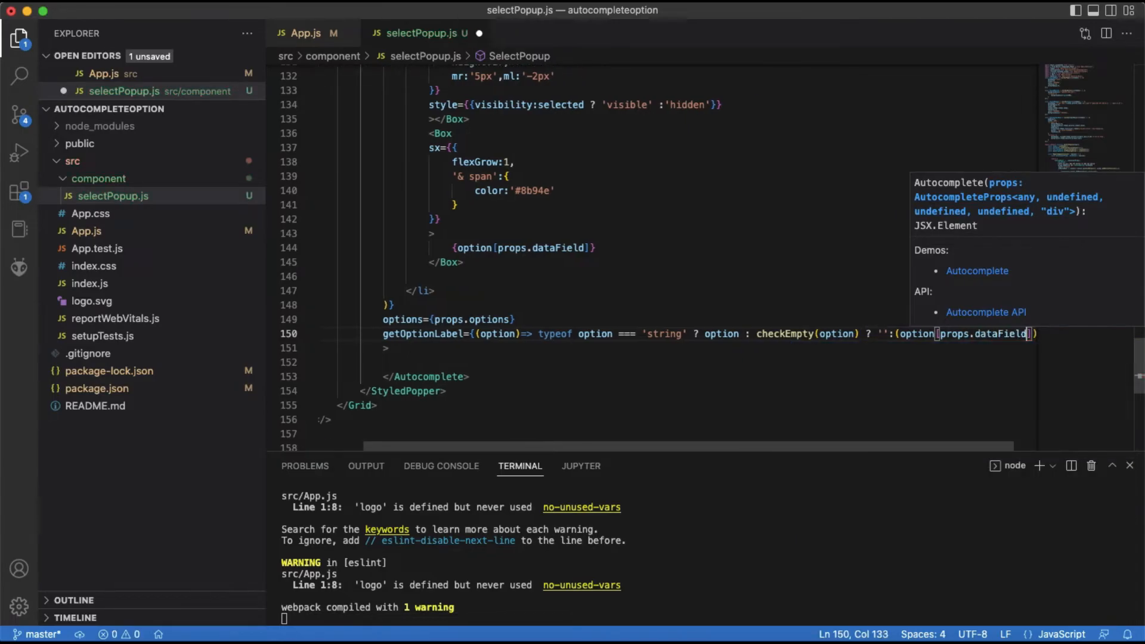
type(".to")
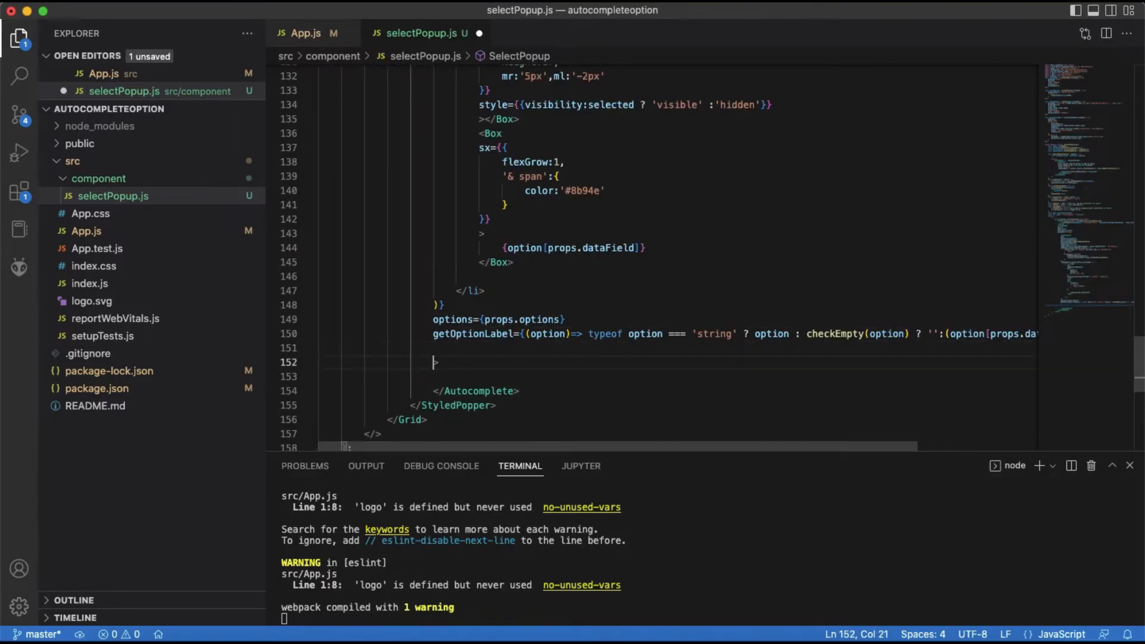
type("renderInput={(params")
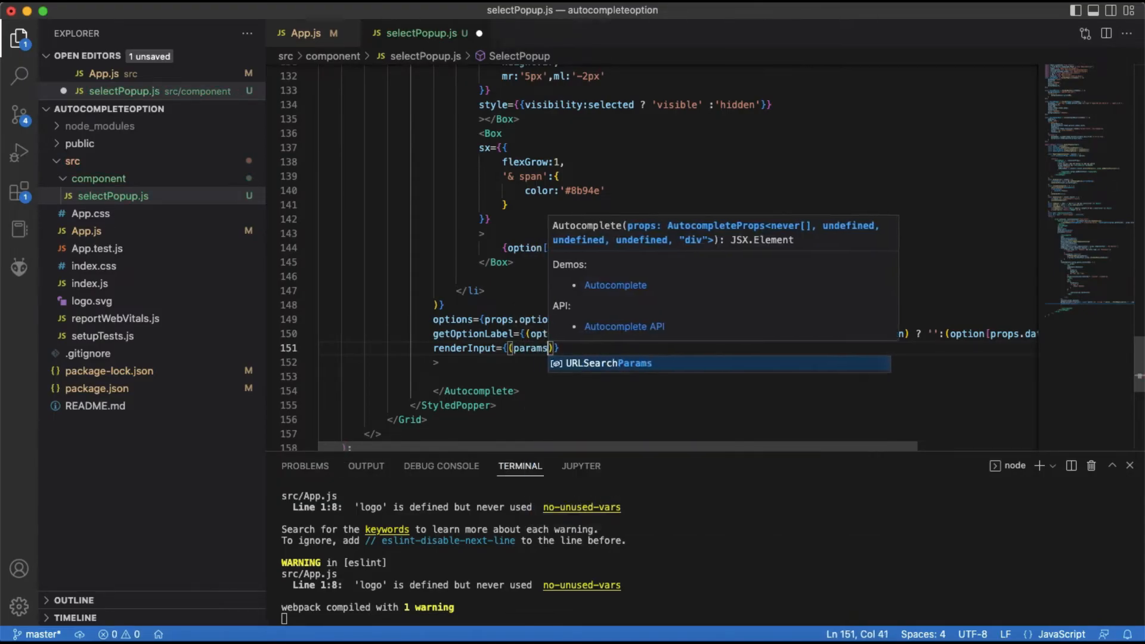
Return a StyledInputBase with params ref, InputProps, autoFocus and placeholder 'Filter Inputs'.
key("Return")
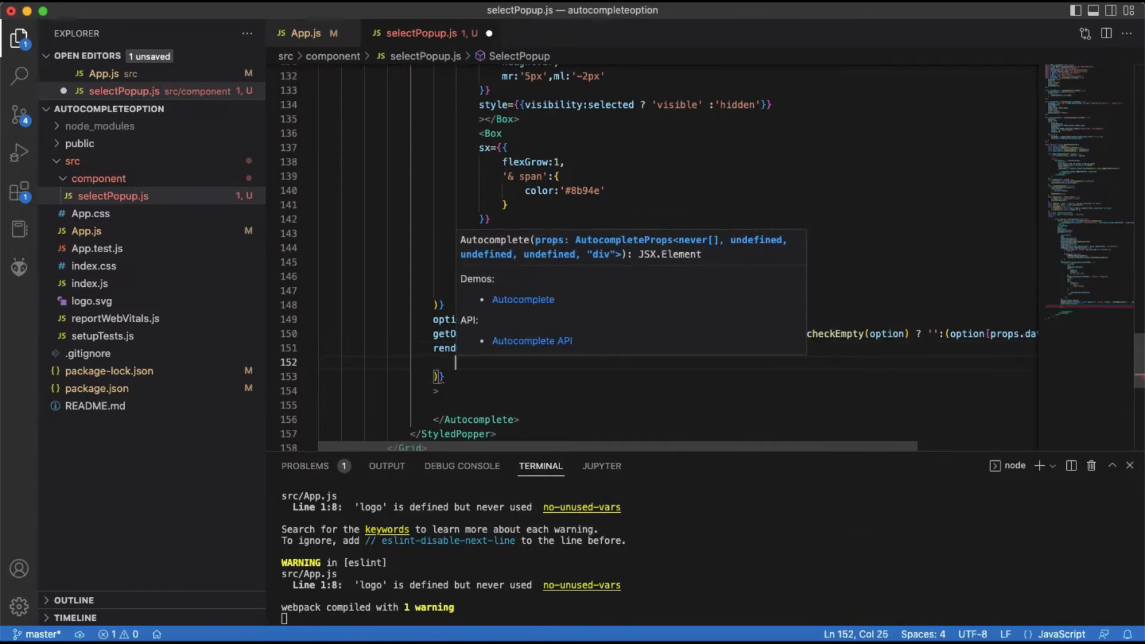
type("<Str")
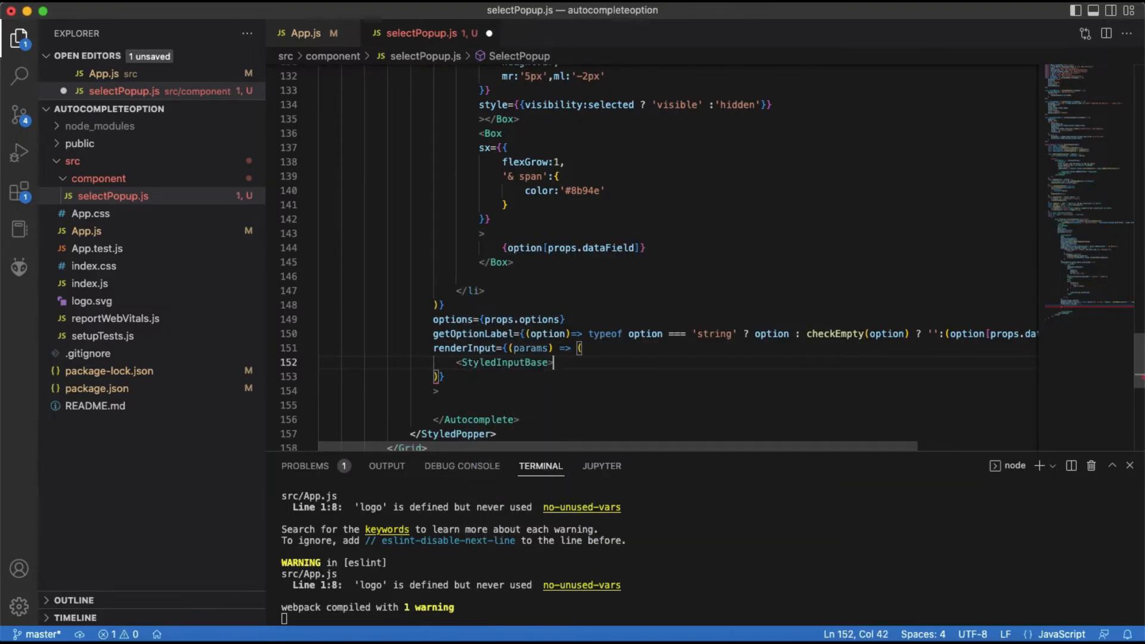
type("ref")
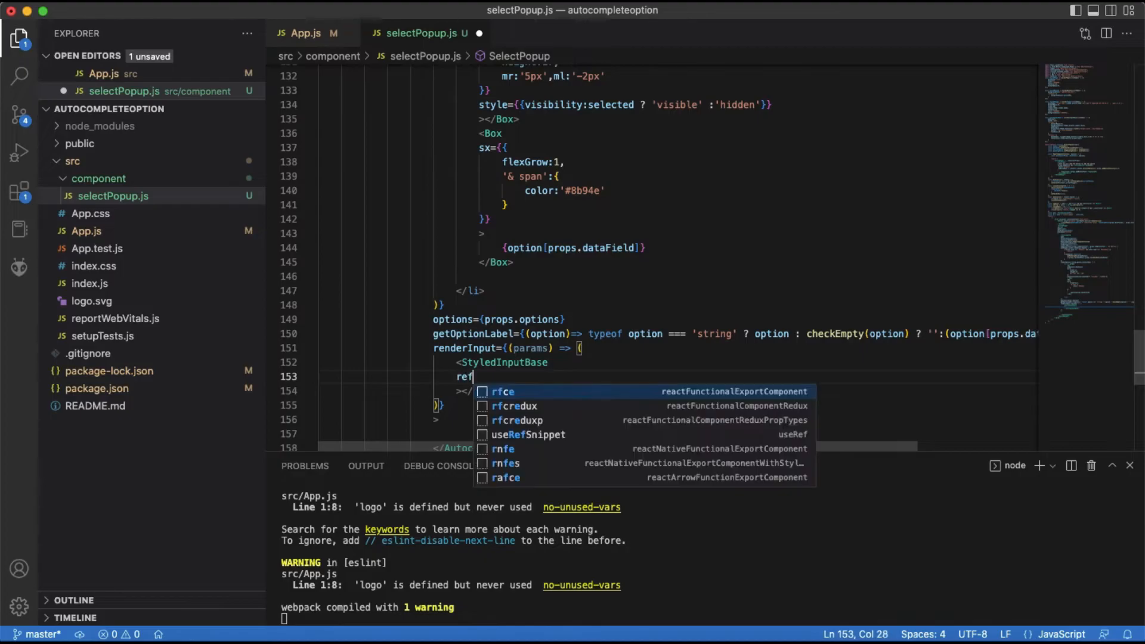
type("={params.InputProps.ref")
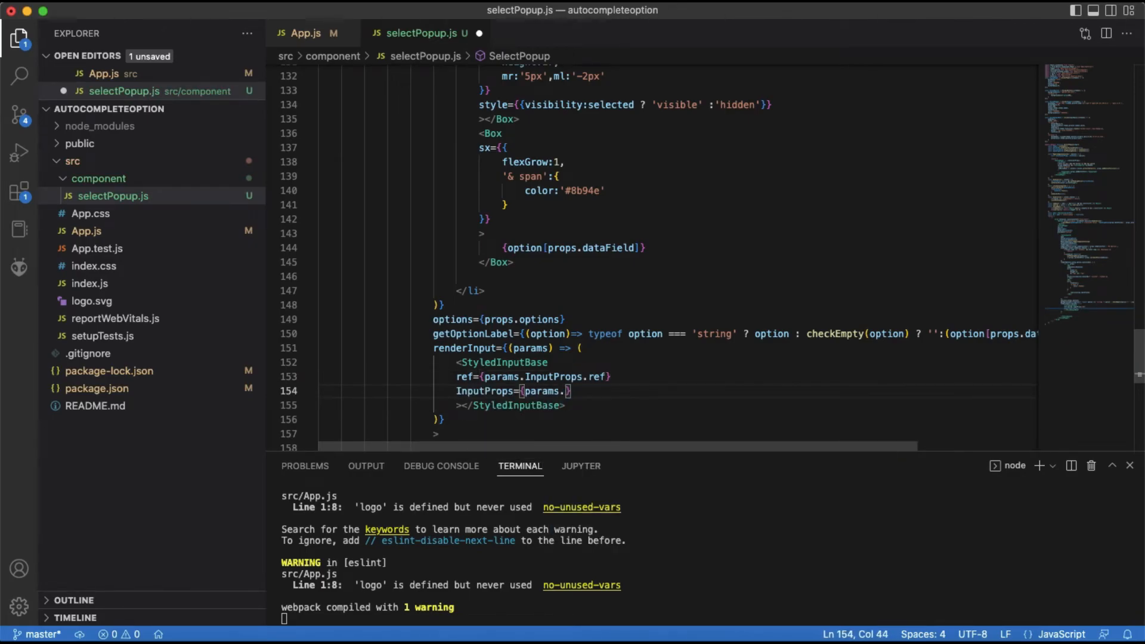
type("inputProps")
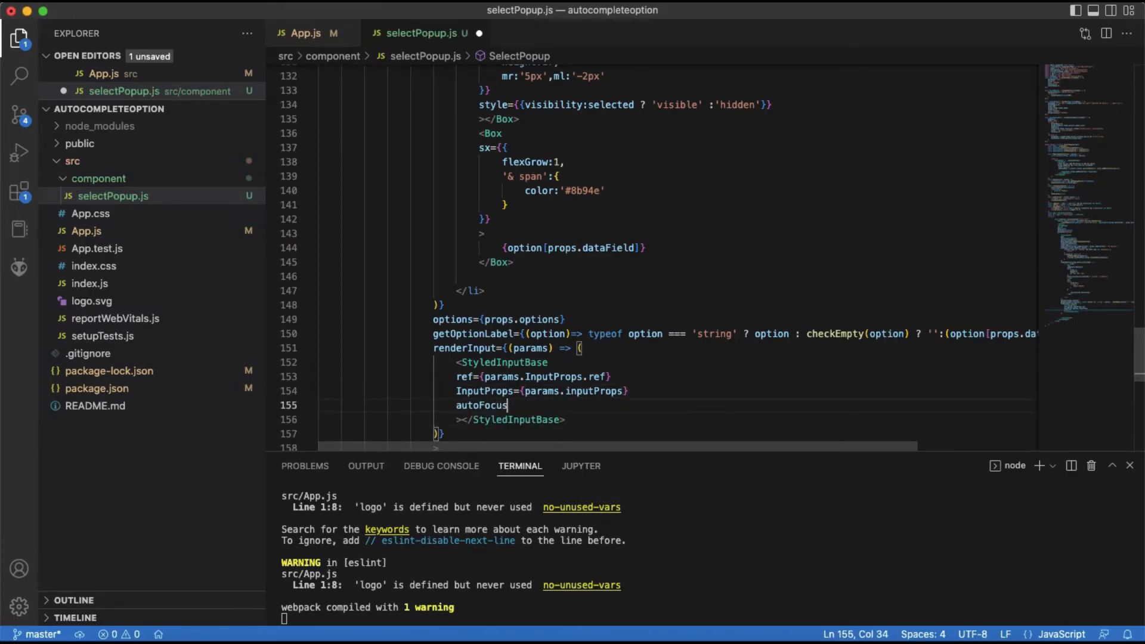
type("placeHolder=\"F")
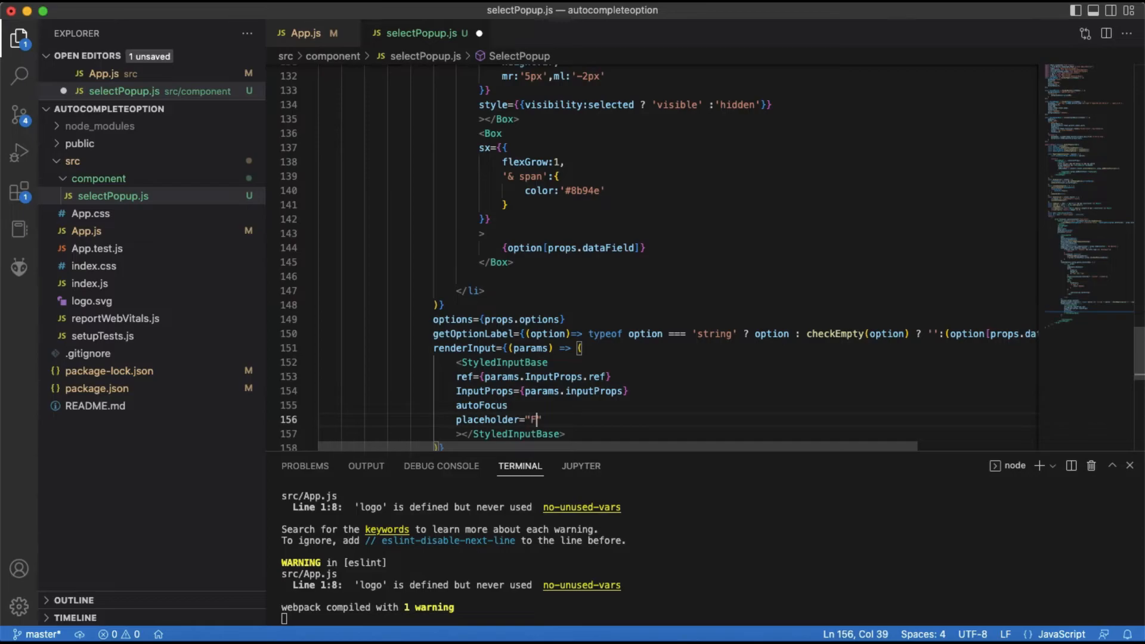
type("ilter Inputs")
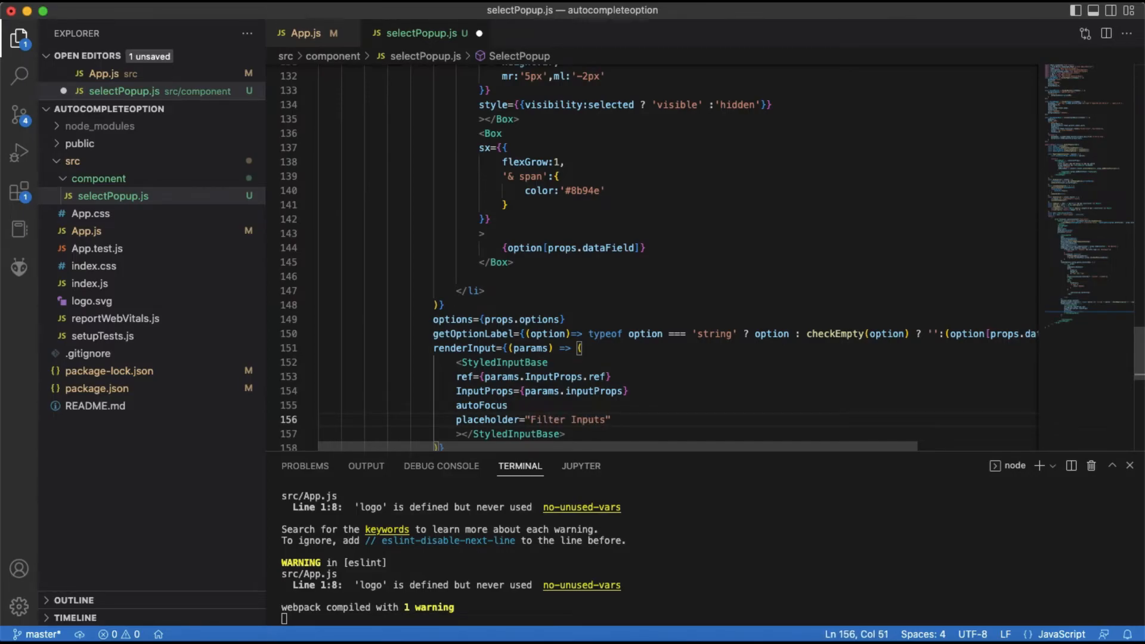
scroll("down", 3)
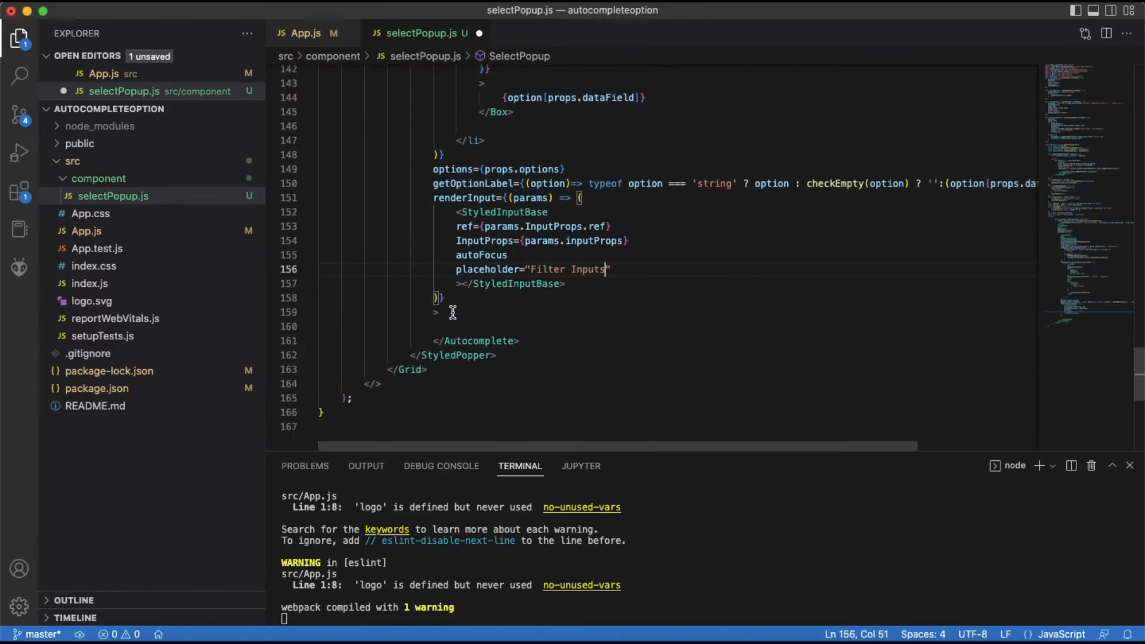
scroll("up", 3)
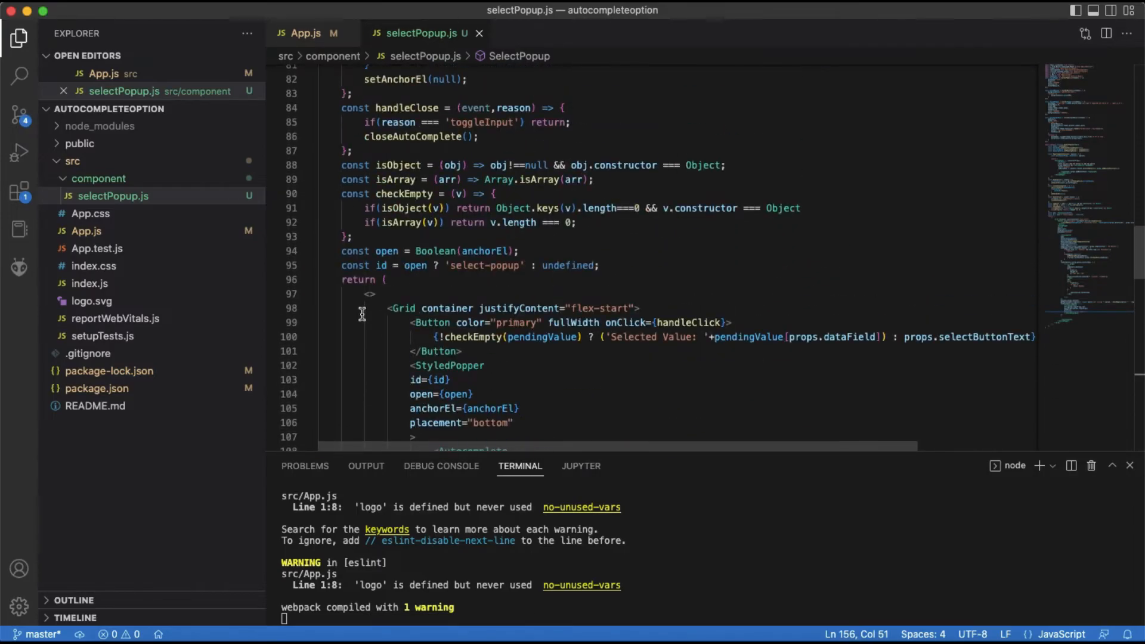
In App.js, insert SelectPopup with its import below the header paragraph and start a SelectButtonText prop.
left_click(305, 33)
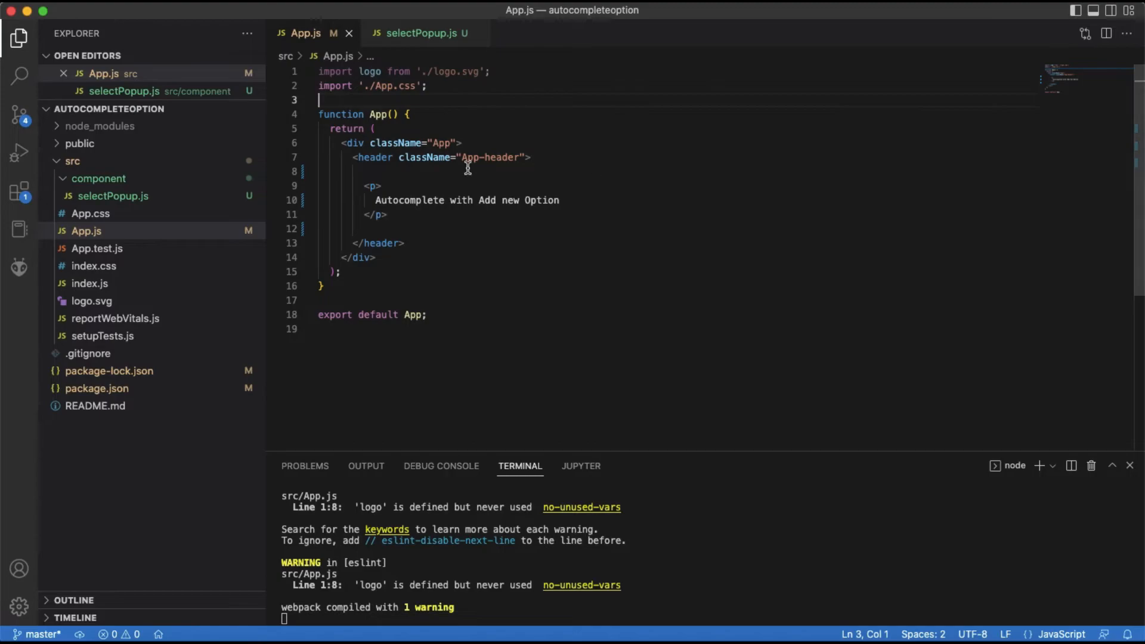
left_click(478, 227)
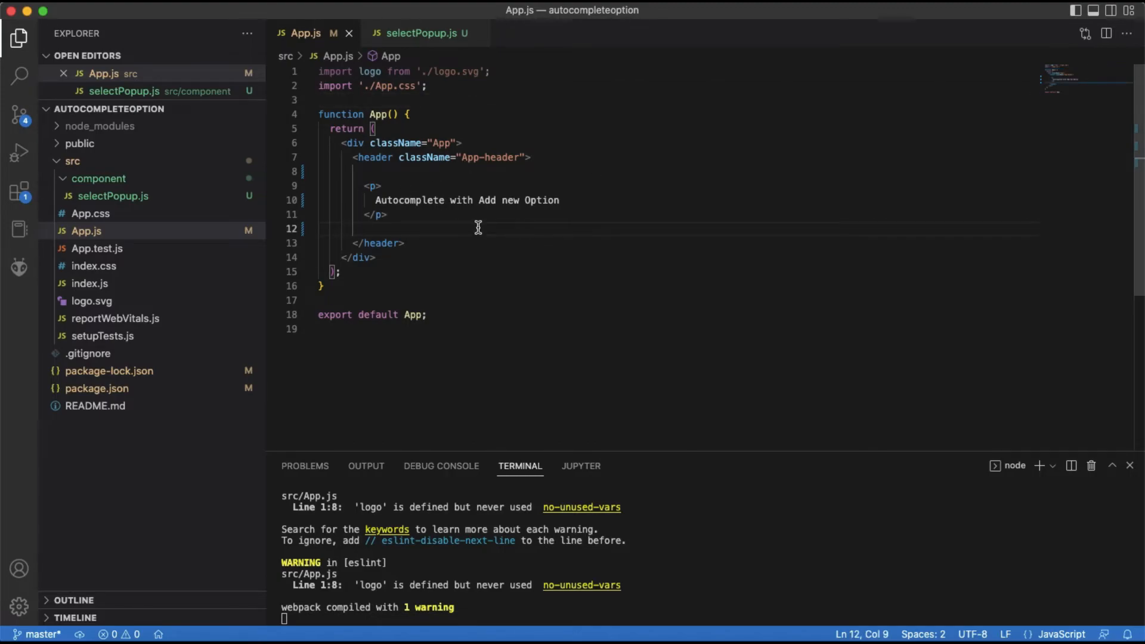
type("<Sle")
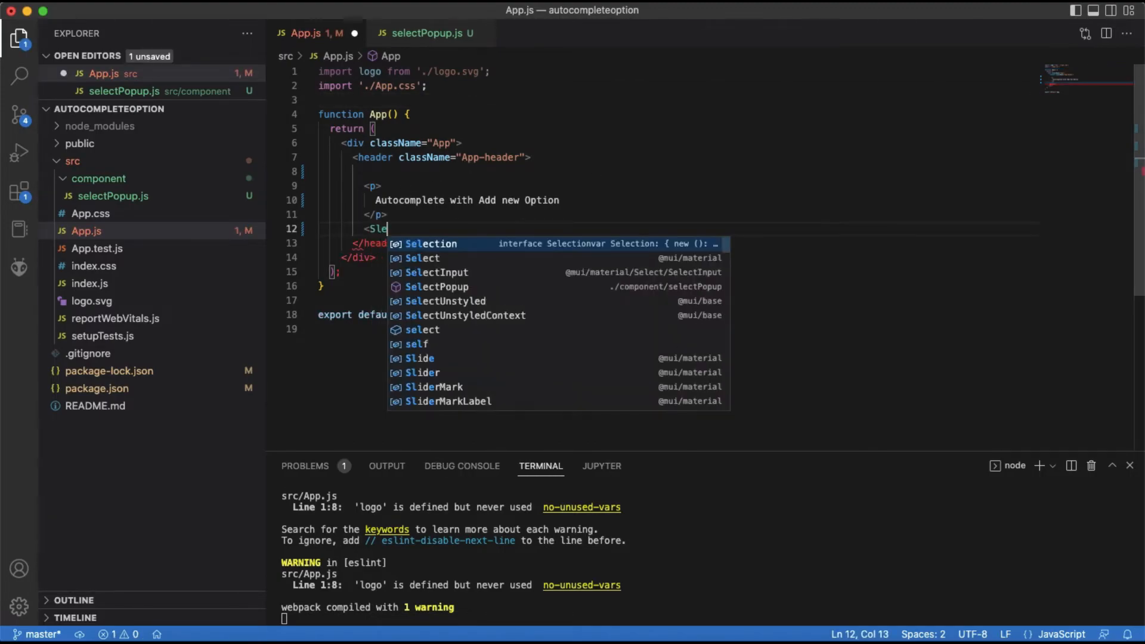
left_click(437, 287)
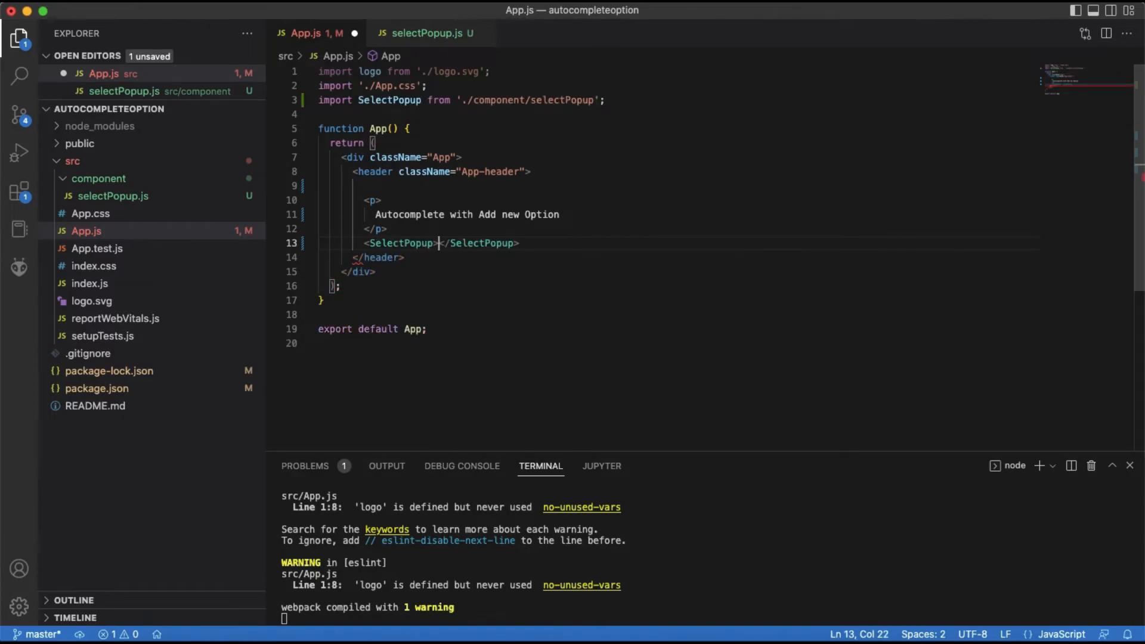
key("Enter")
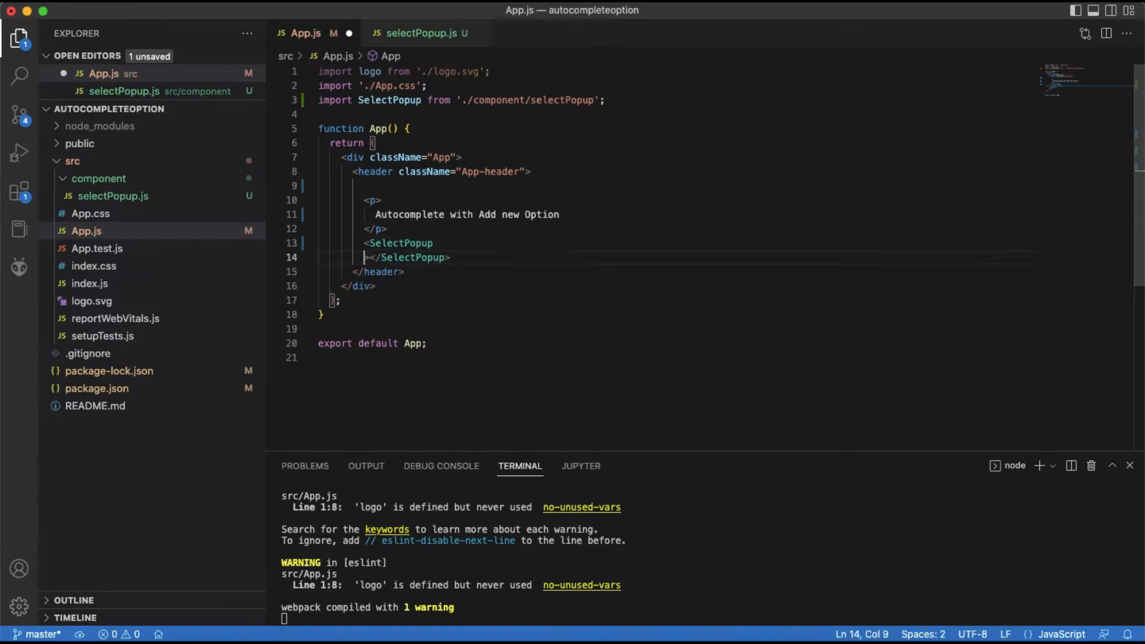
key("Return")
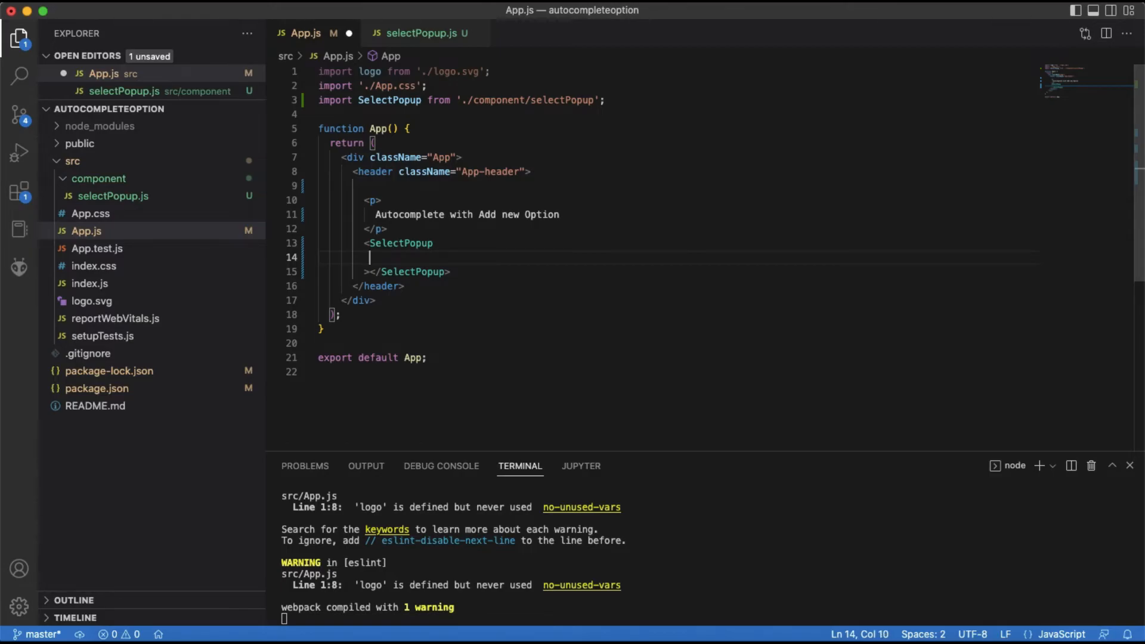
type("SelectB")
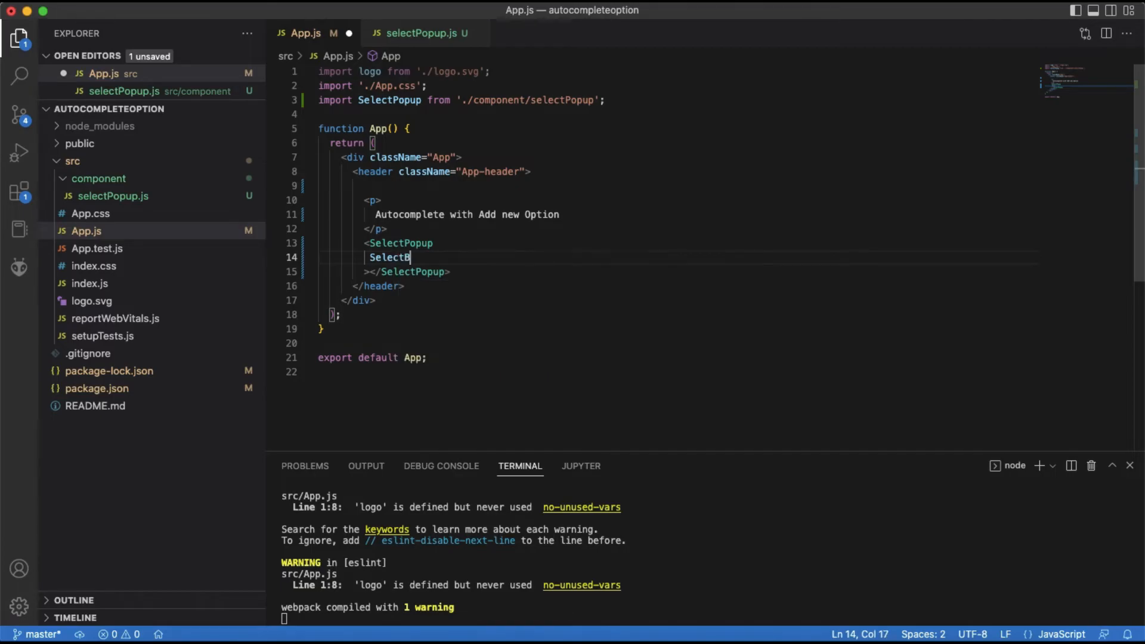
type("uttonText")
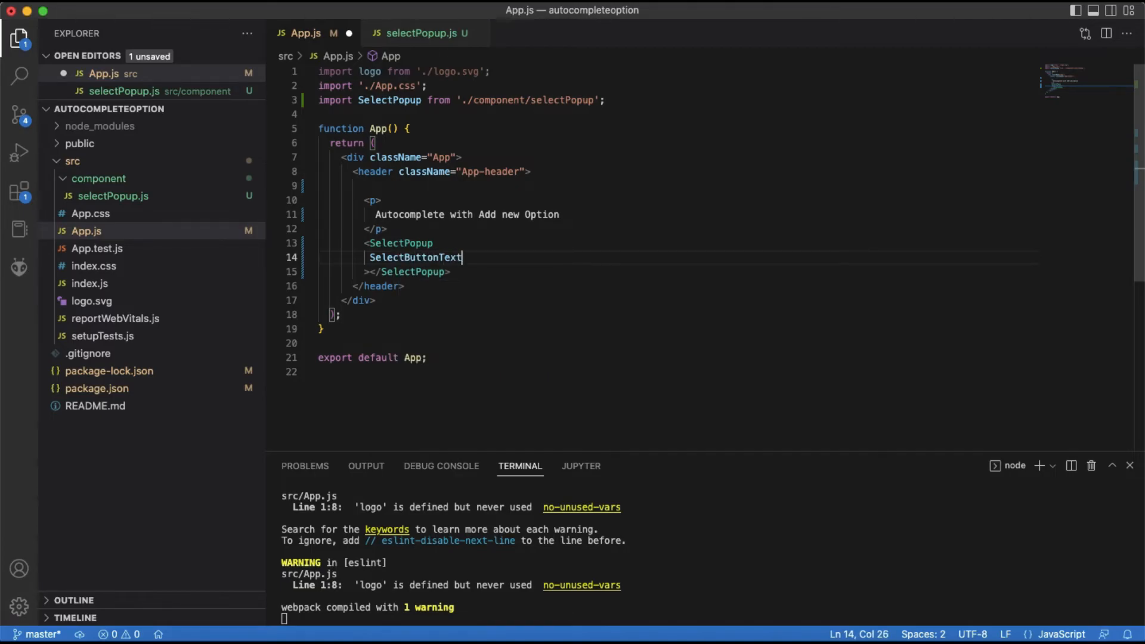
Check the prop name in selectPopup.js and rename App.js's attribute to selectButtonText.
left_click(416, 33)
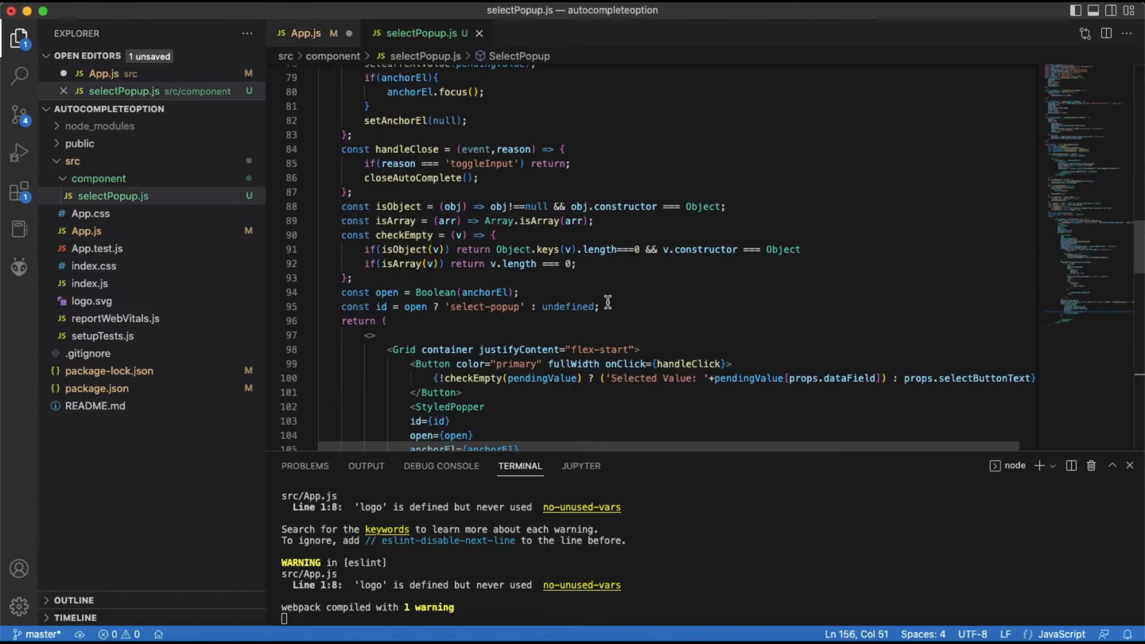
mouse_move(466, 151)
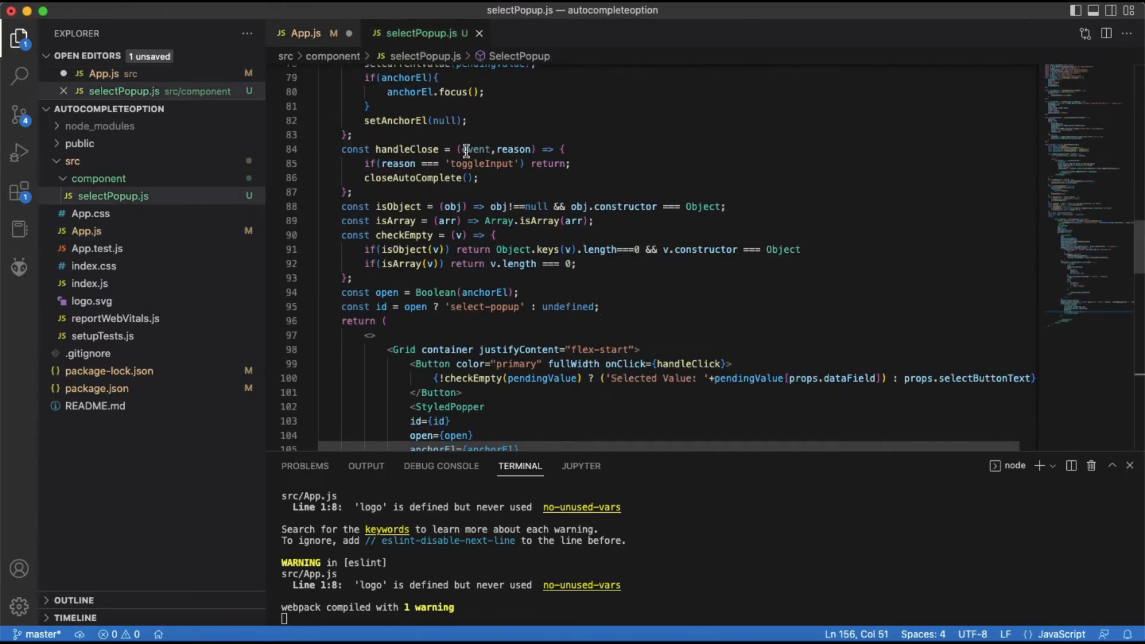
left_click(306, 33)
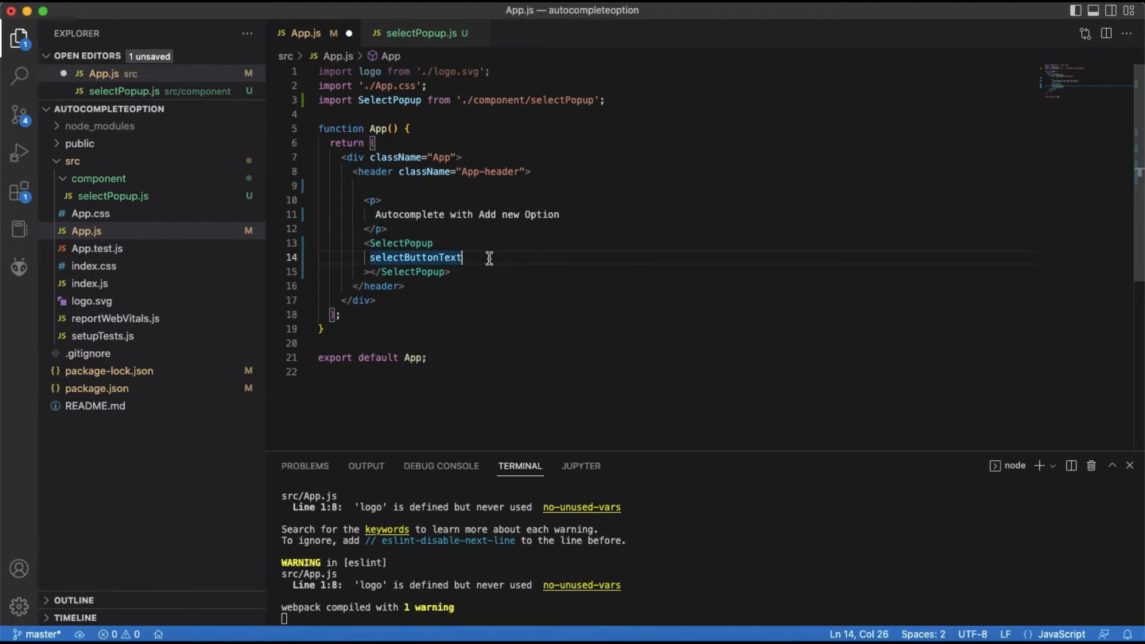
Set SelectPopup's selectButtonText to 'Select Item'.
type("=")
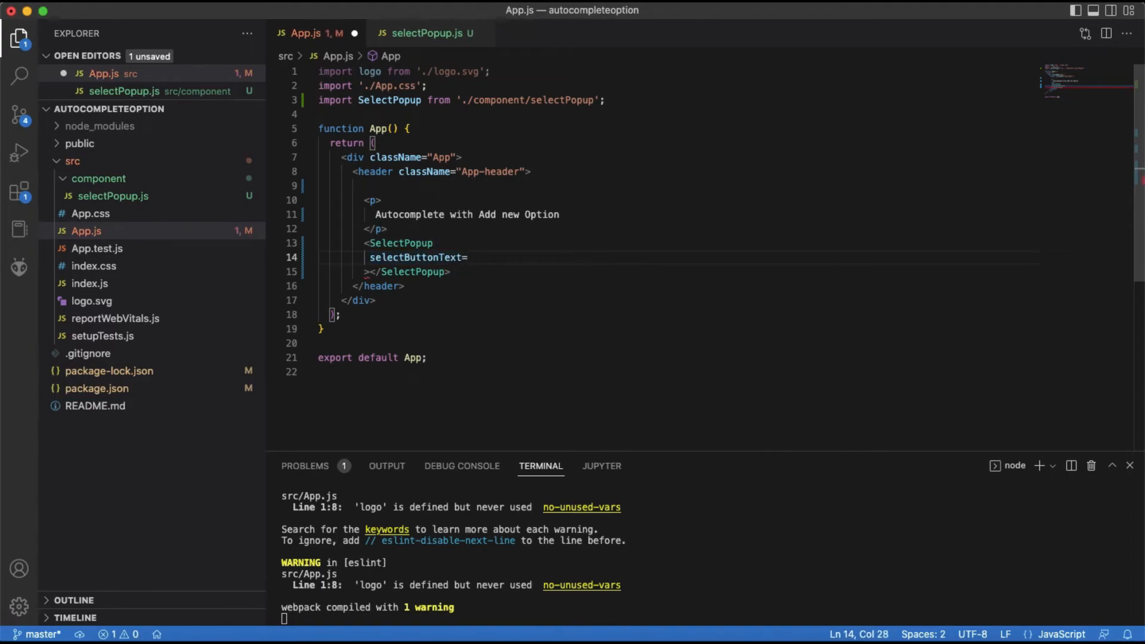
type("'Se")
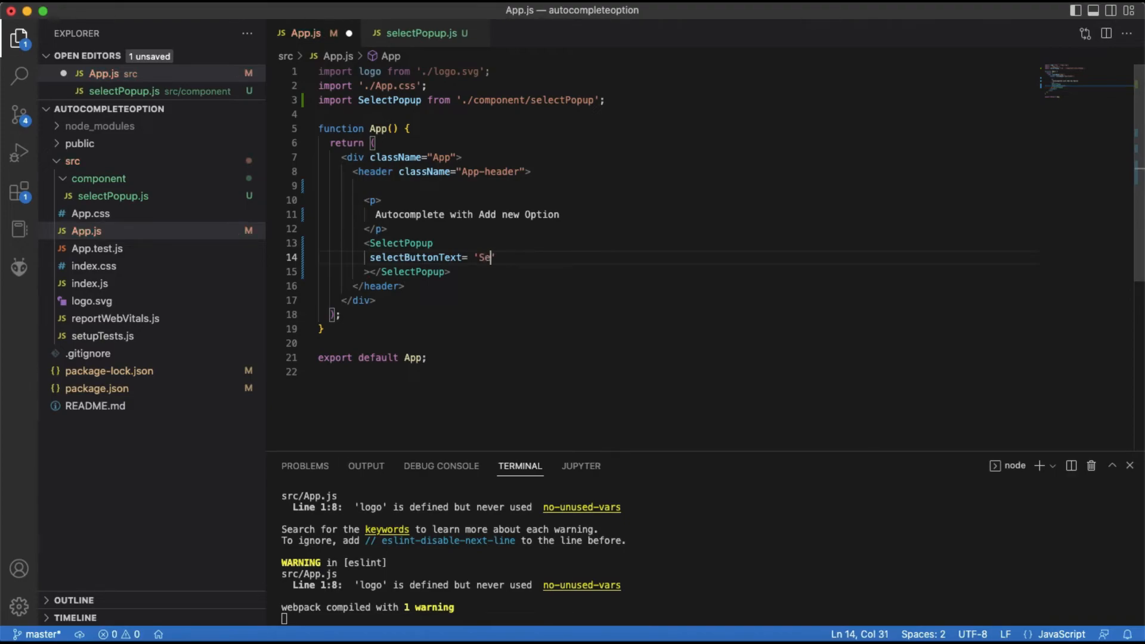
type("lect")
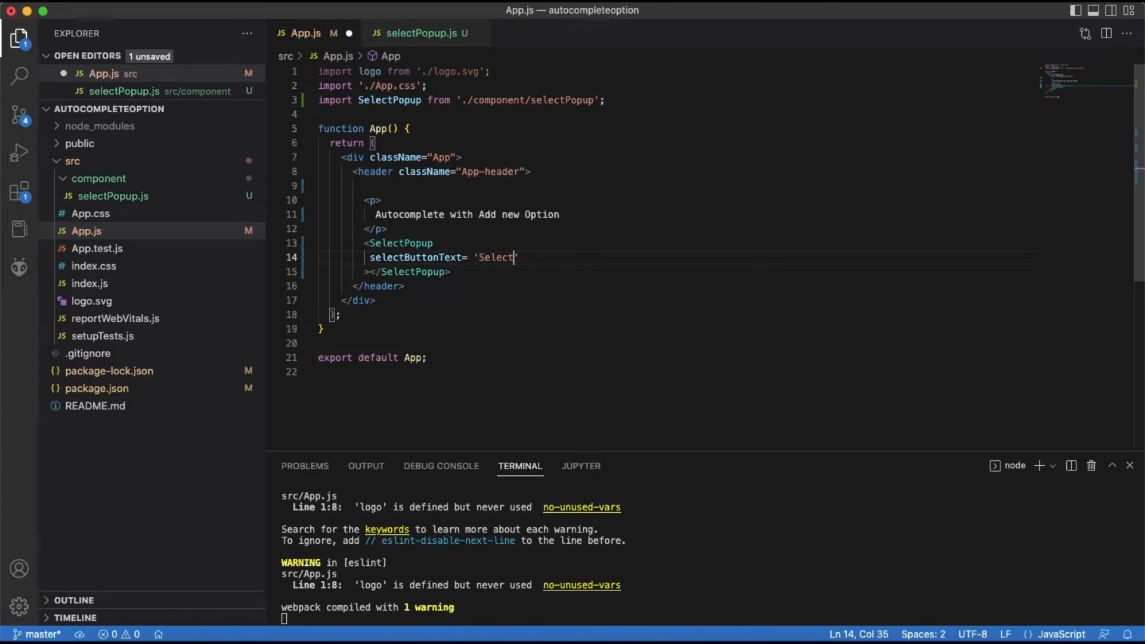
type("Va")
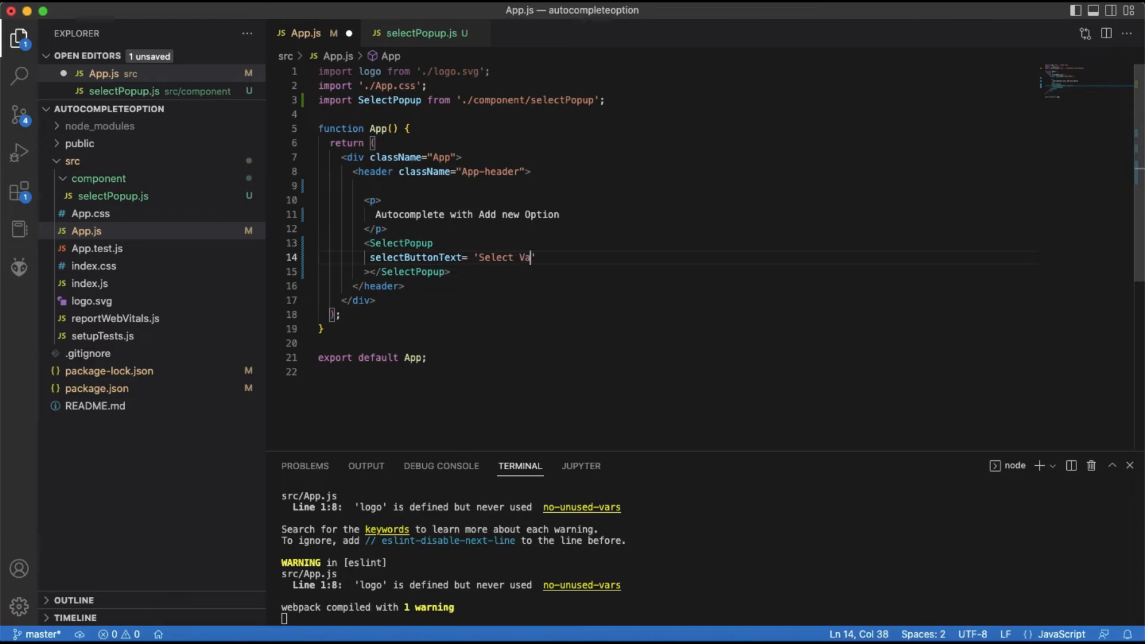
type("Item")
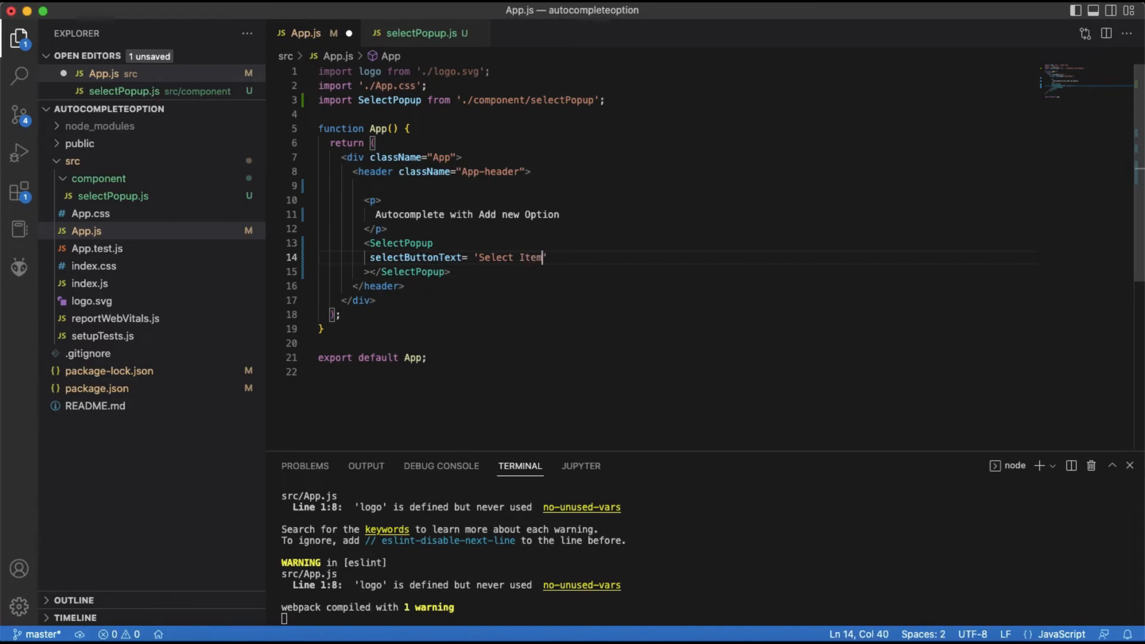
key("enter")
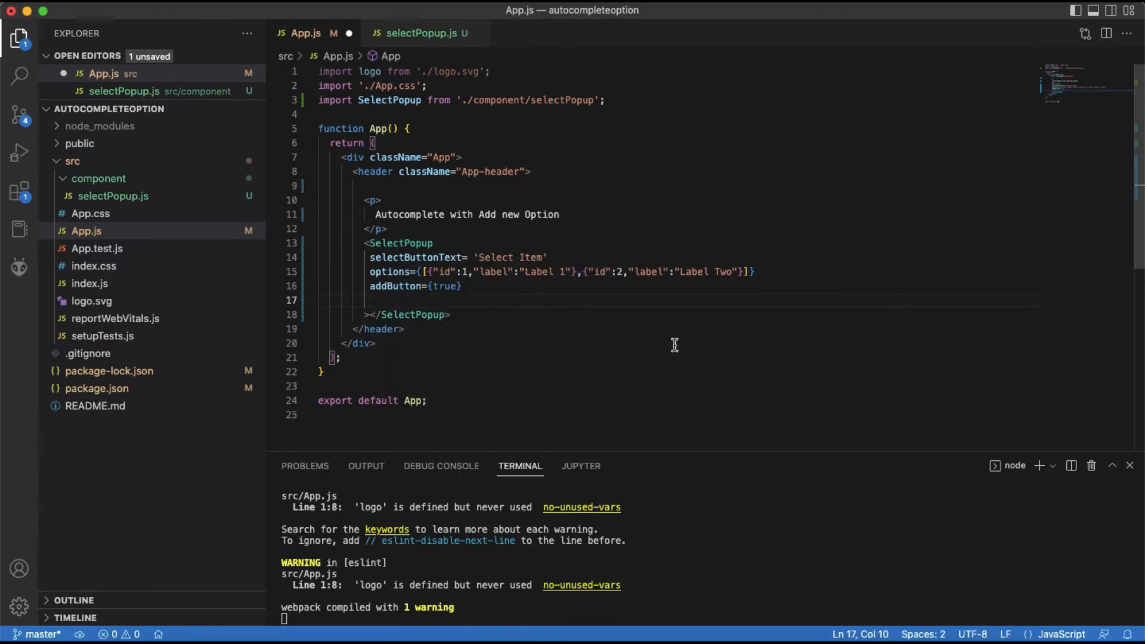
Add two label options, addButton with 'Add New' text, dataField "label" and a 200px width style.
type("addButtonText=\"Add New")
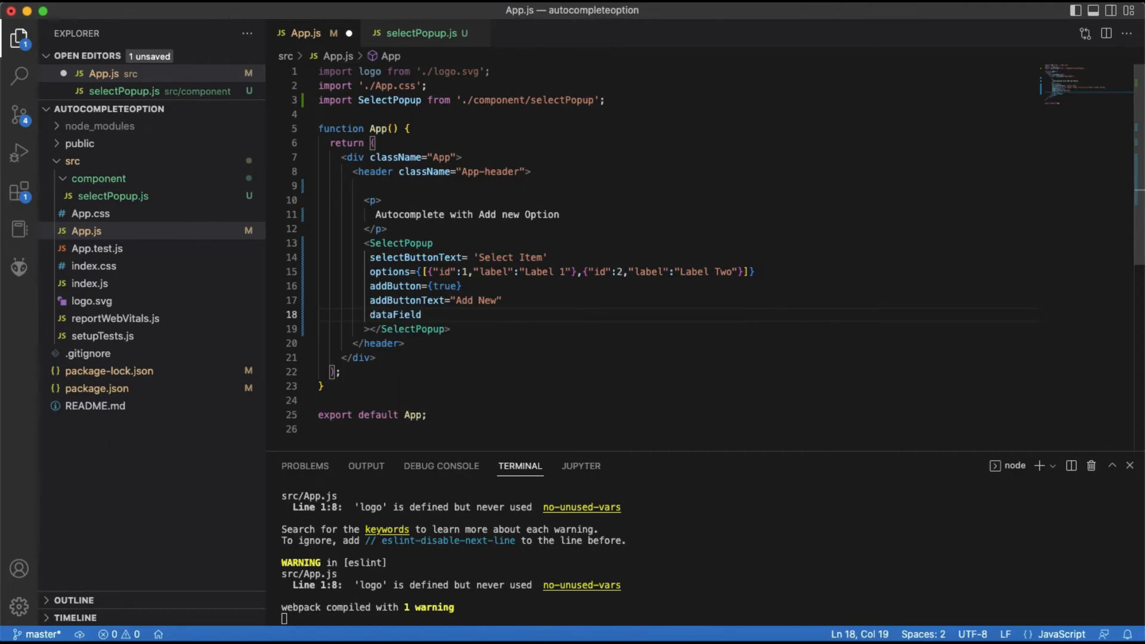
type("=\"la\"")
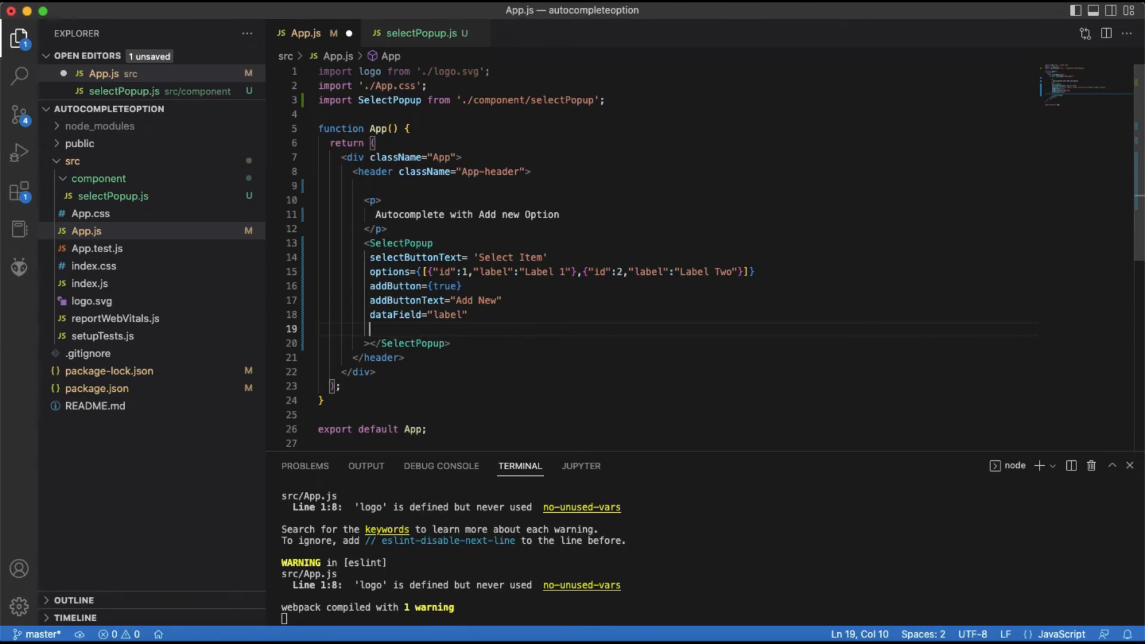
type("style={{\"width\":")
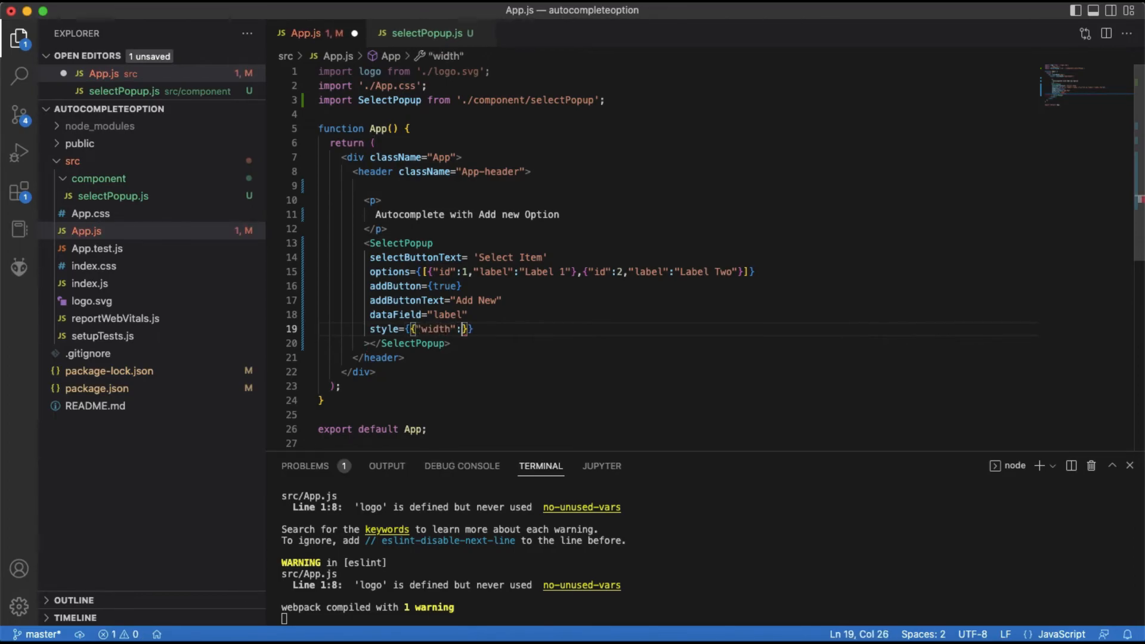
type("200px'")
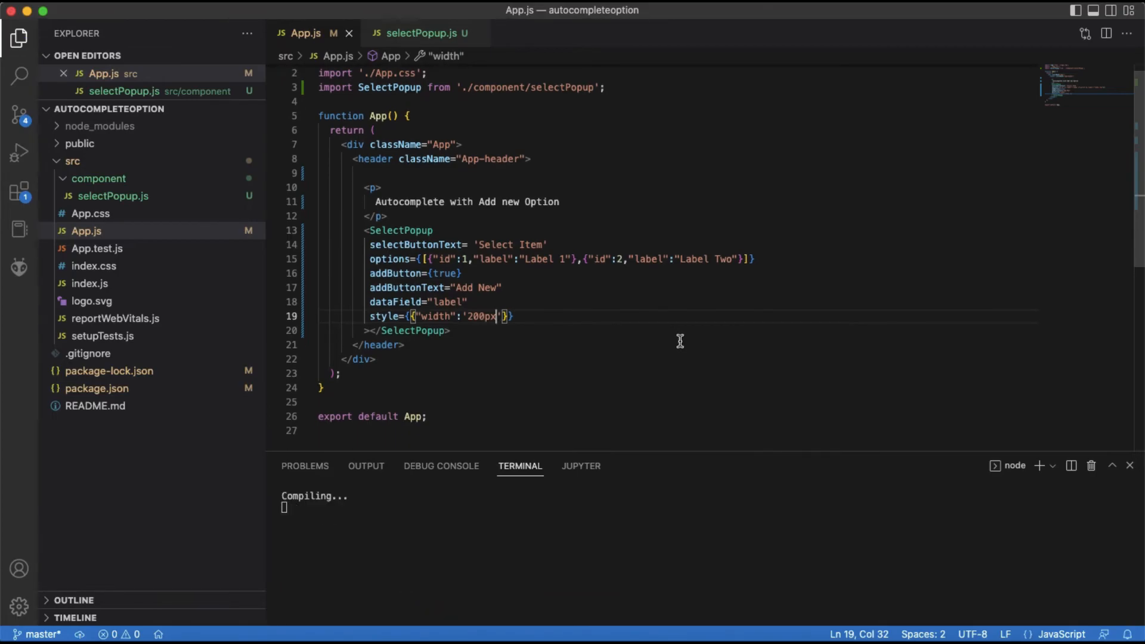
Scroll the MUI installation guide in Safari down to the Icons section.
scroll("up", 3)
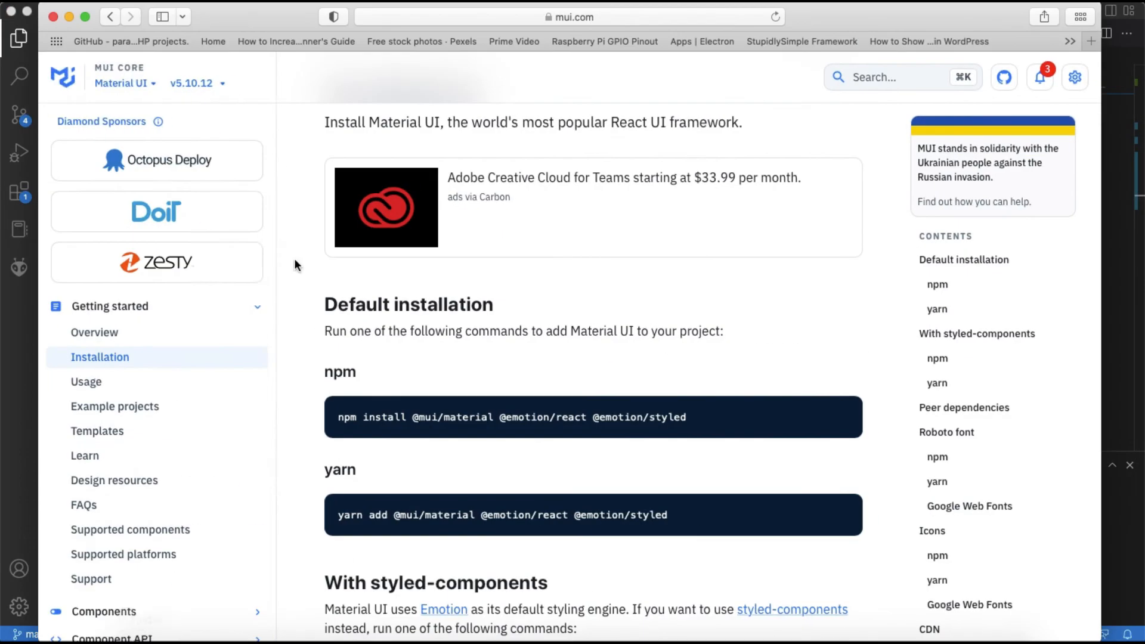
scroll("down", 3)
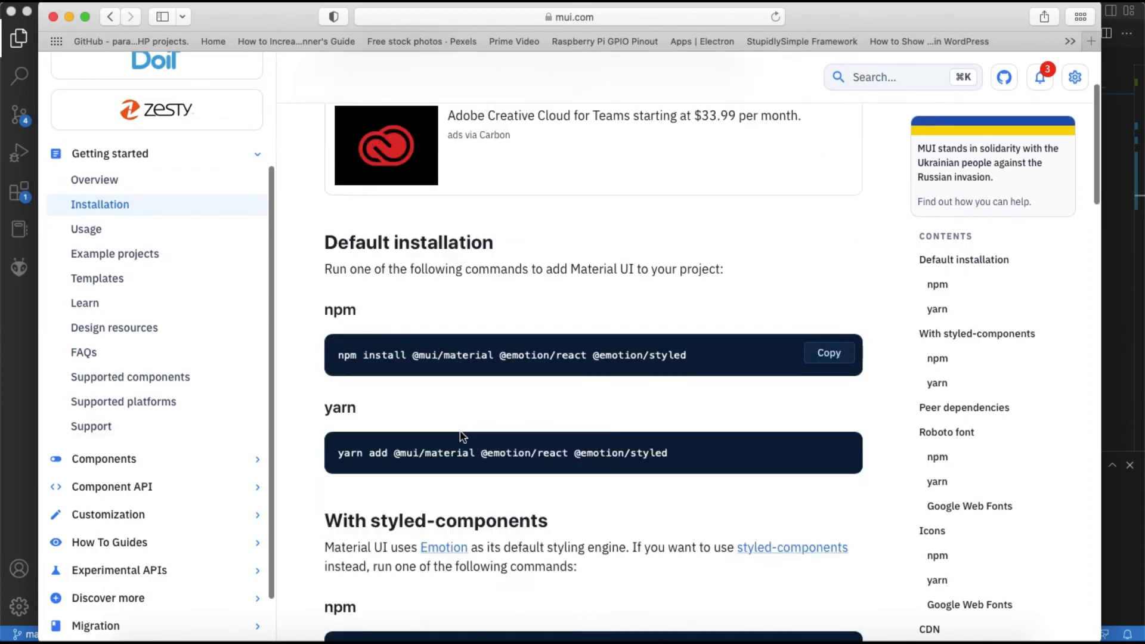
scroll("down", 3)
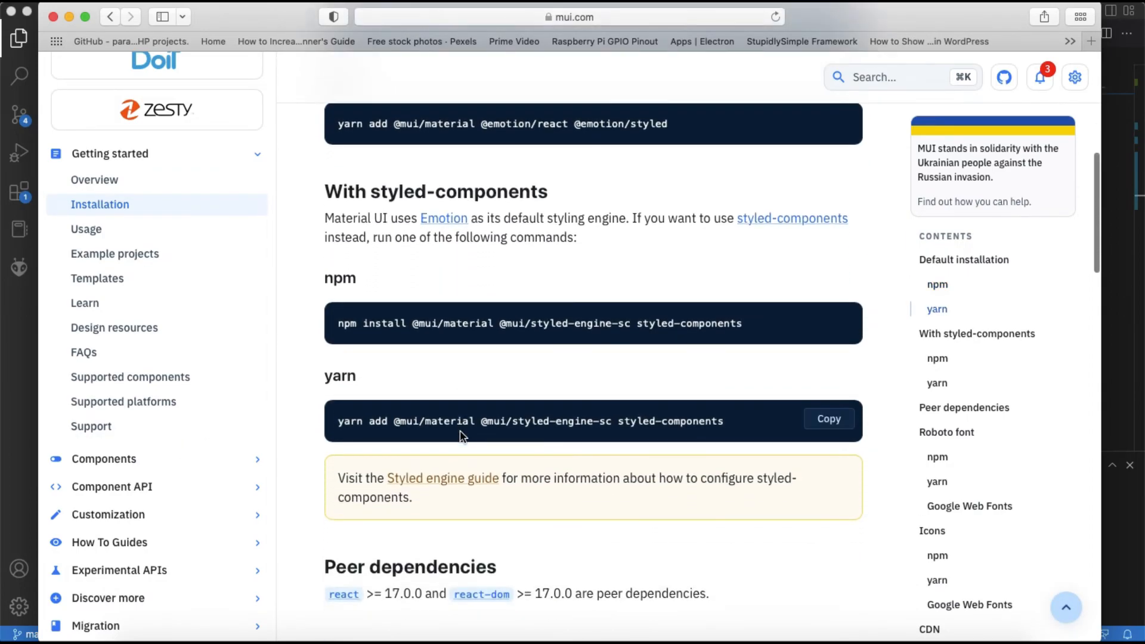
scroll("down", 3)
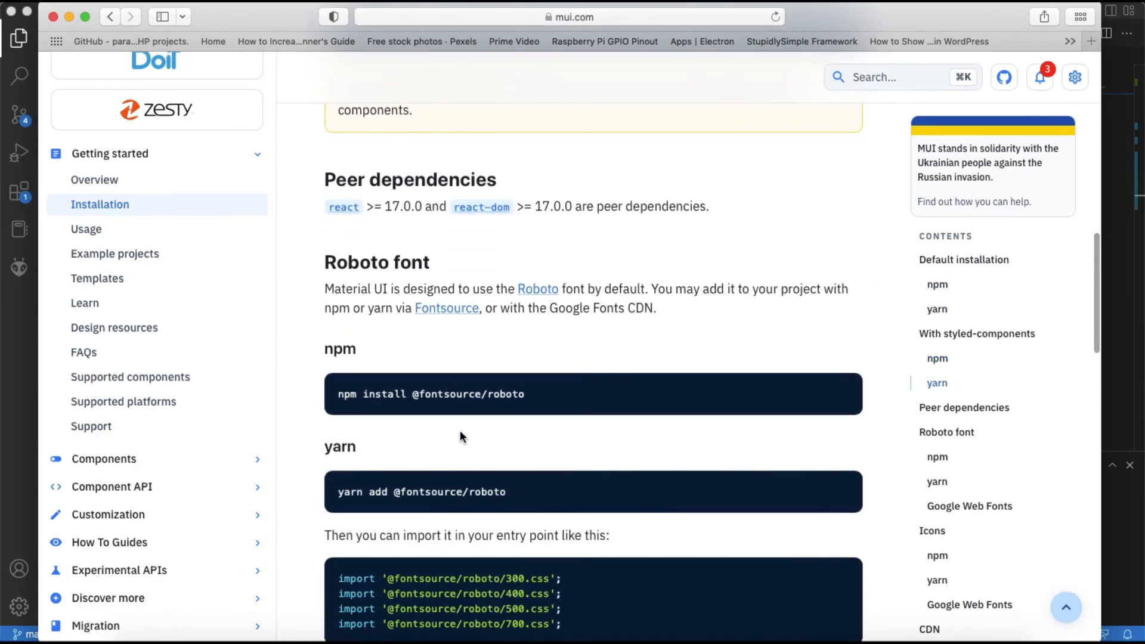
scroll("down", 3)
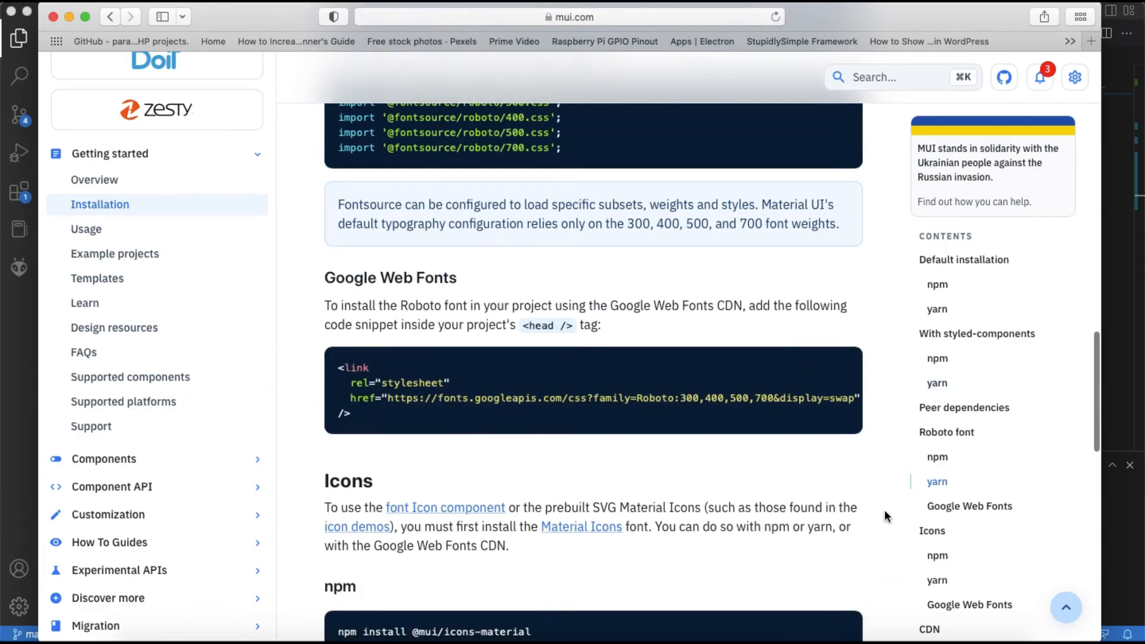
scroll("down", 3)
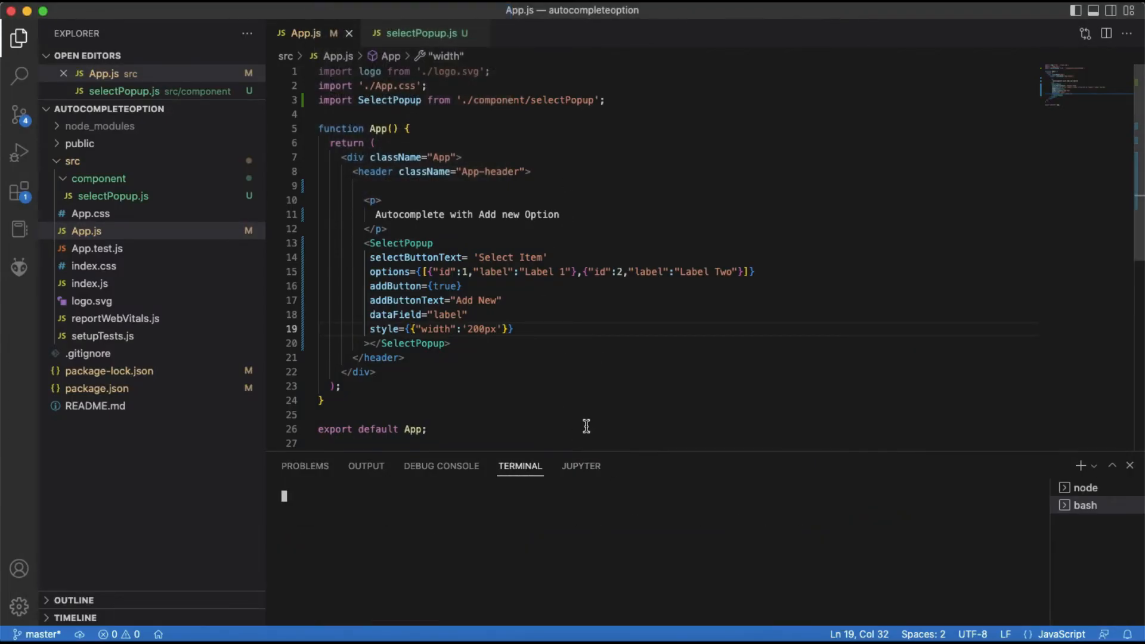
type("npm install @mui/icons-material")
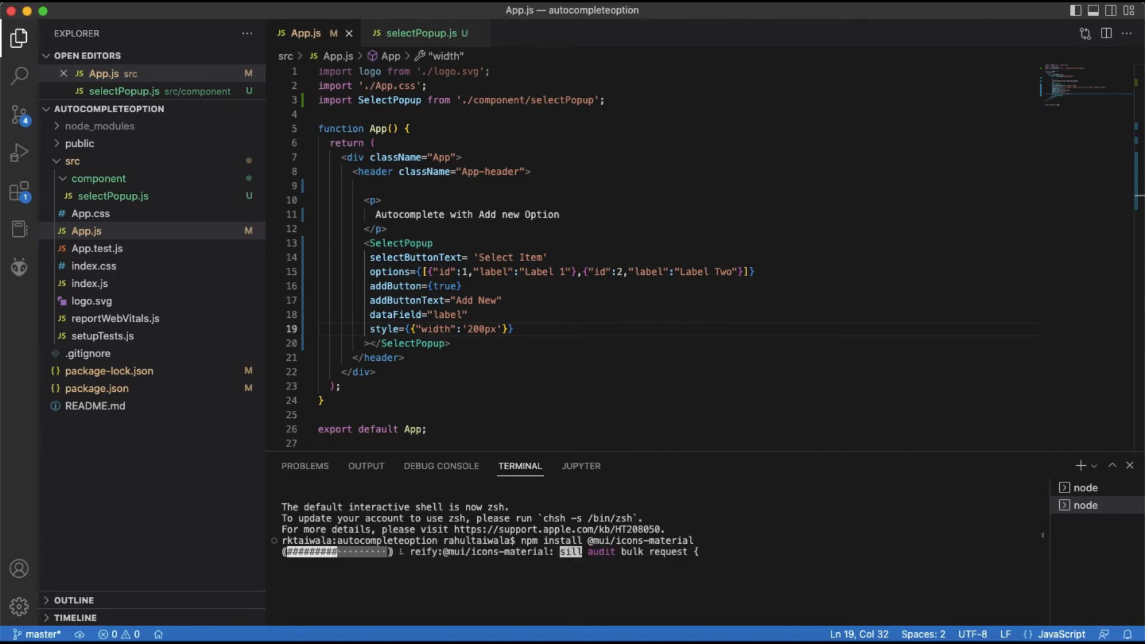
mouse_move(697, 556)
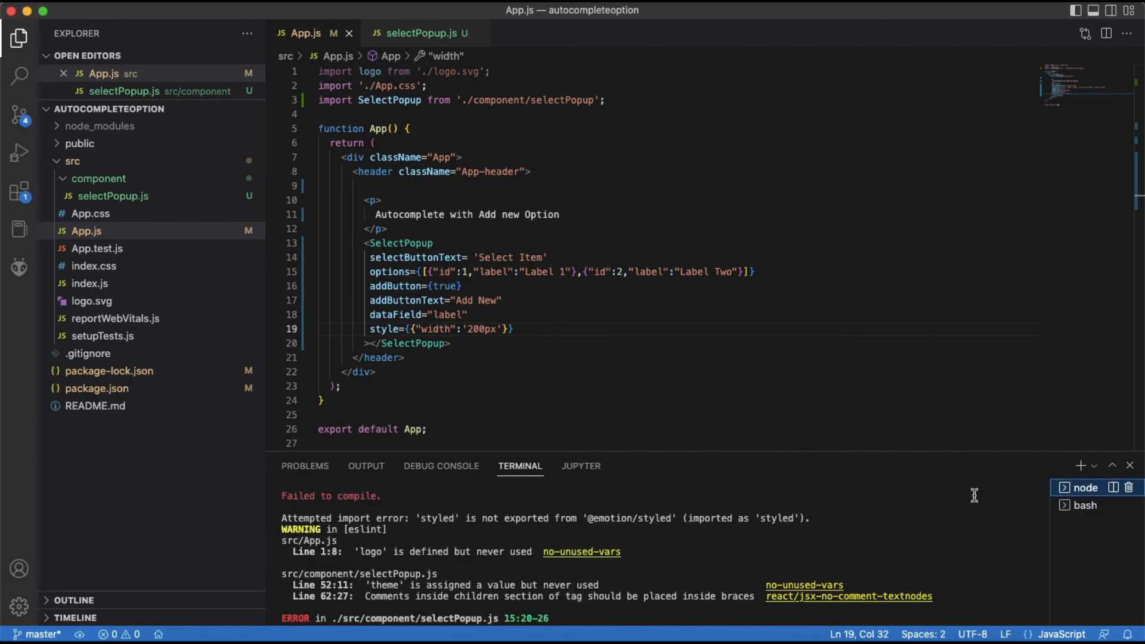
left_click(416, 33)
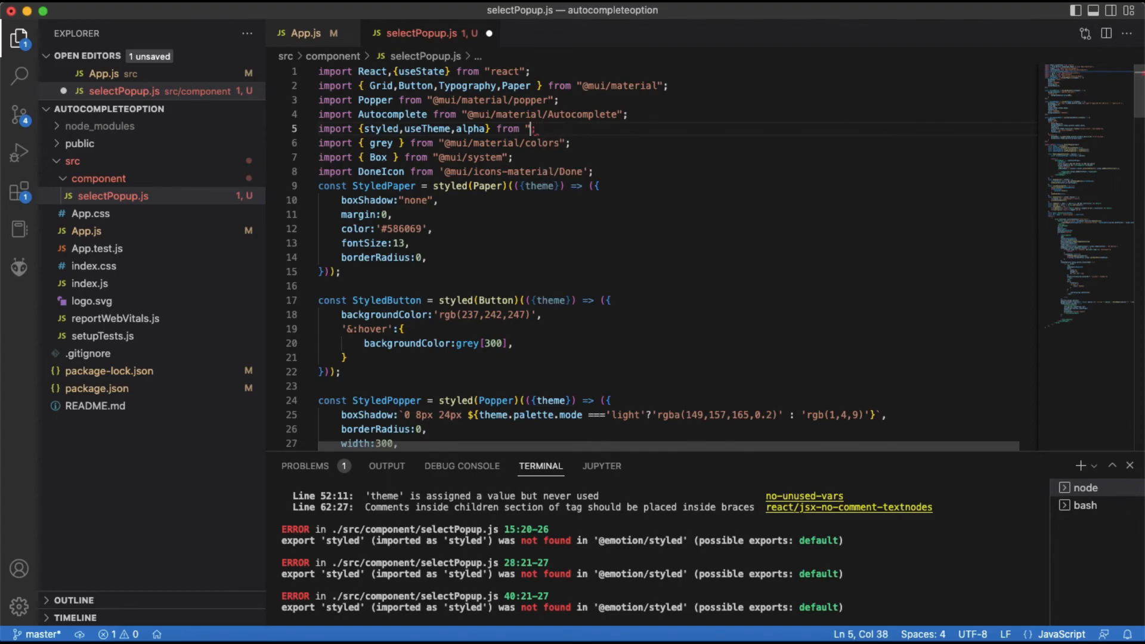
type("@mui/material/styles")
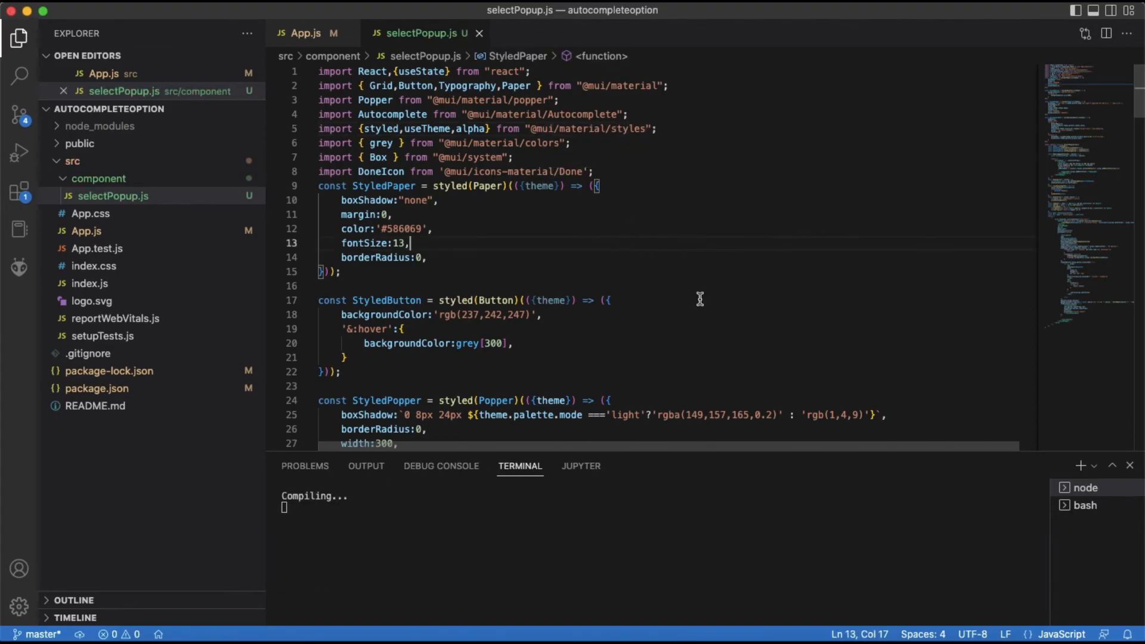
type("import InputBase from \"@mui/material\";")
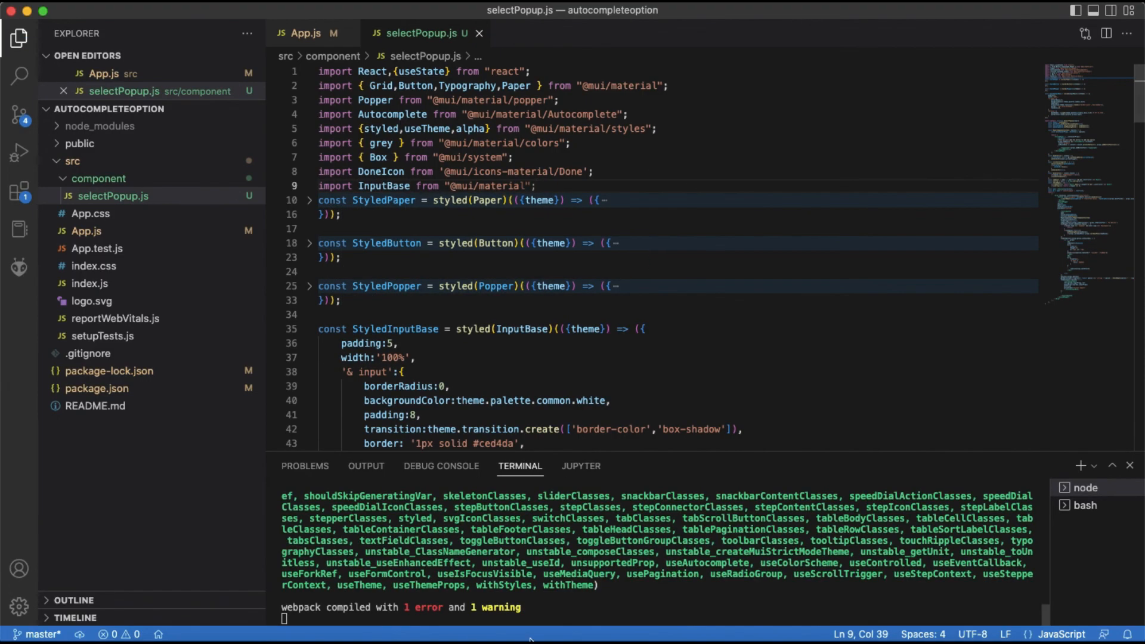
type("/")
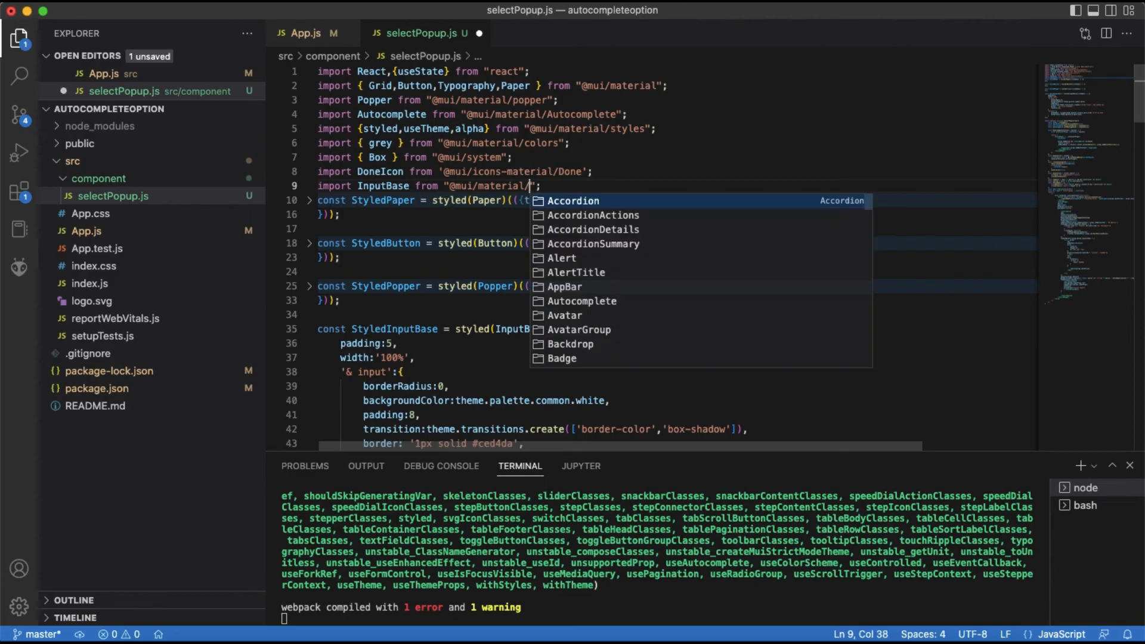
type("i")
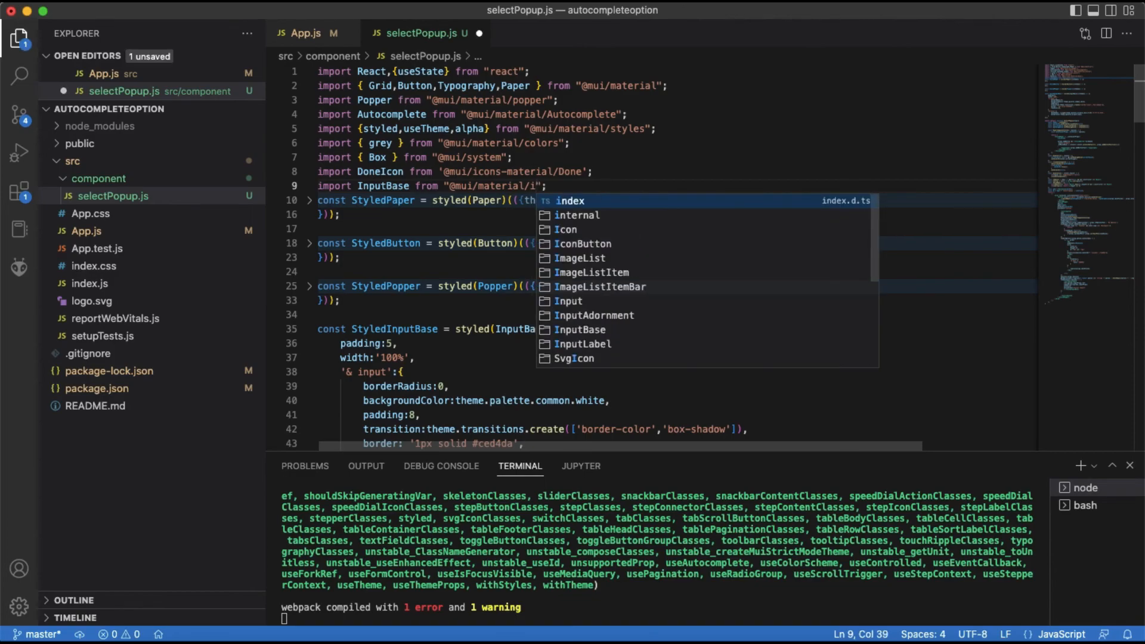
type("n")
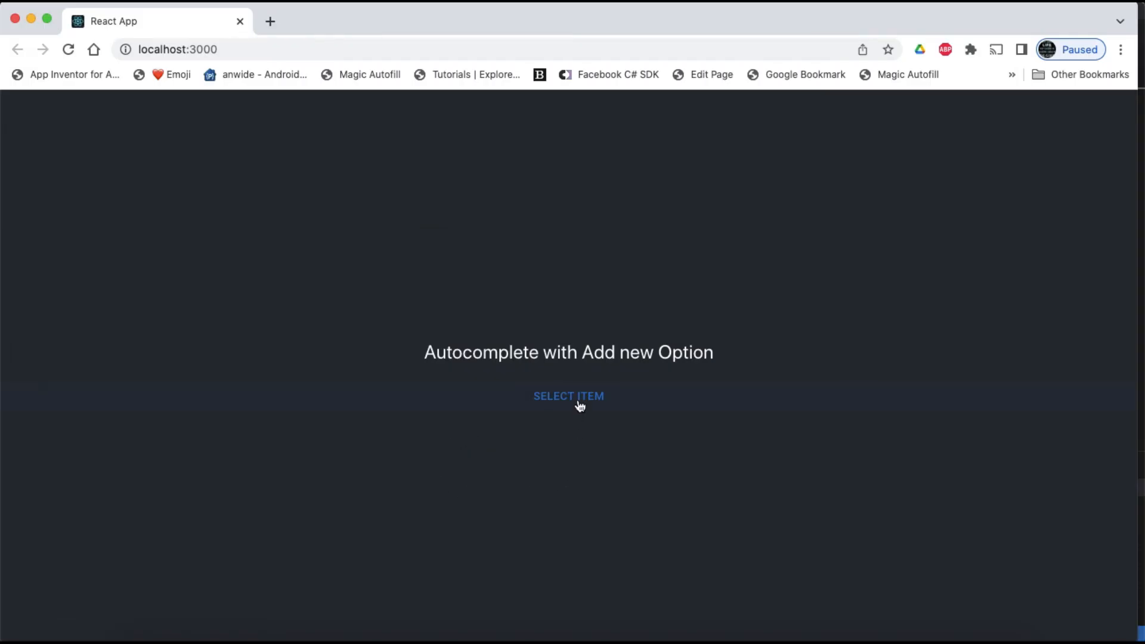
In Chrome, select Label Two, Label 1, then Label Two again, and reopen the popup showing Add New.
left_click(568, 396)
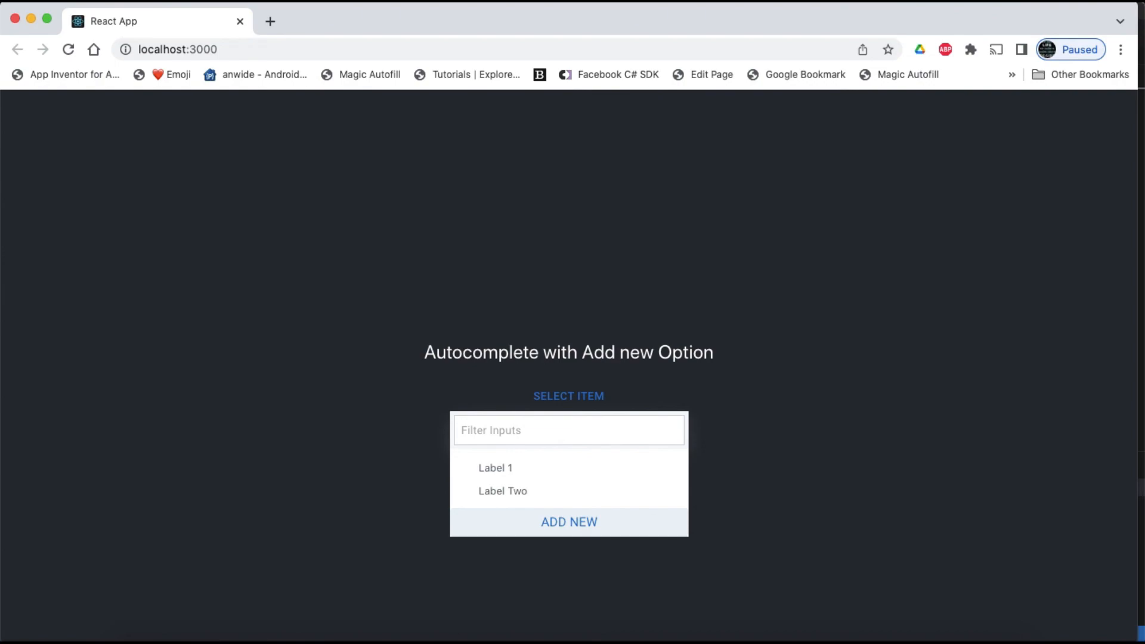
left_click(495, 468)
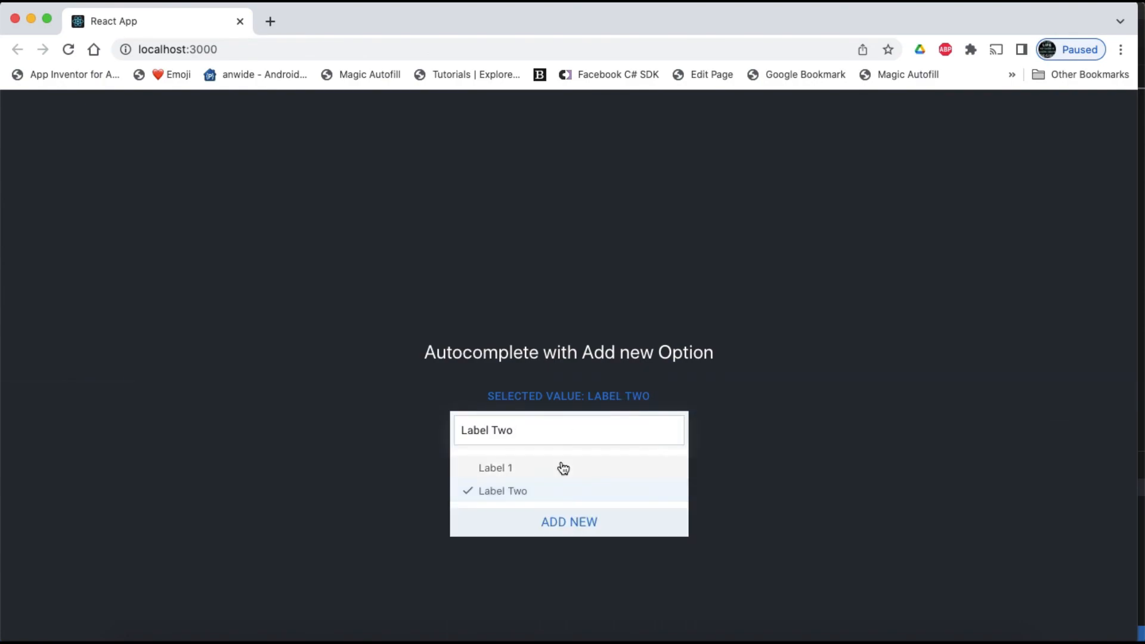
left_click(495, 467)
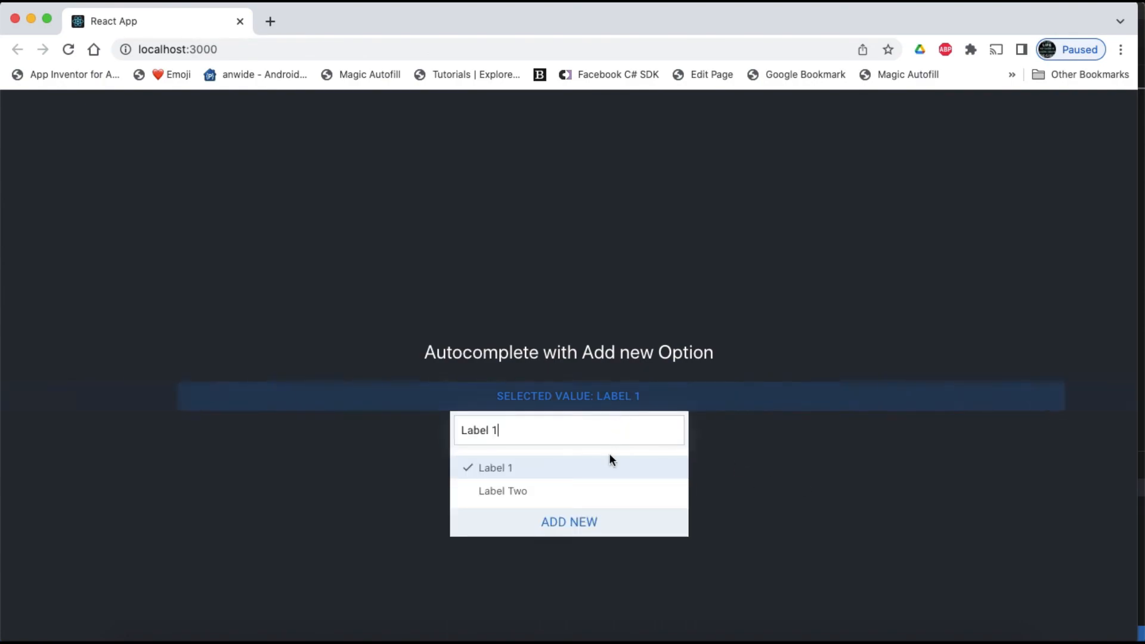
left_click(502, 491)
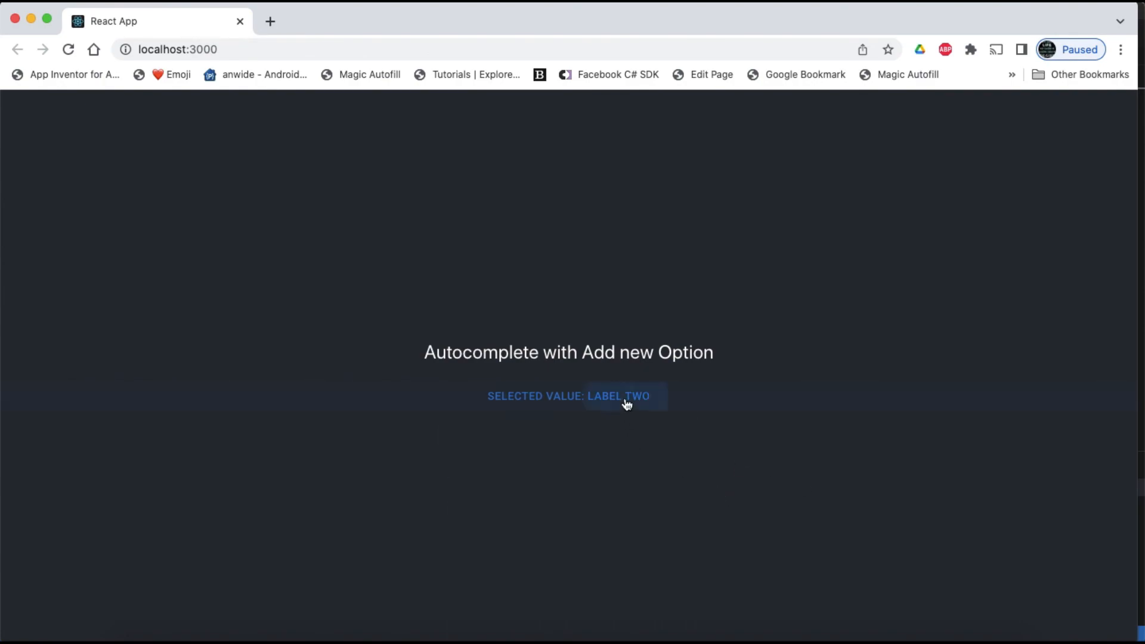
left_click(569, 396)
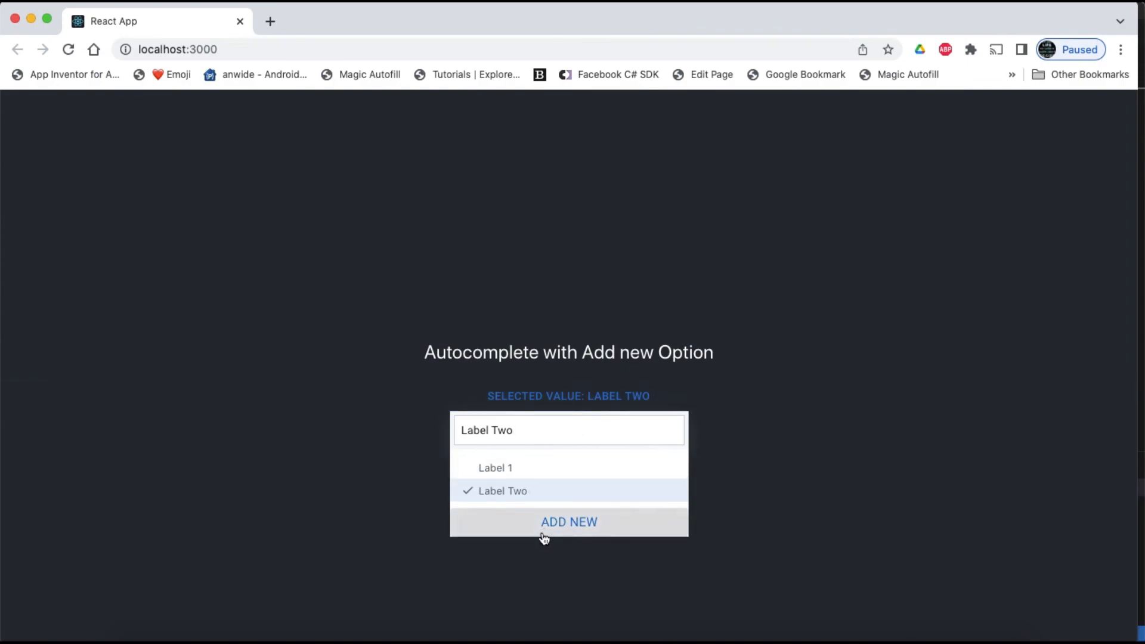